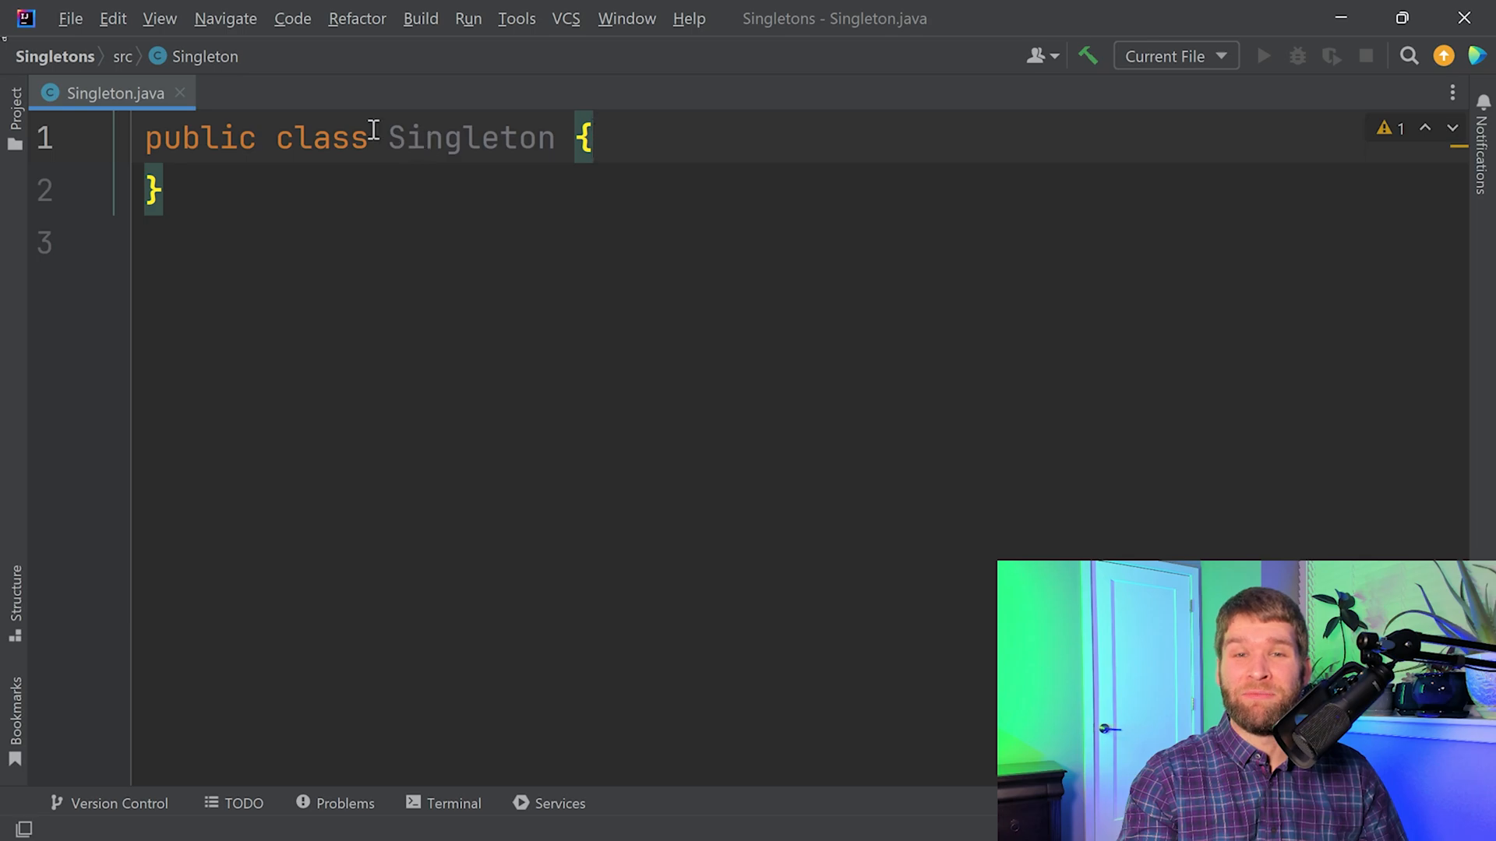
Step: Replace the class keyword with enum and declare the single constant INSTANCE
{"action": "double_click", "coordinate": [322, 137]}
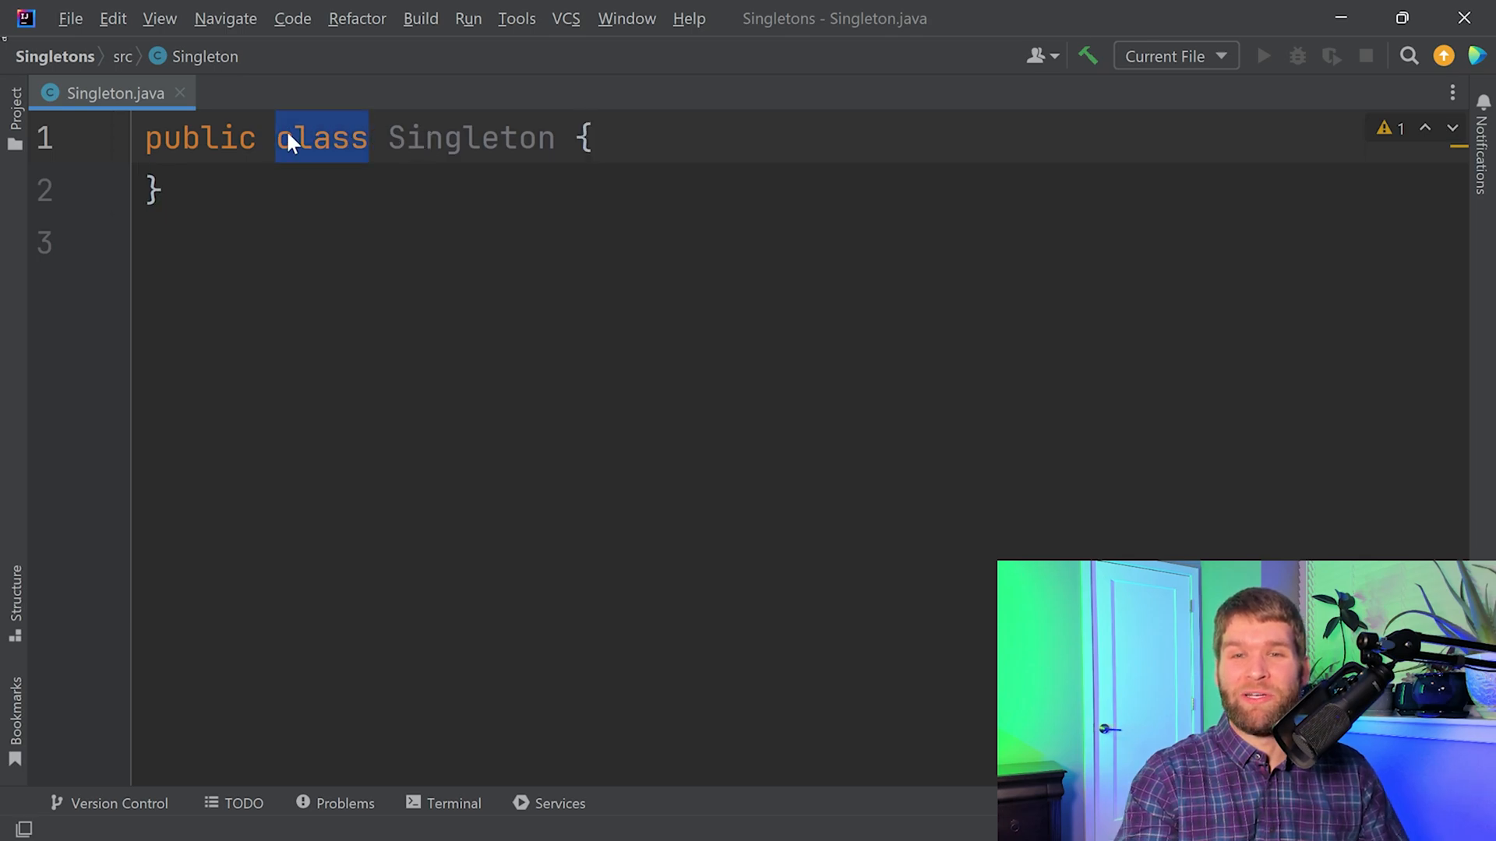
{"action": "type", "text": "e"}
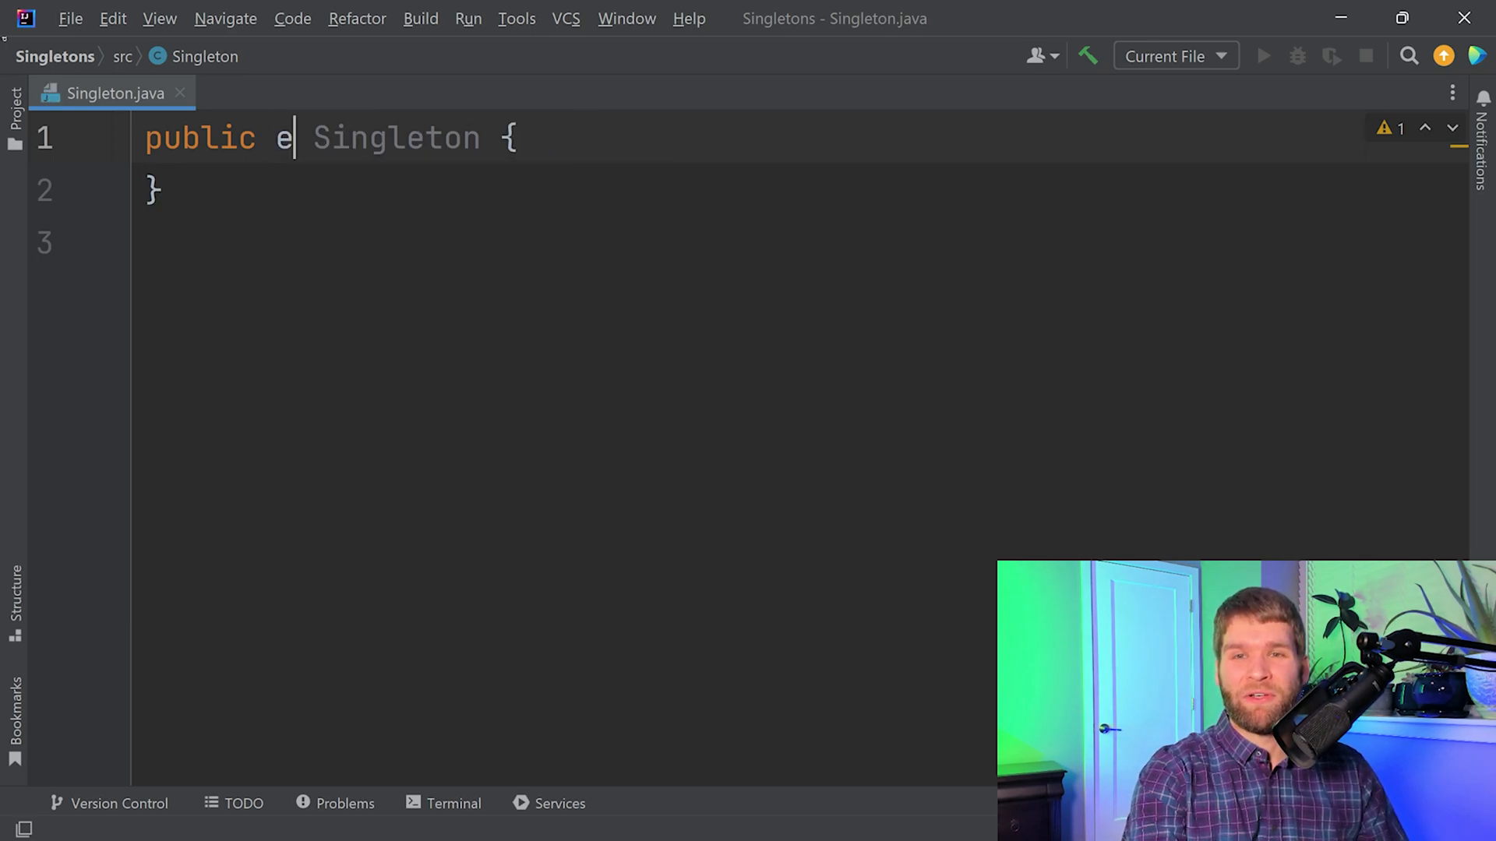
{"action": "type", "text": "num"}
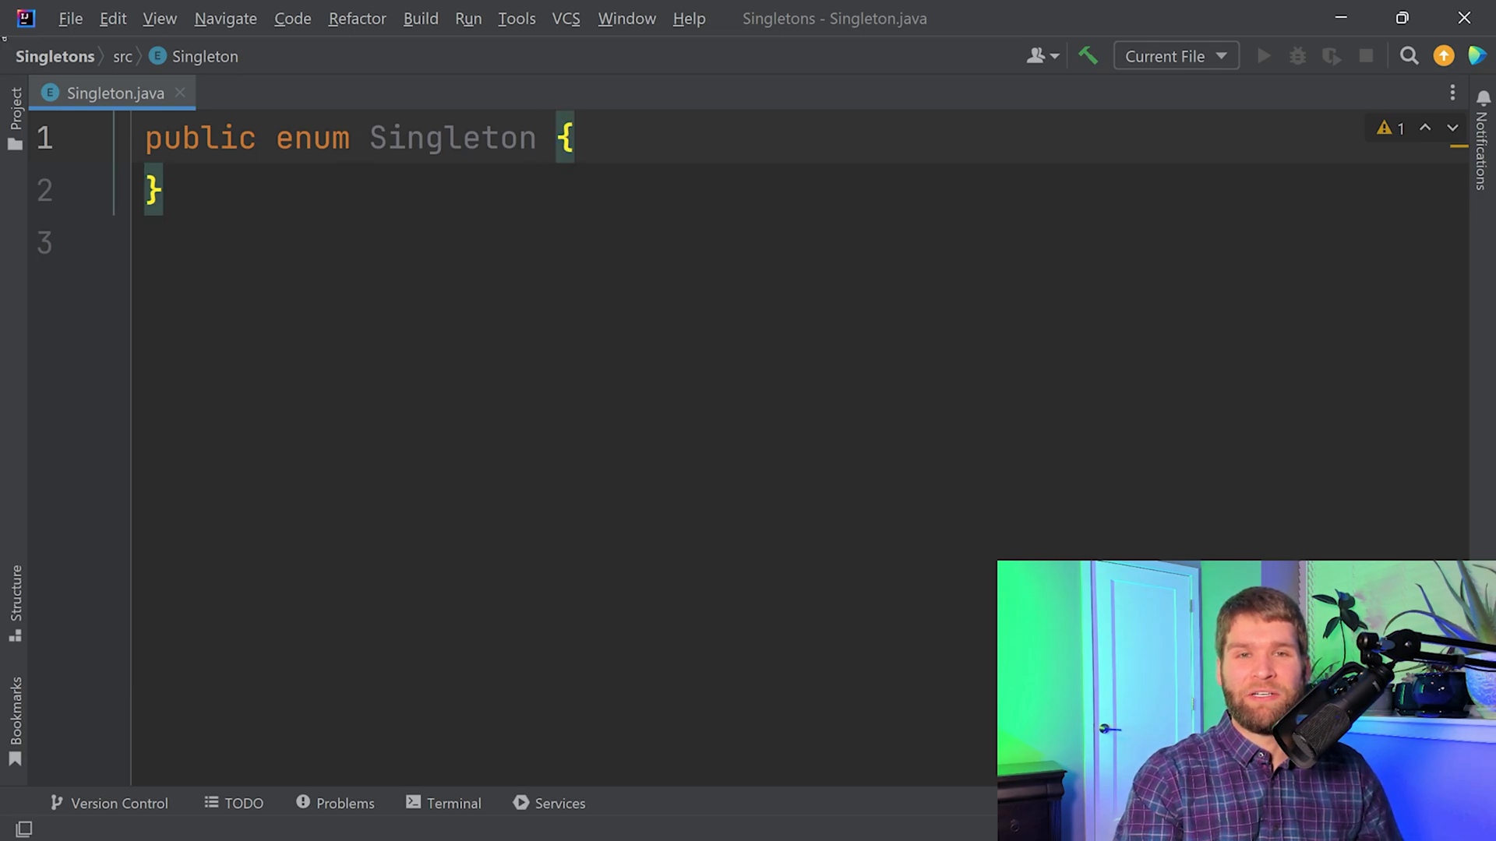
{"action": "type", "text": "INSTA"}
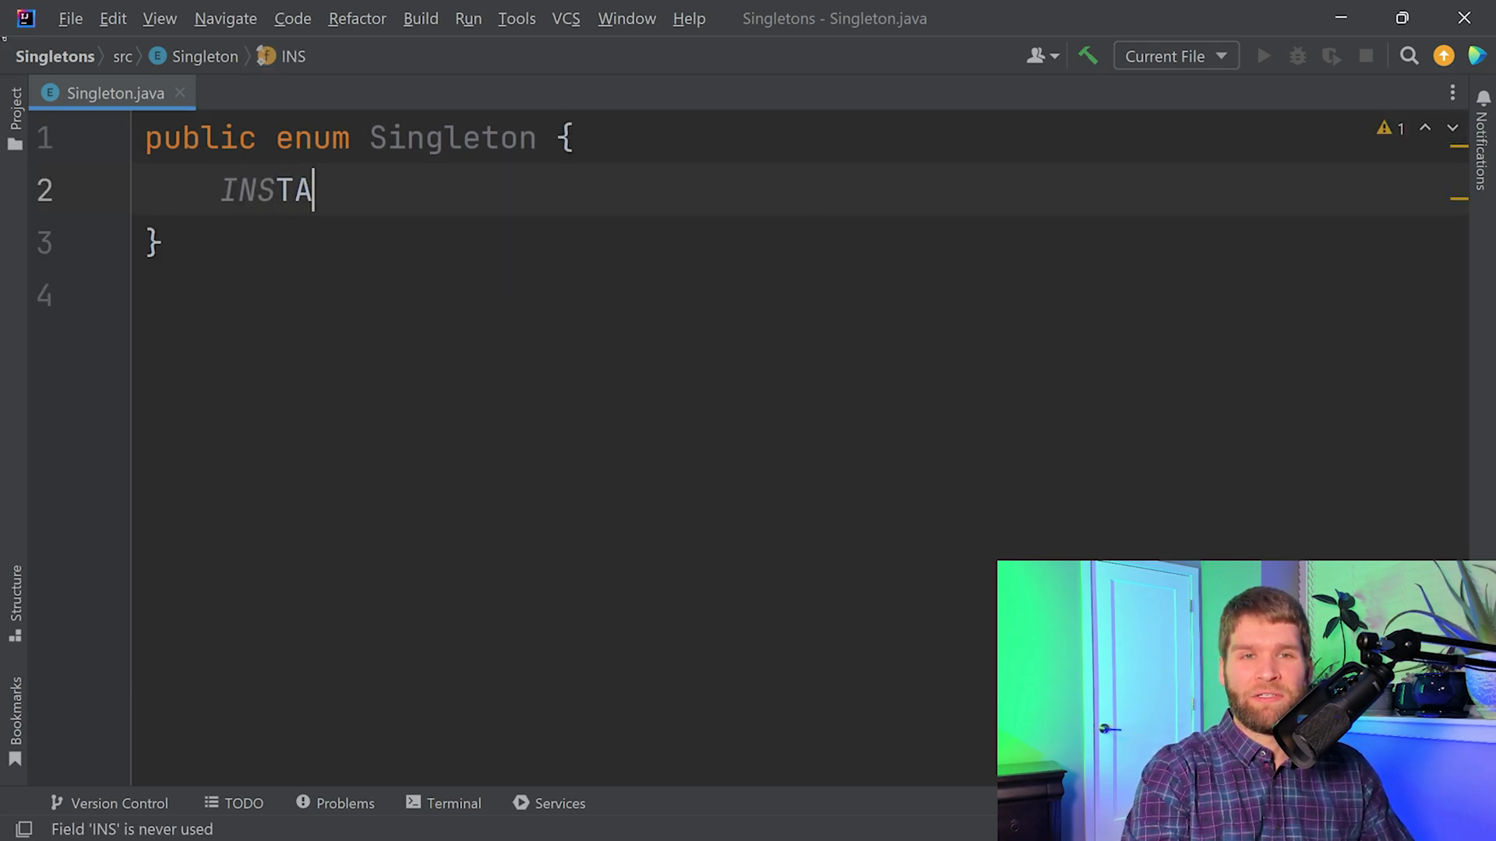
{"action": "type", "text": "NCE"}
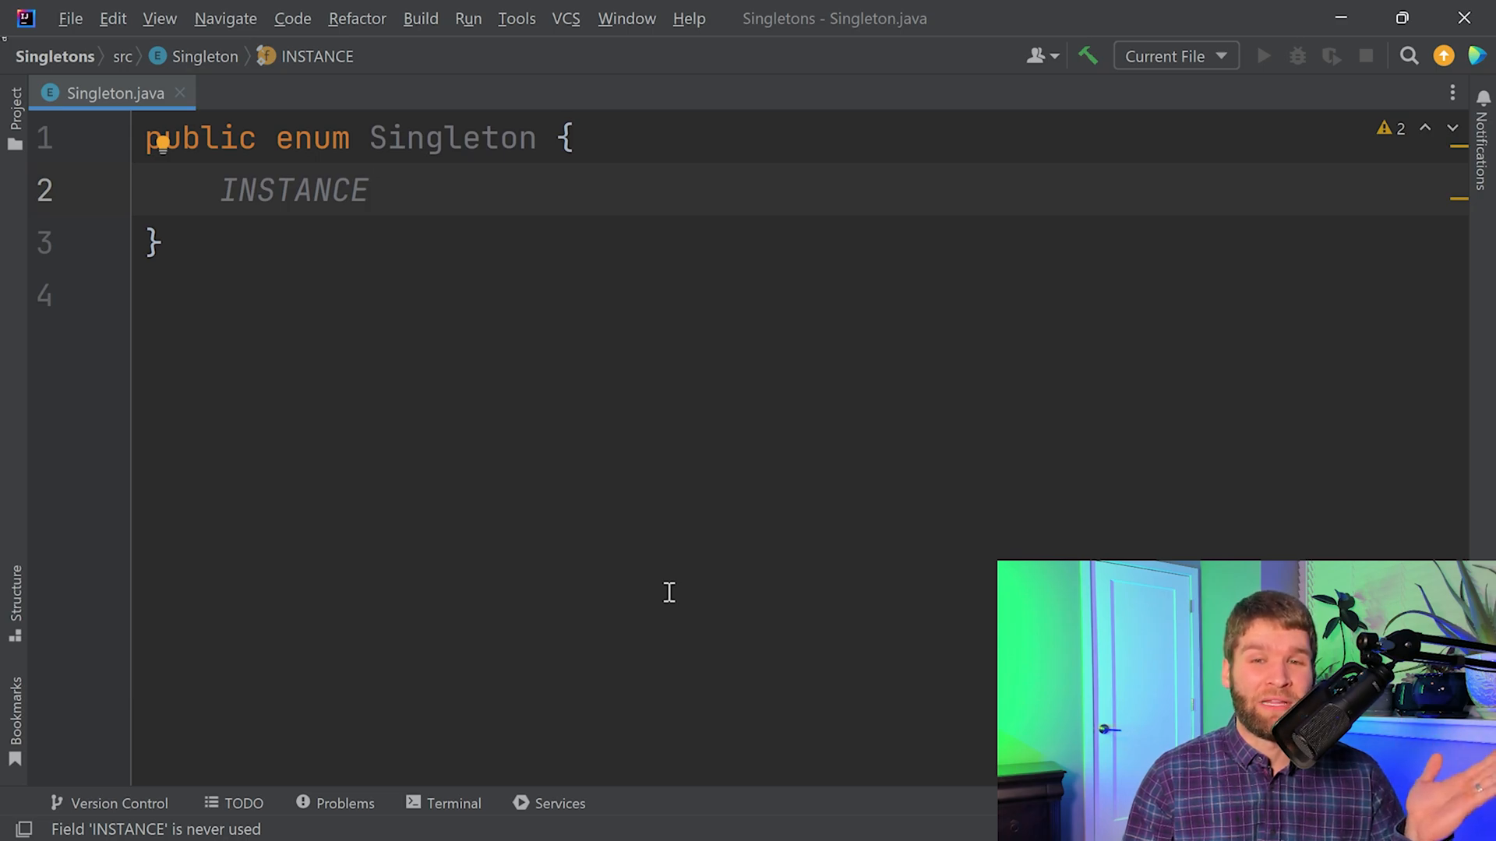
Step: Change the enum keyword back to class
{"action": "left_click", "coordinate": [153, 242]}
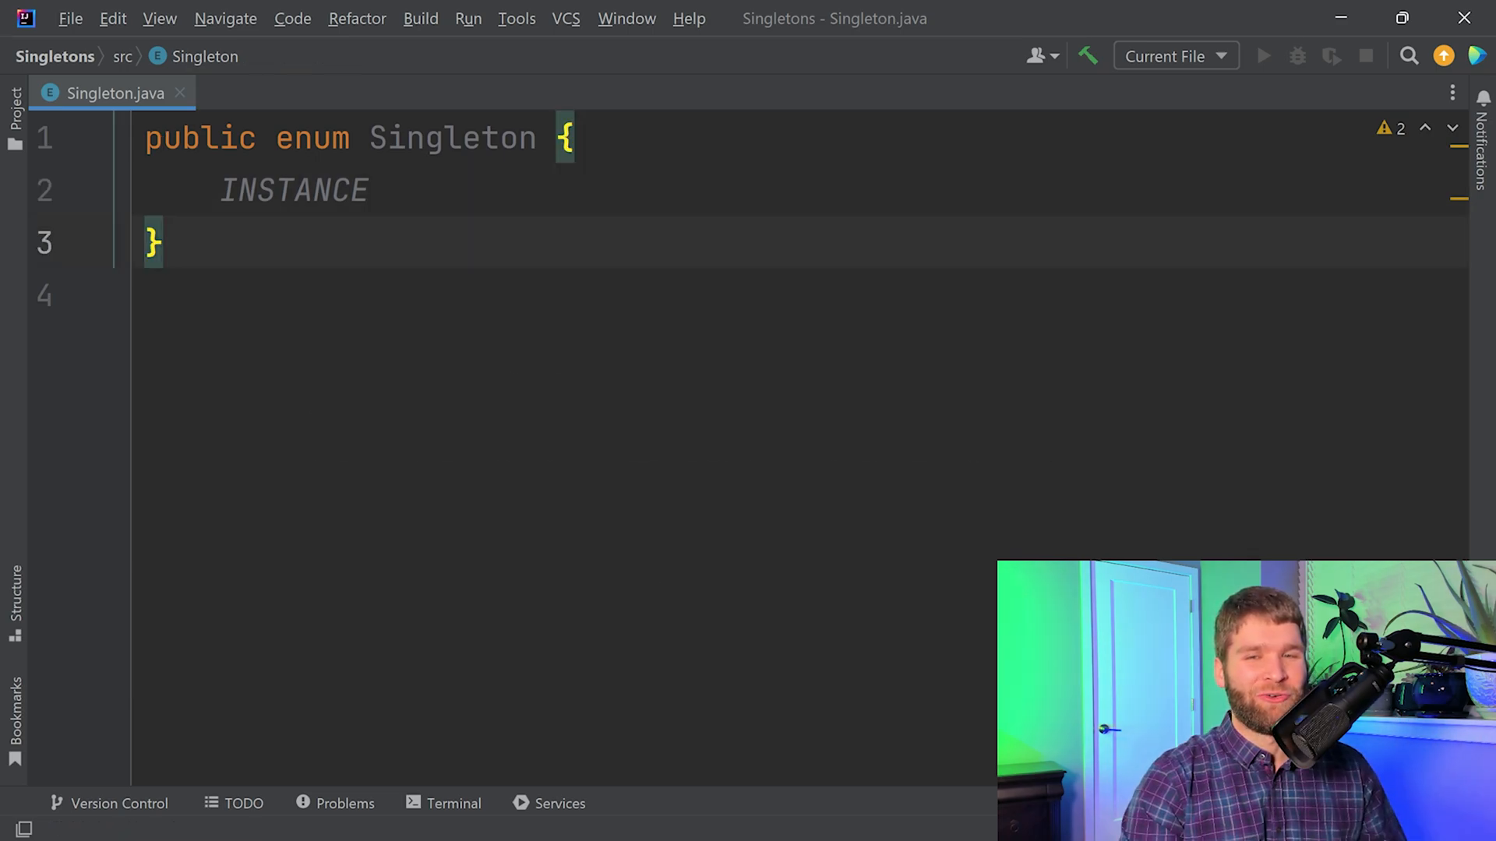
{"action": "double_click", "coordinate": [312, 137]}
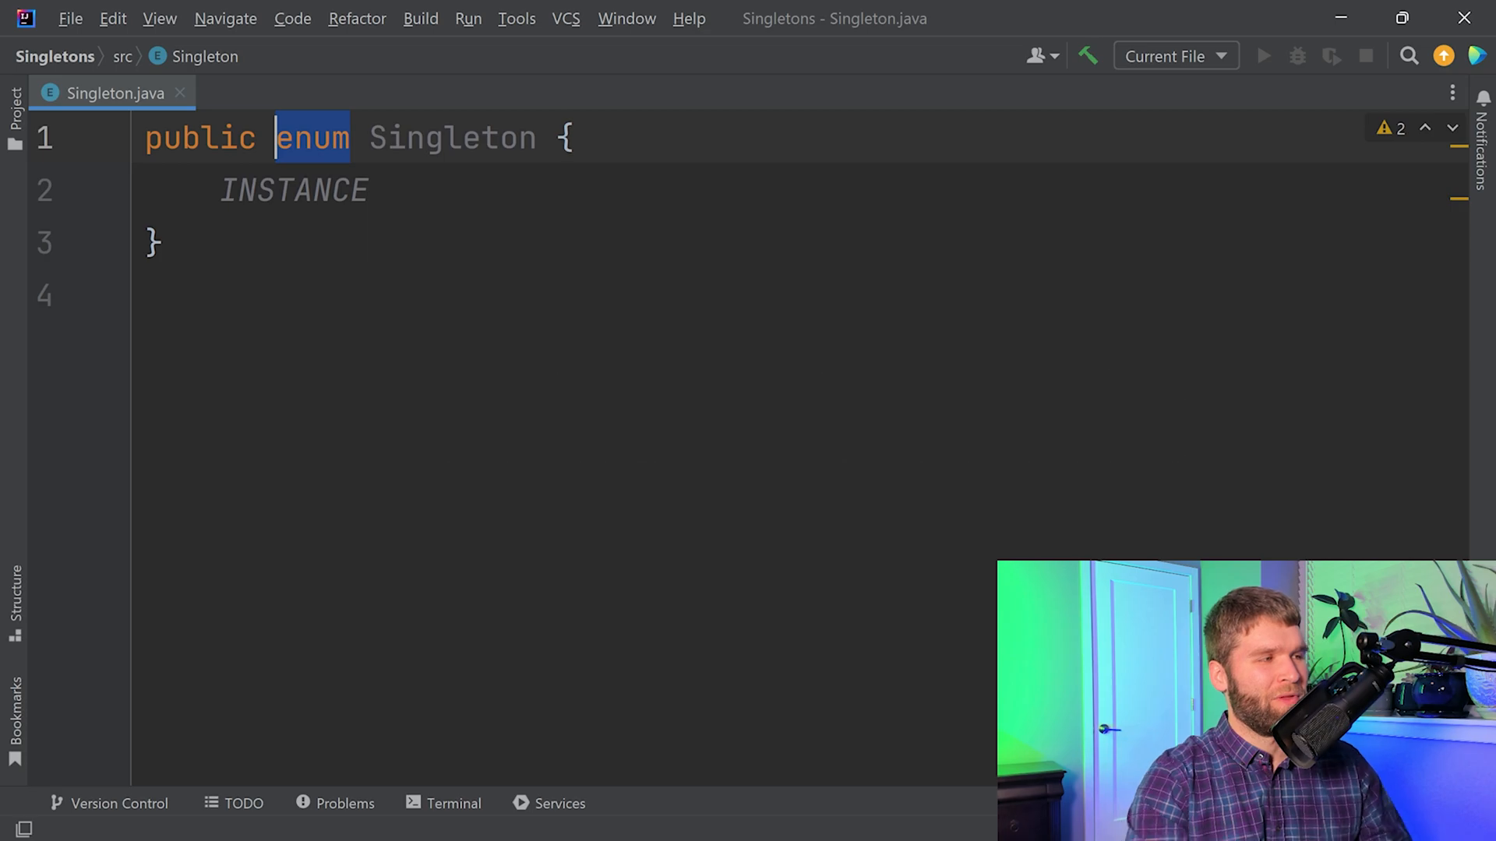
{"action": "type", "text": "class"}
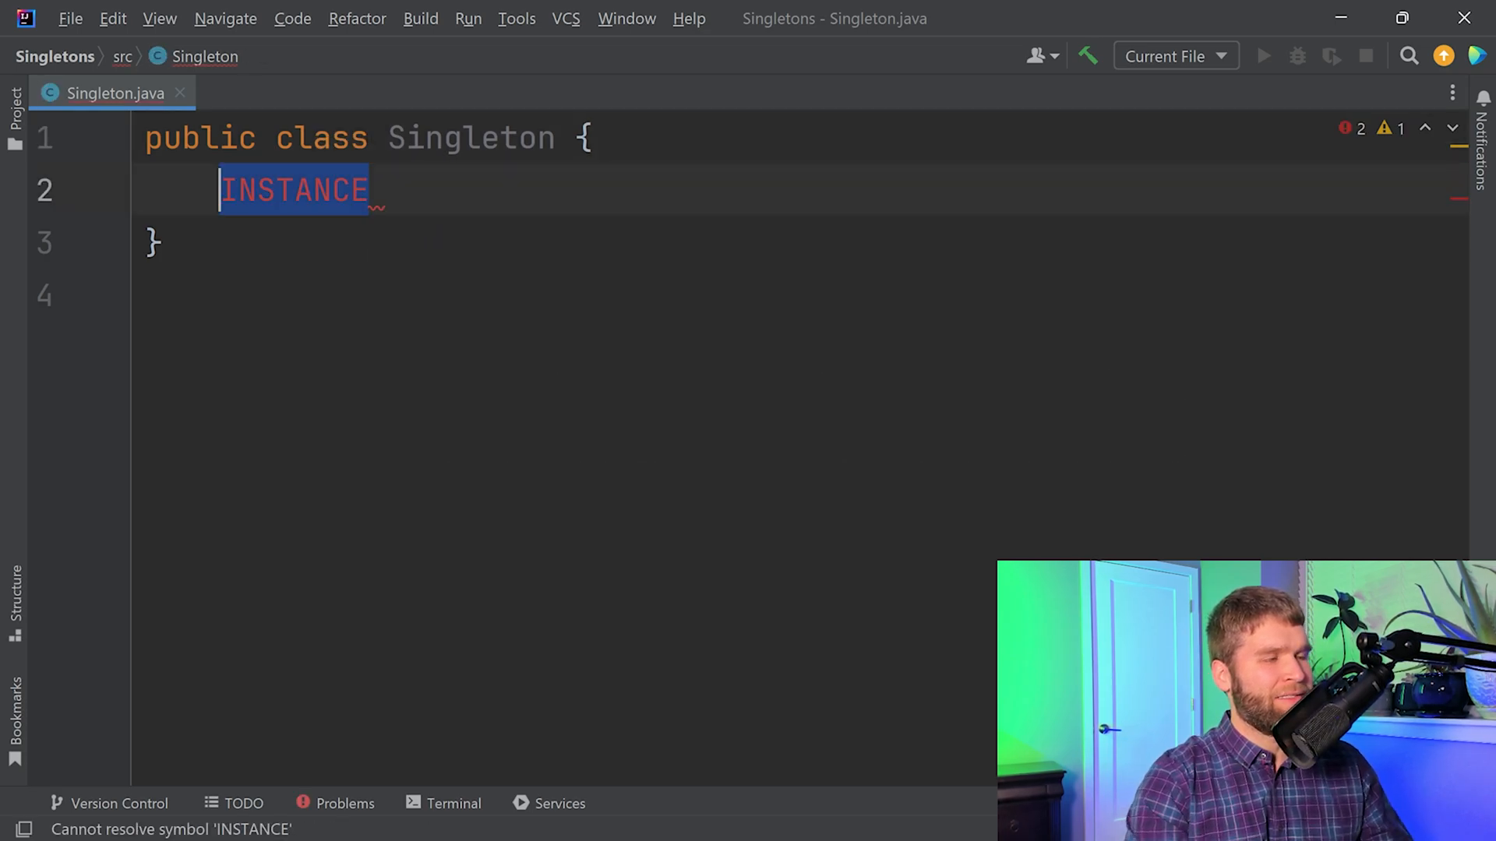
Step: Declare the field public static final Singleton INSTANCE = new Singleton();
{"action": "type", "text": "public stati"}
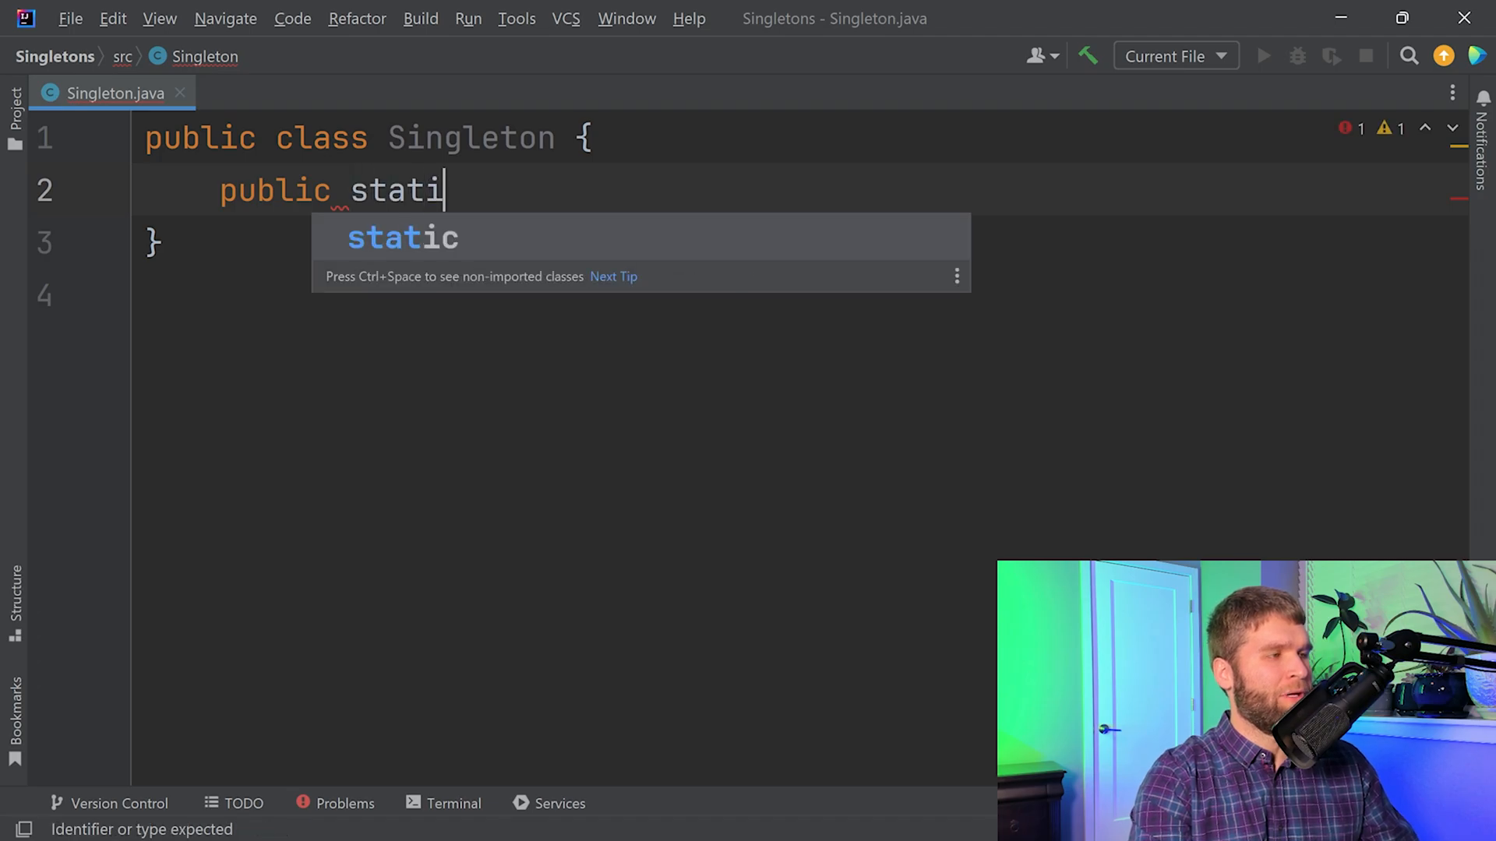
{"action": "type", "text": "c final Singleton INSTANCE"}
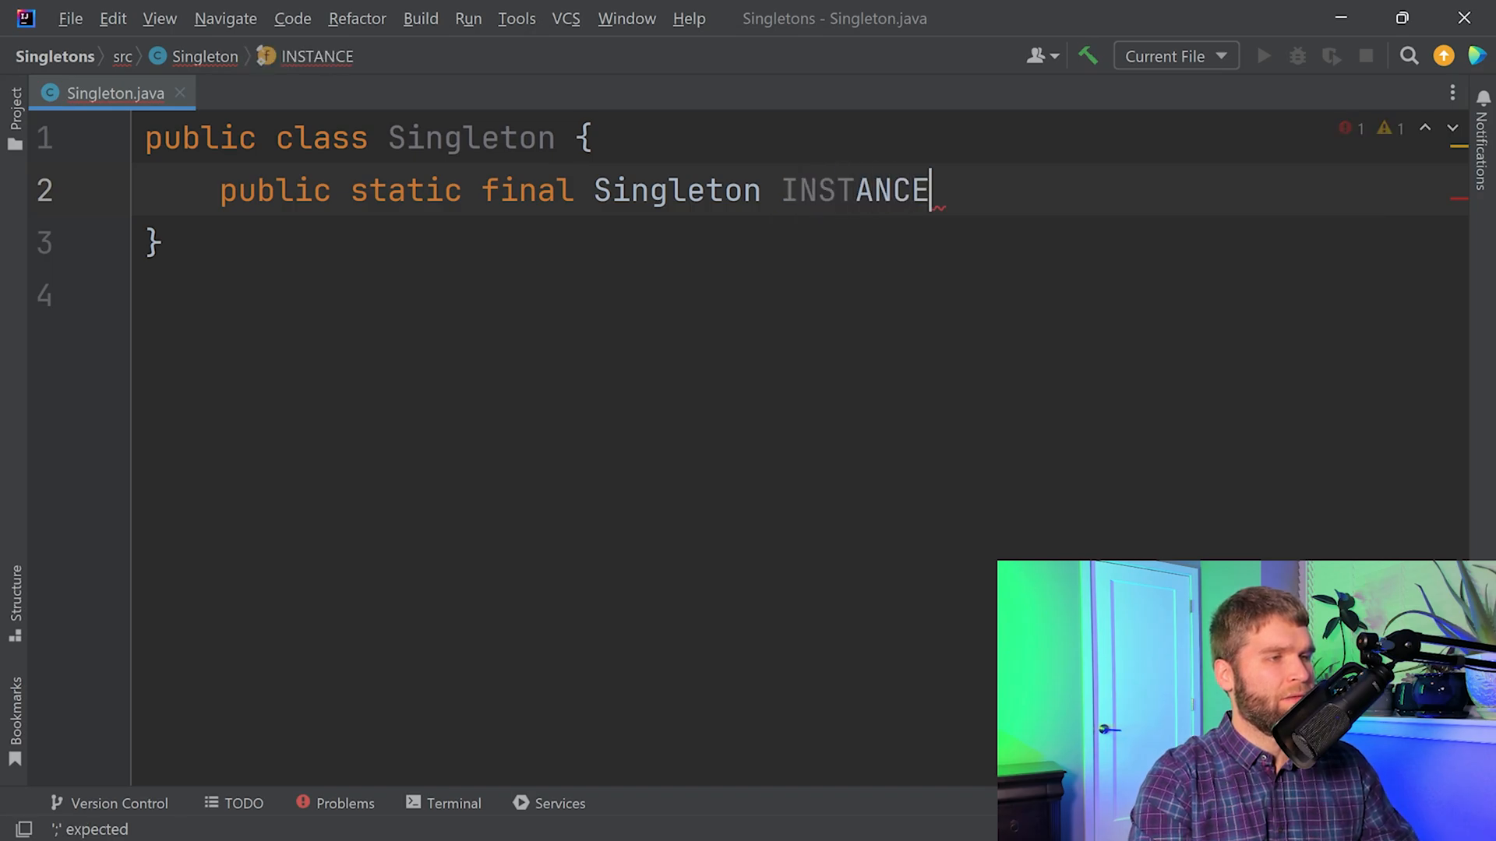
{"action": "type", "text": "= new"}
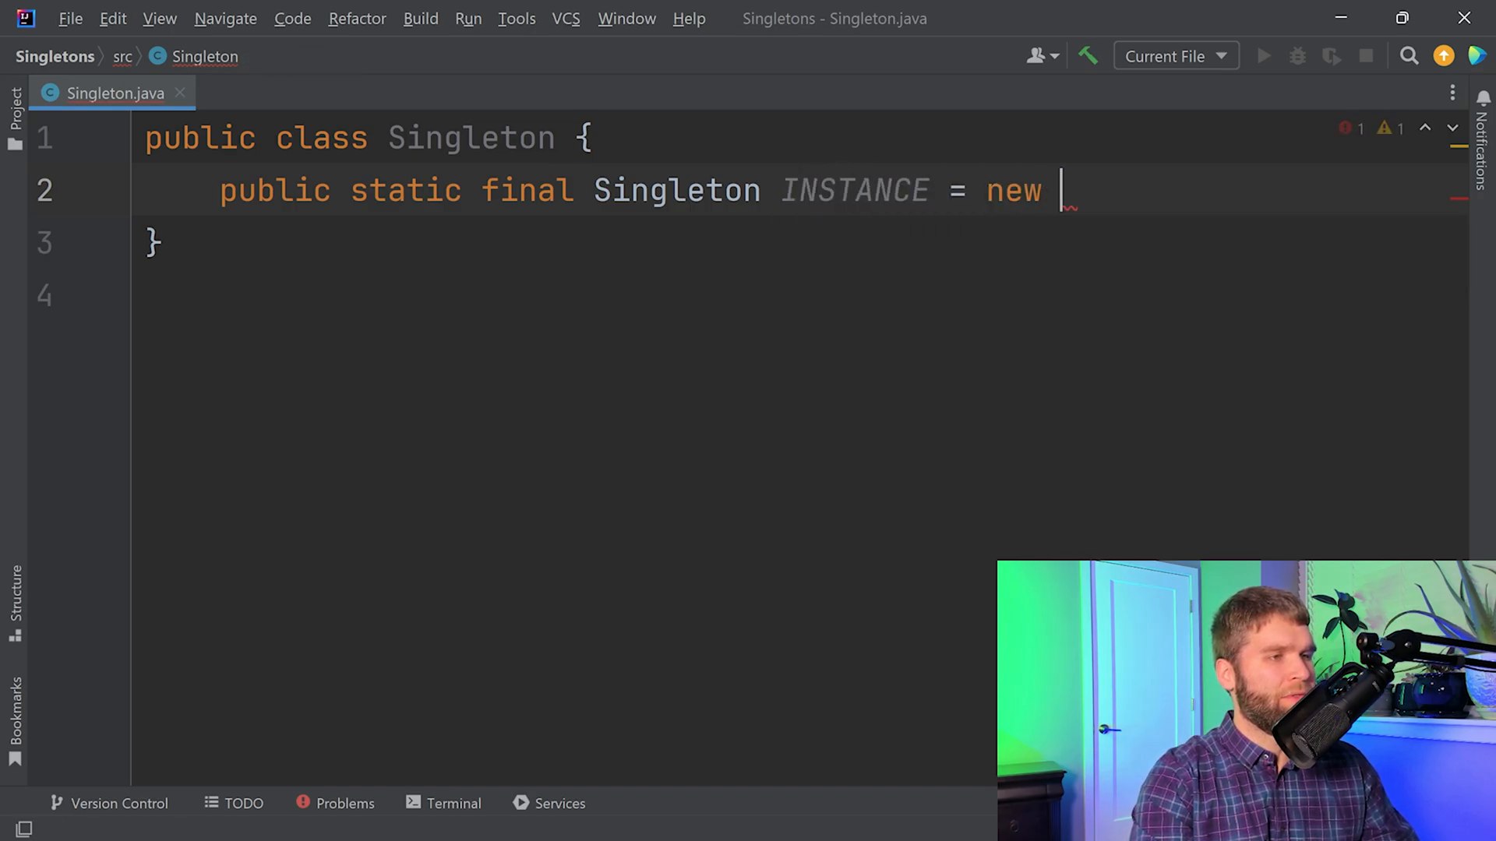
{"action": "type", "text": "Singleton();"}
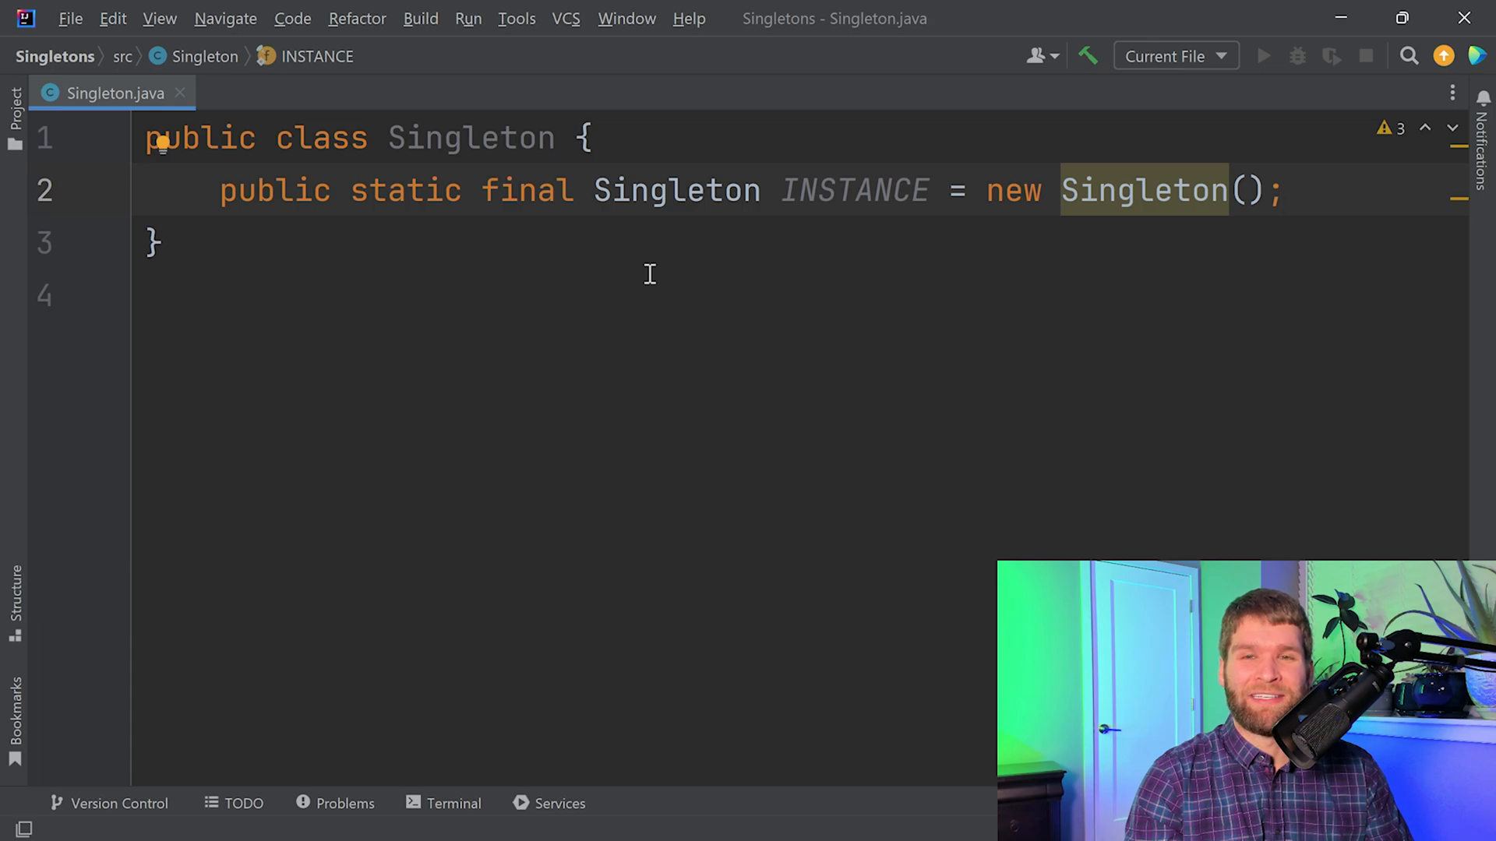
{"action": "mouse_move", "coordinate": [452, 241]}
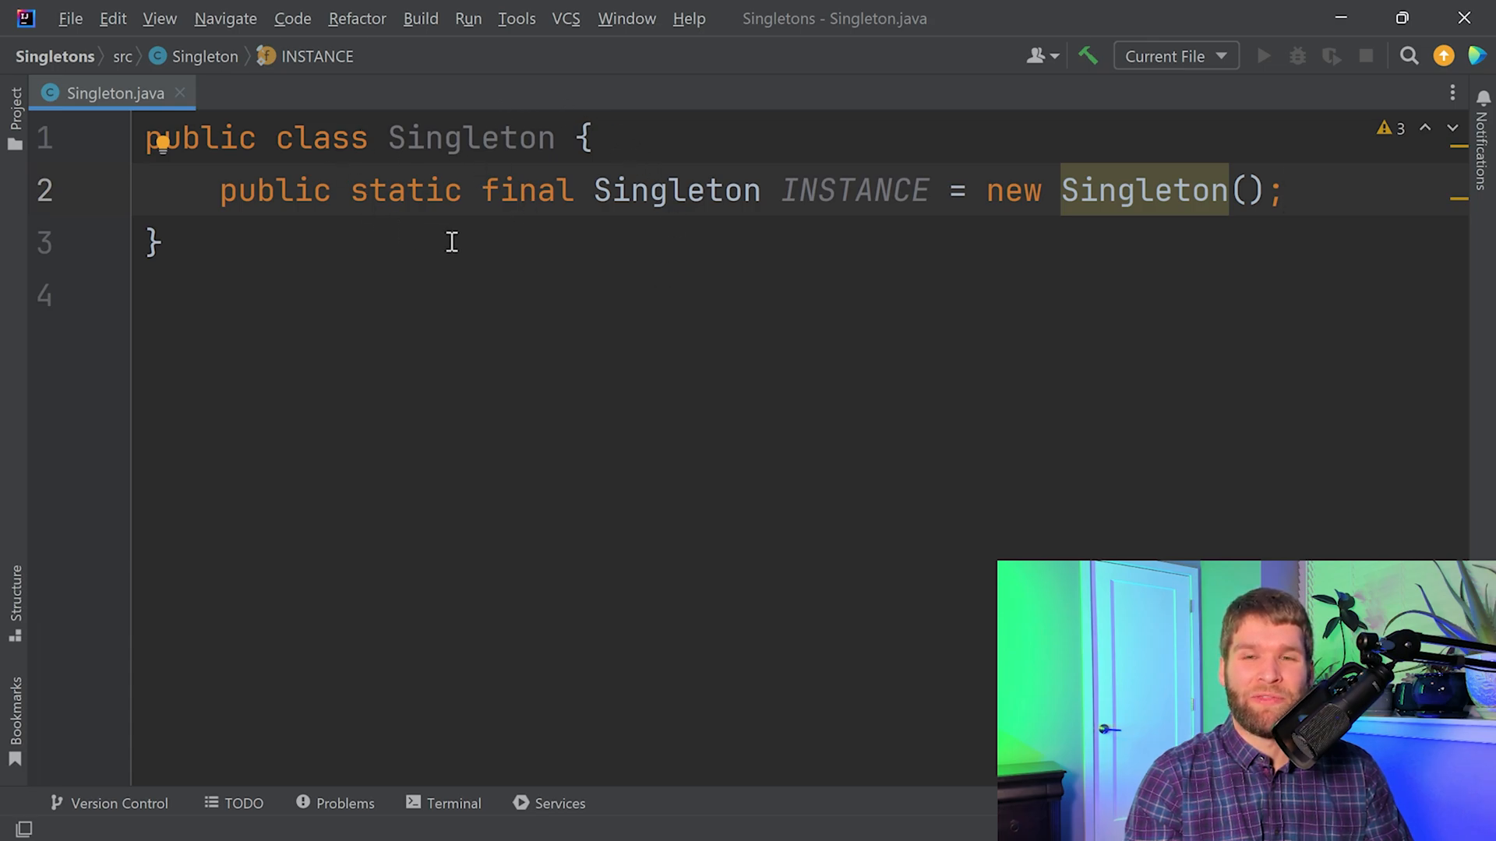
{"action": "mouse_move", "coordinate": [462, 233]}
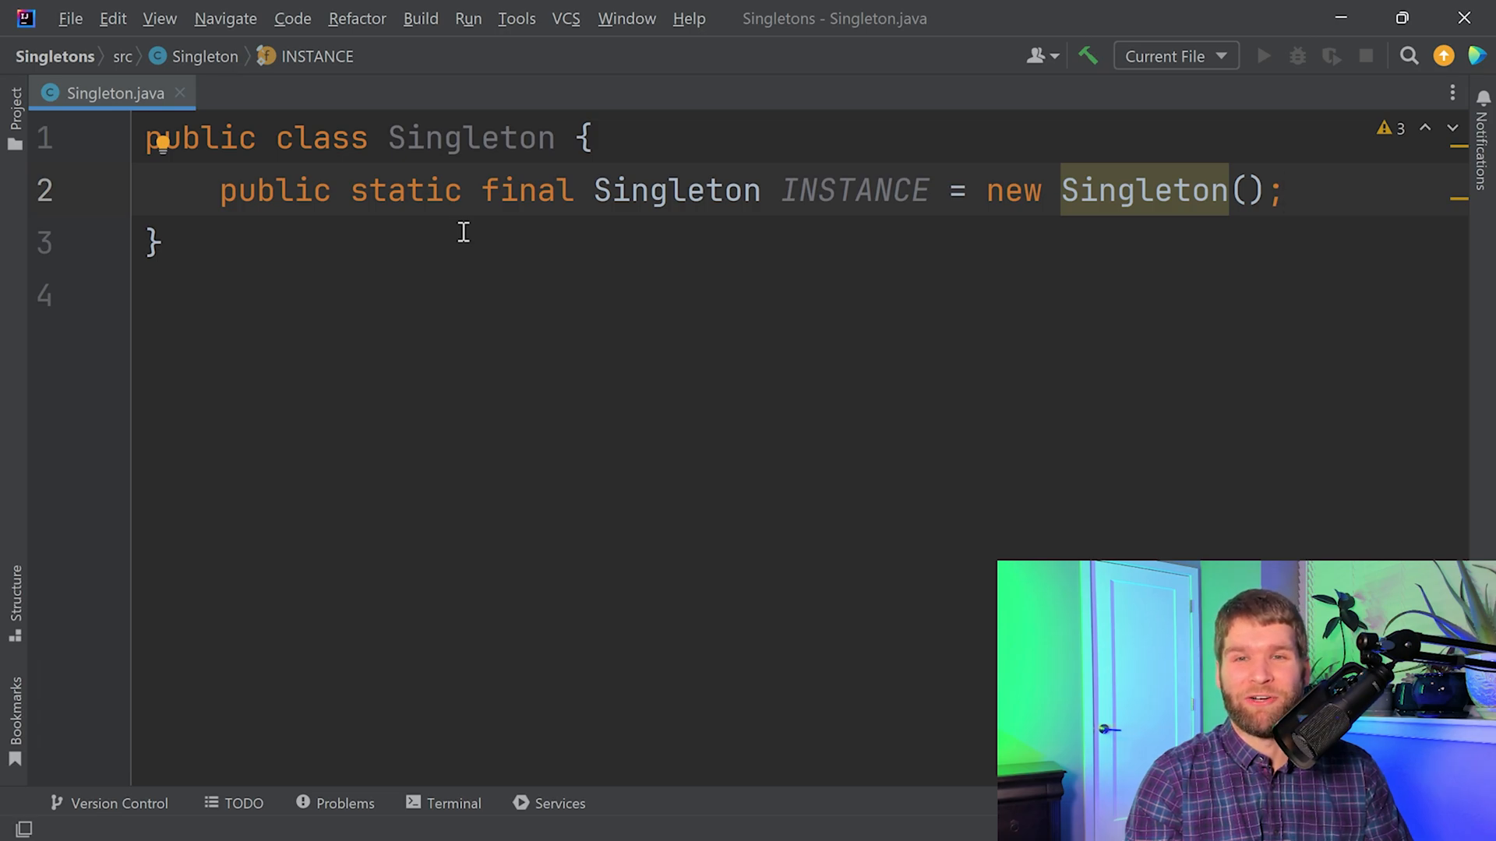
Step: Add an empty Singleton() constructor below INSTANCE and change its modifier from public to private
{"action": "key", "text": "enter"}
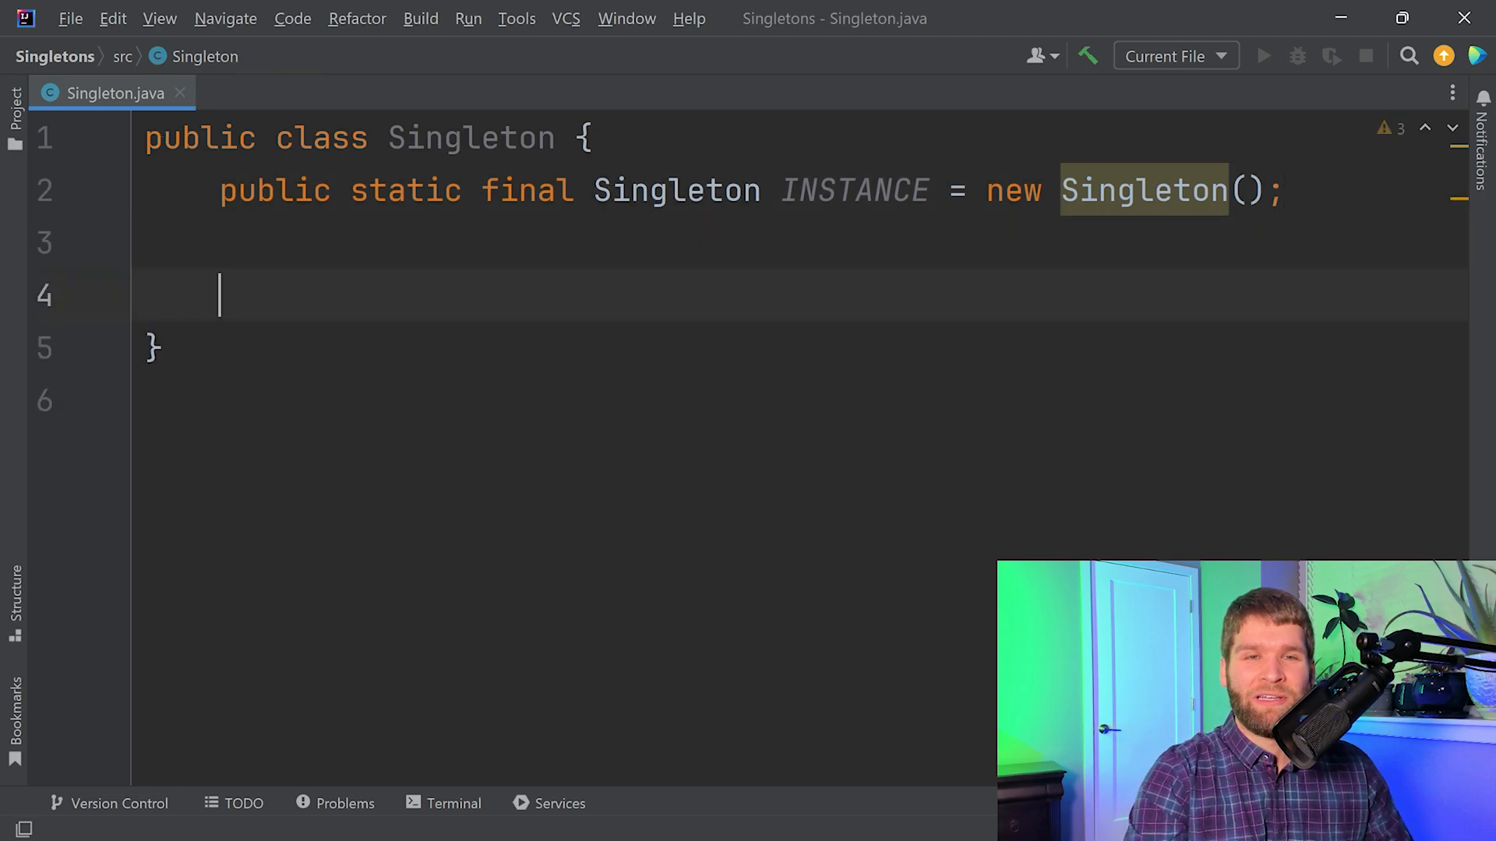
{"action": "type", "text": "public Singleton() {"}
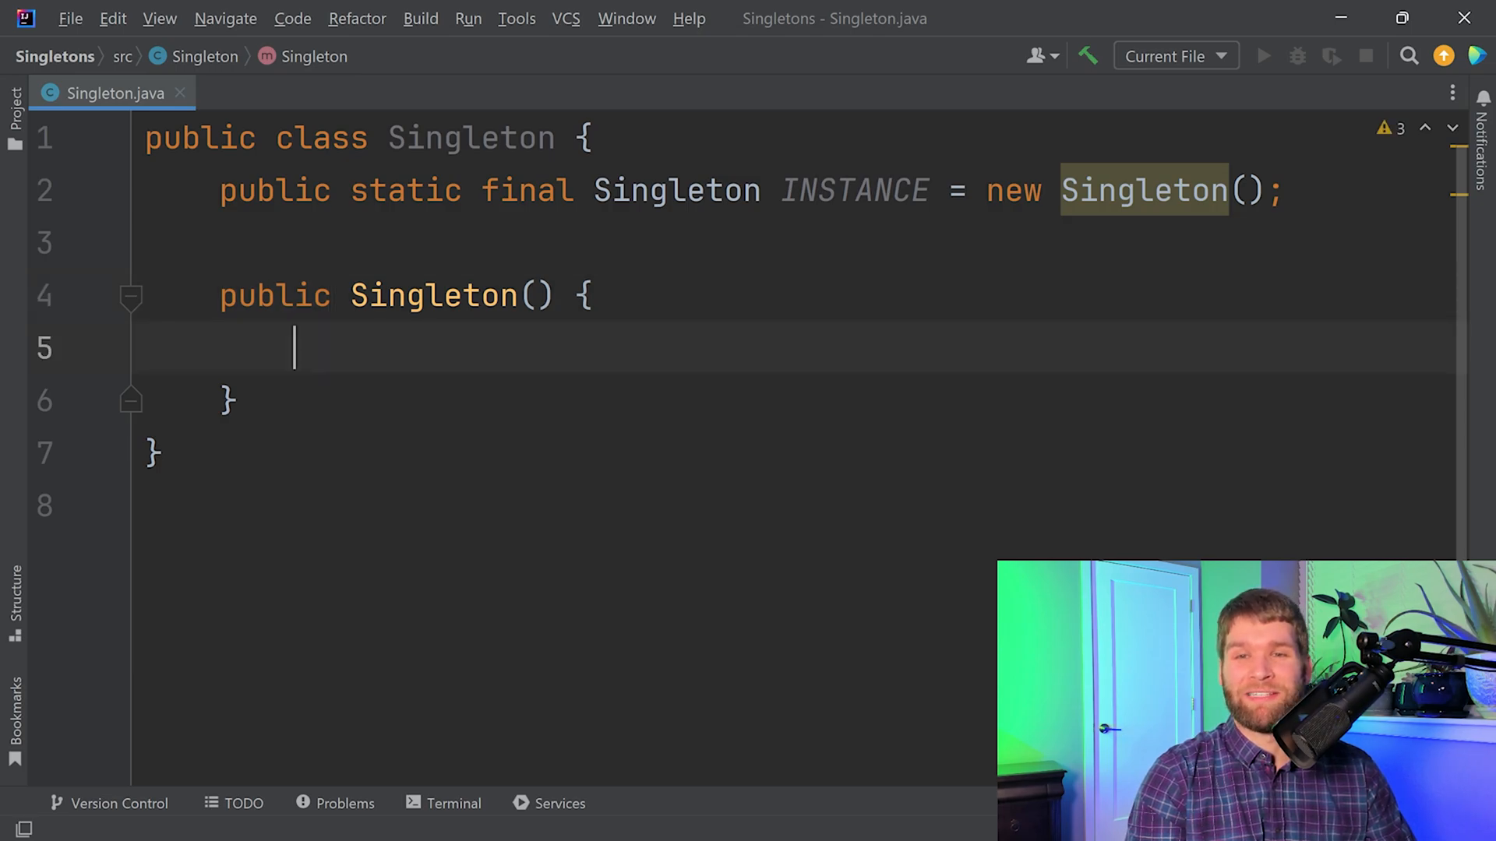
{"action": "left_click", "coordinate": [334, 294]}
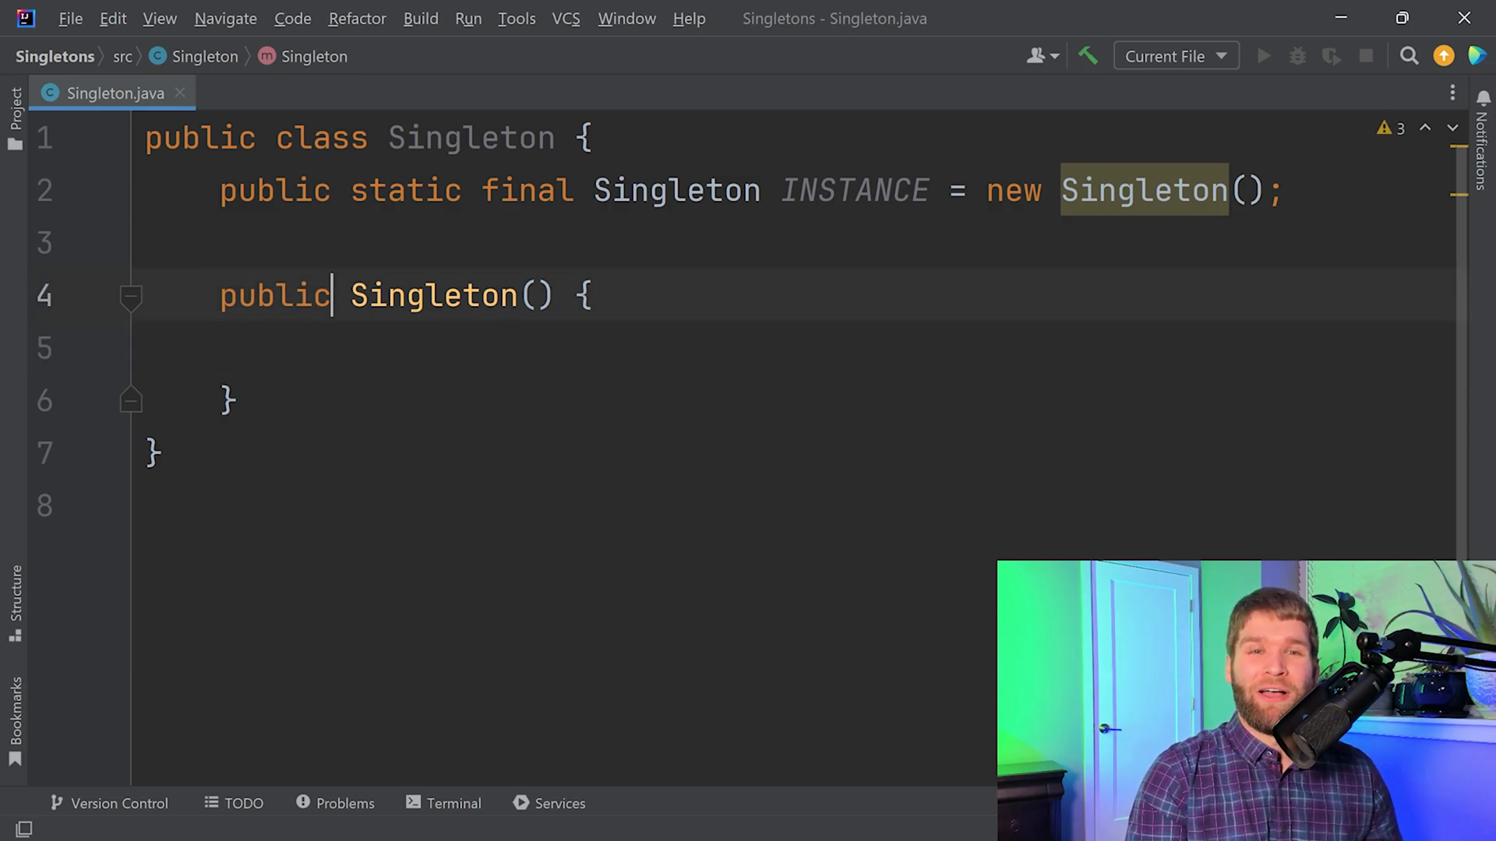
{"action": "double_click", "coordinate": [275, 294]}
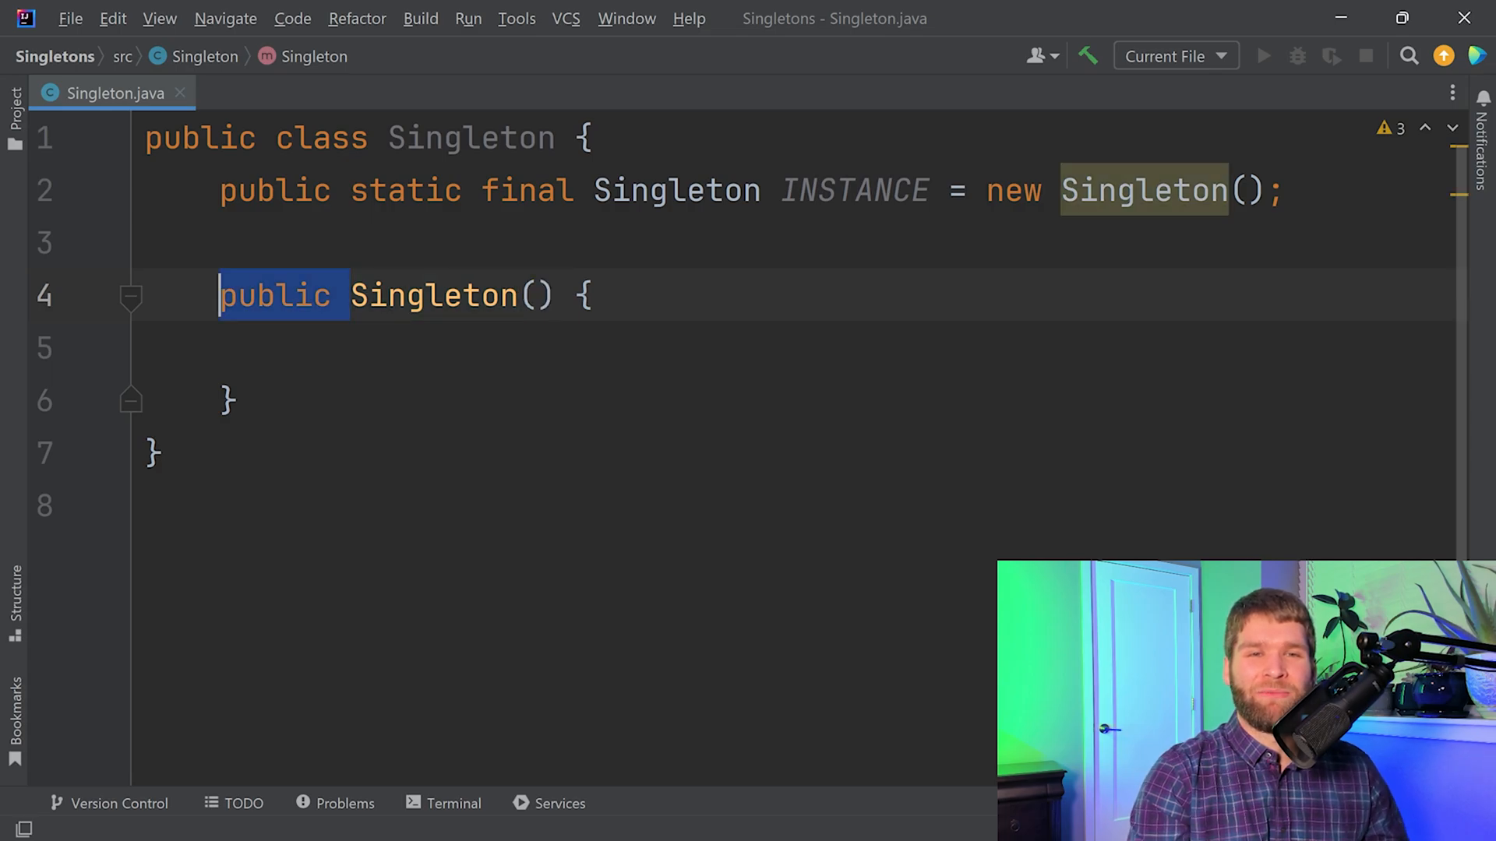
{"action": "type", "text": "private"}
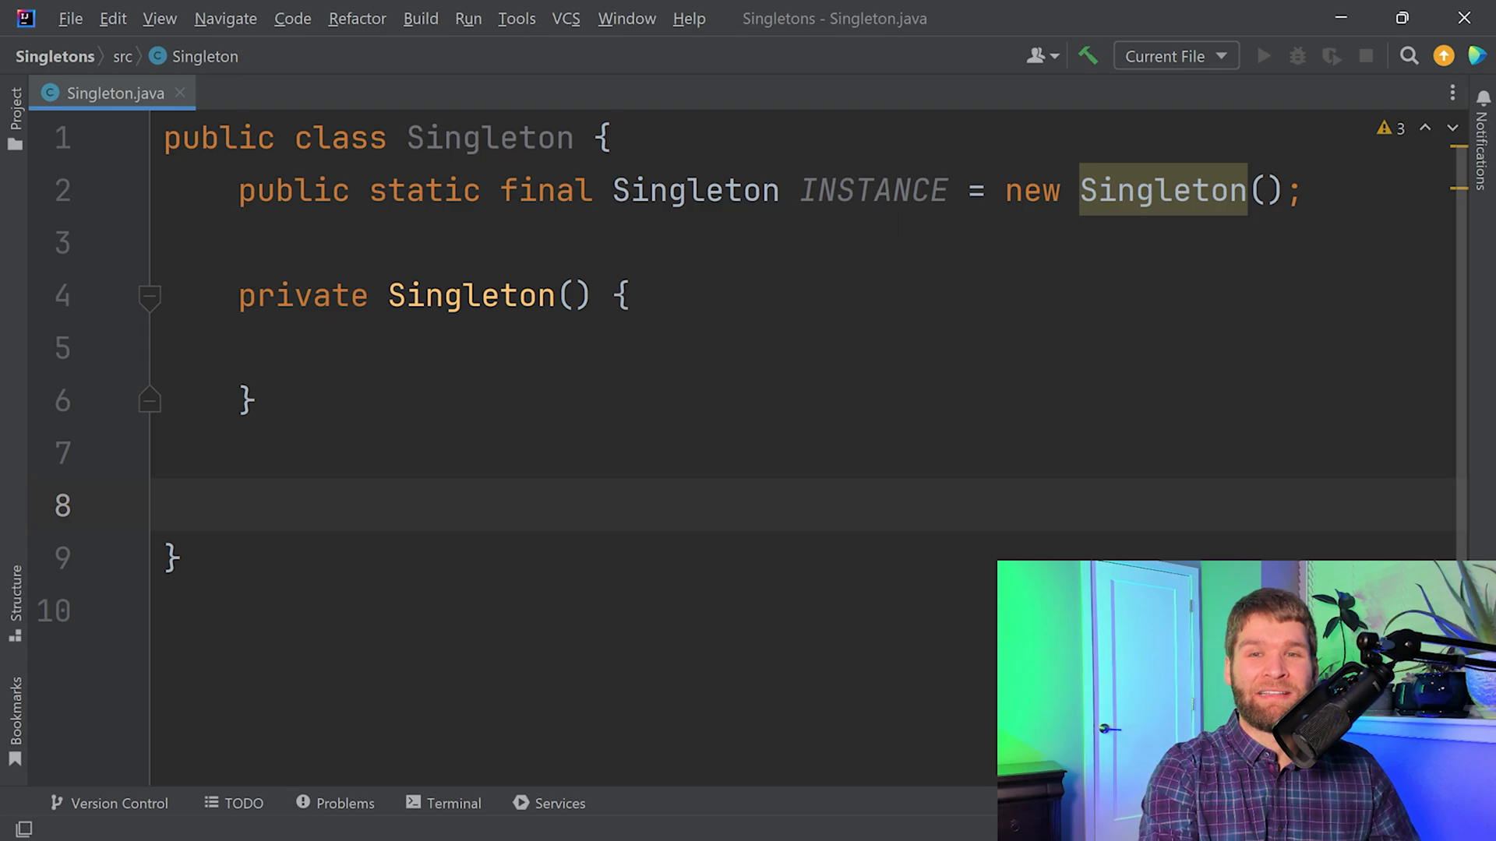
Step: Write private static class SingletonHelper holding Singleton s = new Singleton(), then select the block
{"action": "type", "text": "private static"}
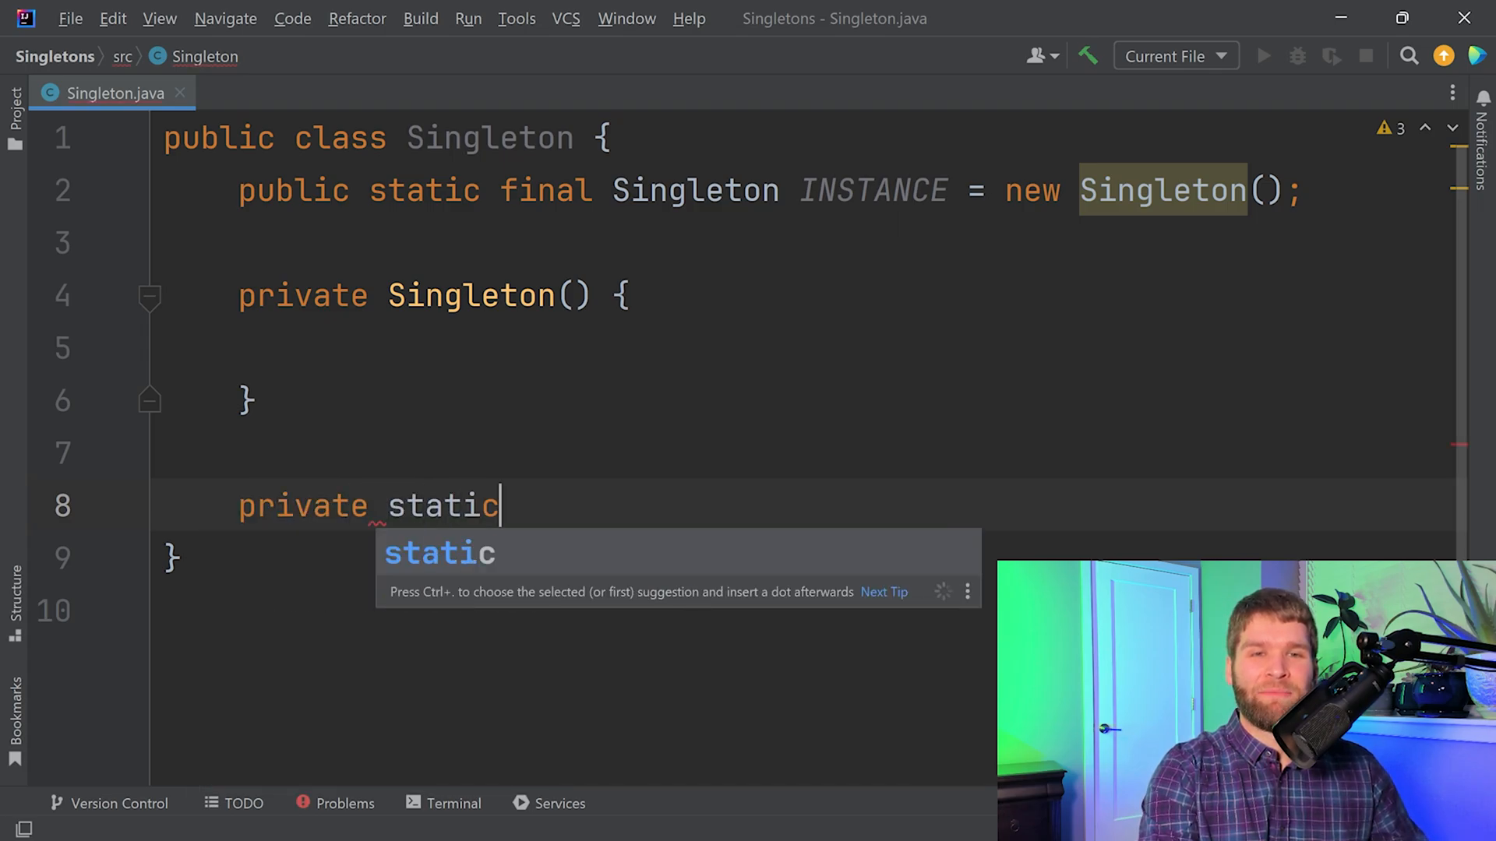
{"action": "type", "text": "class"}
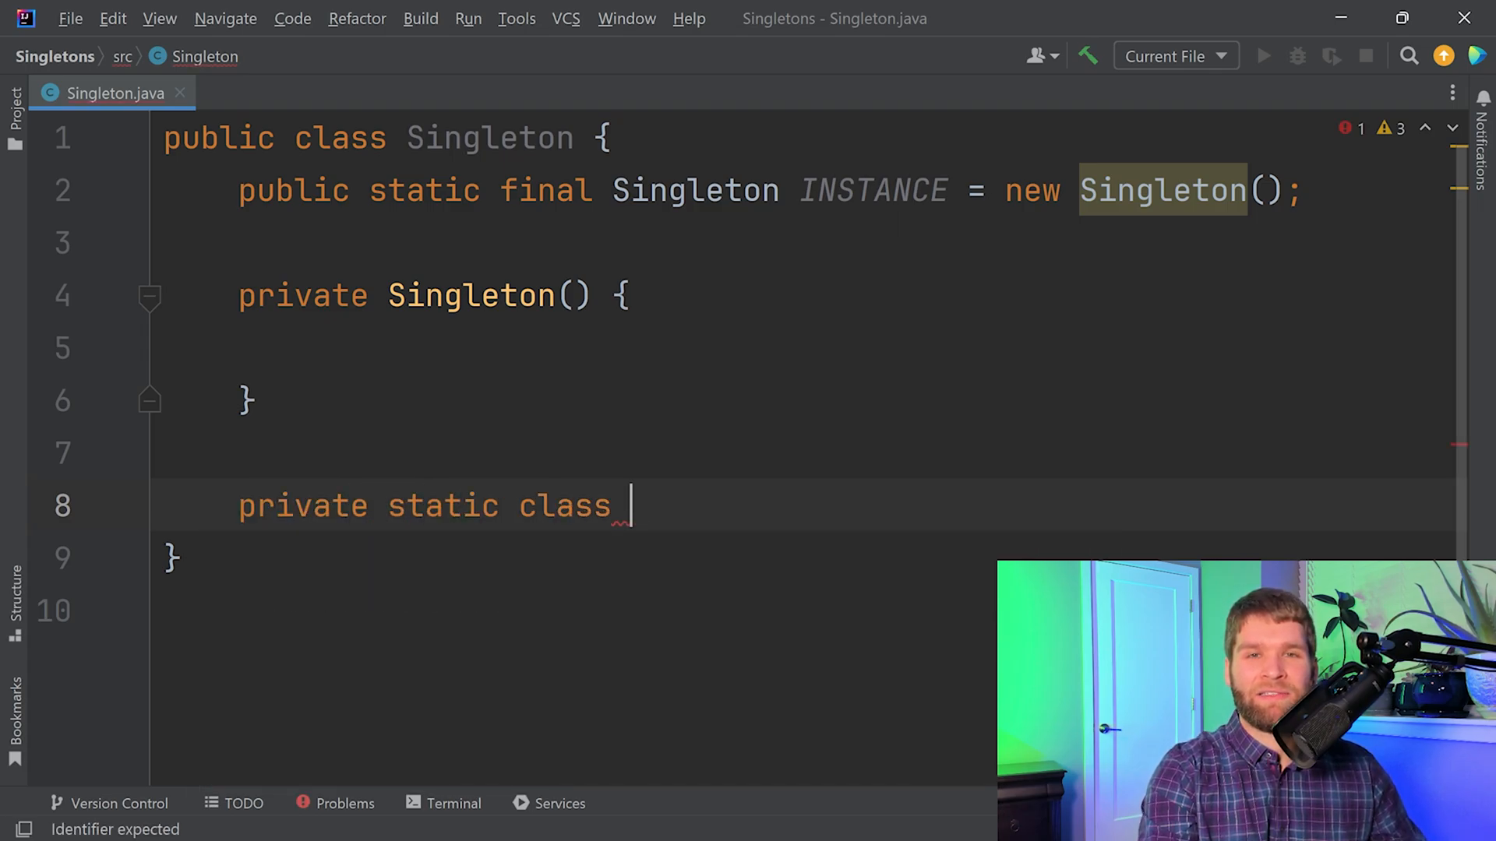
{"action": "type", "text": "Single"}
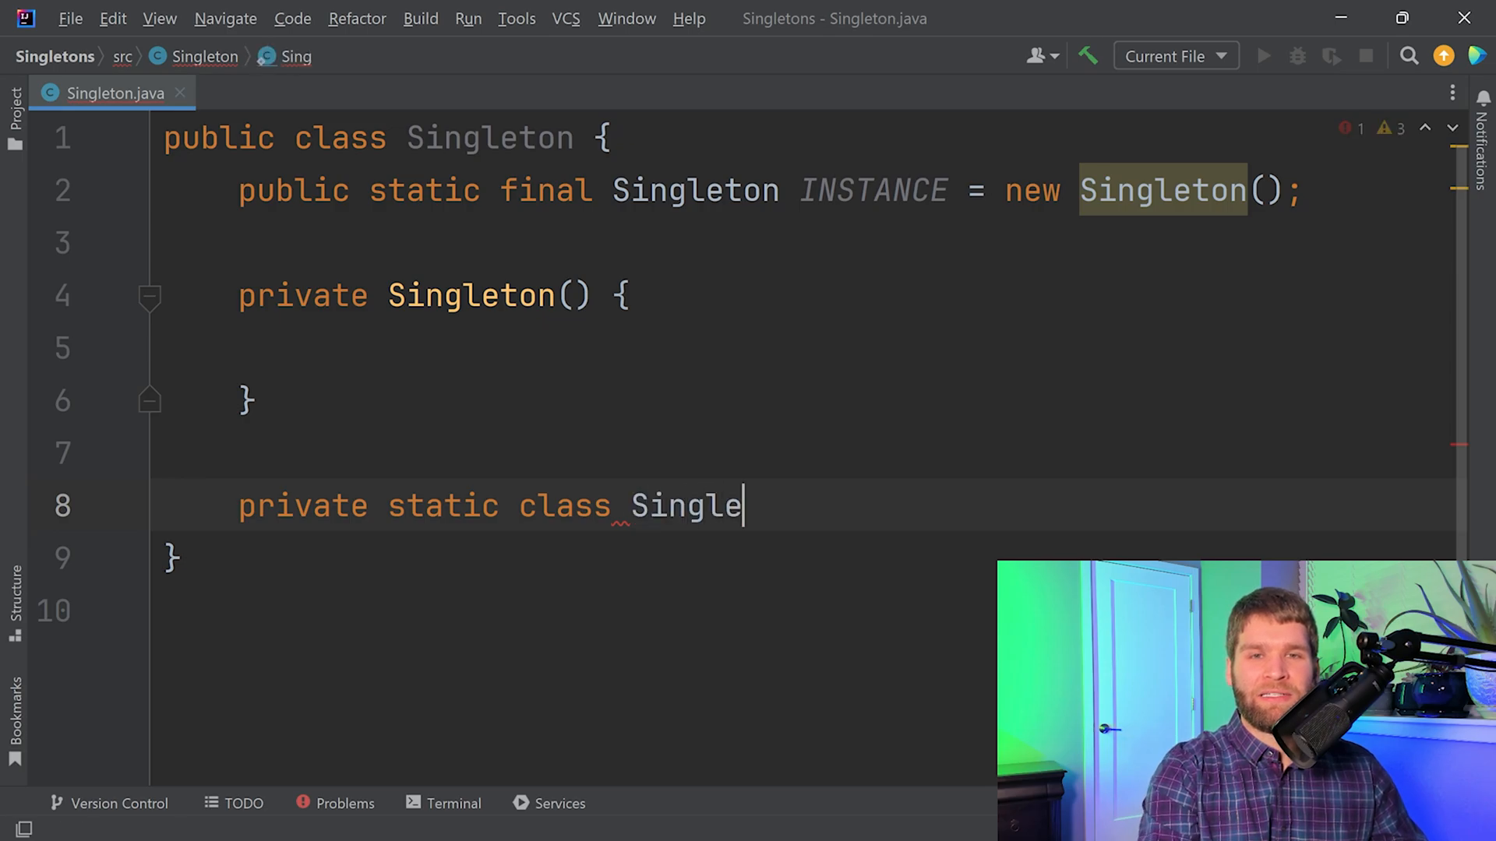
{"action": "type", "text": "tonHelper"}
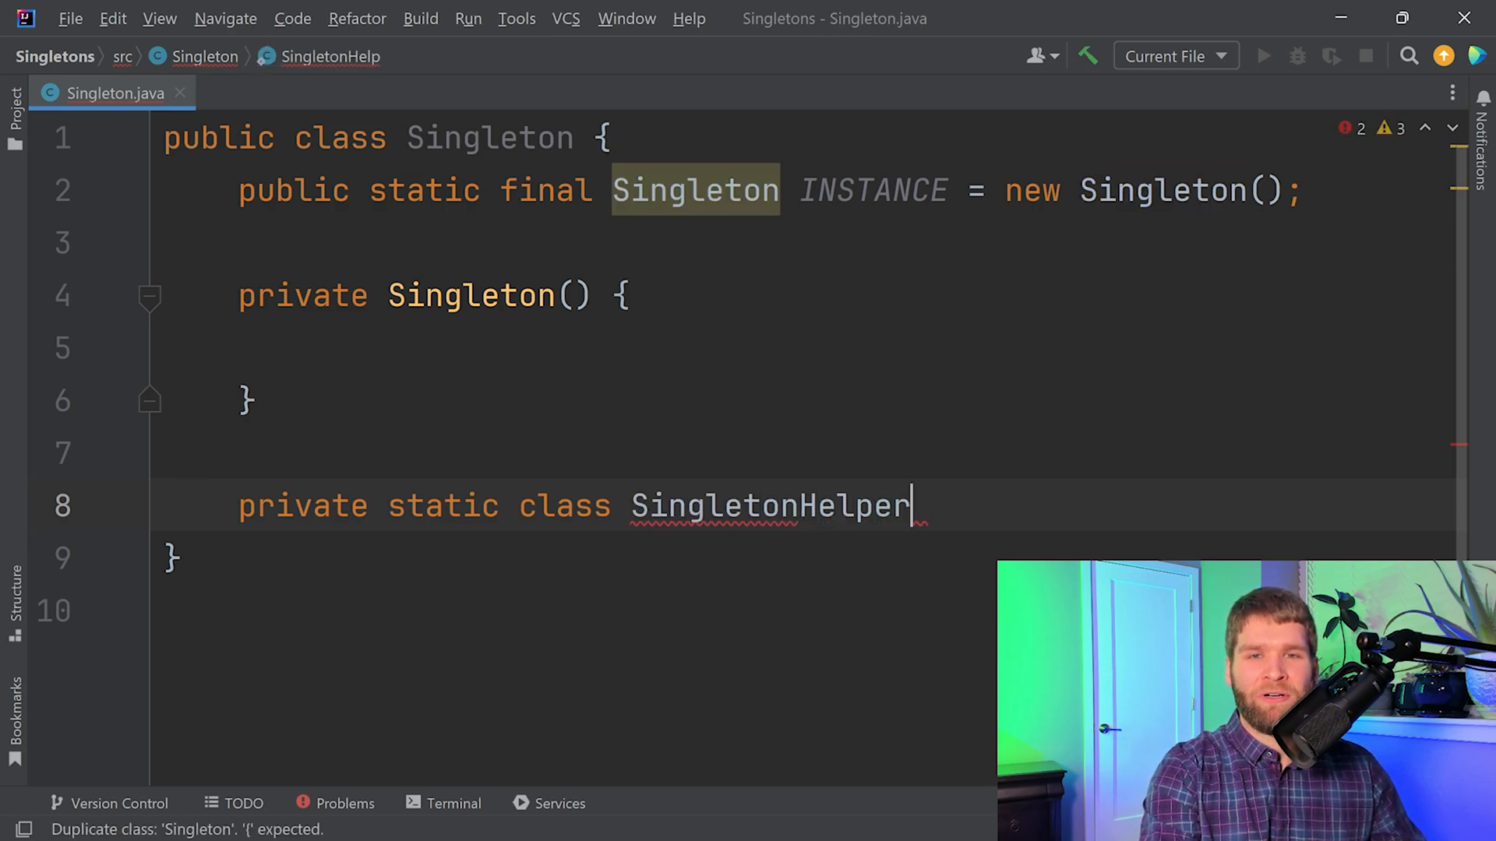
{"action": "type", "text": "{"}
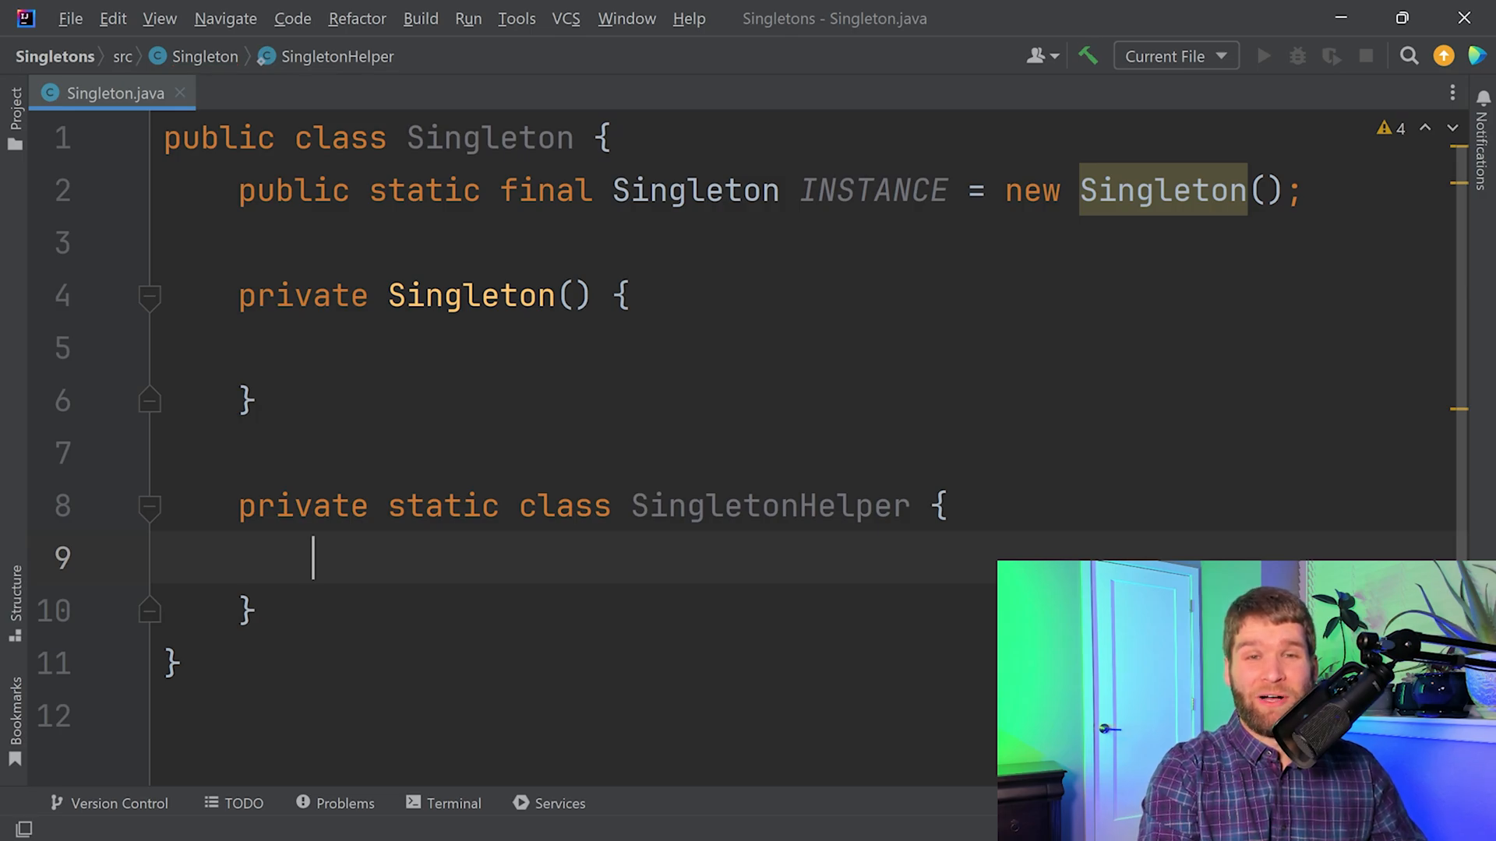
{"action": "type", "text": "Sin"}
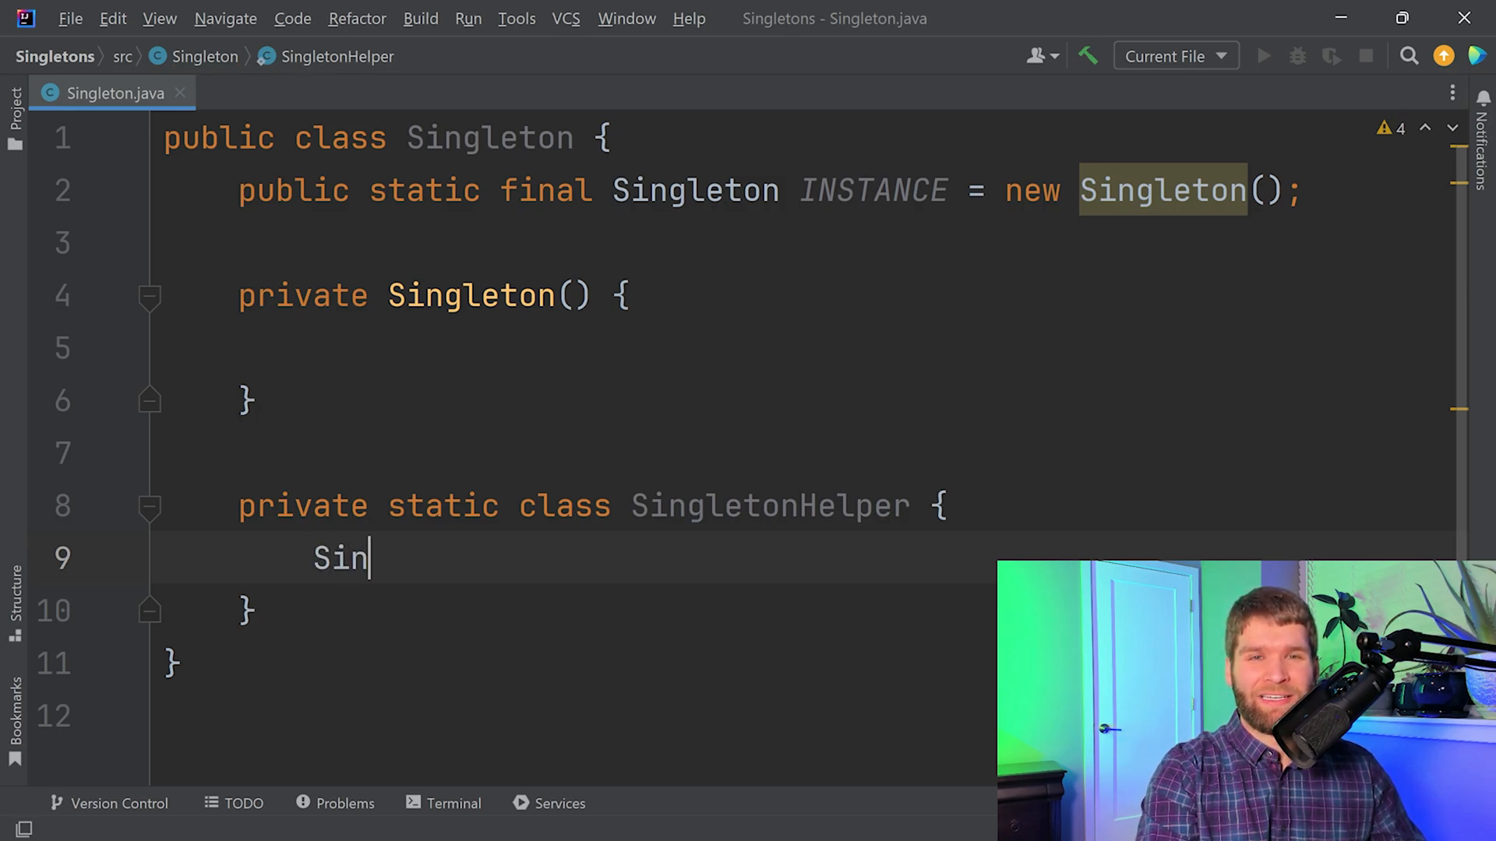
{"action": "type", "text": "gleton s ="}
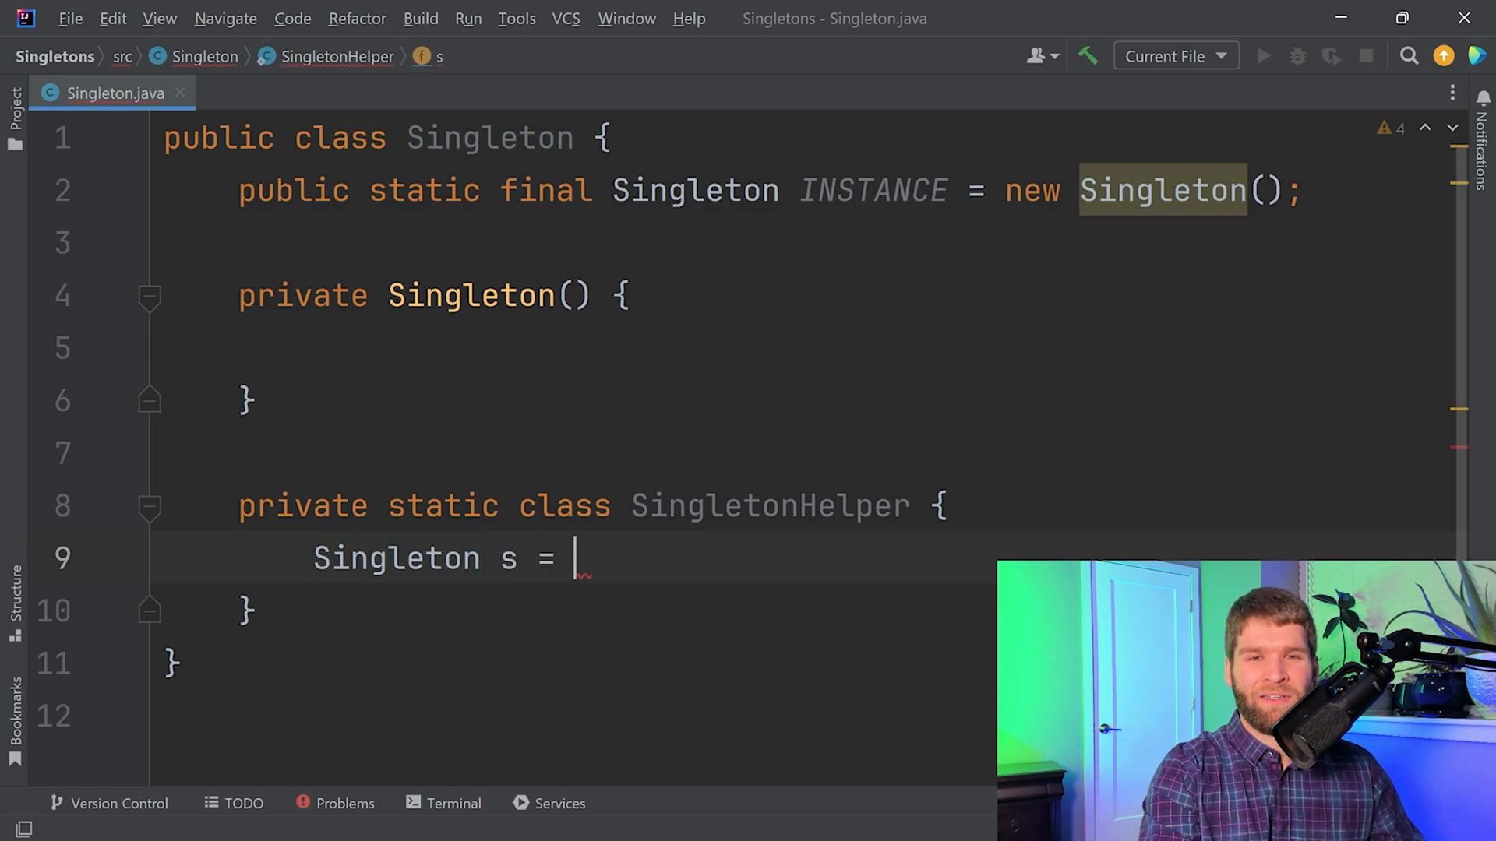
{"action": "type", "text": "new Singleton();"}
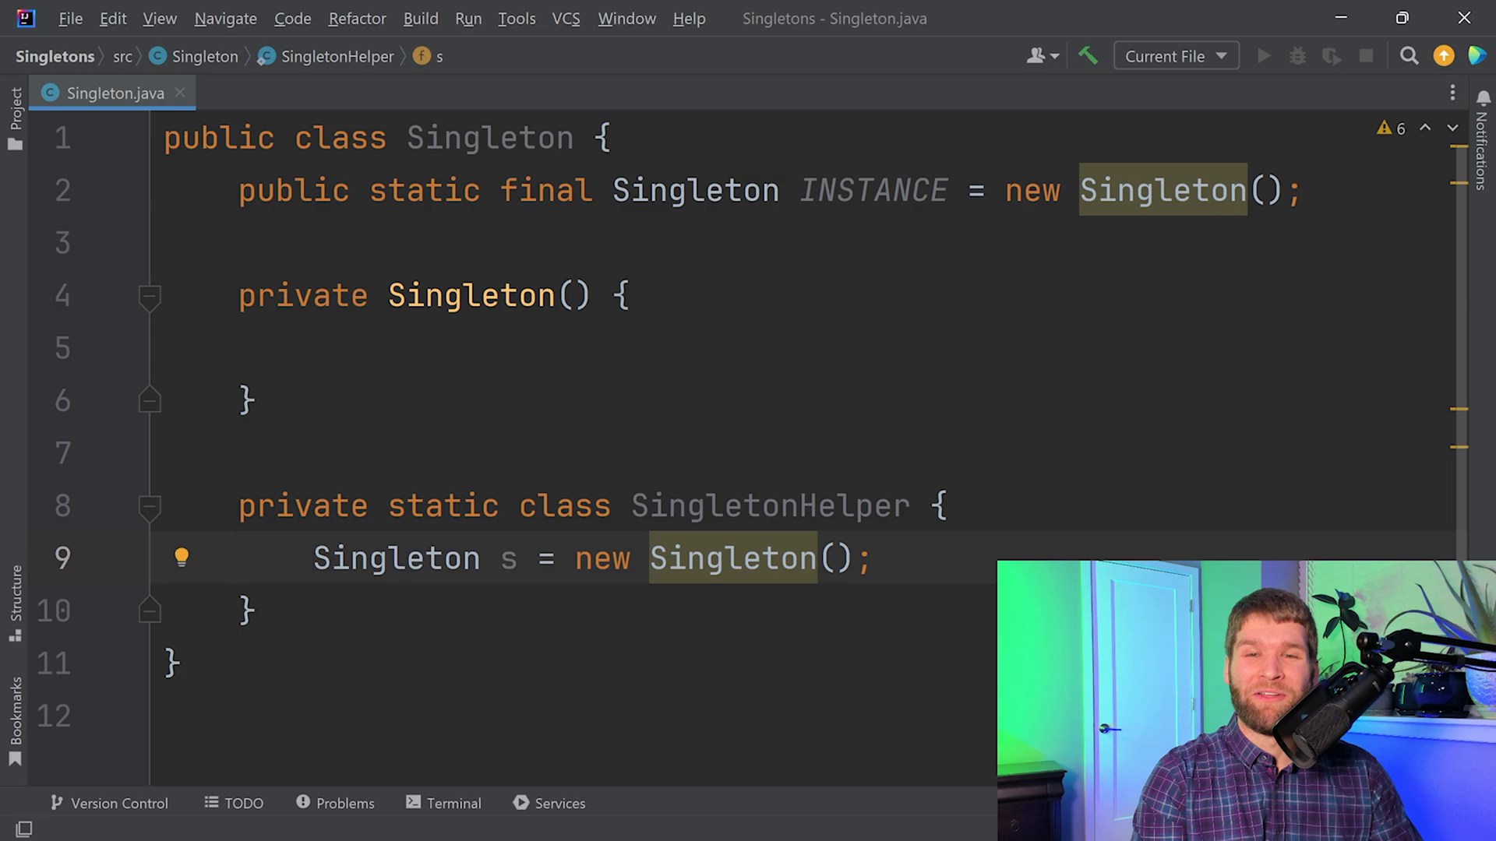
{"action": "left_click", "coordinate": [868, 558]}
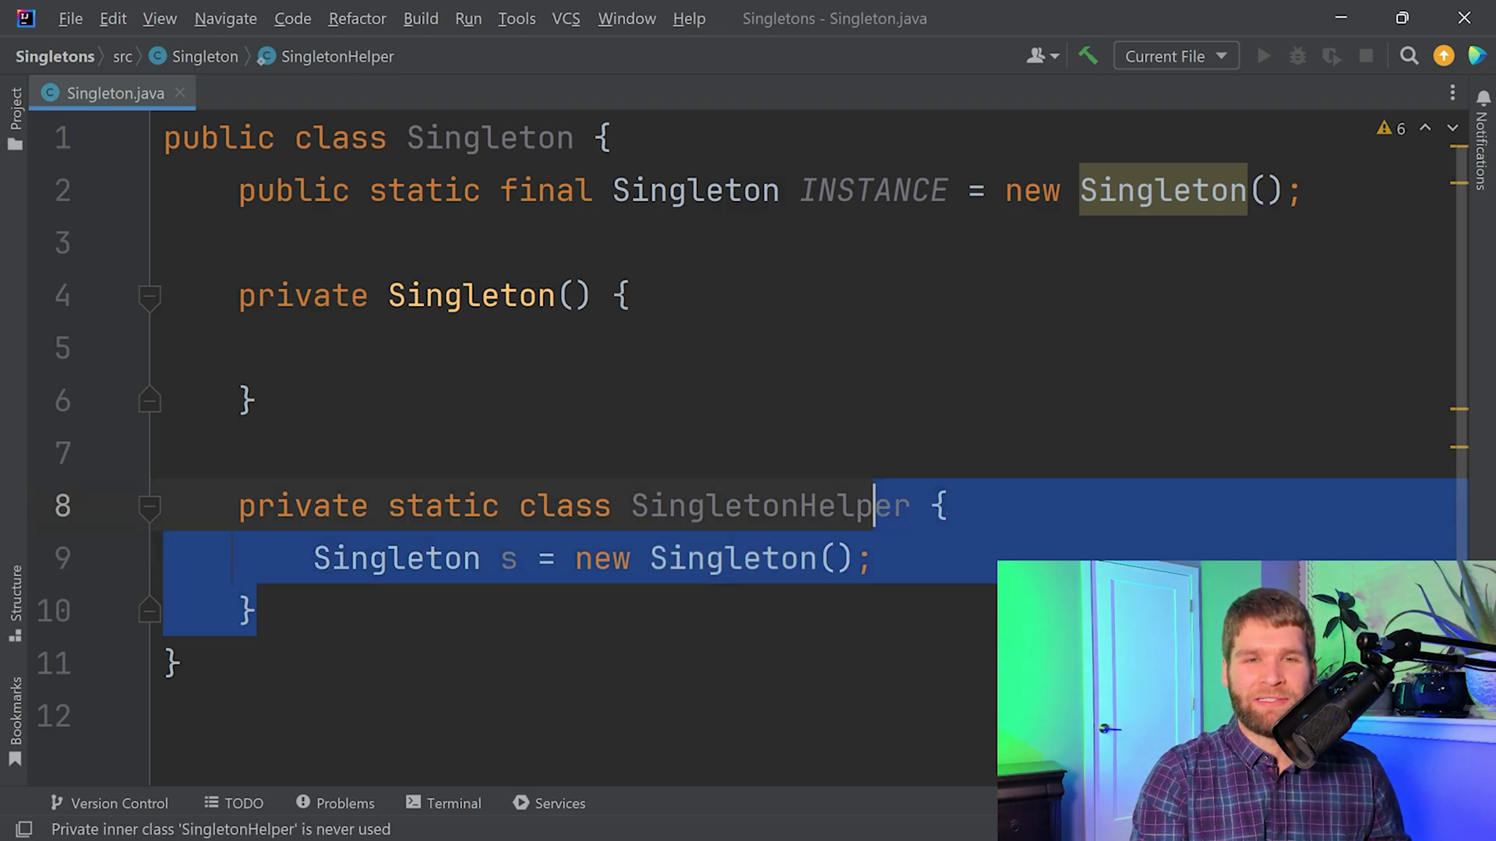
{"action": "key", "text": "Delete"}
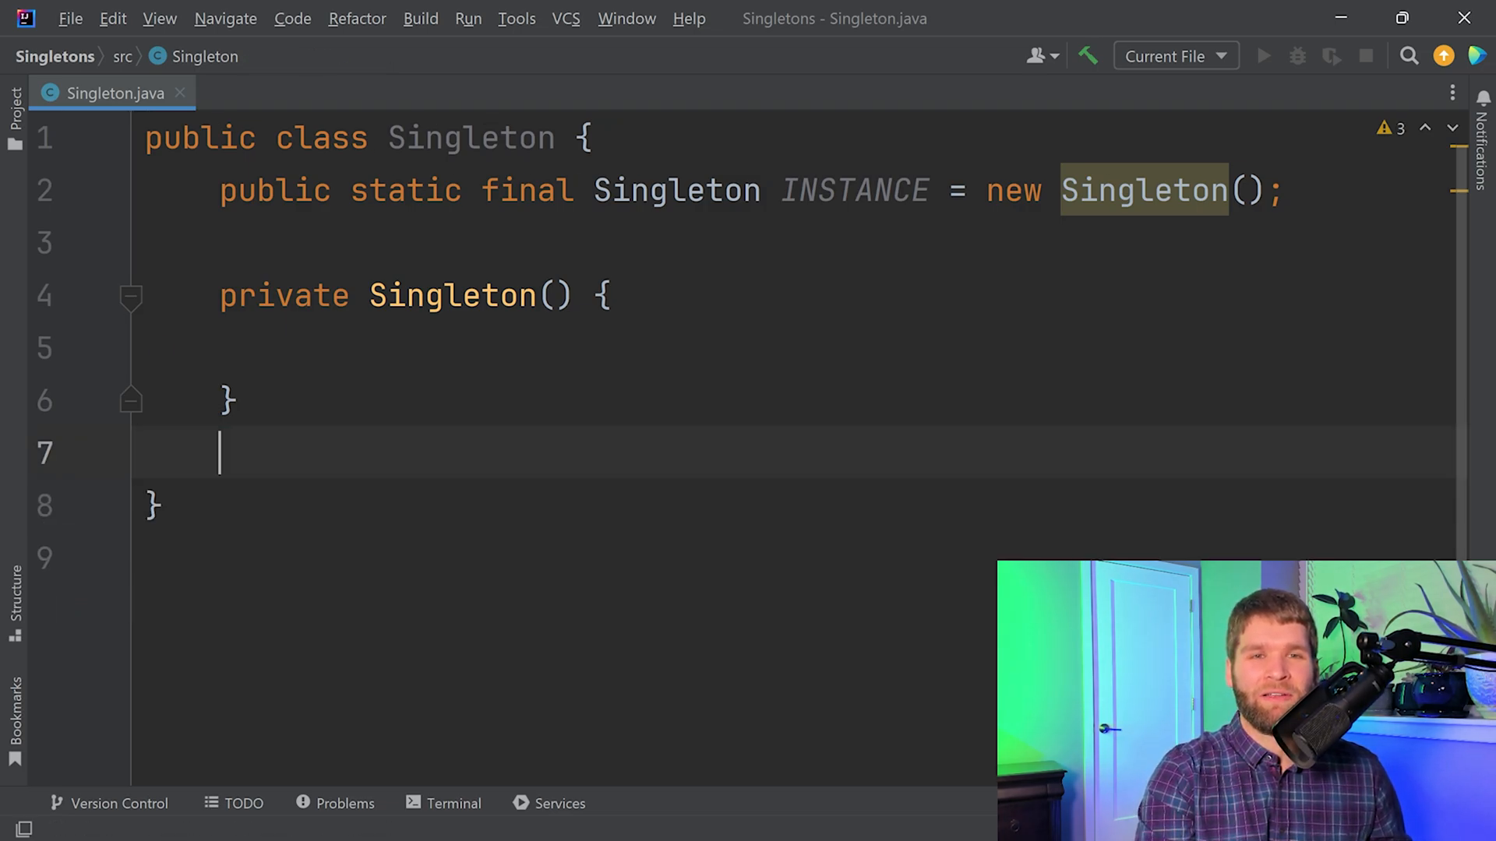
{"action": "key", "text": "Backspace"}
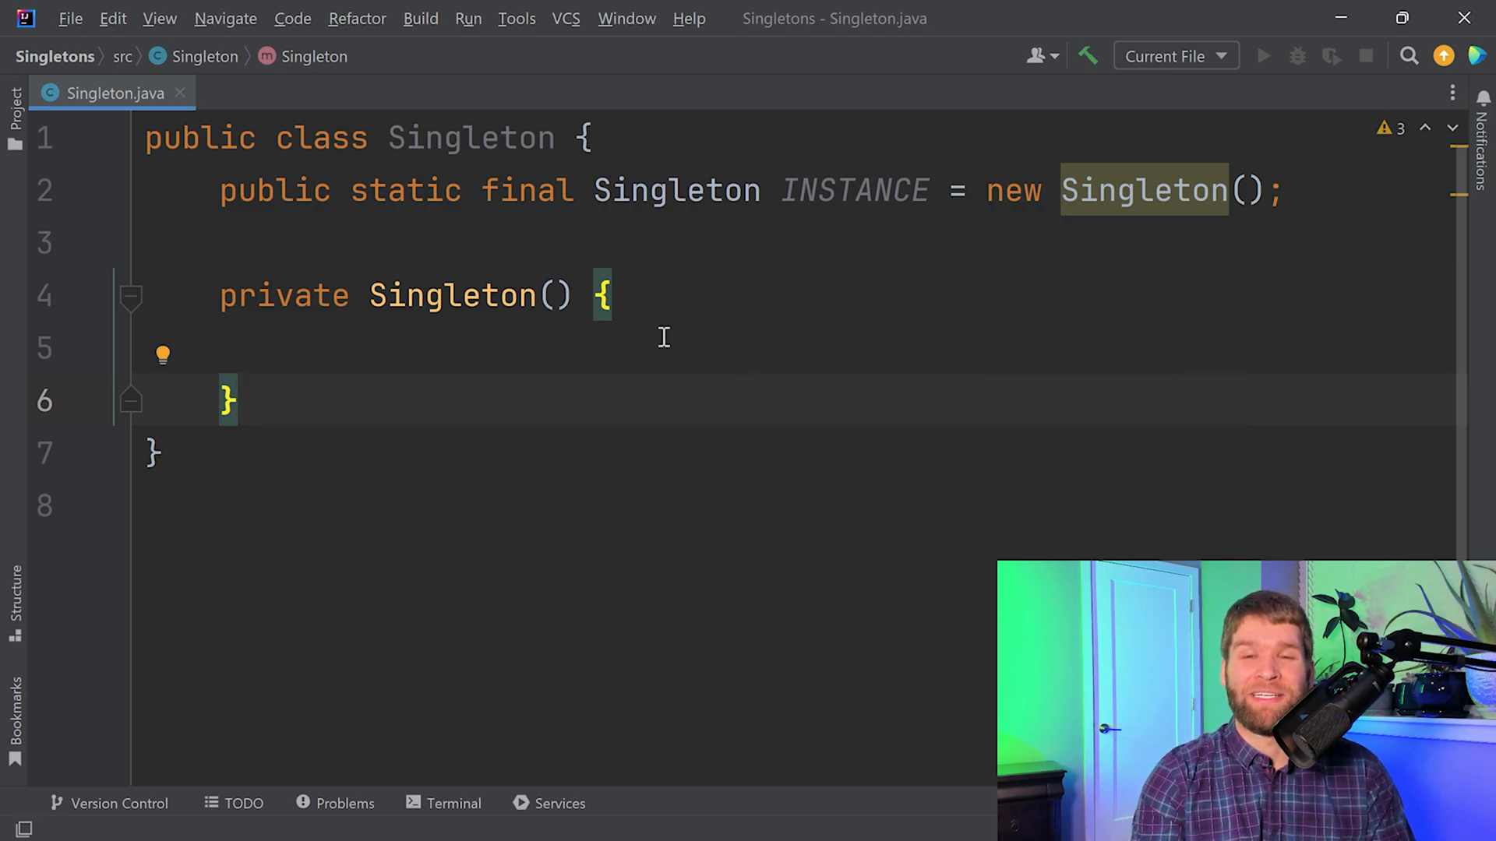
{"action": "double_click", "coordinate": [469, 137]}
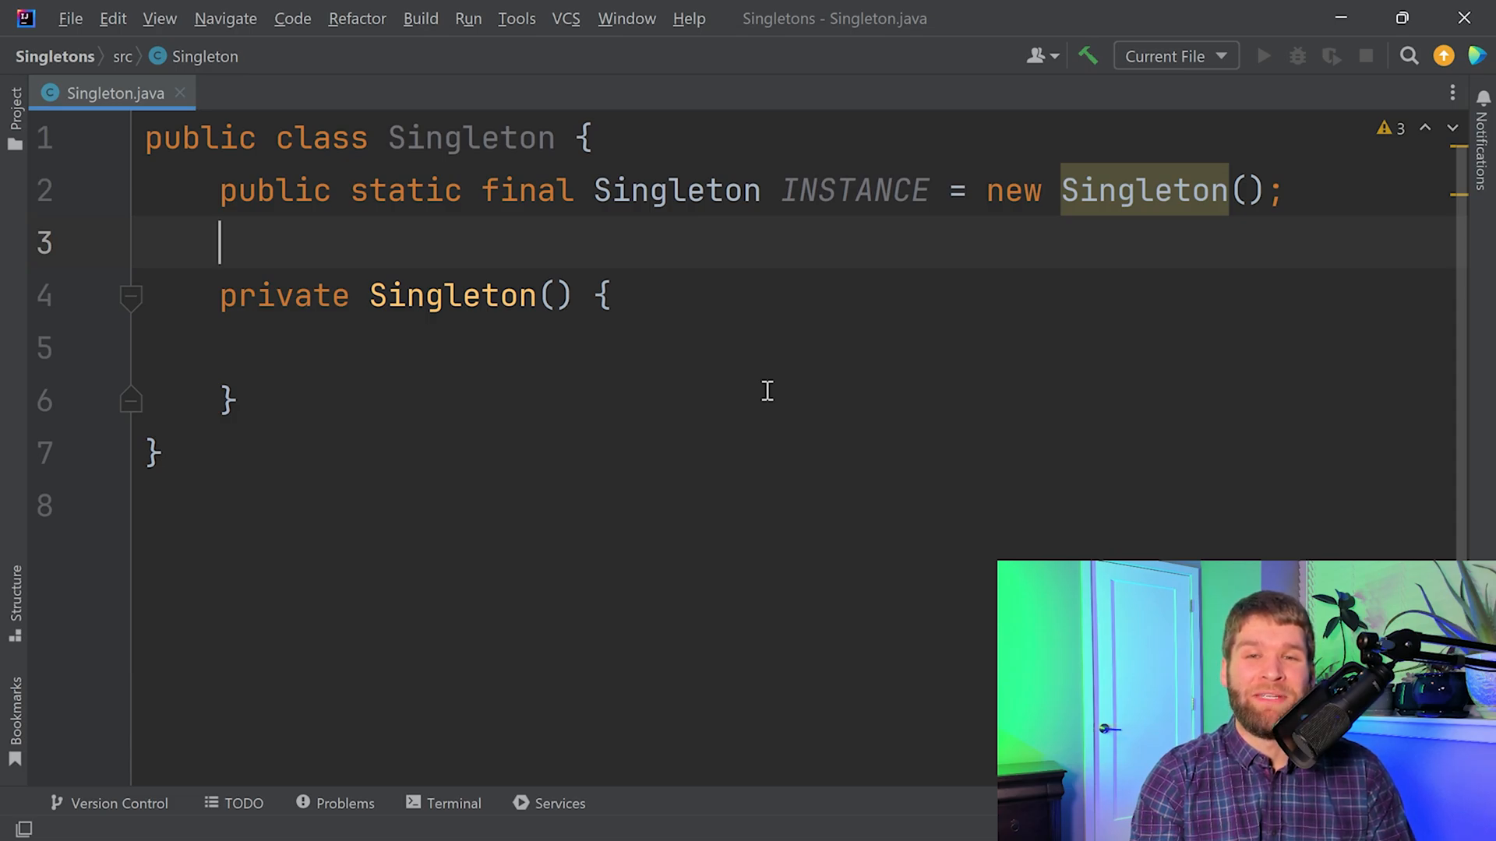
{"action": "mouse_move", "coordinate": [512, 324]}
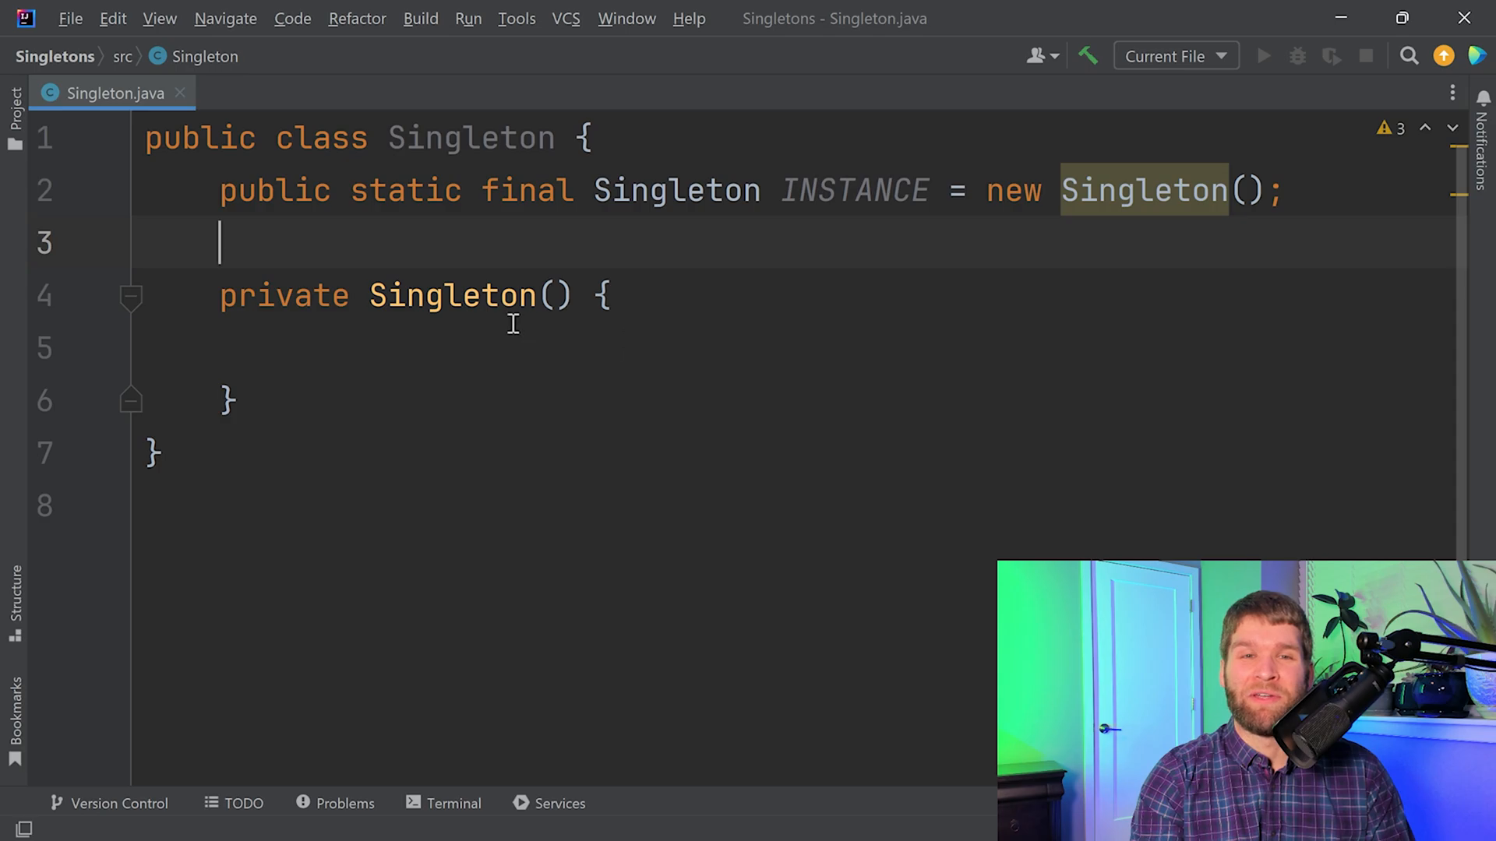
{"action": "mouse_move", "coordinate": [569, 377]}
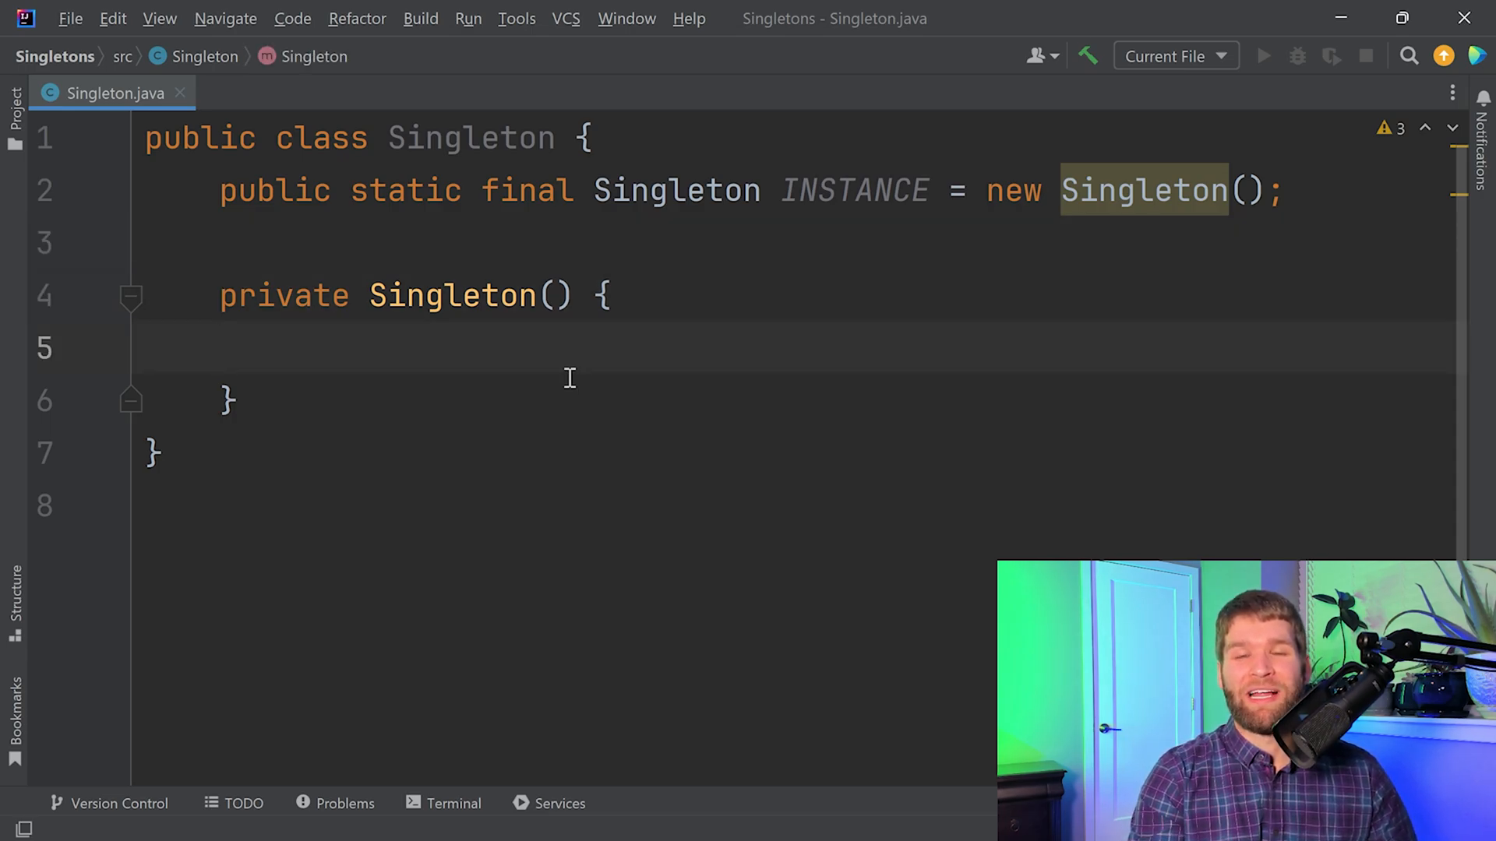
{"action": "left_click", "coordinate": [276, 348]}
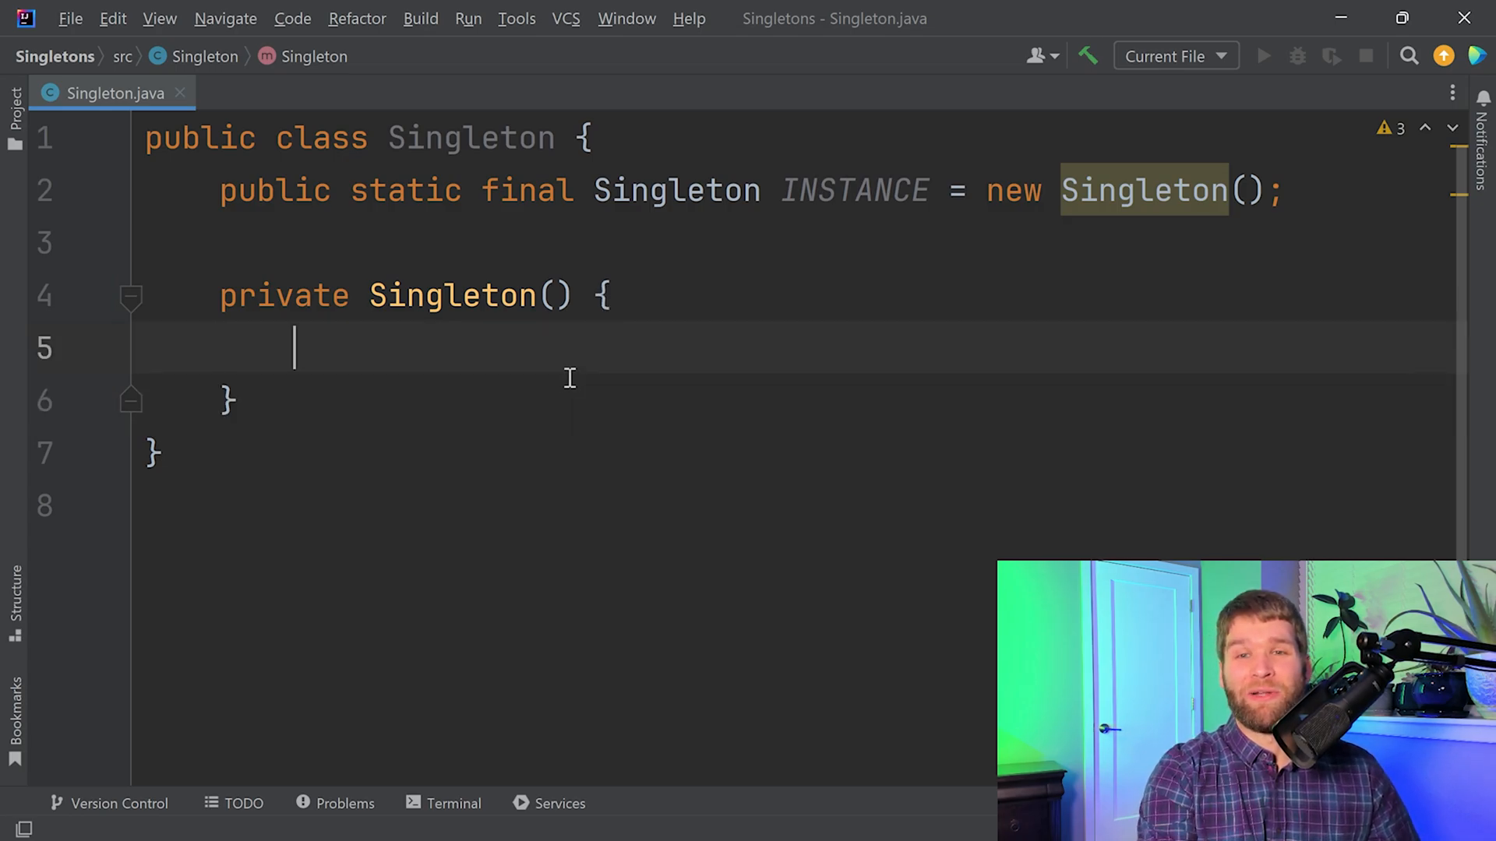
Step: Make the constructor body throw new IllegalStateException("Private constructor");
{"action": "type", "text": "throw new"}
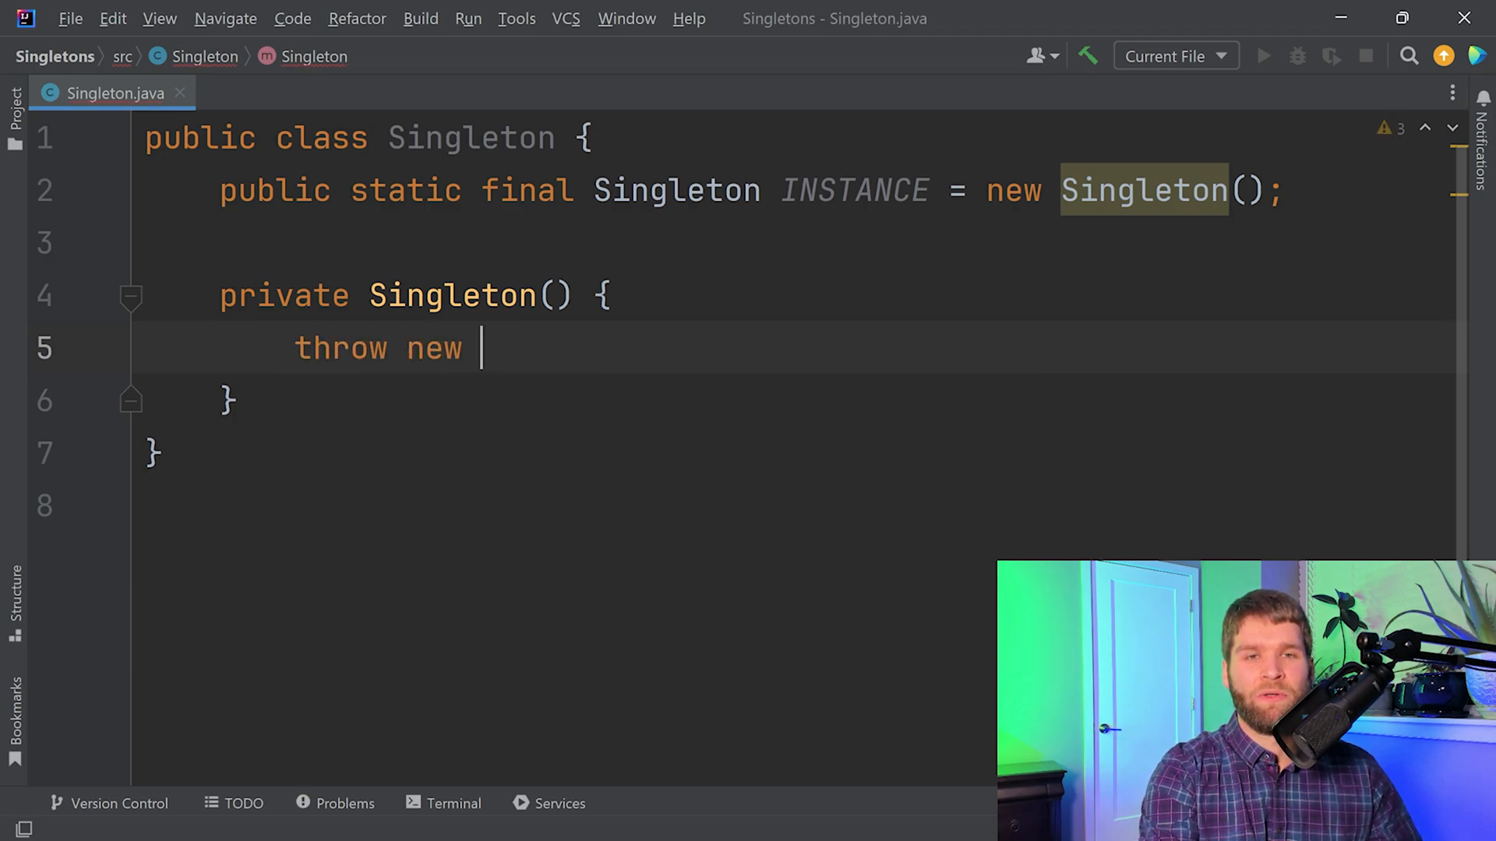
{"action": "type", "text": "Ill"}
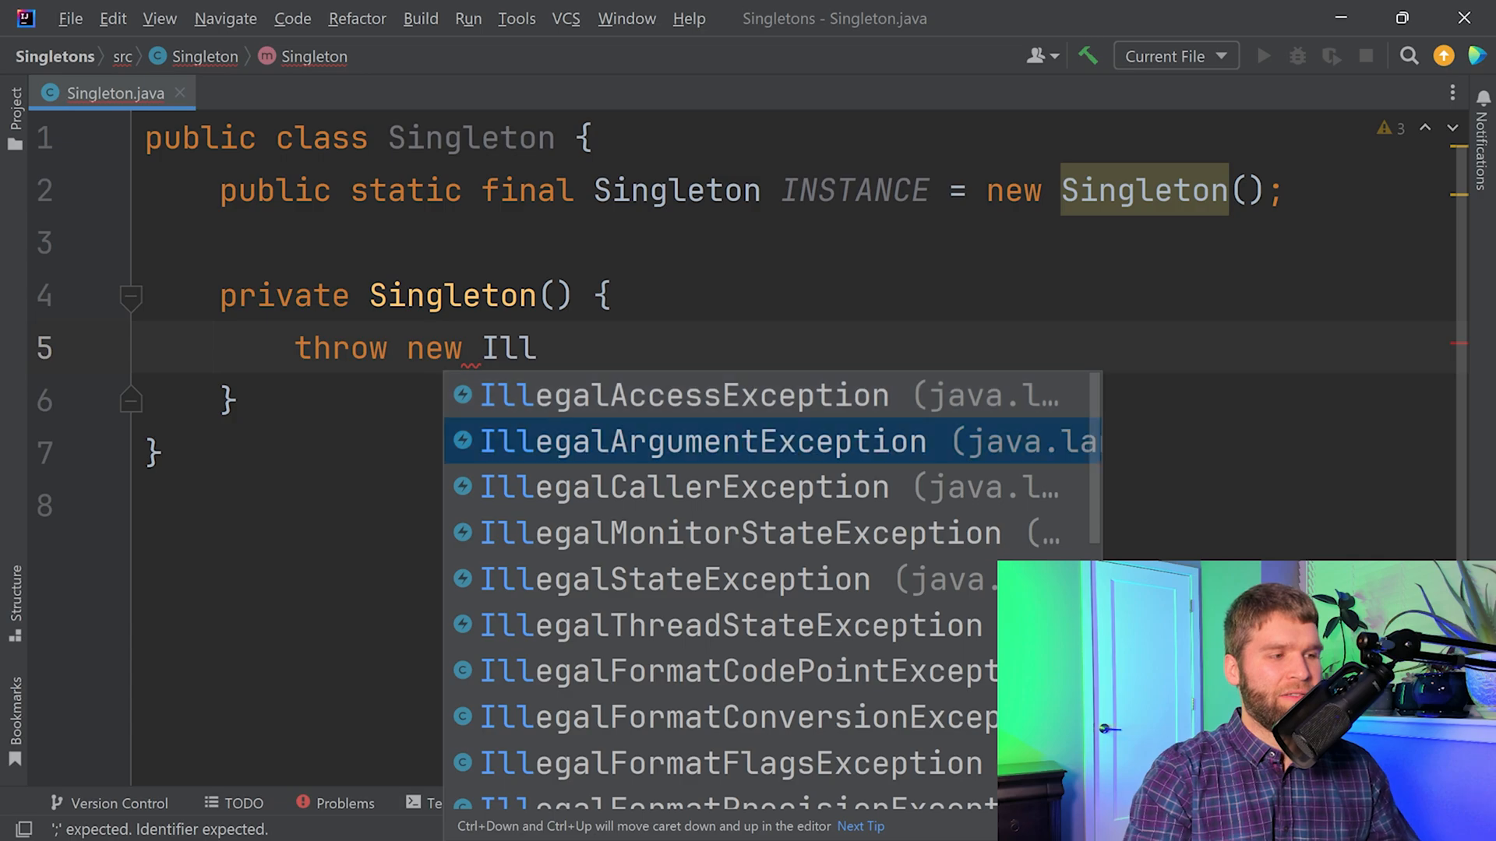
{"action": "left_click", "coordinate": [675, 579]}
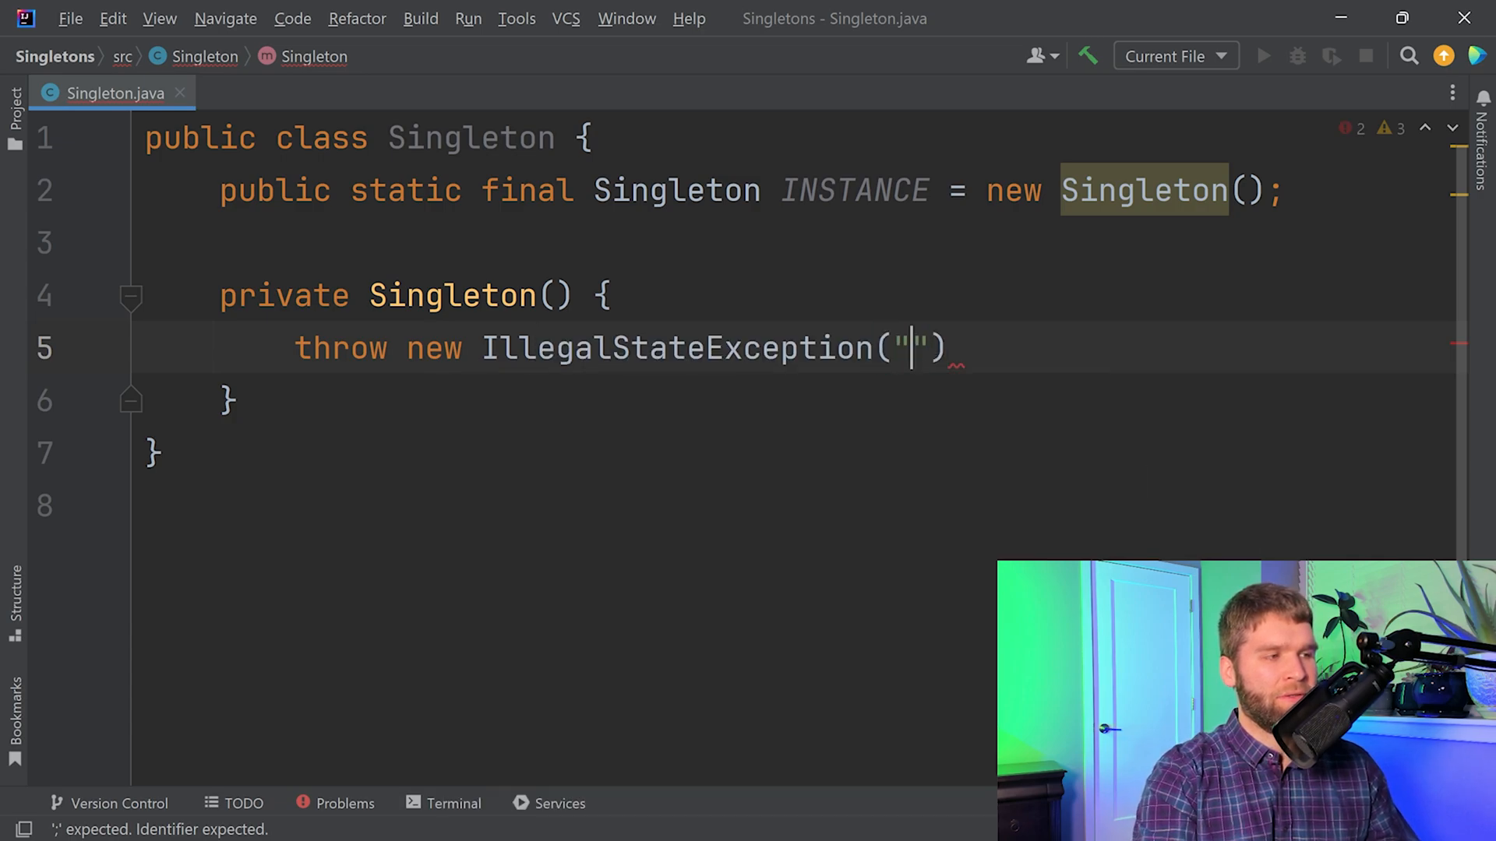
{"action": "type", "text": "P"}
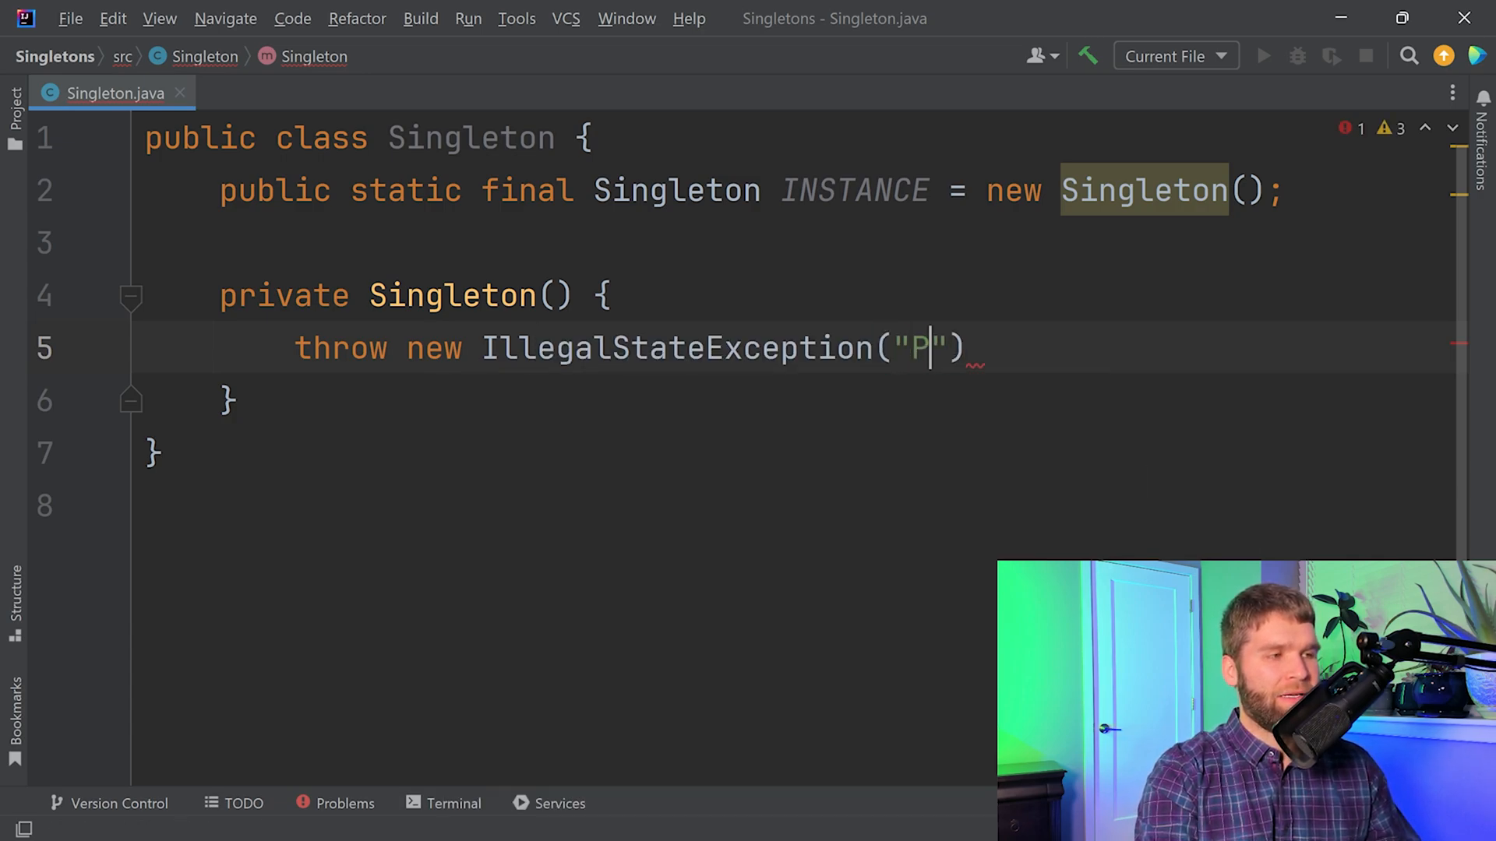
{"action": "type", "text": "rivate constructor"}
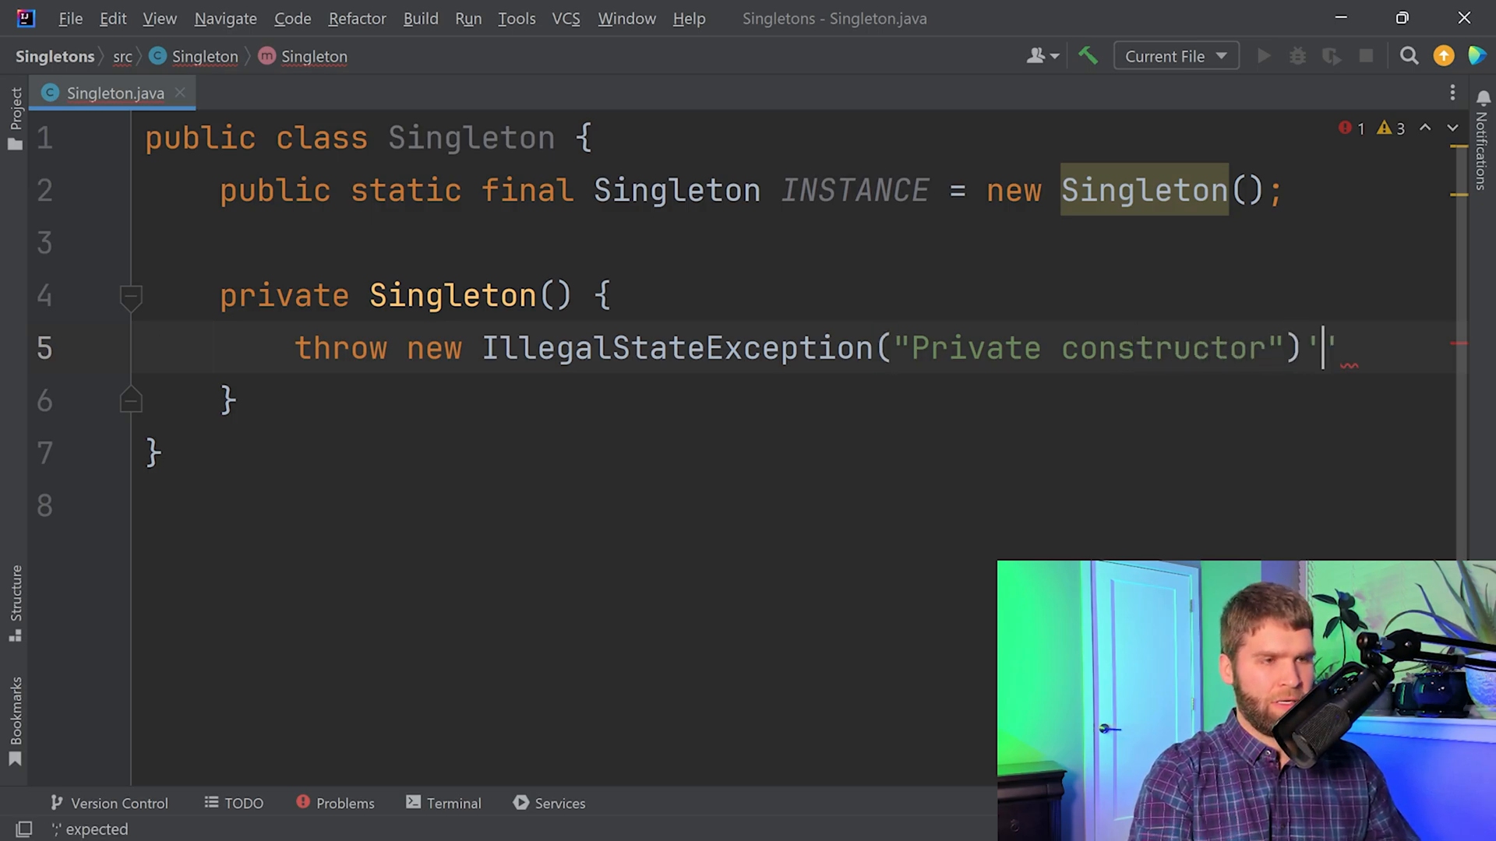
{"action": "type", "text": ";"}
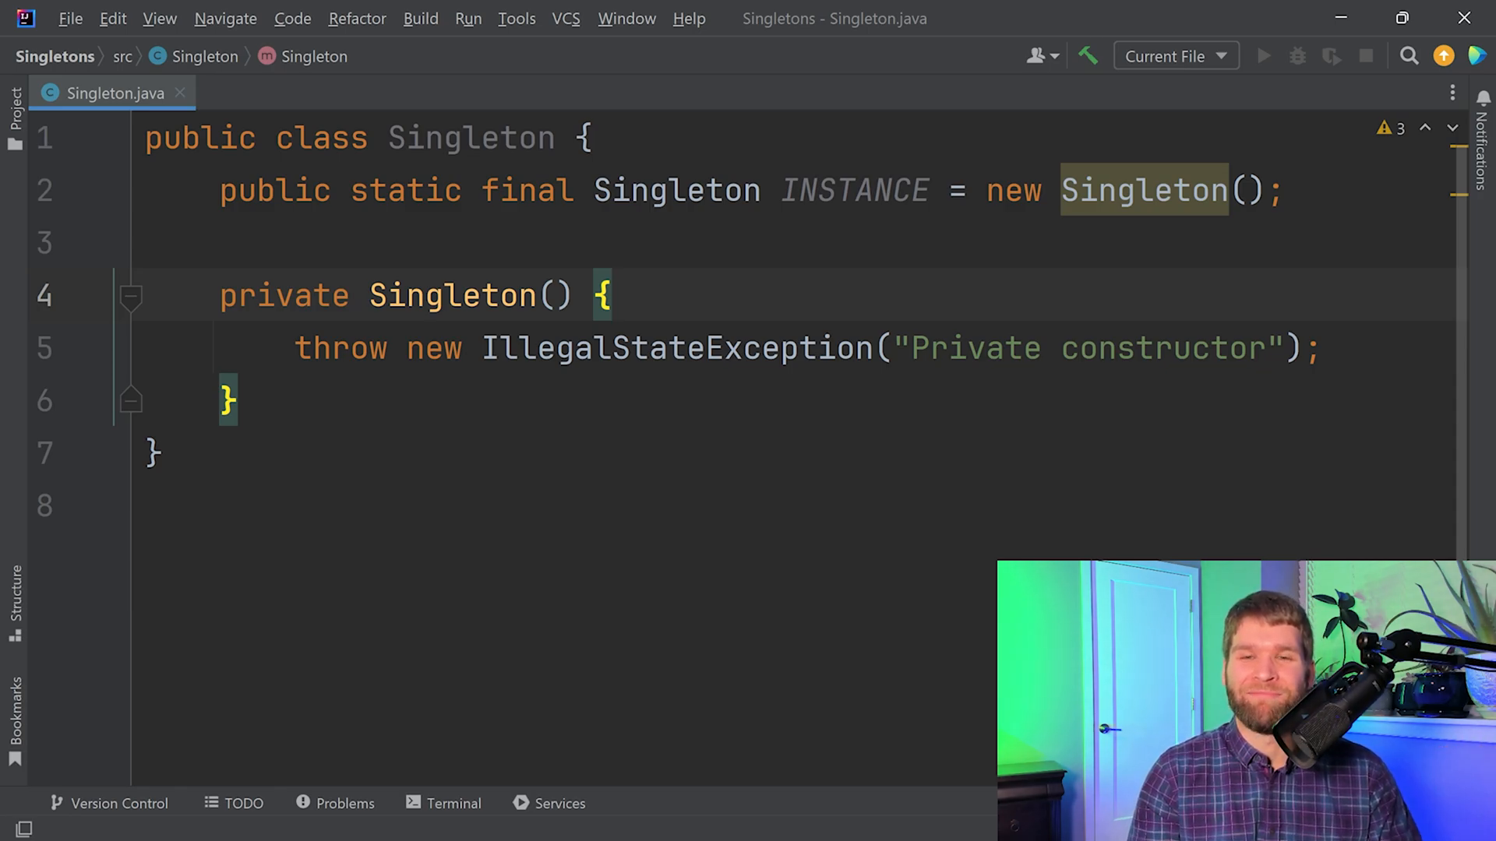
{"action": "left_click", "coordinate": [616, 295]}
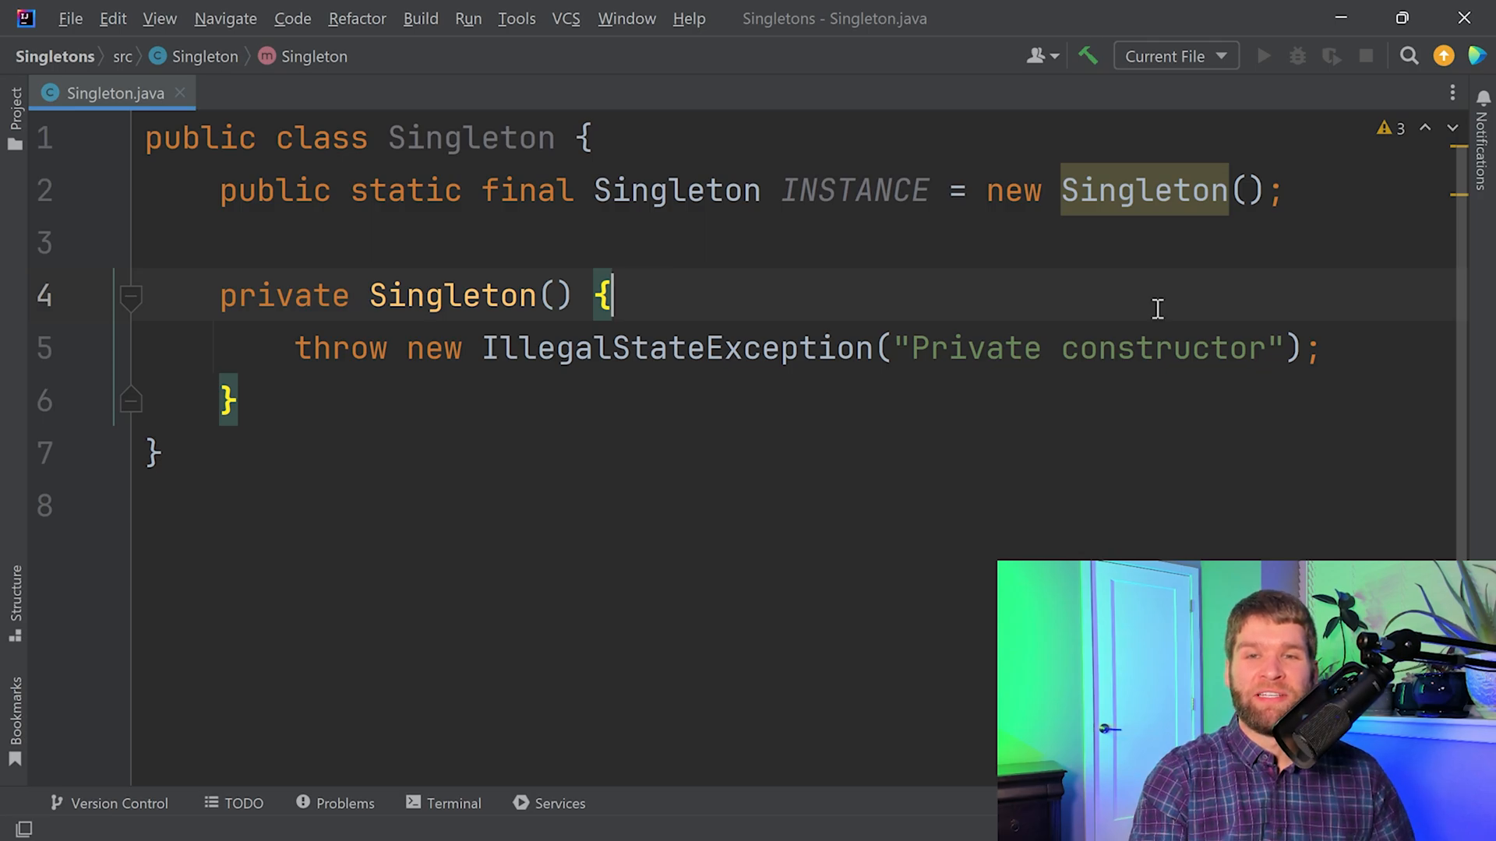
Step: Add static { INSTANCE = new Singleton(); } above the constructor and strip the field's initializer
{"action": "key", "text": "Enter"}
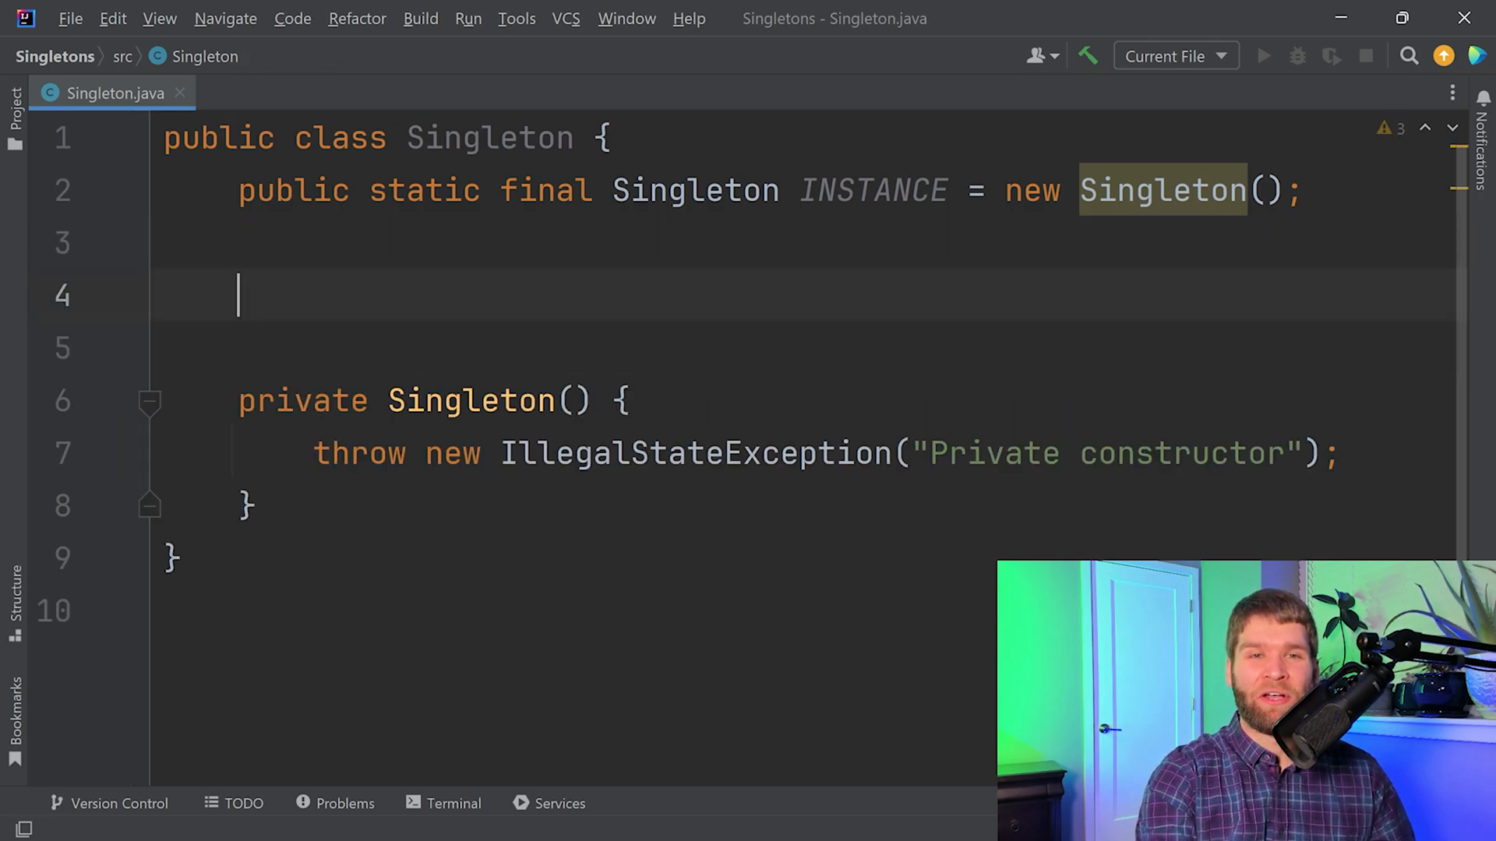
{"action": "type", "text": "static"}
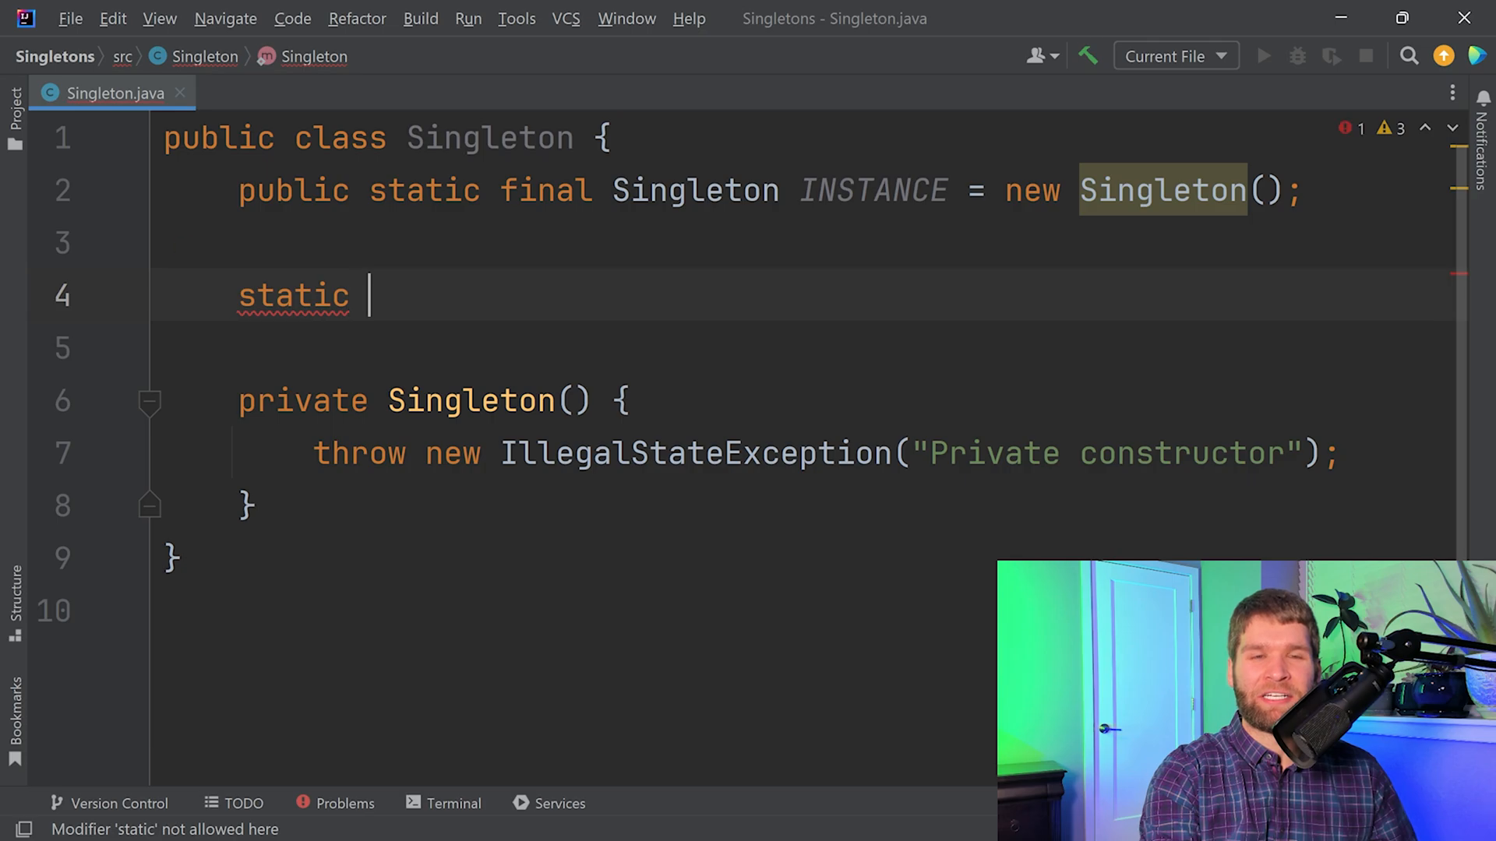
{"action": "type", "text": "{"}
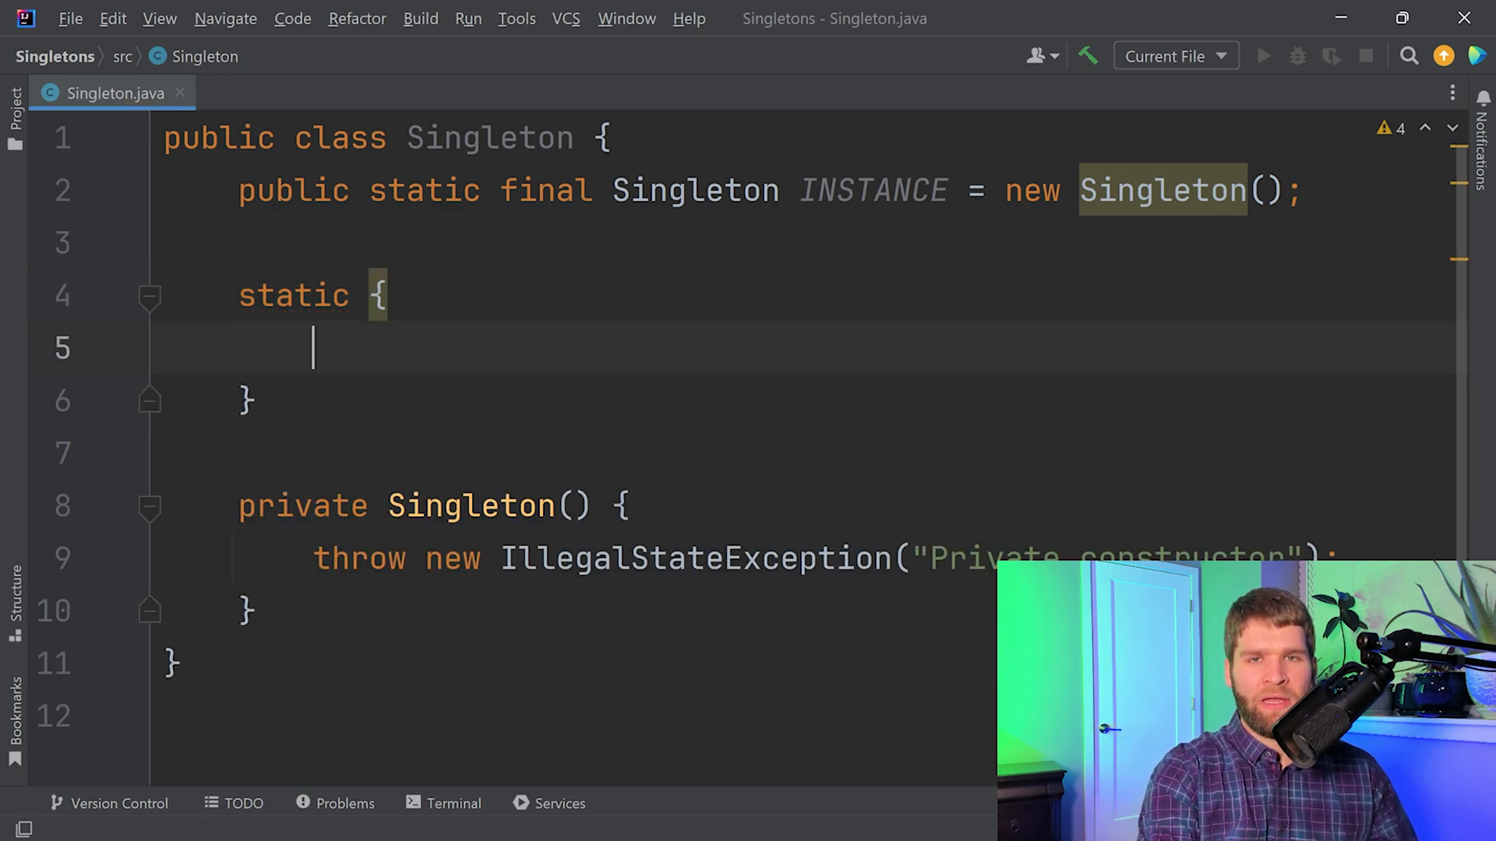
{"action": "type", "text": "INSTANCE"}
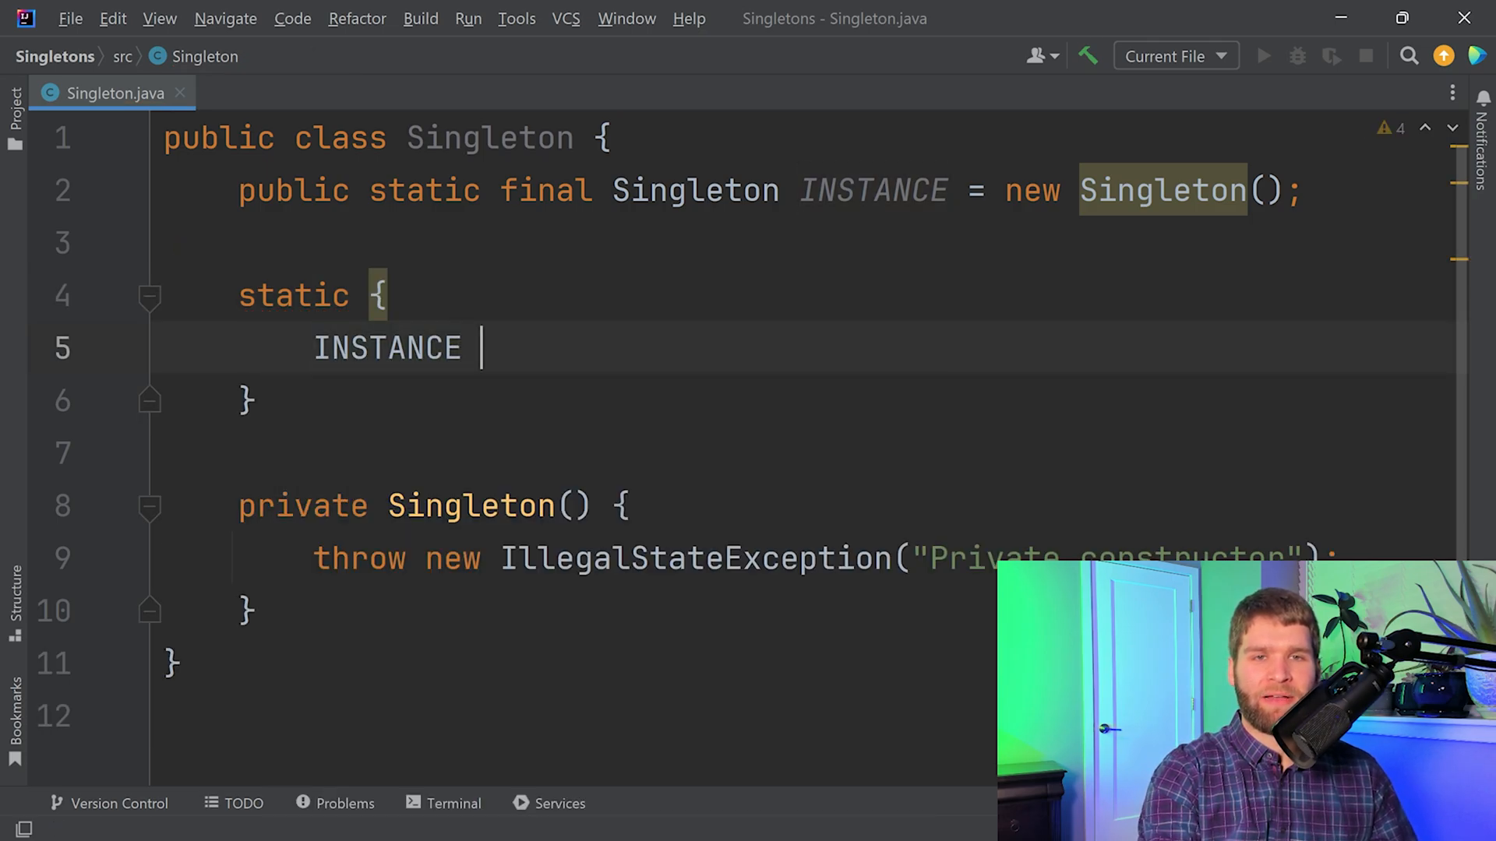
{"action": "type", "text": "= new Singleton();"}
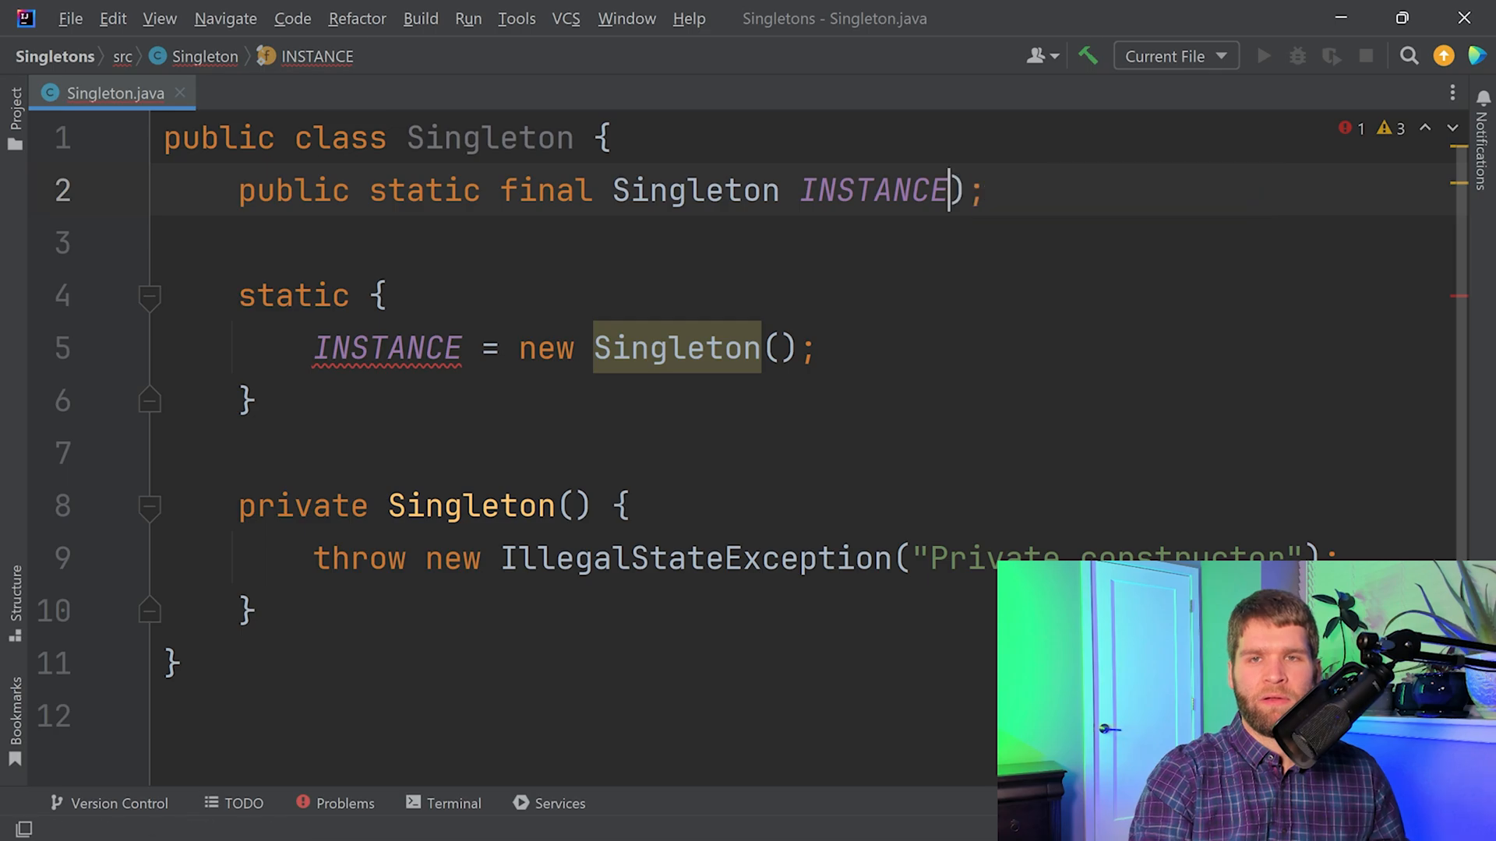
{"action": "key", "text": "Backspace"}
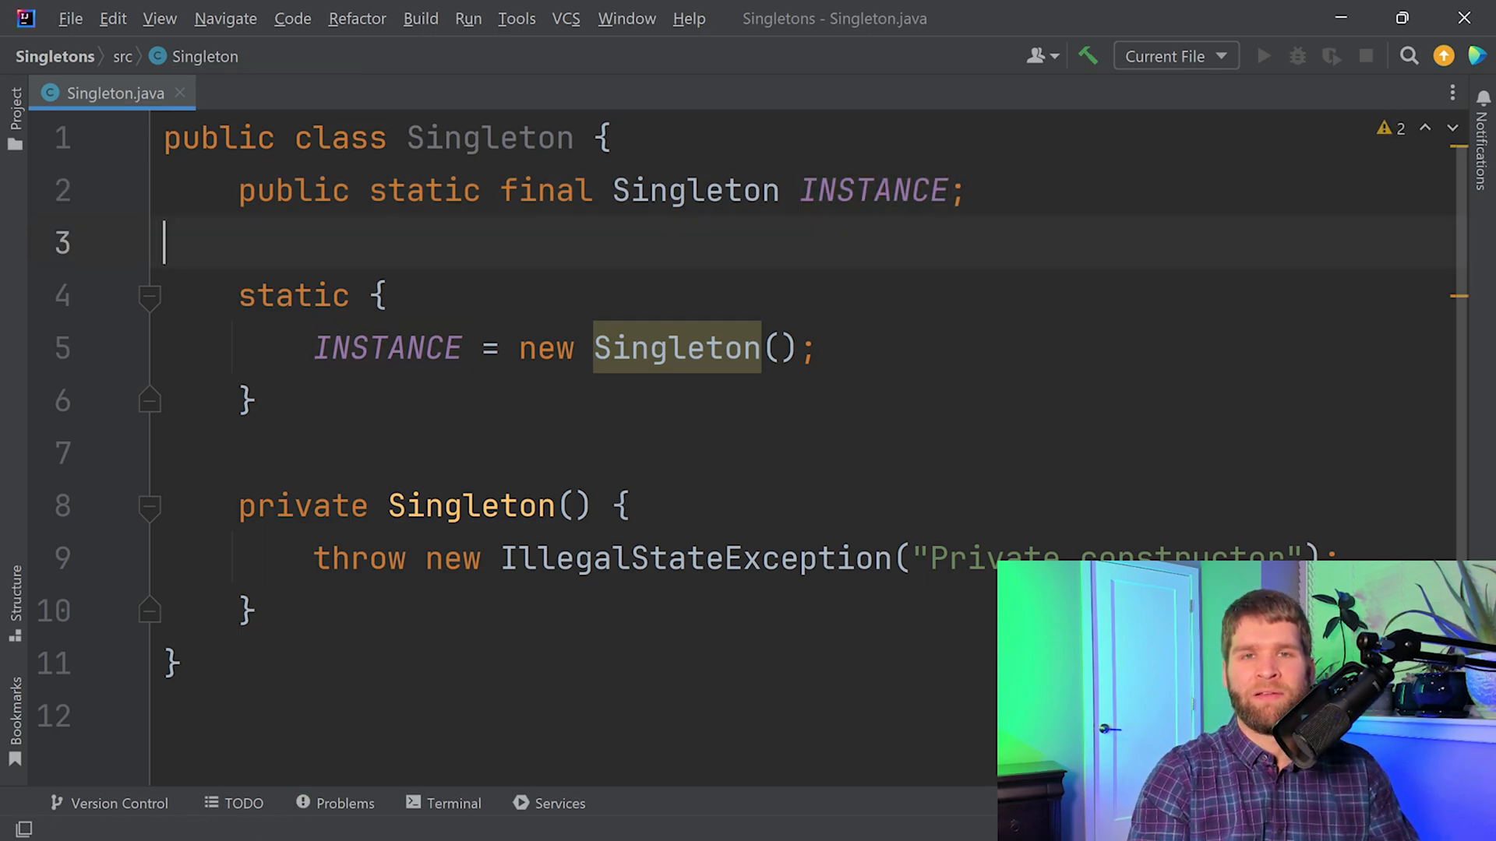
{"action": "mouse_move", "coordinate": [951, 273]}
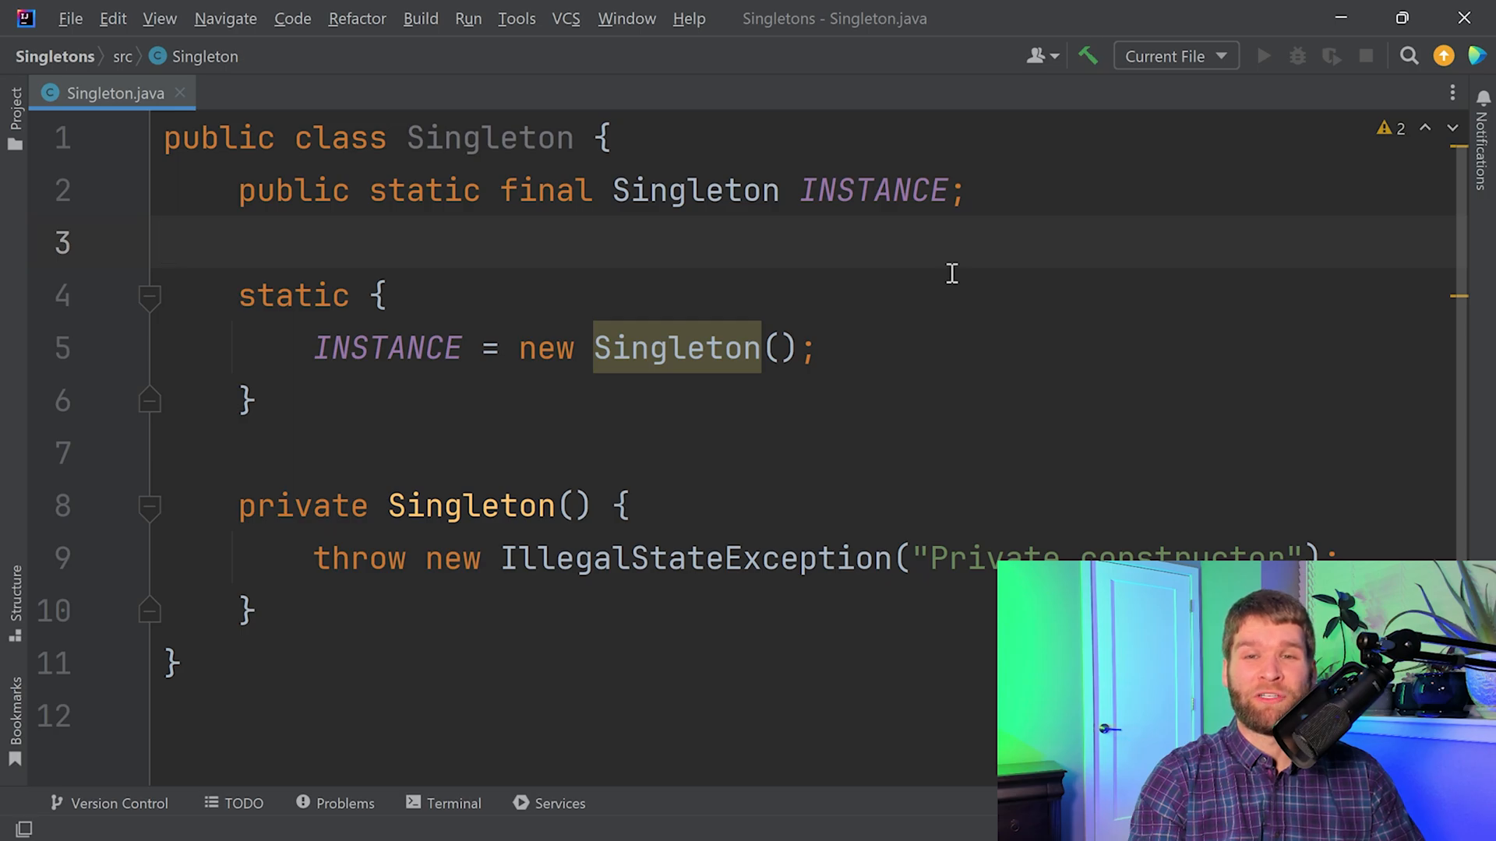
{"action": "mouse_move", "coordinate": [727, 326]}
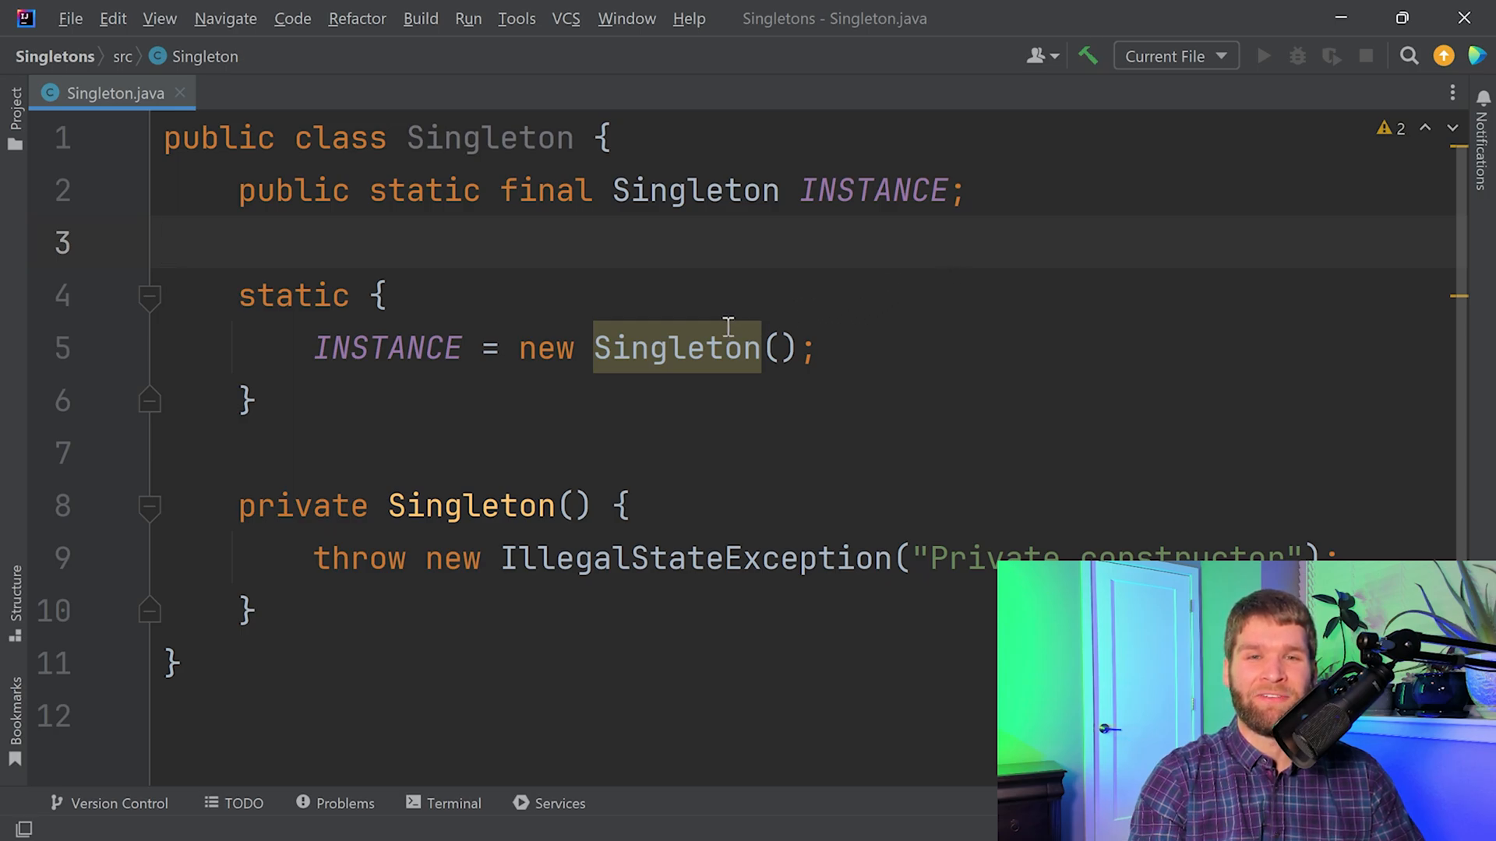
{"action": "mouse_move", "coordinate": [748, 371]}
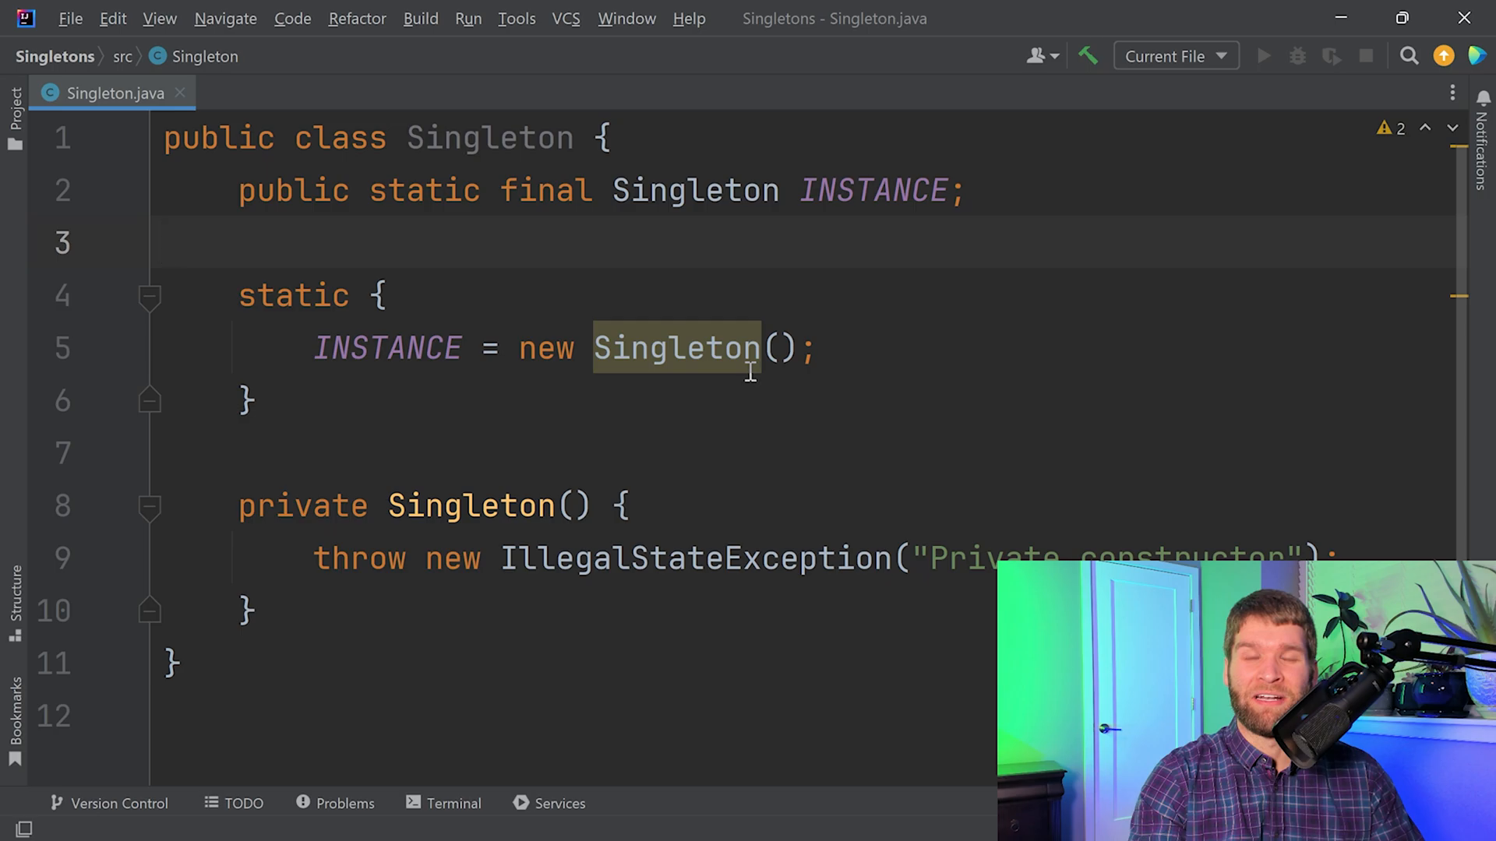
{"action": "mouse_move", "coordinate": [715, 589]}
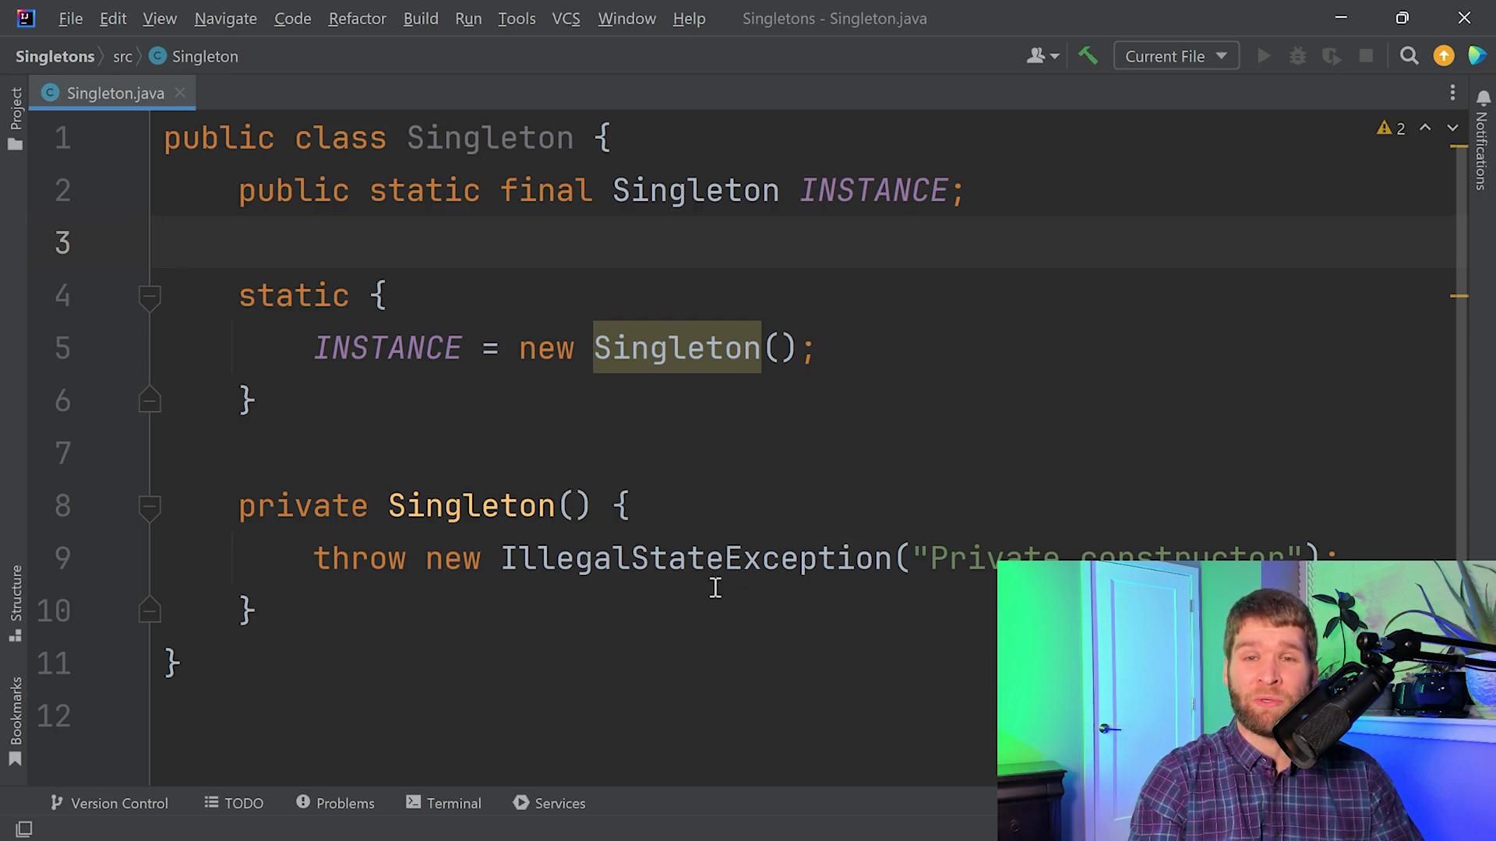
{"action": "mouse_move", "coordinate": [477, 303]}
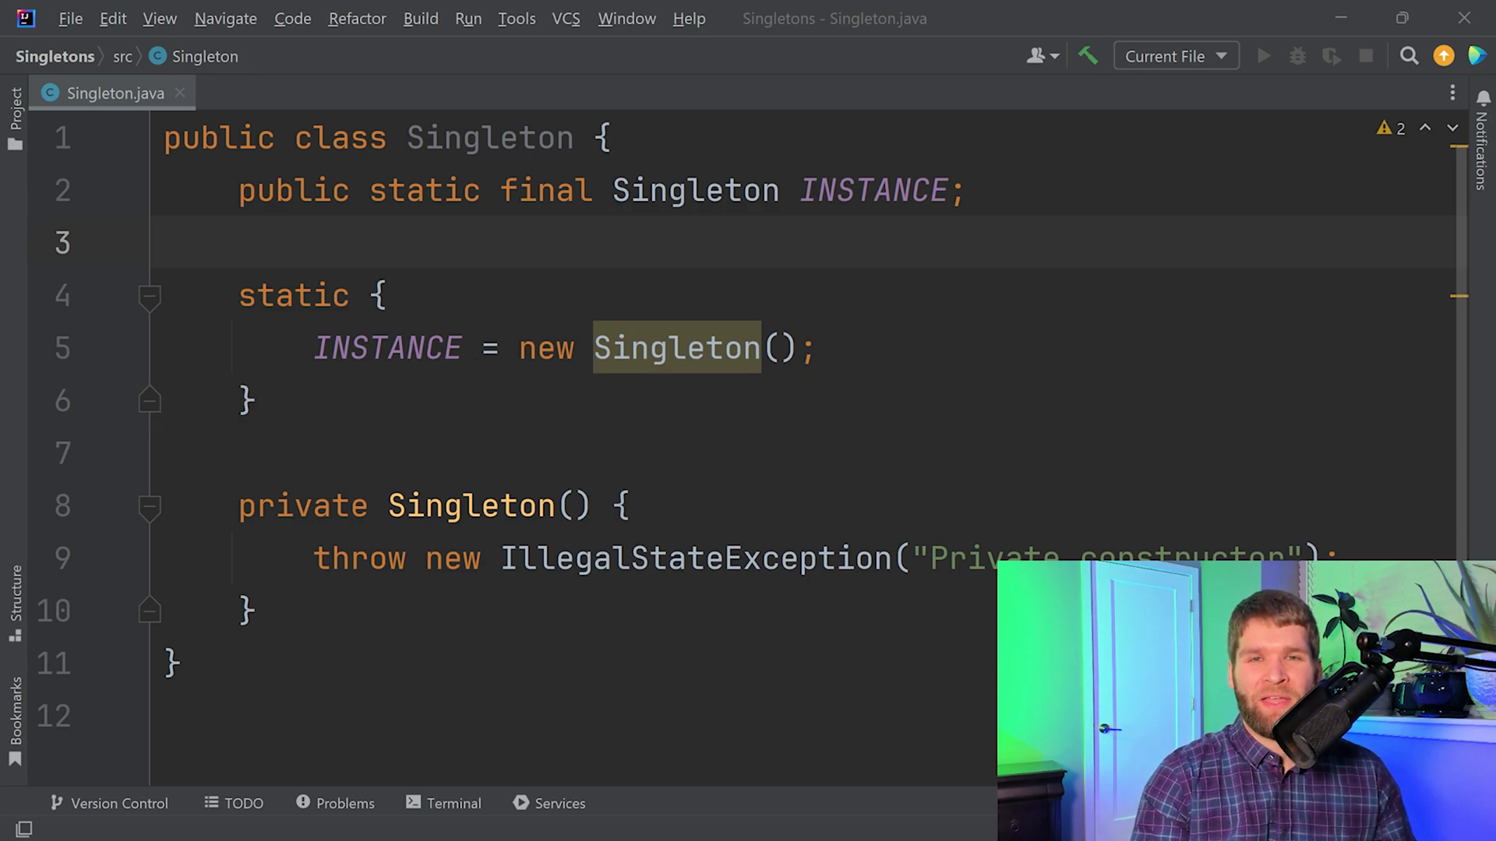
{"action": "mouse_move", "coordinate": [353, 410]}
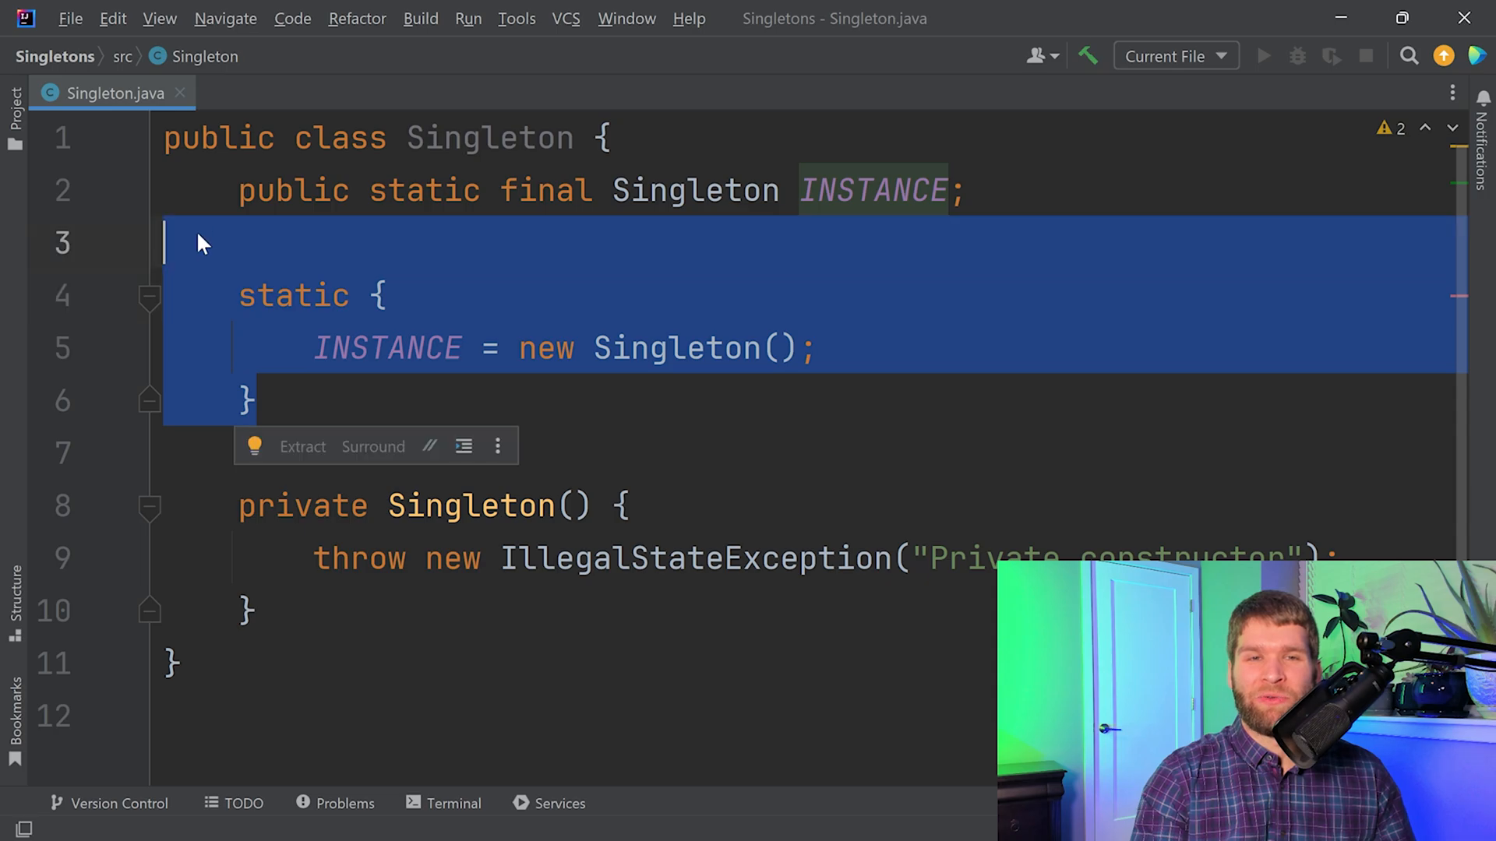
Step: Delete the static block and guard the constructor's throw with if (INSTANCE != null)
{"action": "key", "text": "Delete"}
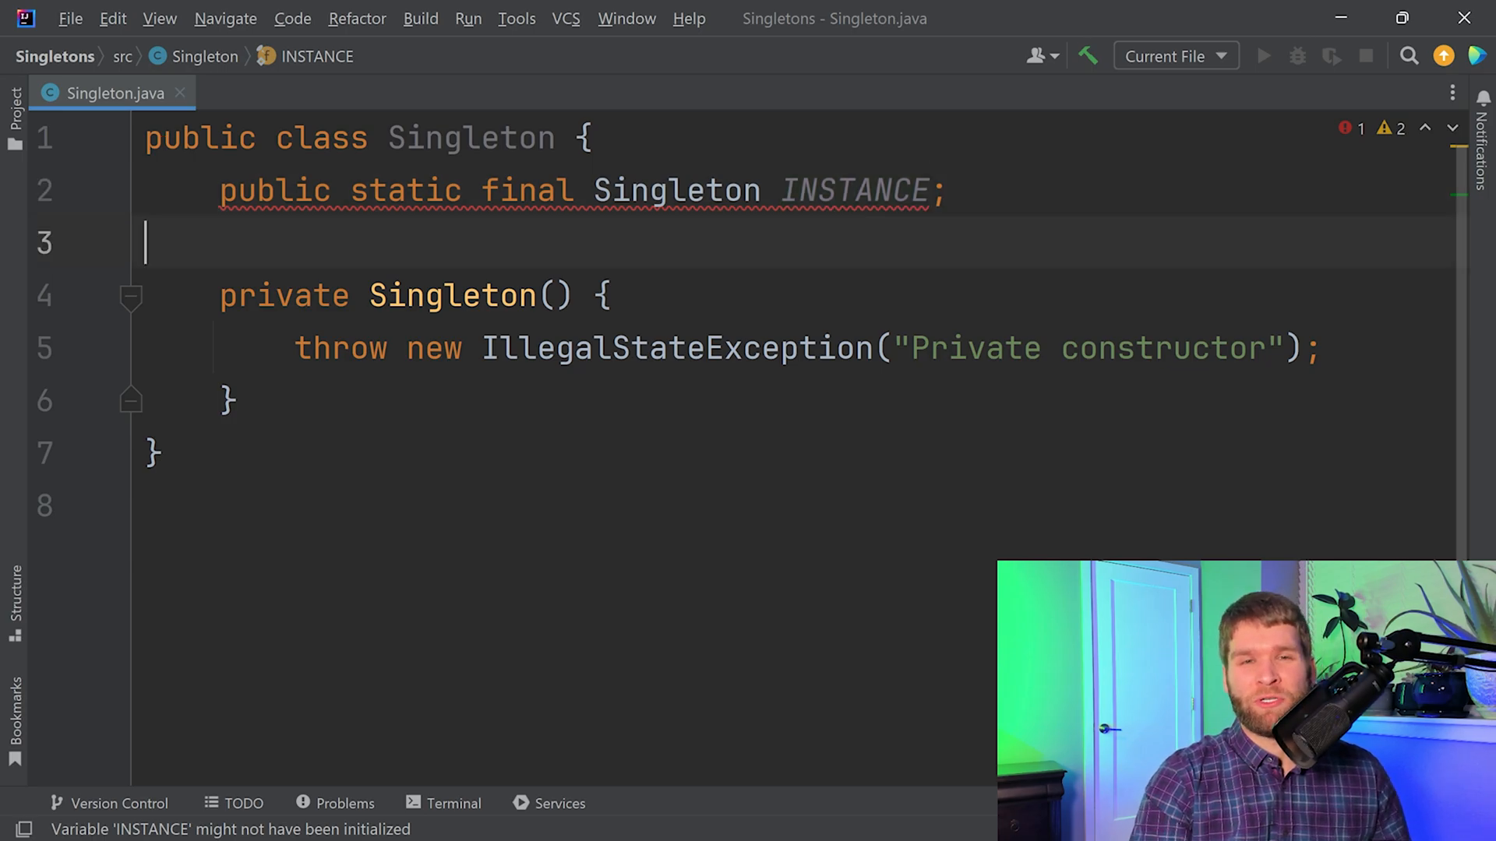
{"action": "key", "text": "Enter"}
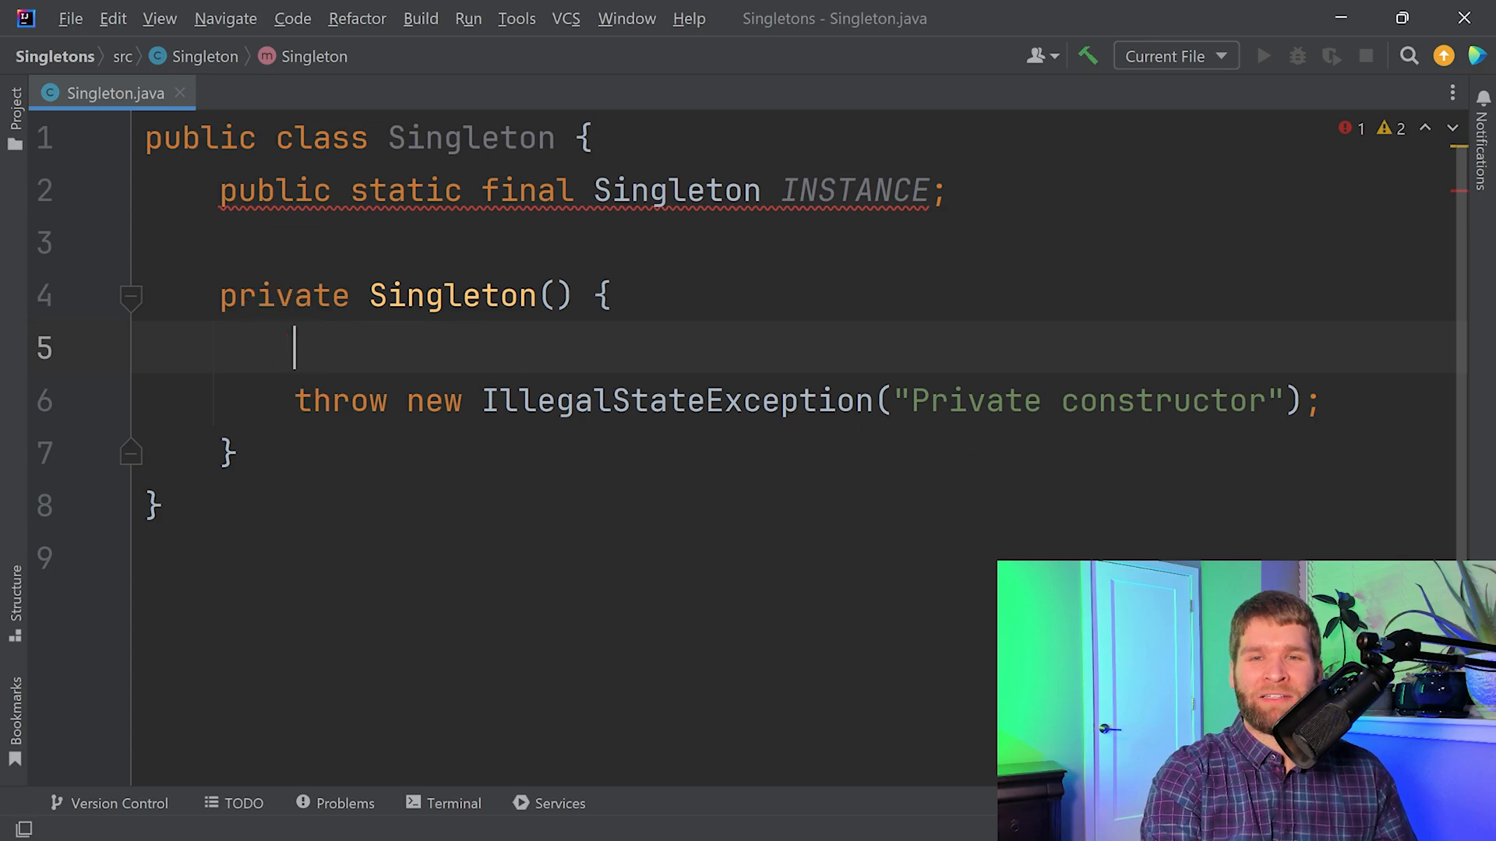
{"action": "type", "text": "if ("}
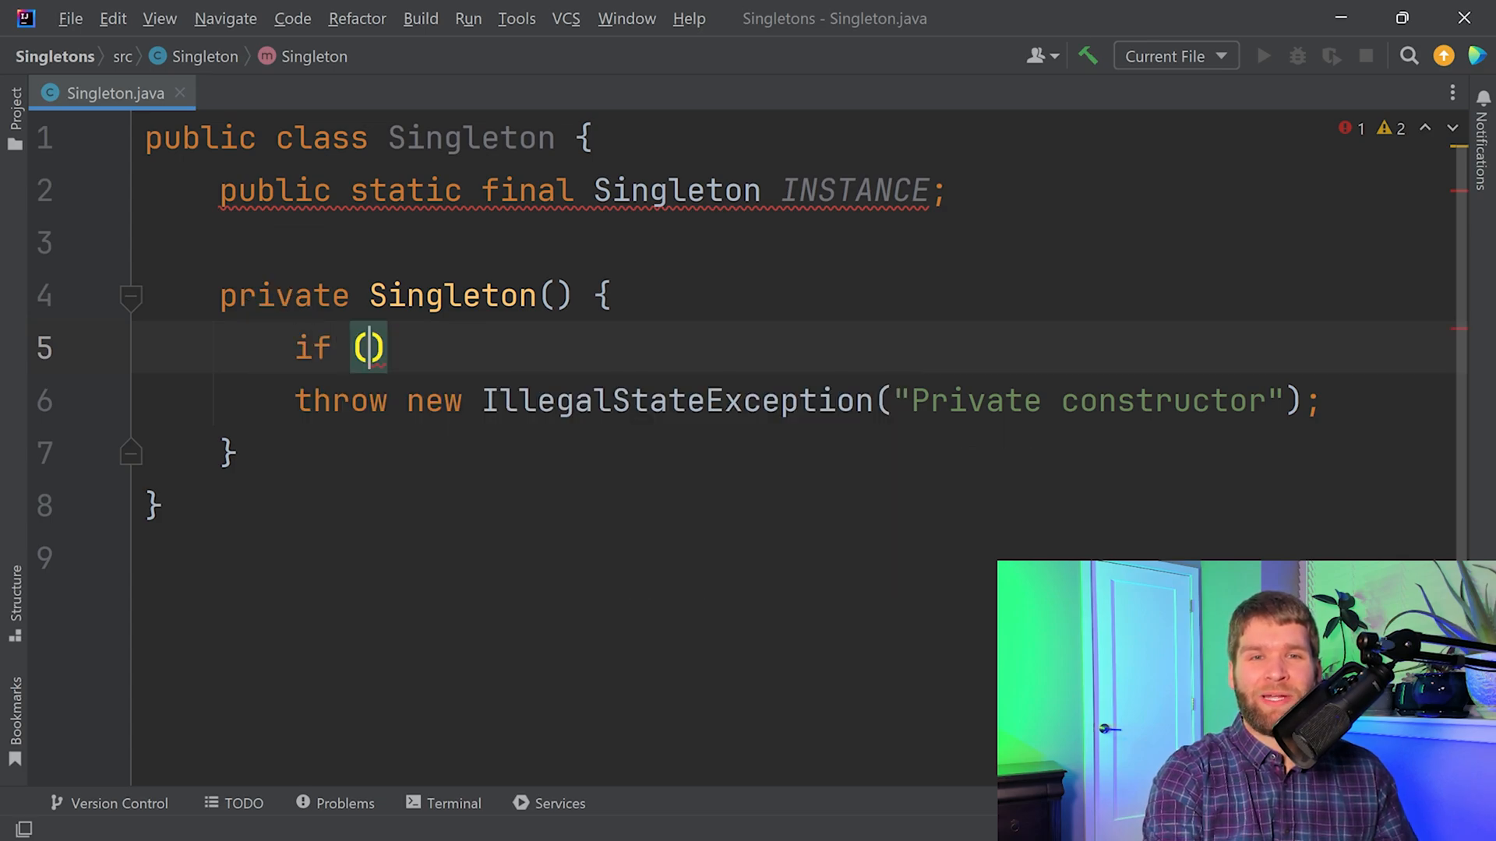
{"action": "type", "text": "INSTANCE"}
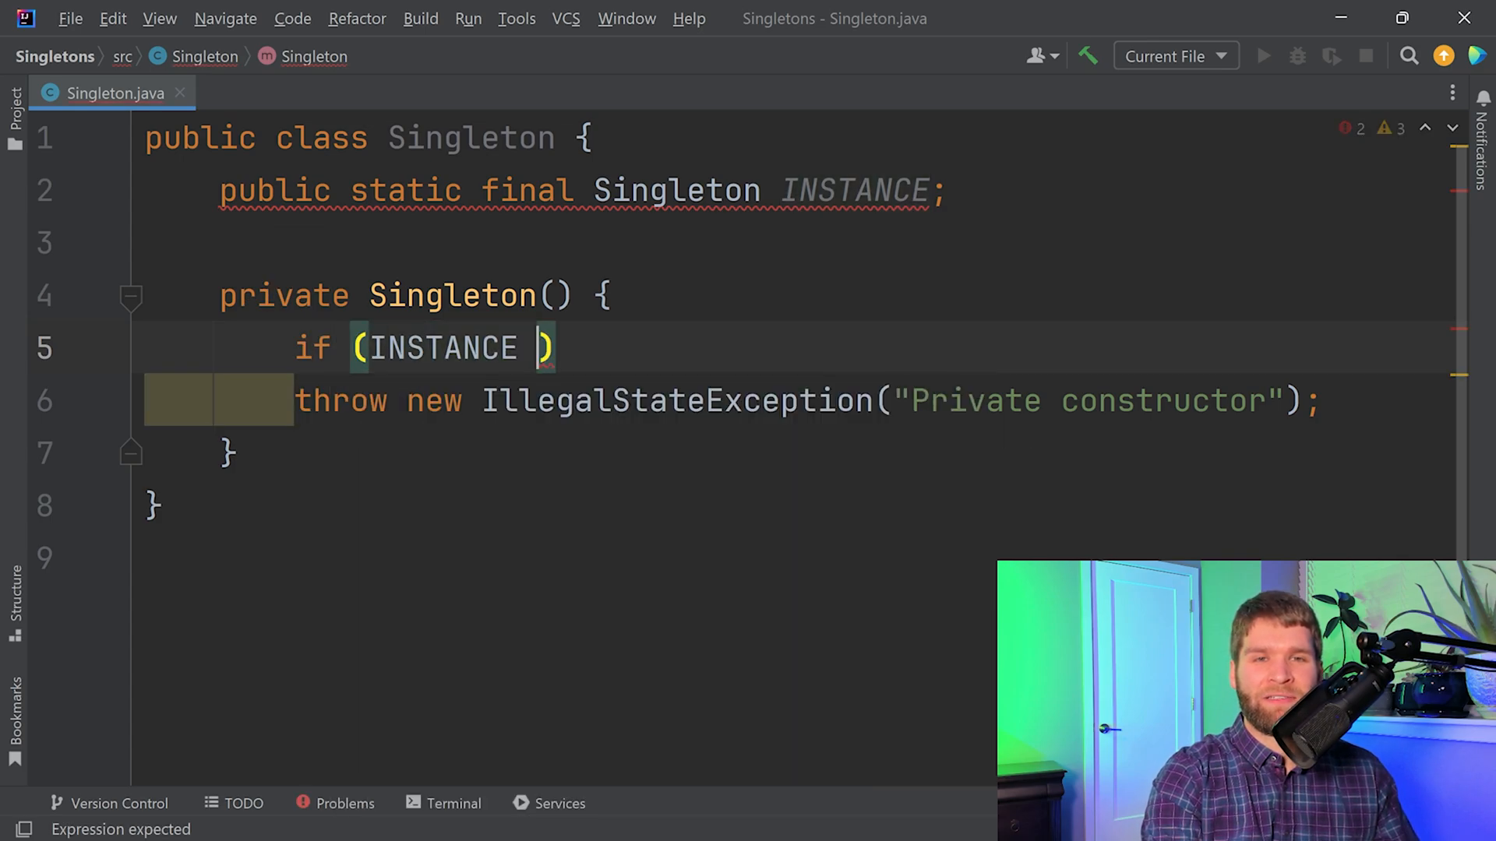
{"action": "type", "text": "!= null"}
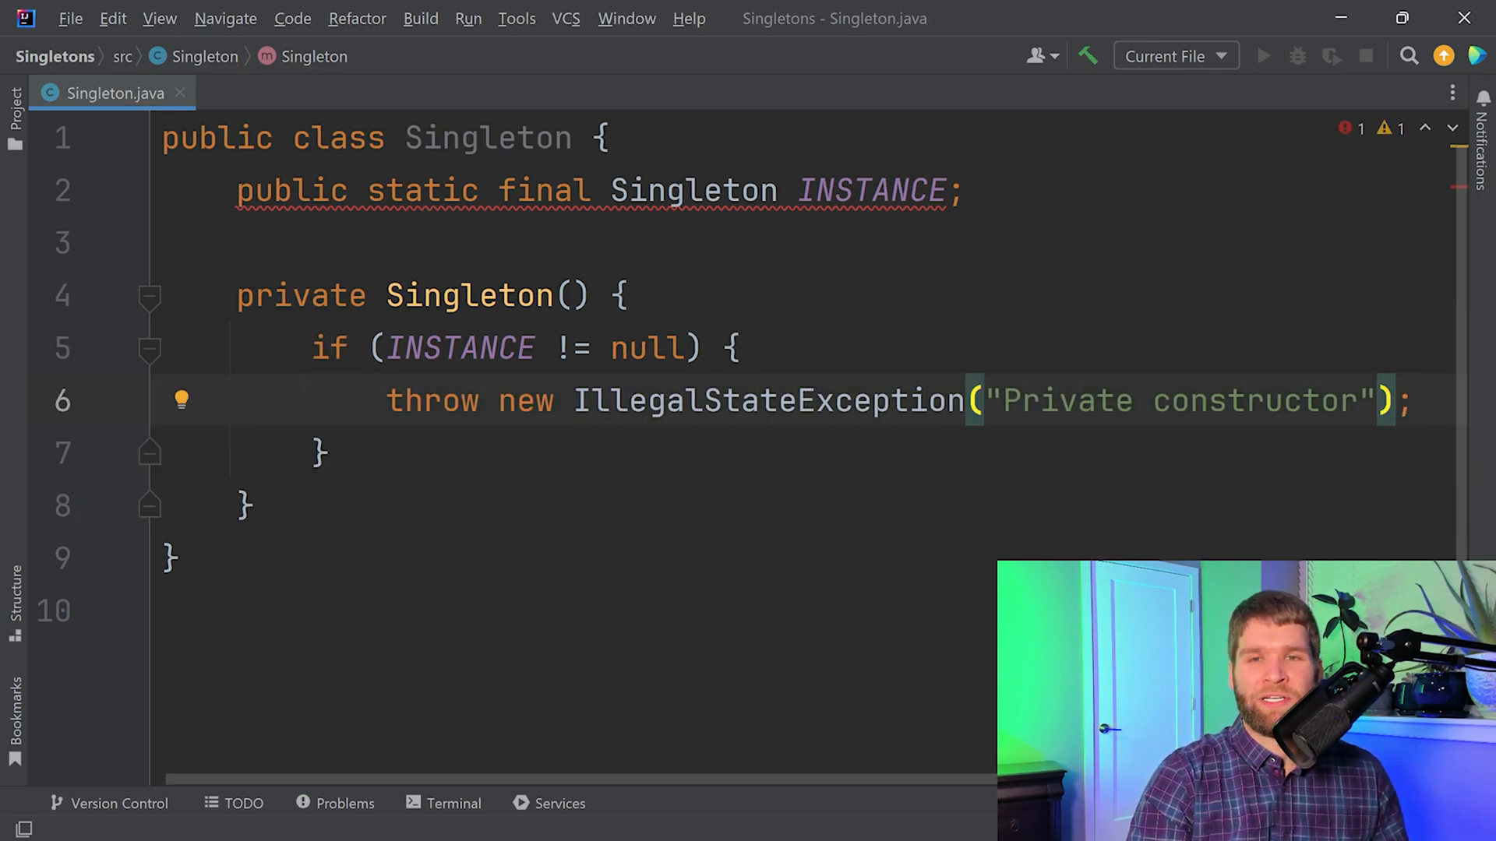
{"action": "left_click", "coordinate": [321, 451]}
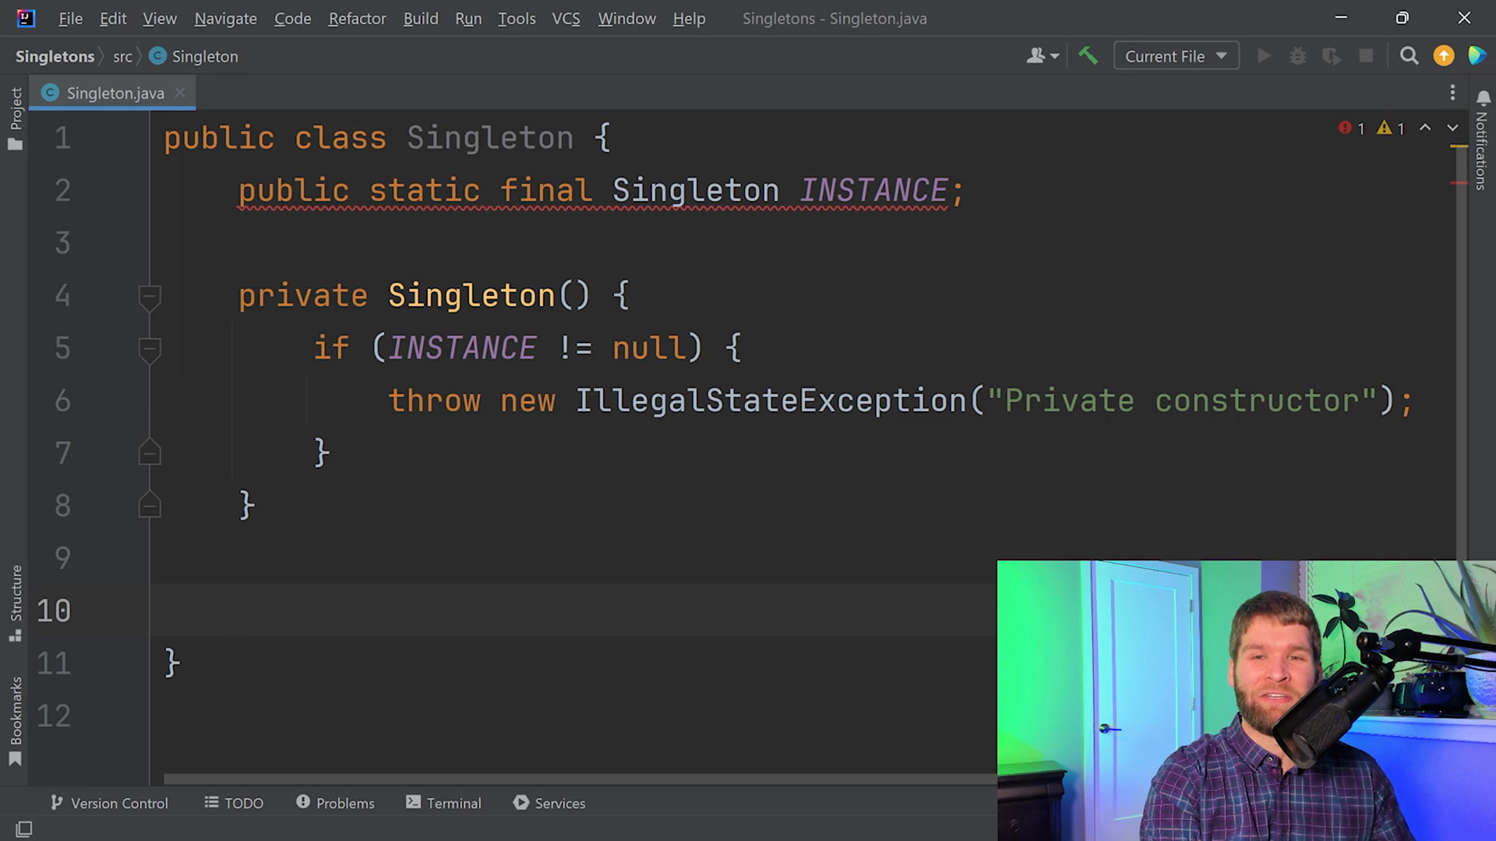
{"action": "type", "text": "geti"}
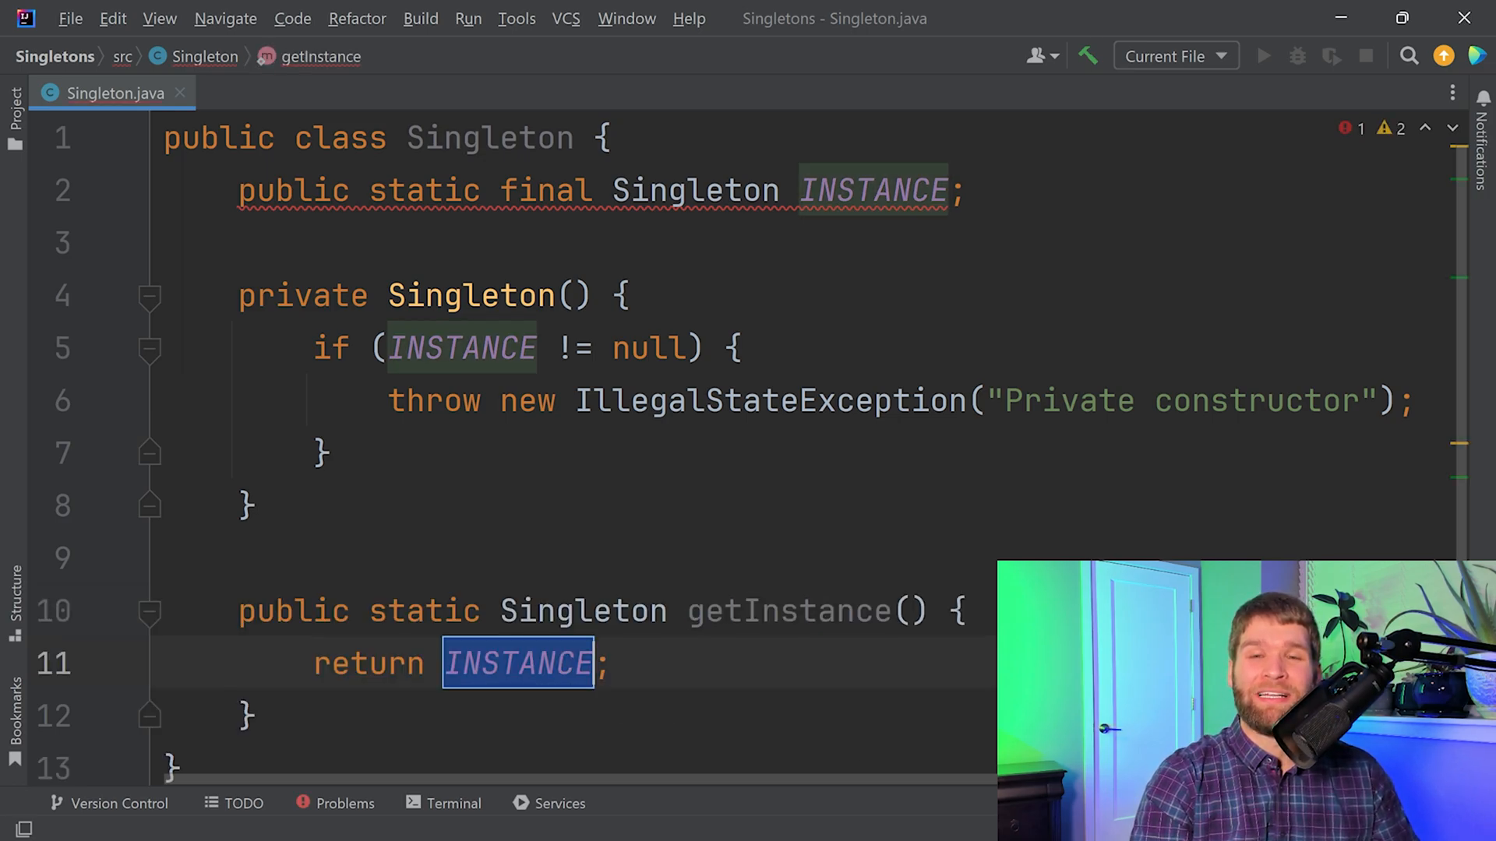
{"action": "mouse_move", "coordinate": [1047, 526]}
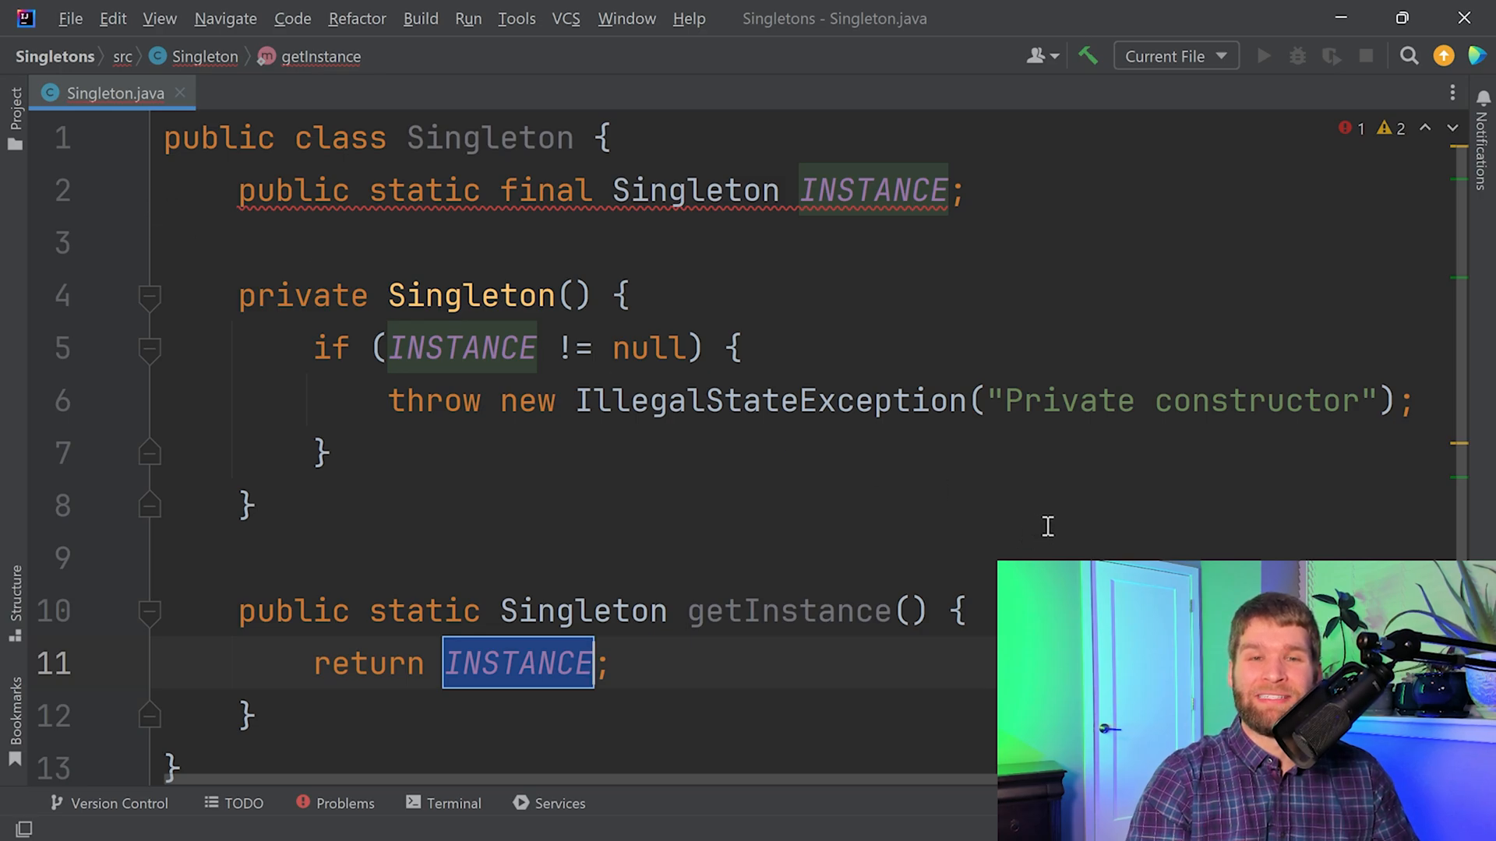
{"action": "scroll", "scroll_direction": "down", "scroll_amount": 3}
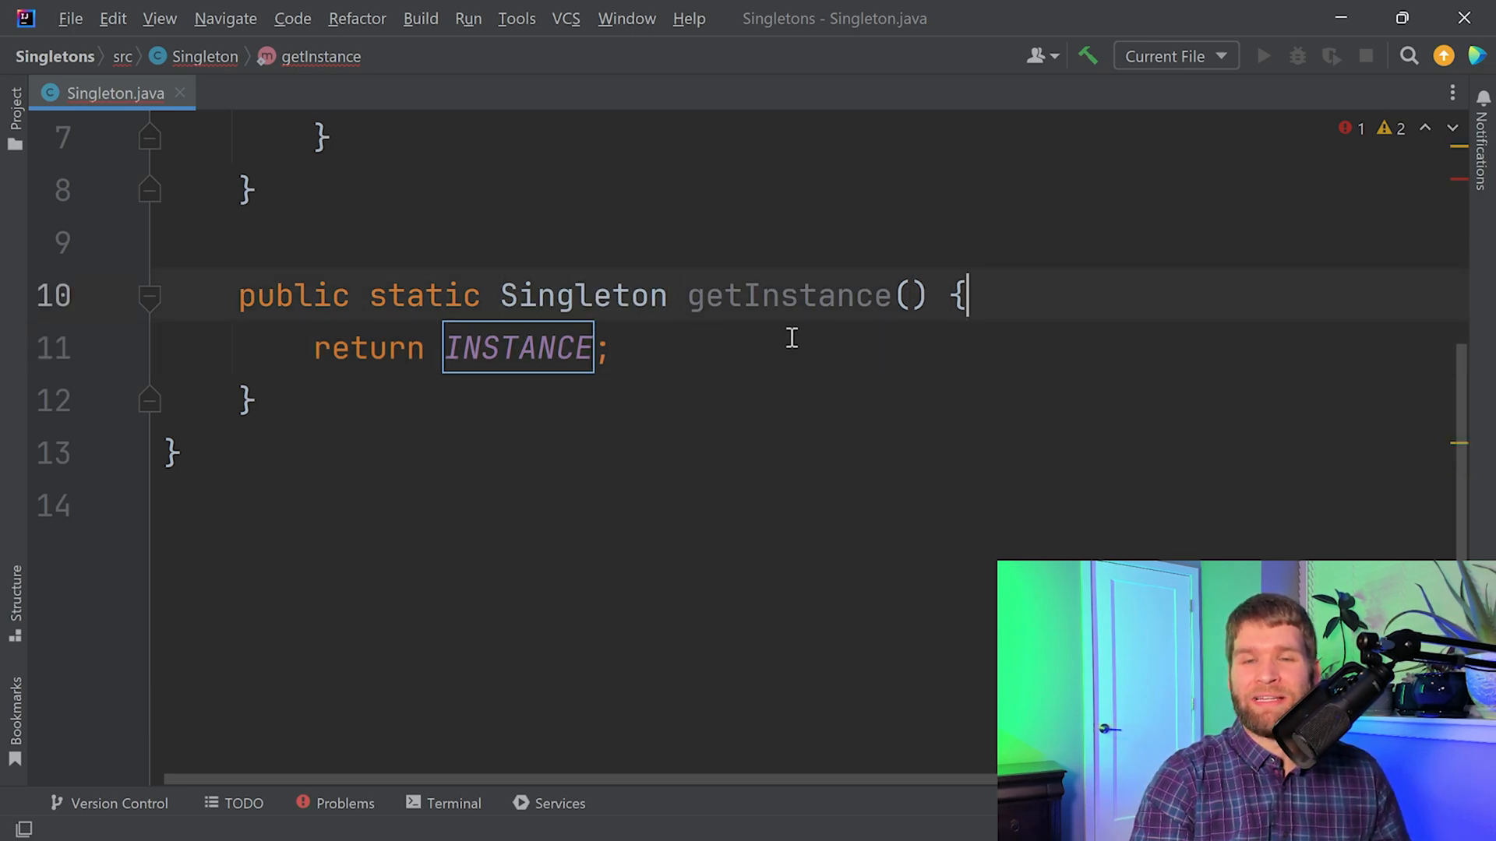
Step: Add if (INSTANCE == null) { INSTANCE = new Singleton(); } before return and remove final from INSTANCE
{"action": "key", "text": "Enter"}
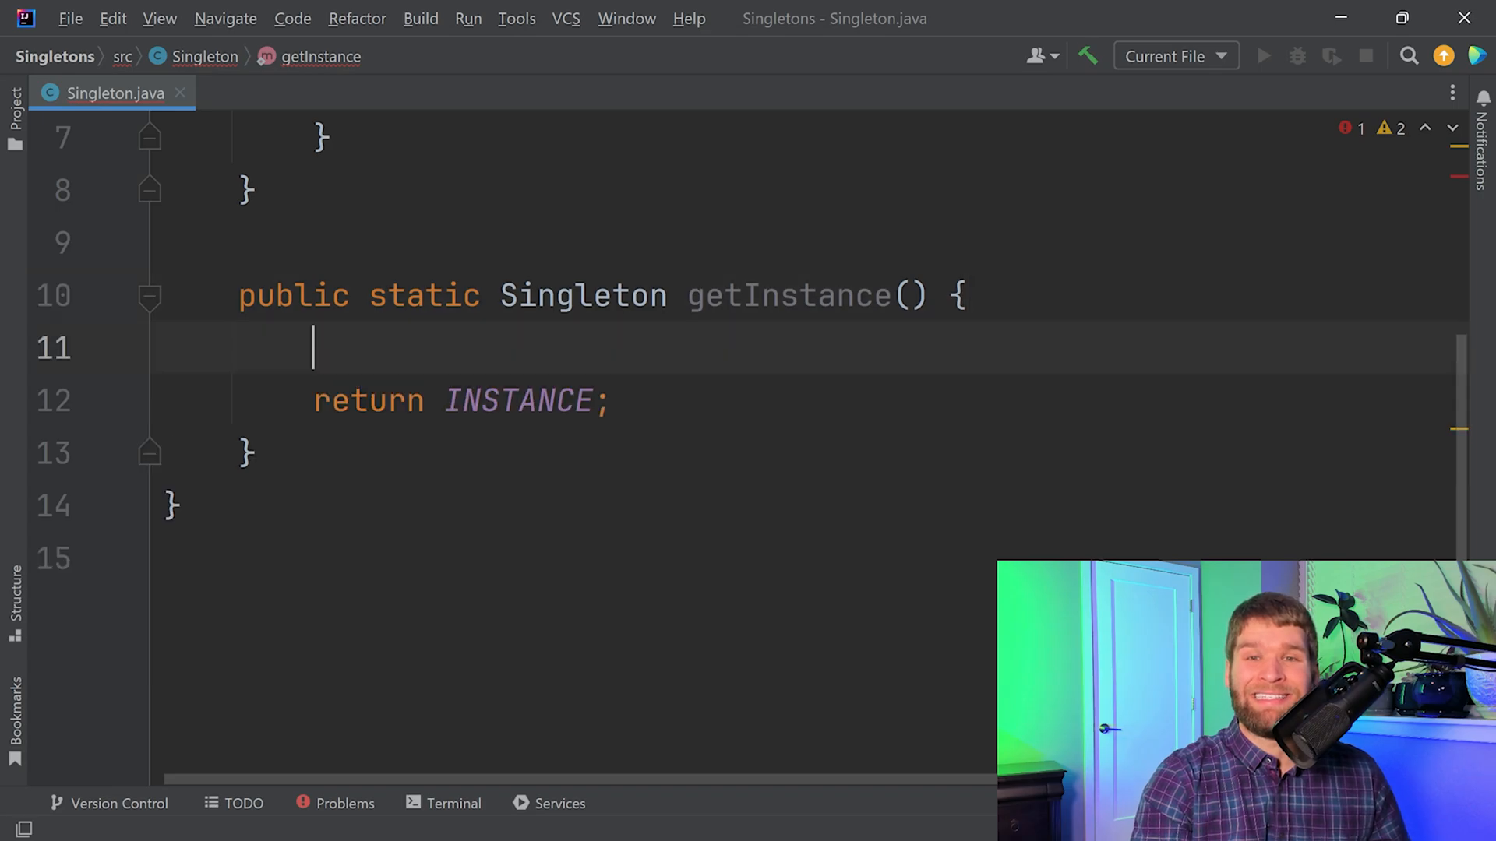
{"action": "type", "text": "if ("}
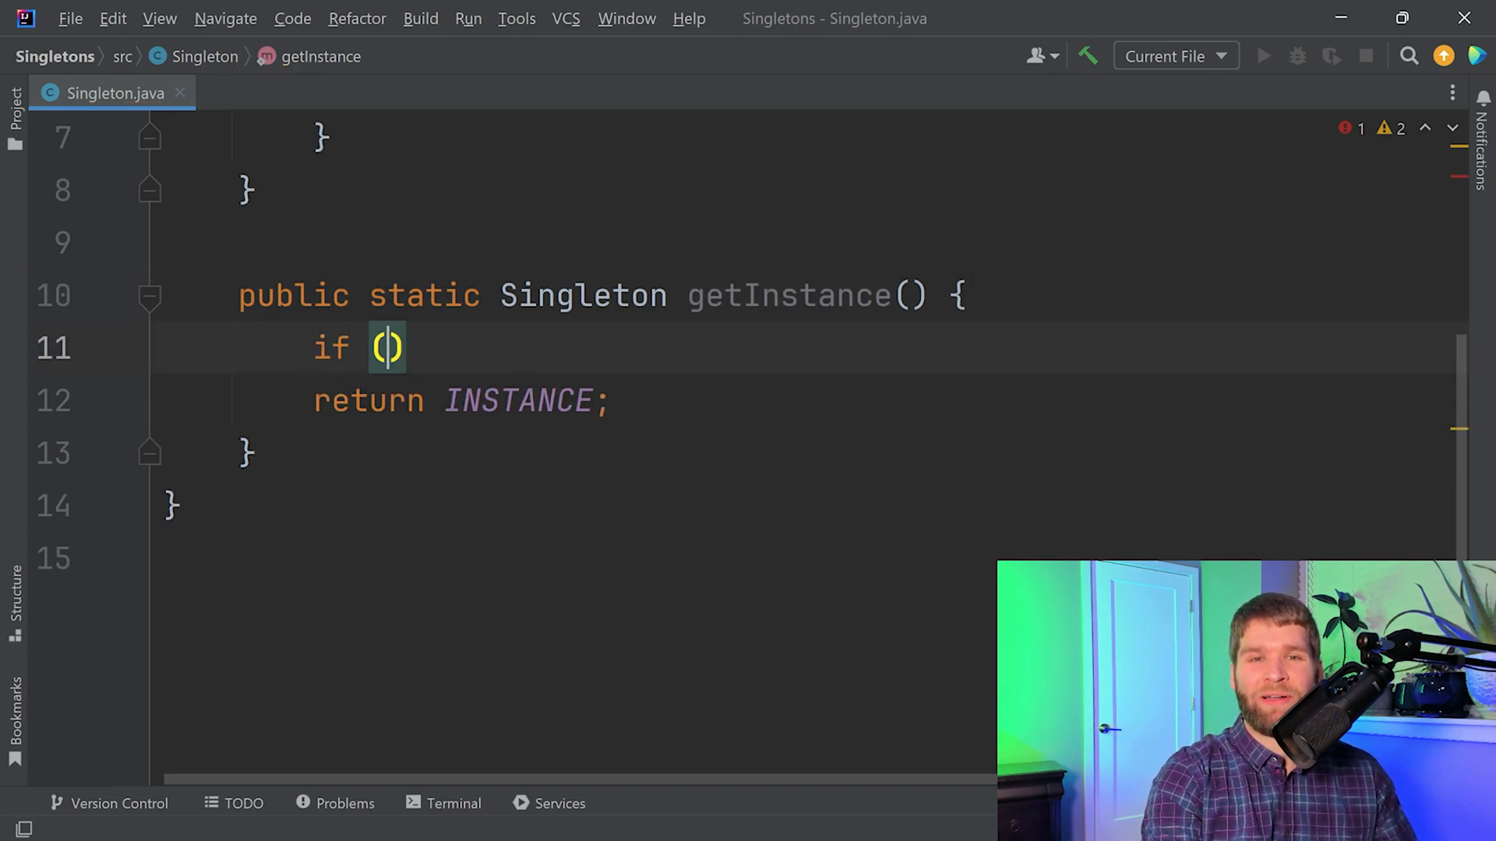
{"action": "type", "text": "INSTANCE"}
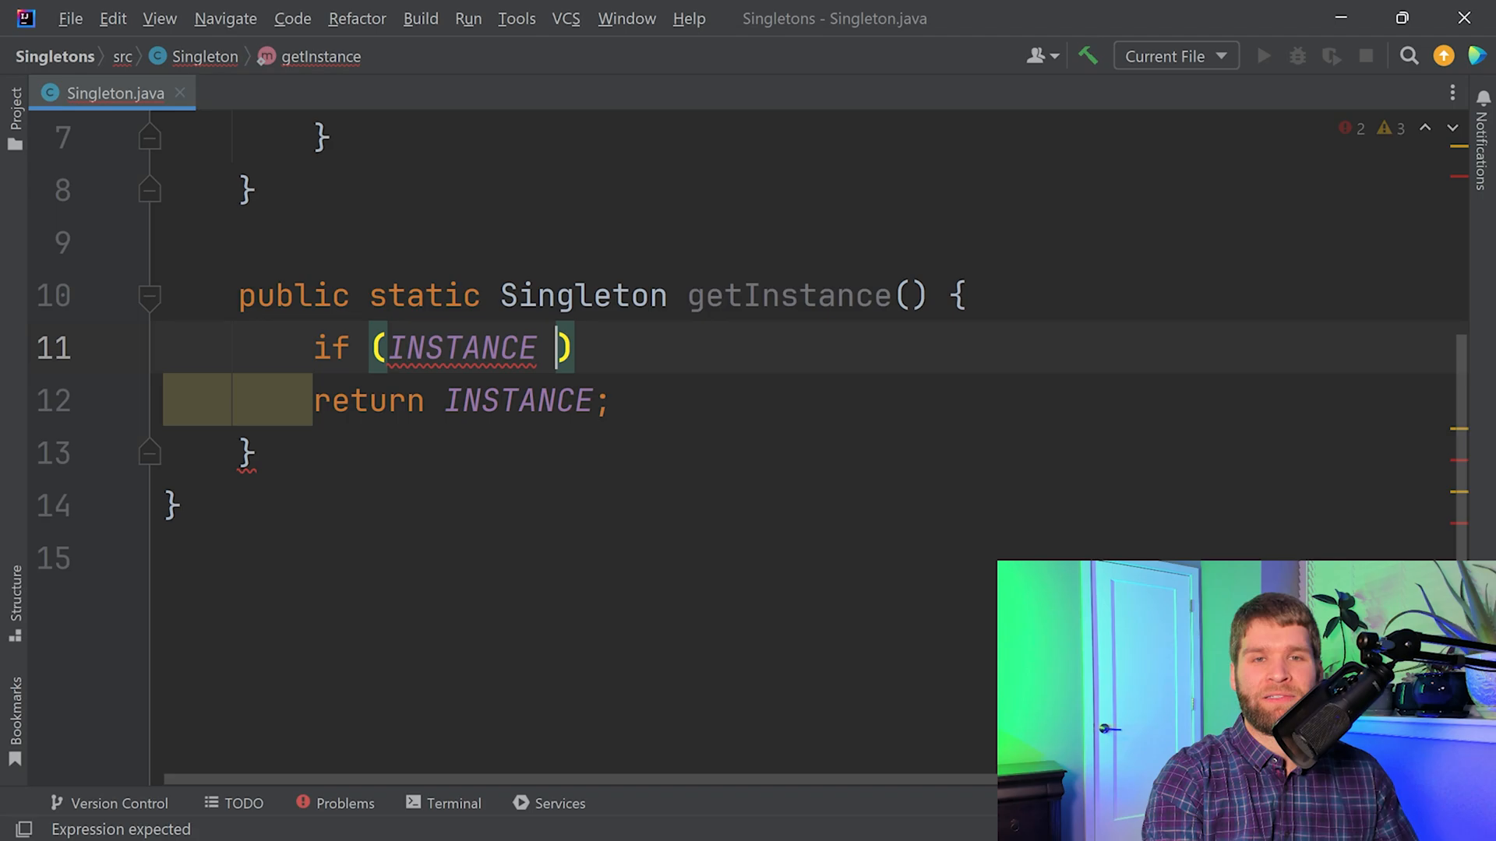
{"action": "type", "text": "== null"}
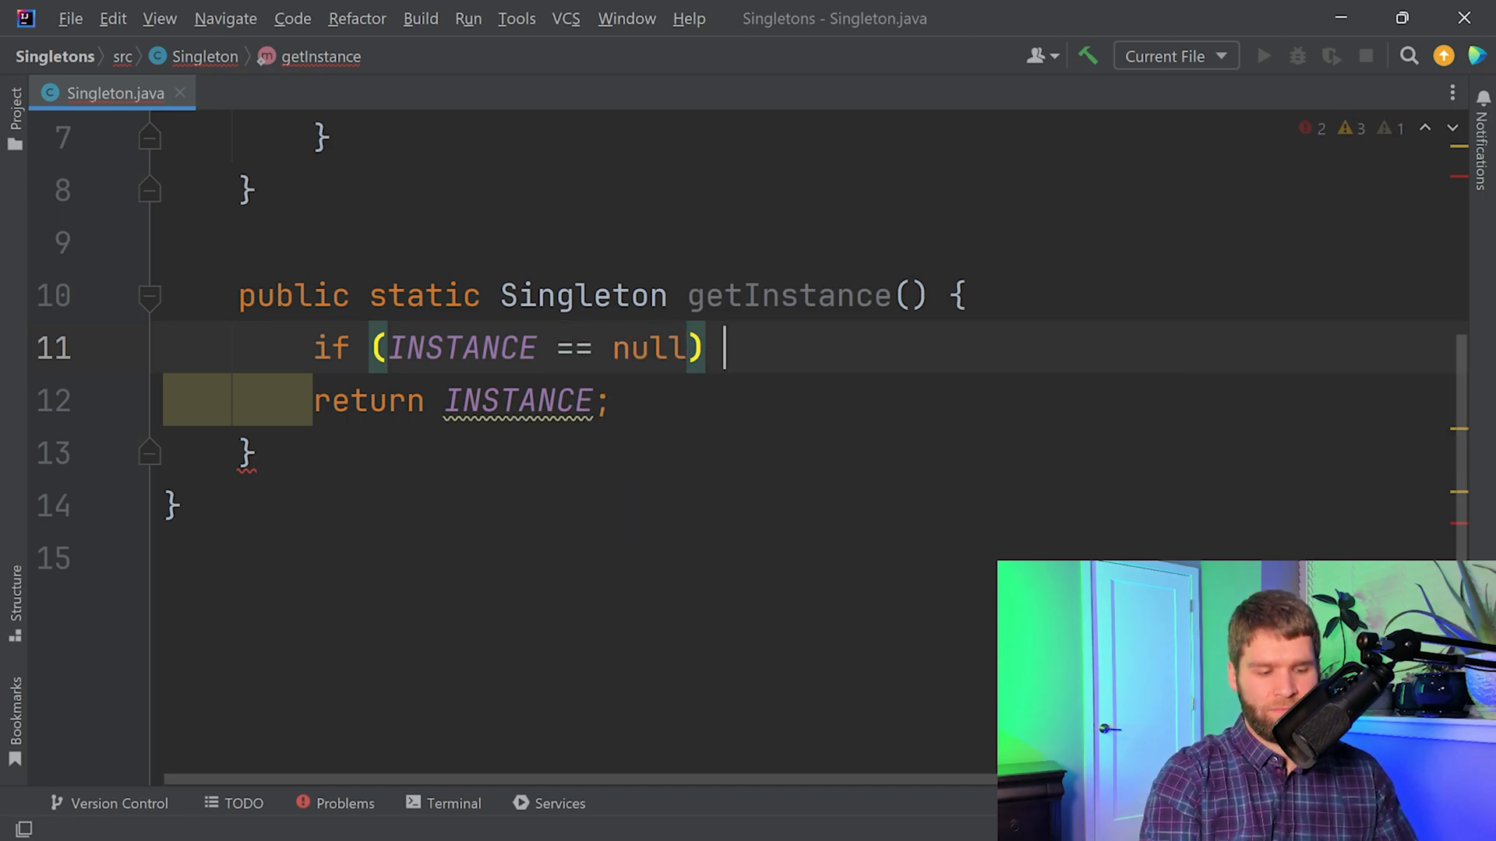
{"action": "type", "text": "{"}
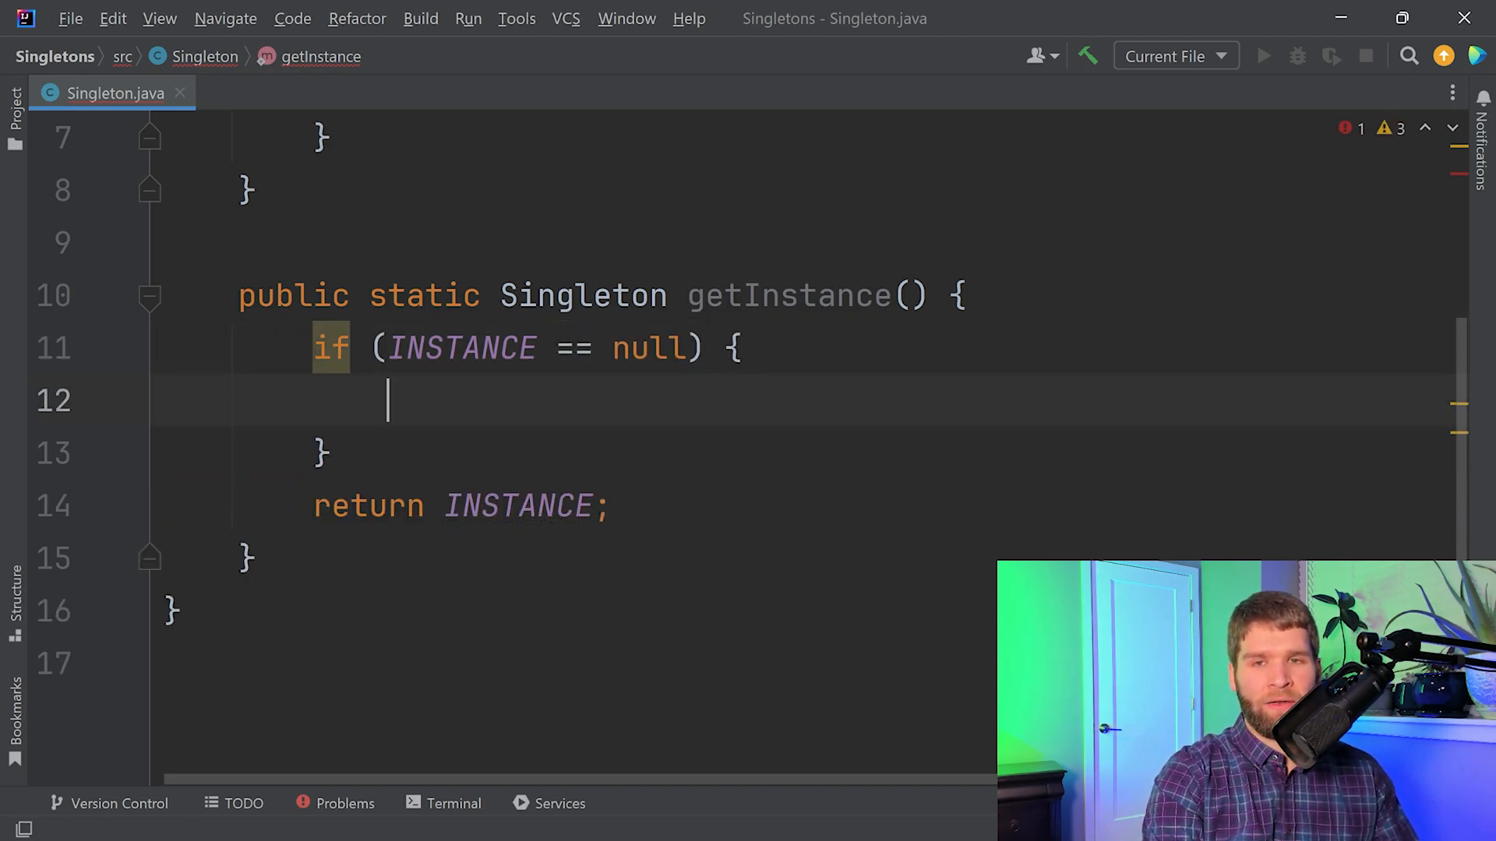
{"action": "type", "text": "INSTANCE"}
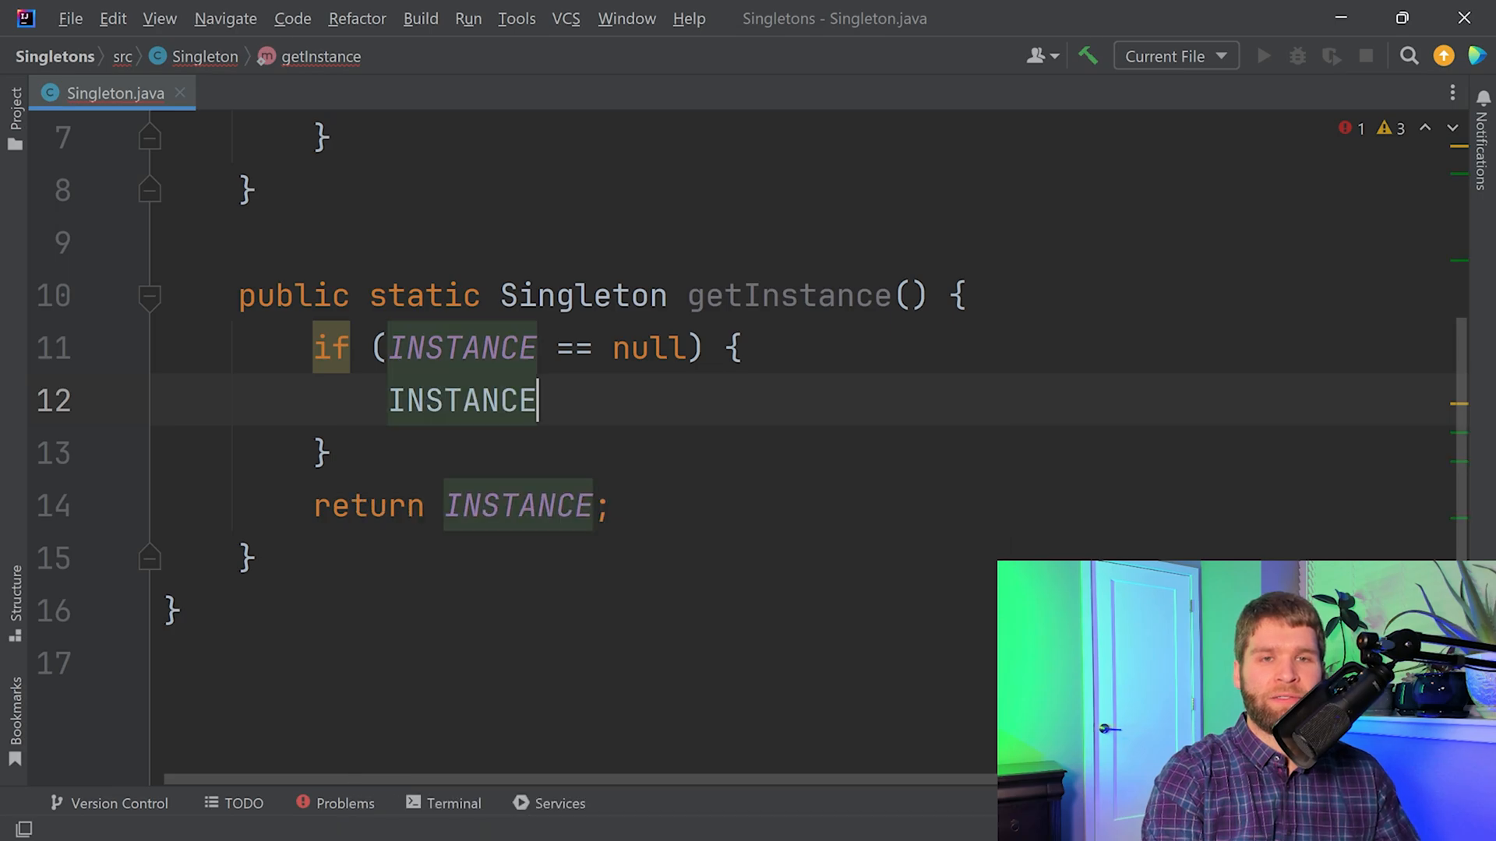
{"action": "type", "text": "= new Singleton();"}
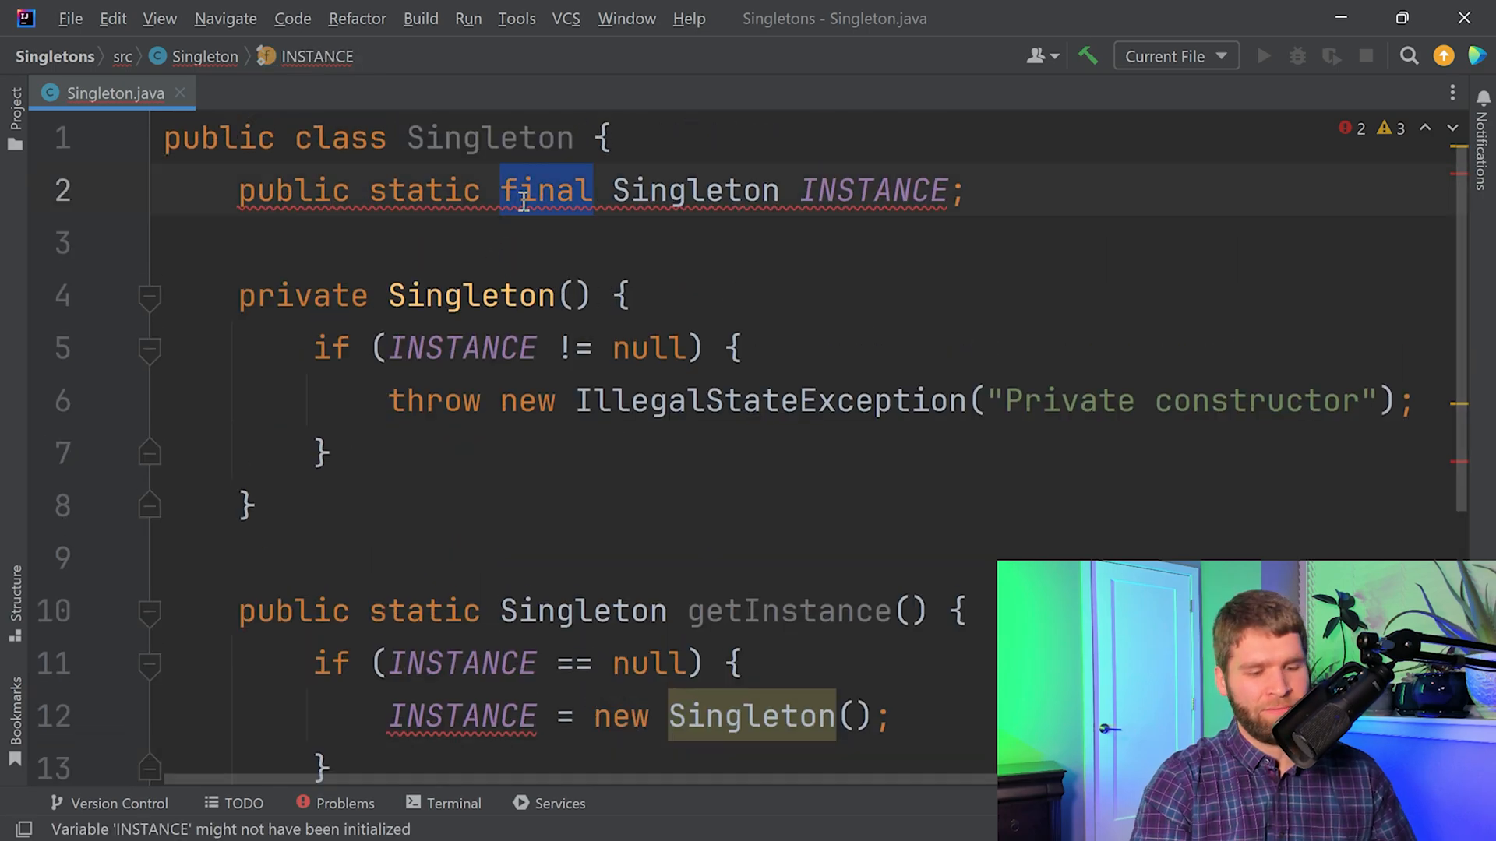
{"action": "key", "text": "Delete"}
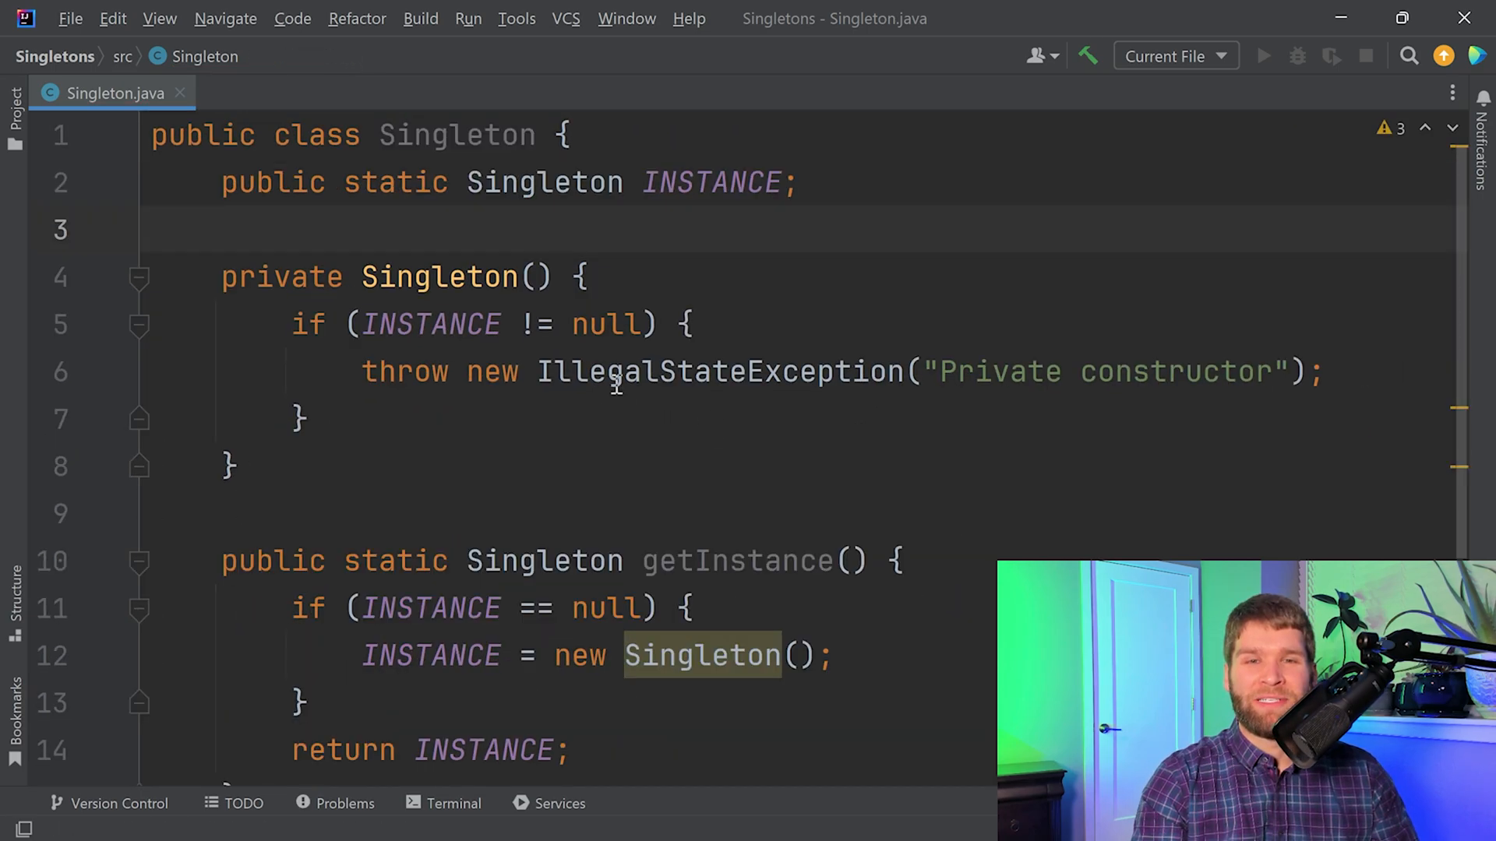
{"action": "mouse_move", "coordinate": [711, 426]}
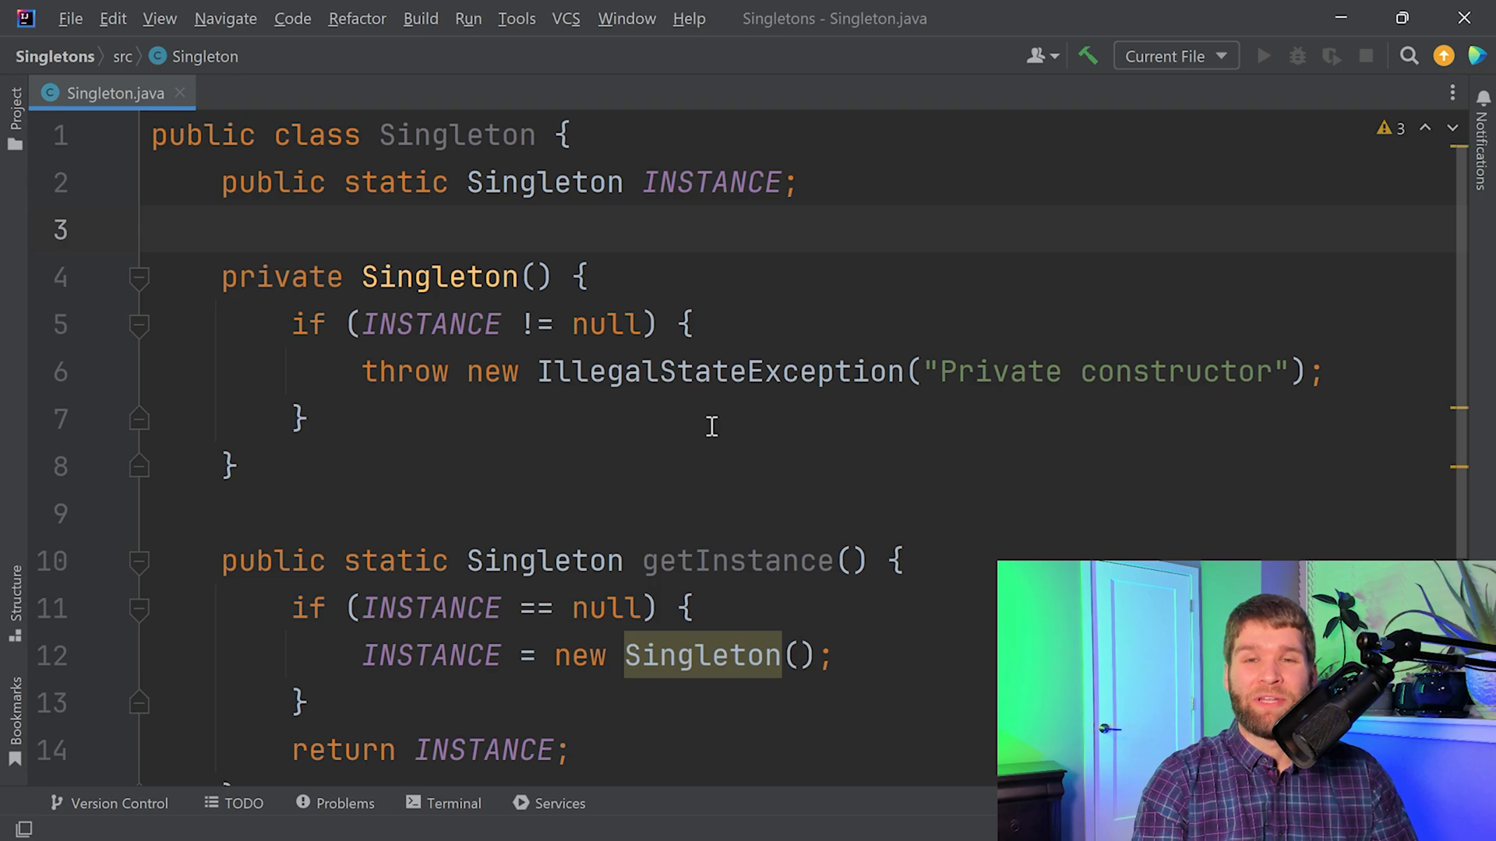
{"action": "mouse_move", "coordinate": [758, 590]}
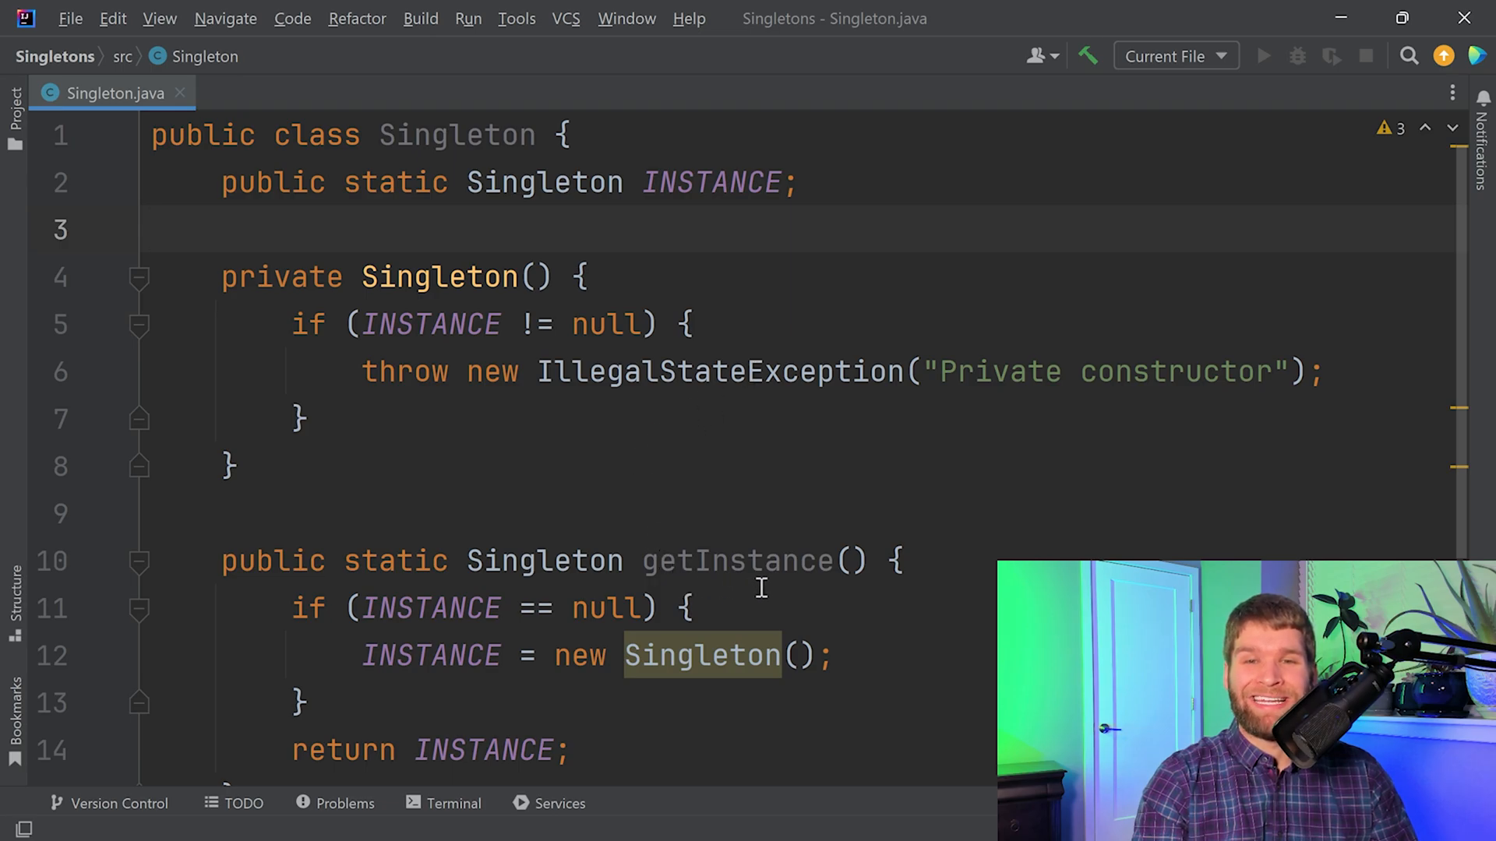
{"action": "mouse_move", "coordinate": [961, 482]}
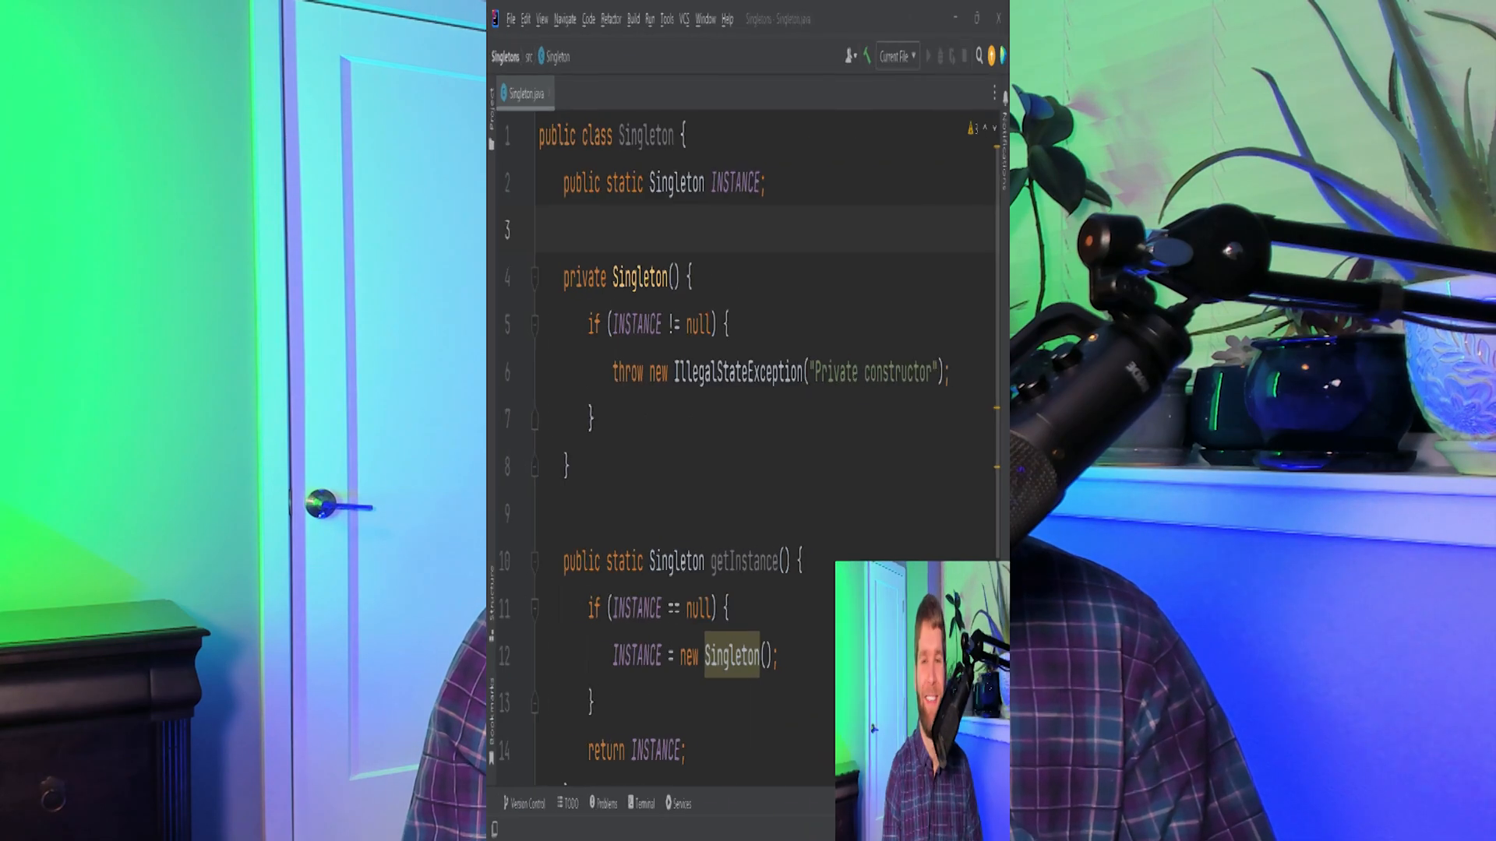
{"action": "left_click", "coordinate": [976, 17]}
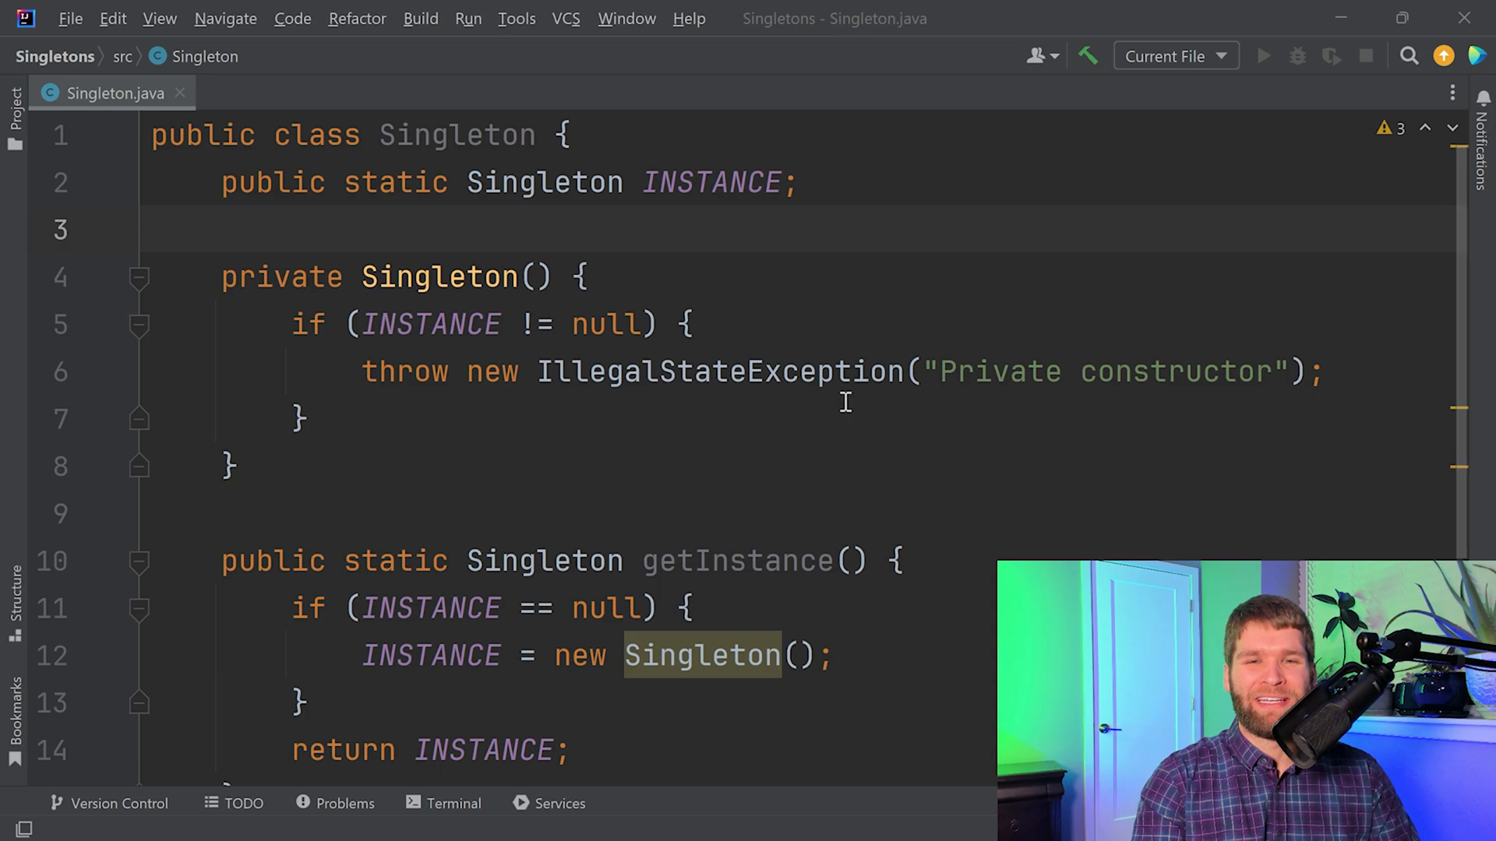
{"action": "mouse_move", "coordinate": [665, 563]}
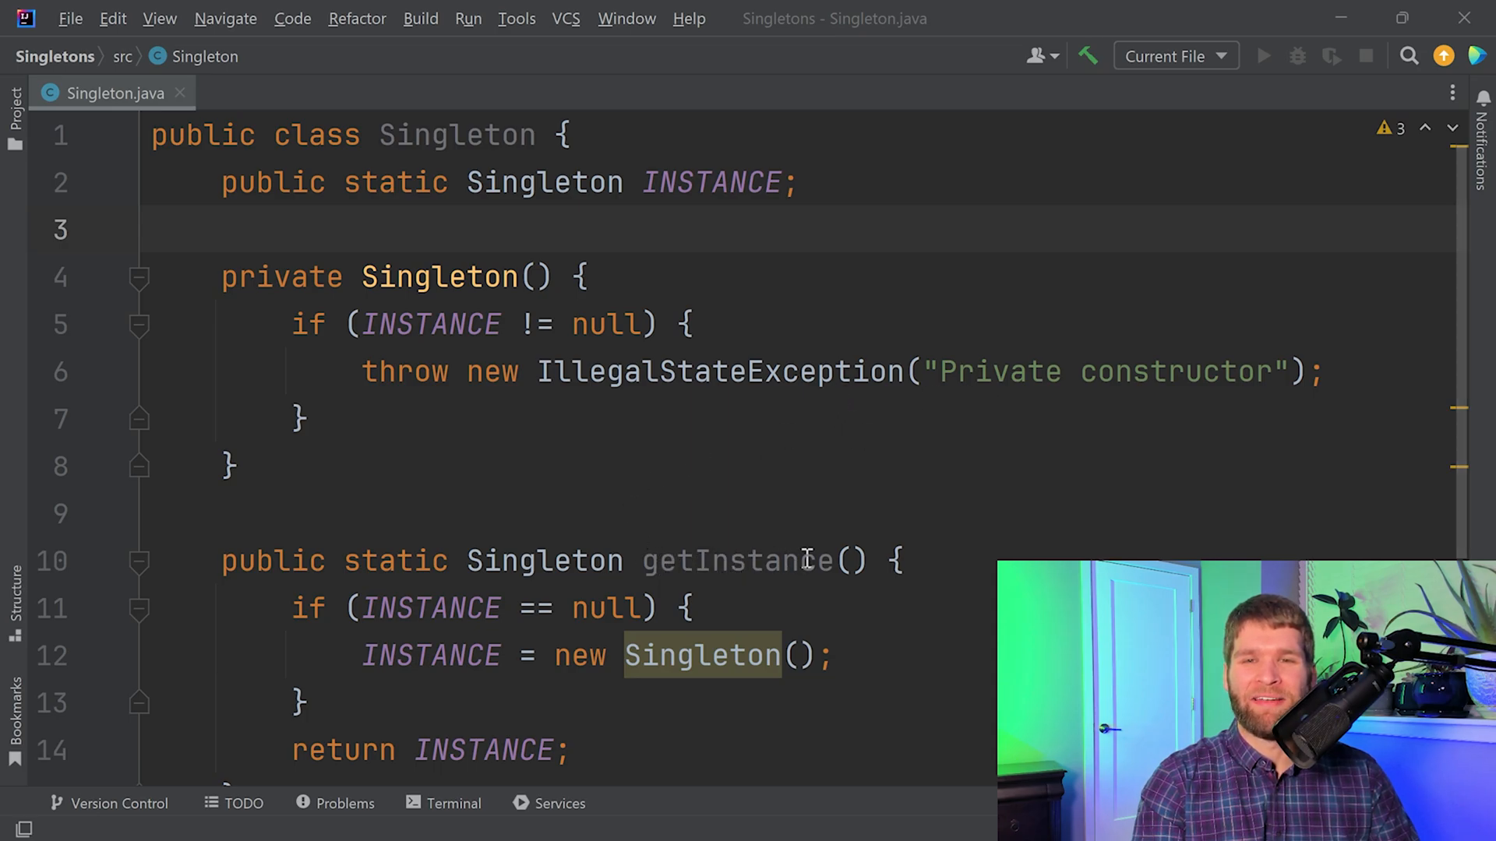
{"action": "mouse_move", "coordinate": [432, 655]}
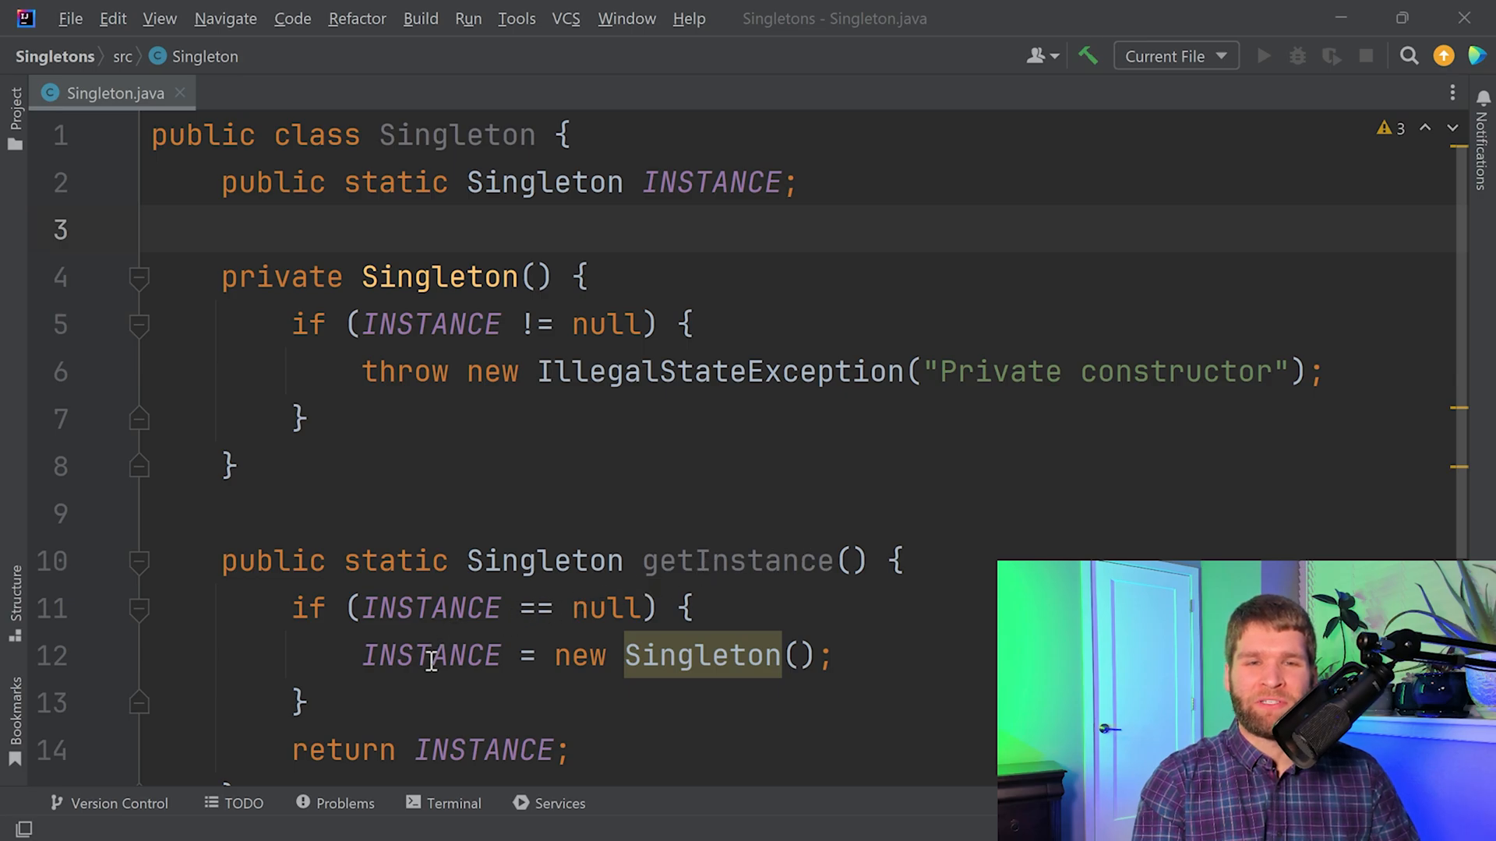
{"action": "mouse_move", "coordinate": [667, 655]}
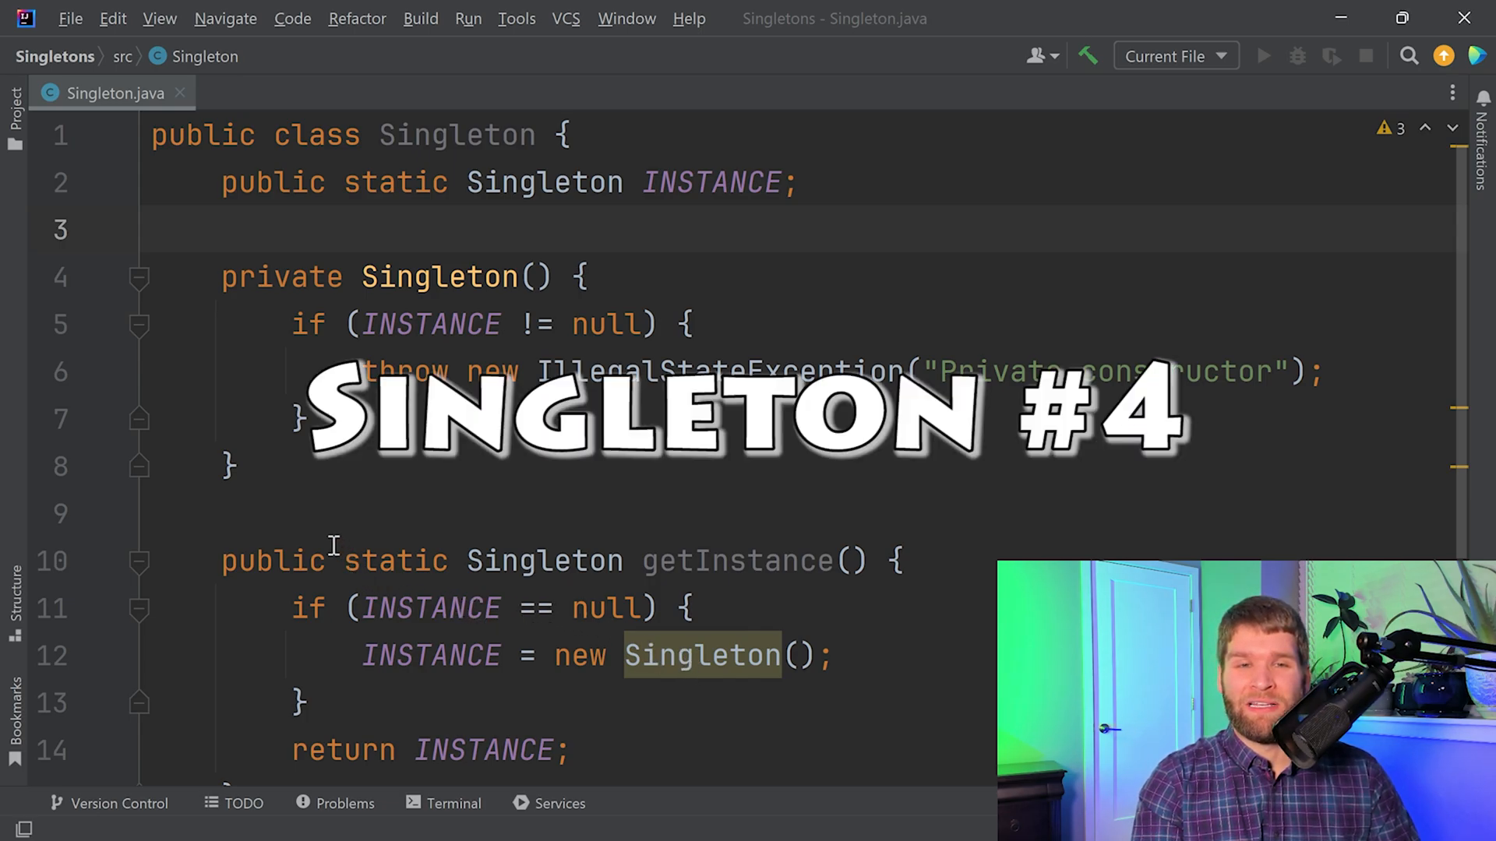
Step: Declare getInstance() as public synchronized static using code completion
{"action": "type", "text": "sy"}
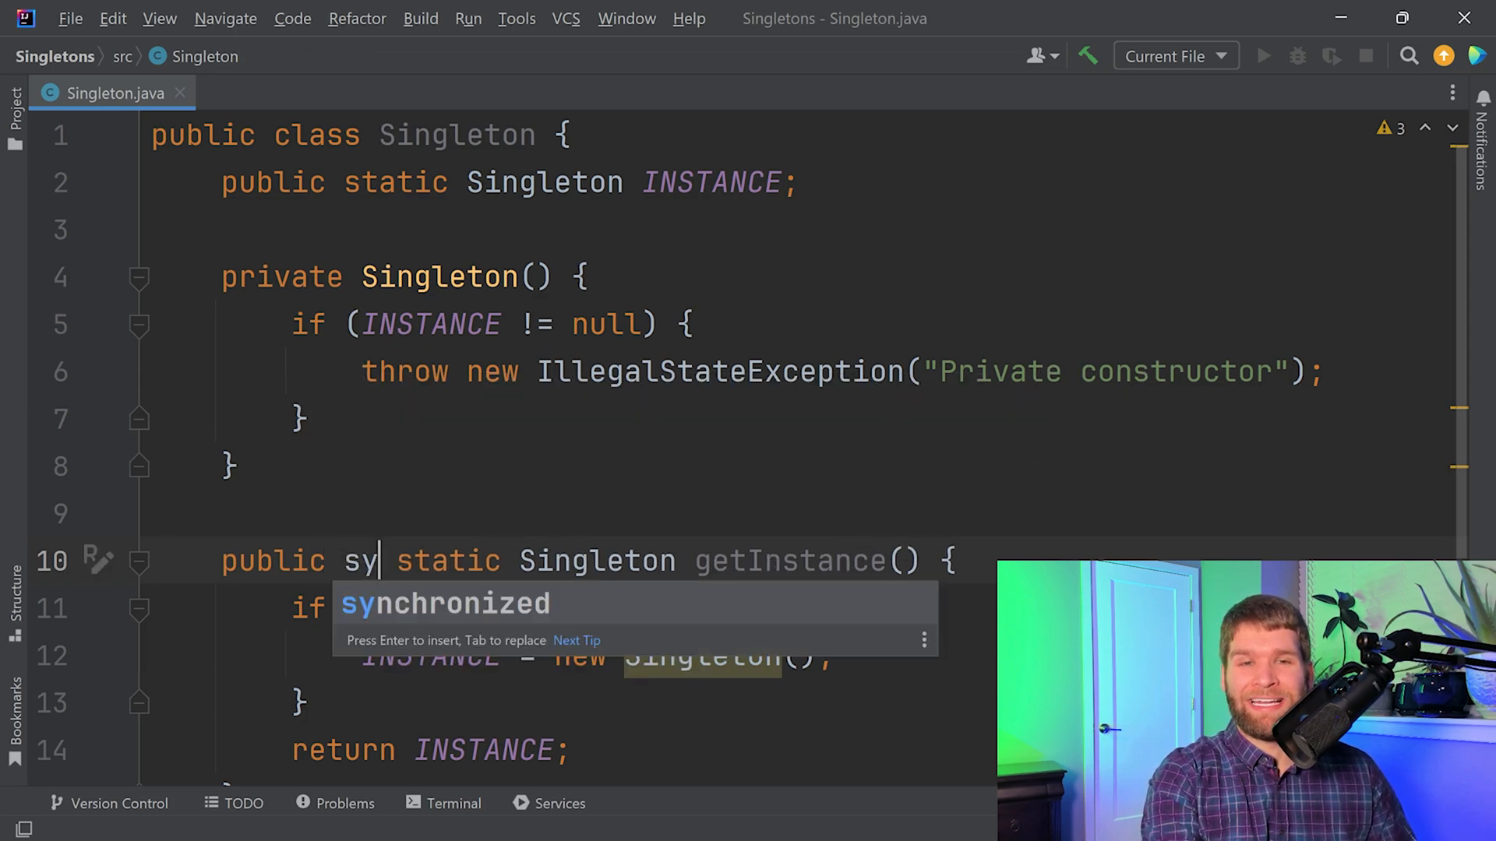
{"action": "key", "text": "Enter"}
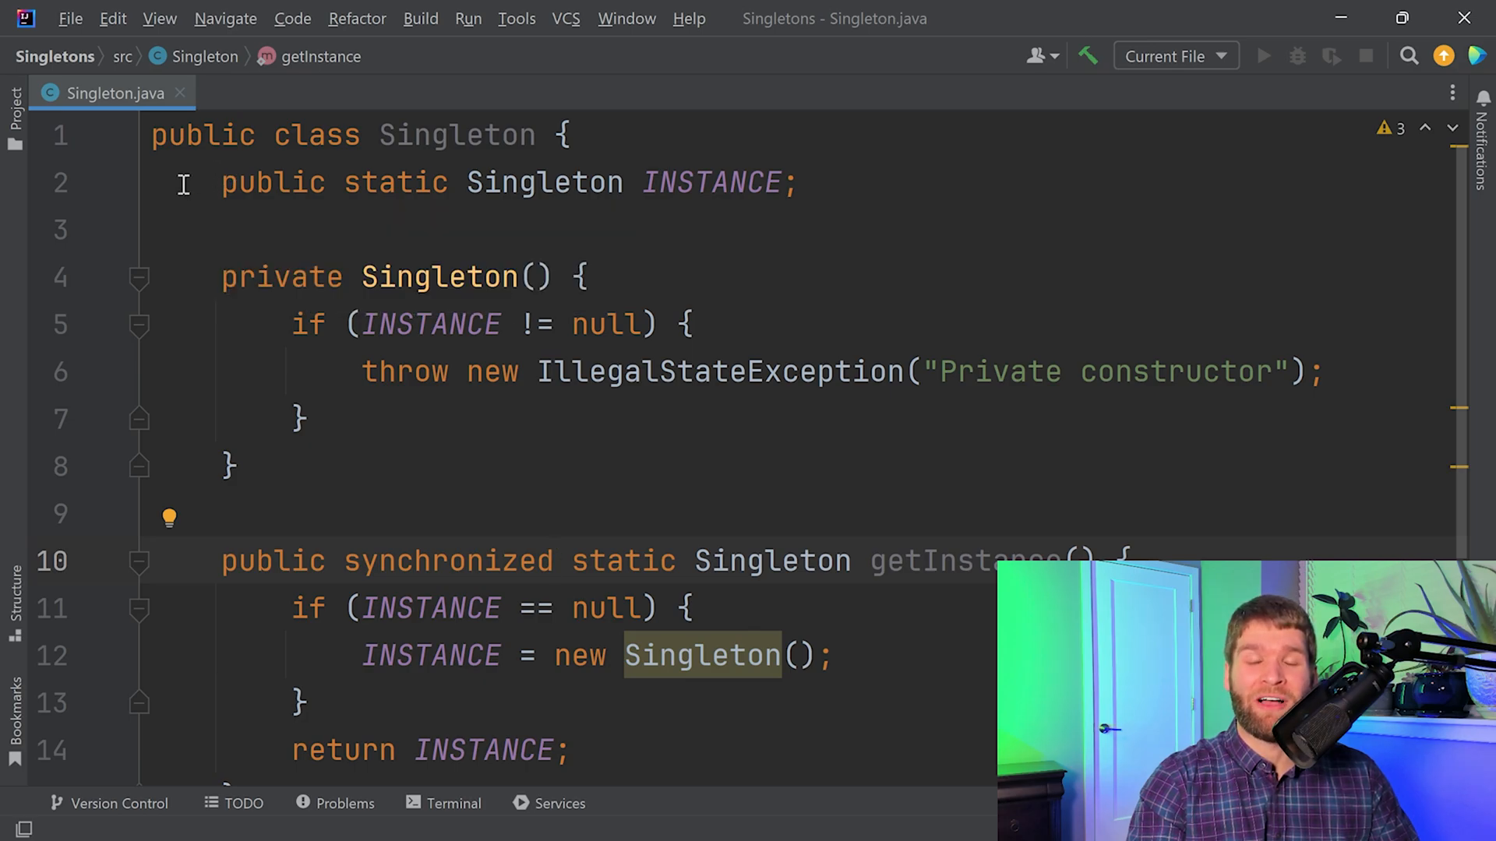
{"action": "mouse_move", "coordinate": [276, 196]}
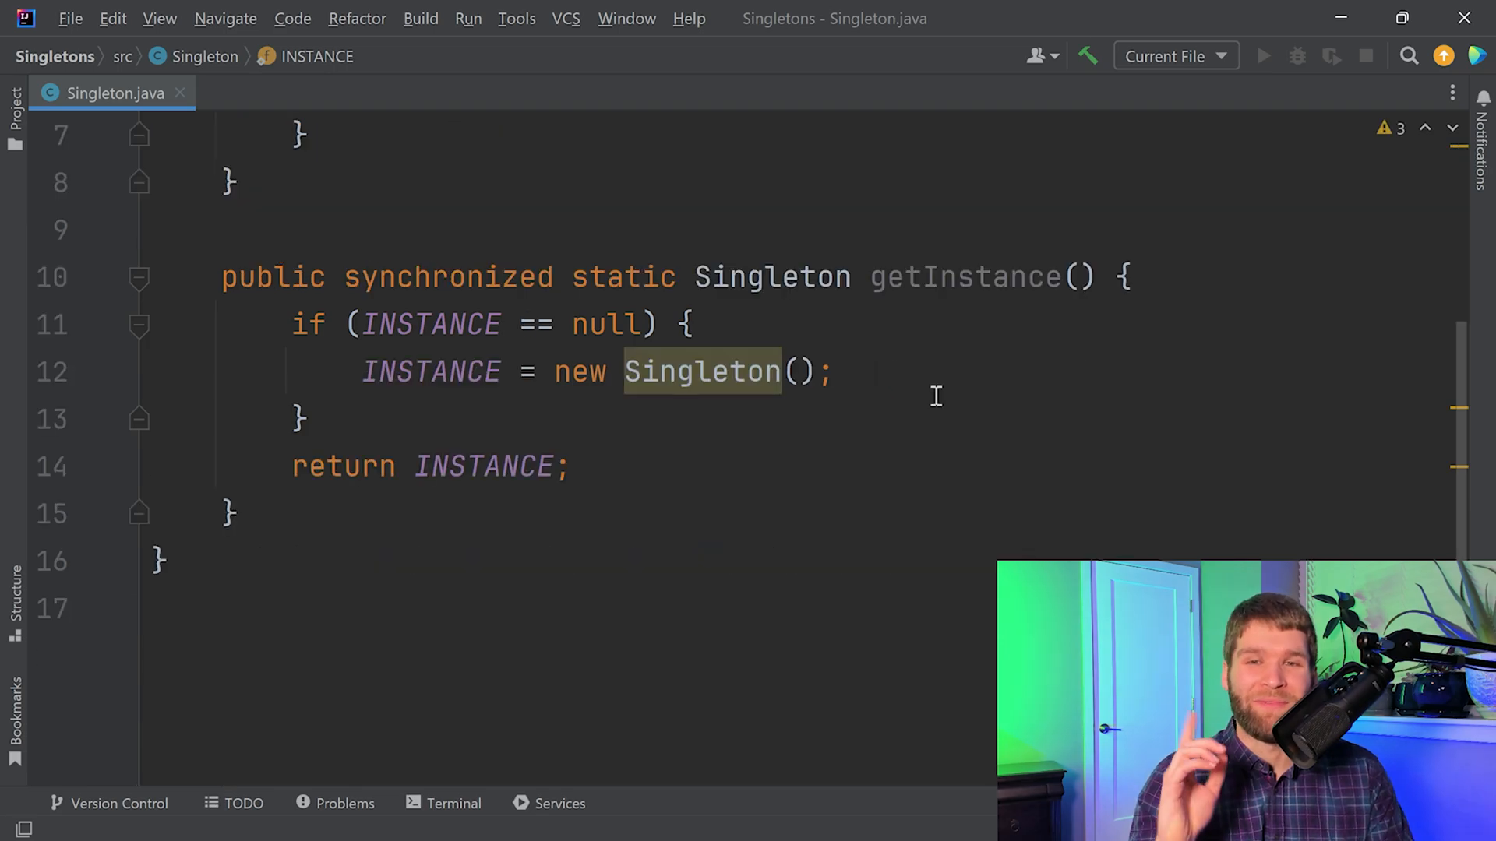
{"action": "mouse_move", "coordinate": [837, 225]}
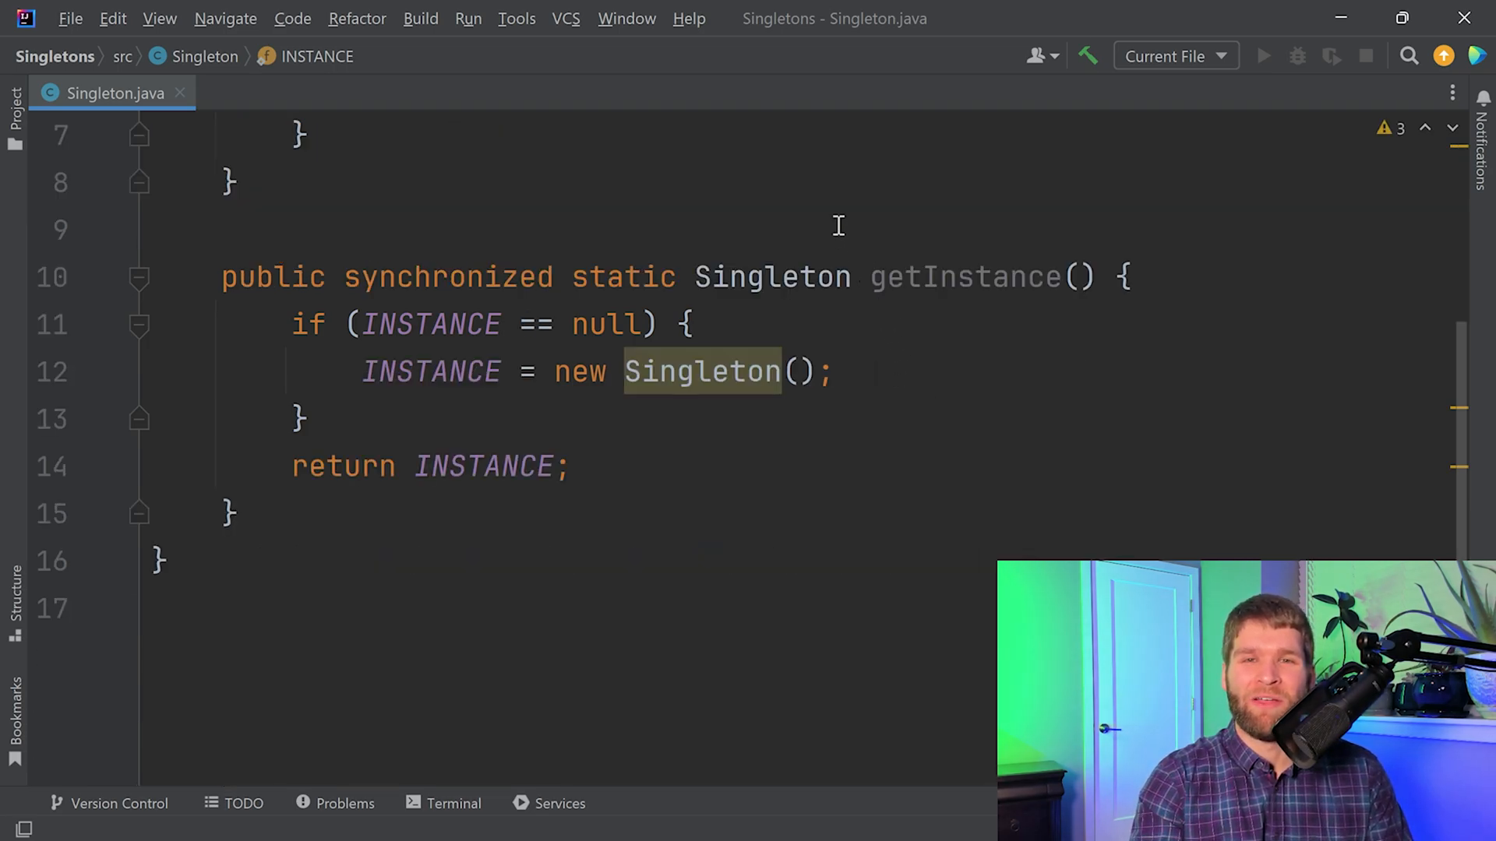
{"action": "mouse_move", "coordinate": [951, 469]}
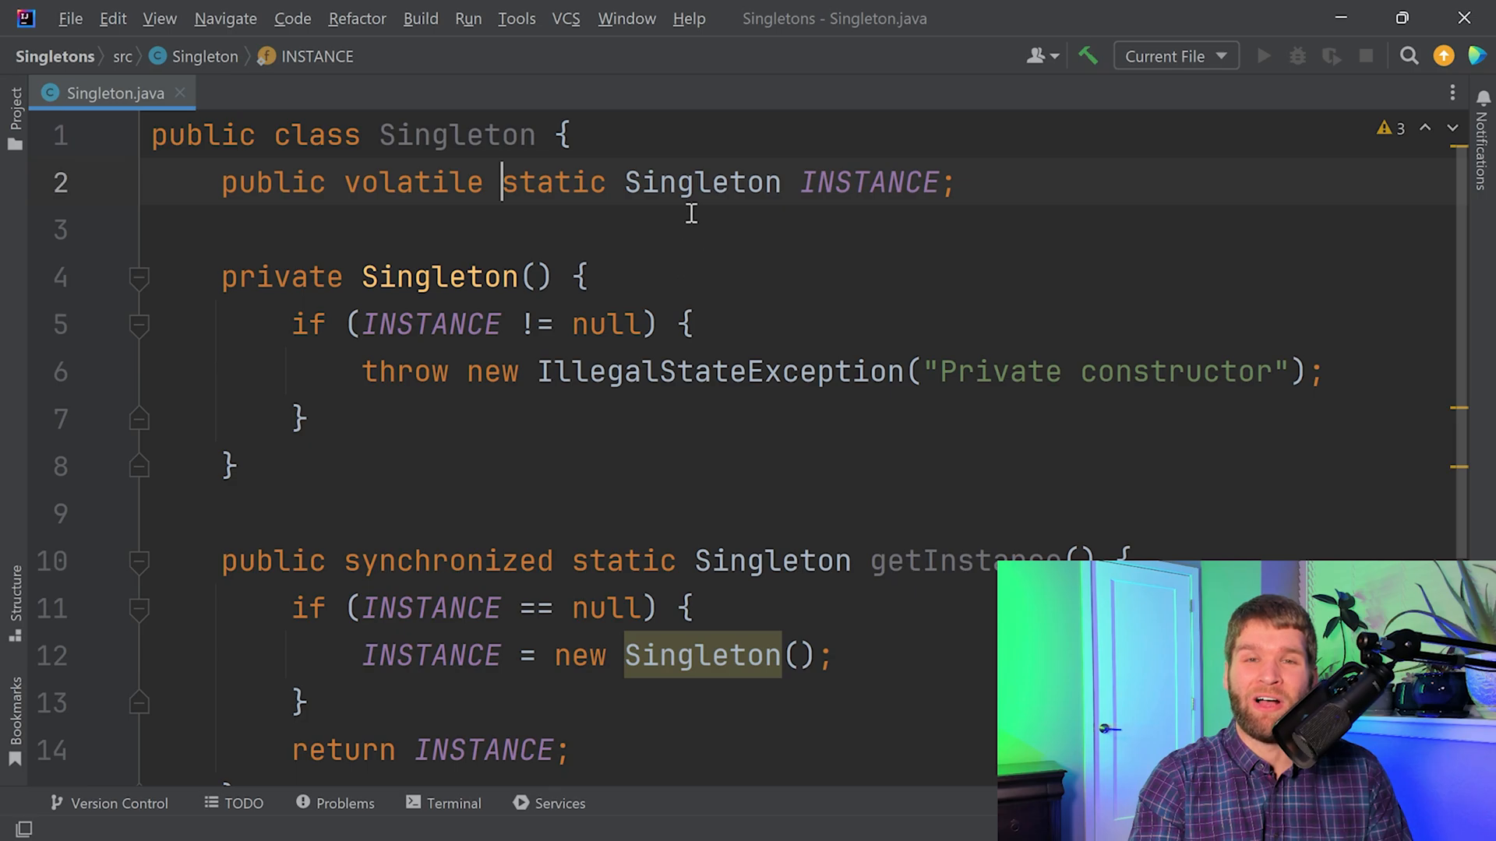
{"action": "mouse_move", "coordinate": [725, 206]}
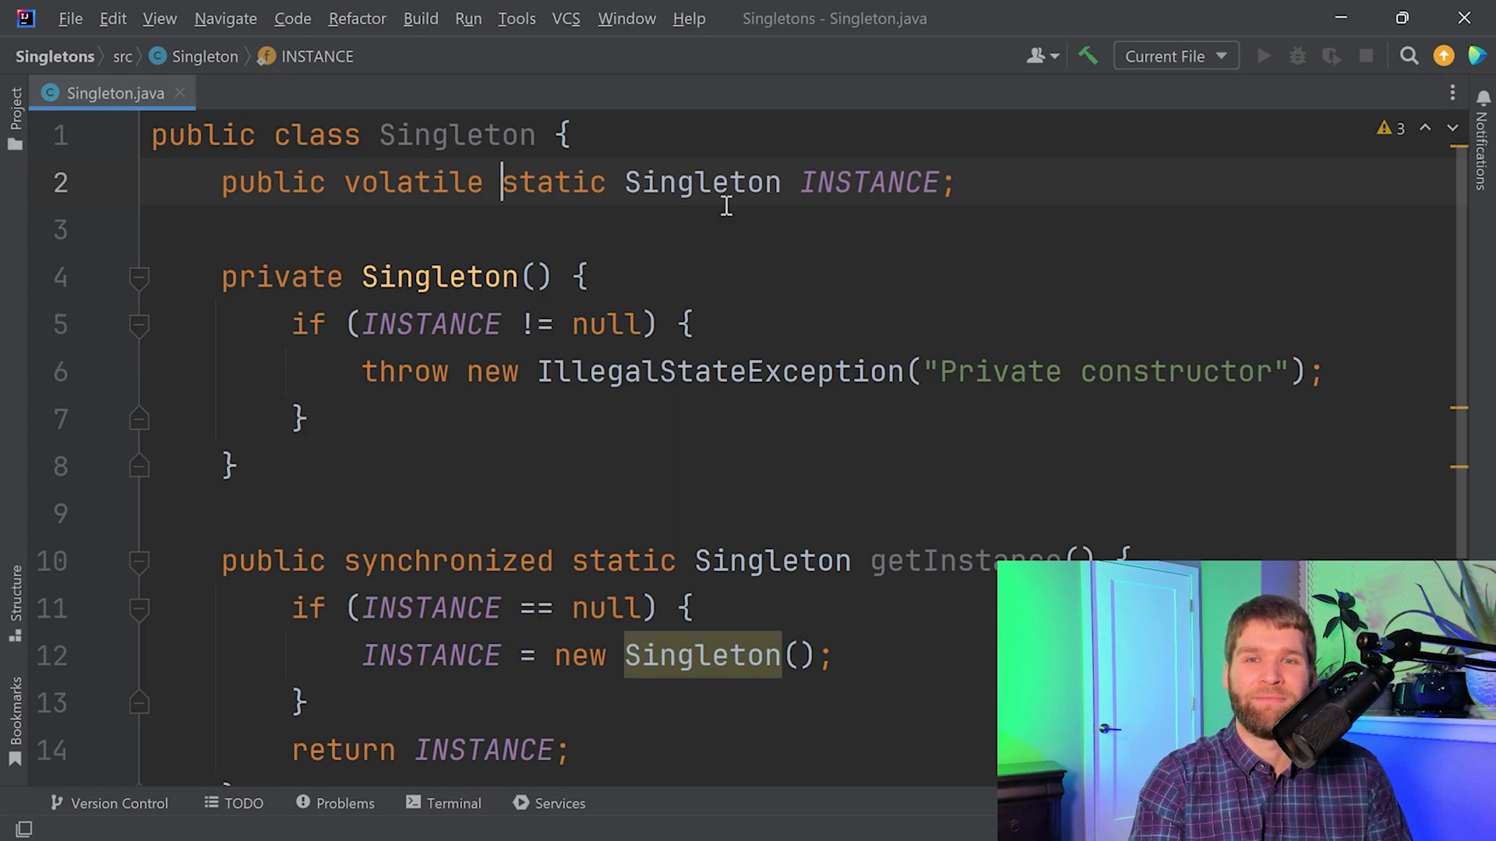
{"action": "mouse_move", "coordinate": [804, 287]}
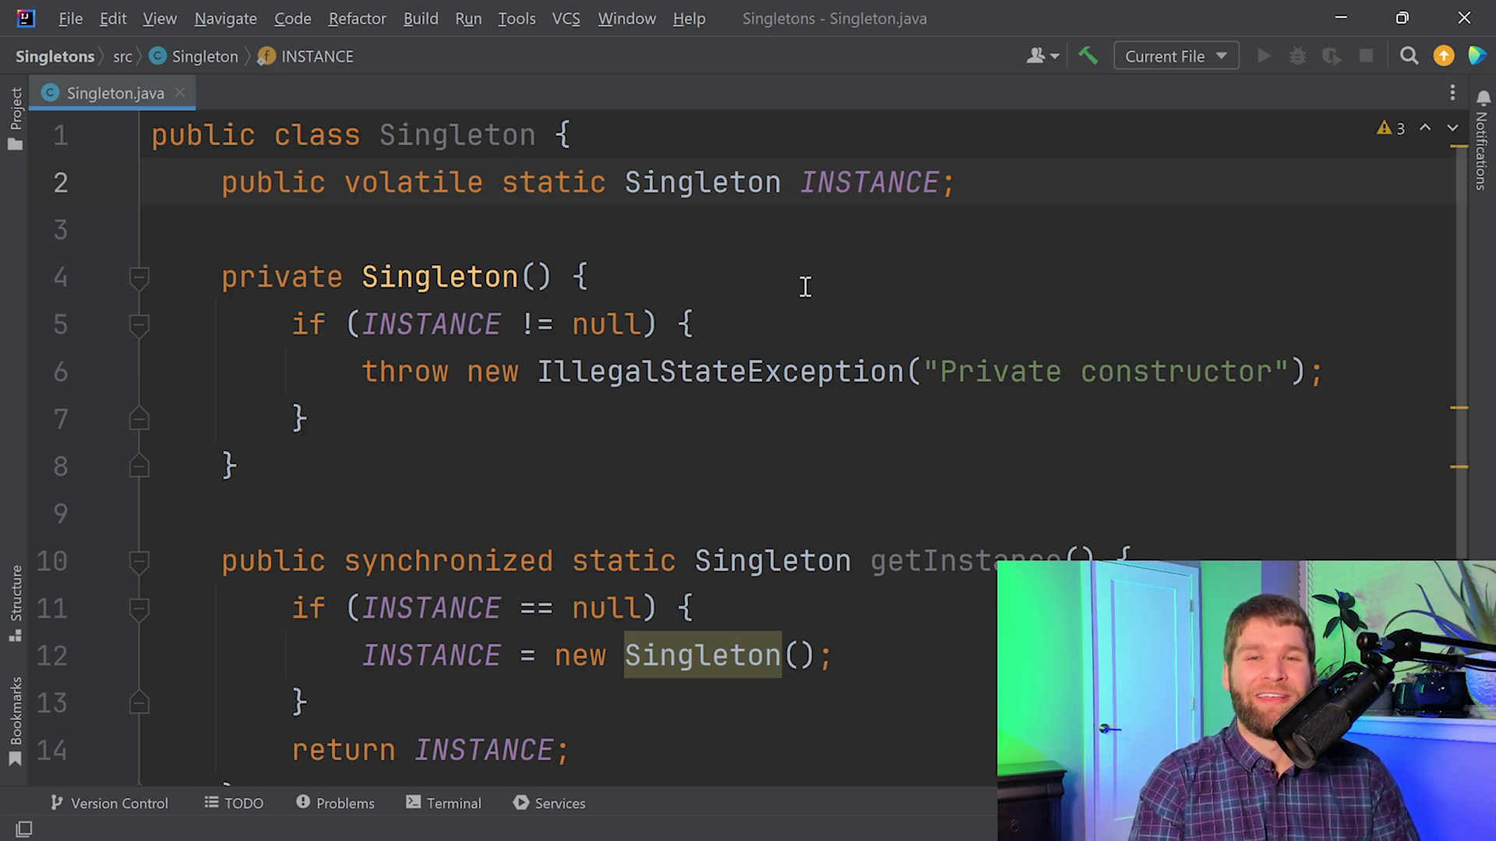
Step: Wrap the existing null check in synchronized (Singleton.class) inside an outer if (INSTANCE == null)
{"action": "scroll", "scroll_direction": "down", "scroll_amount": 3}
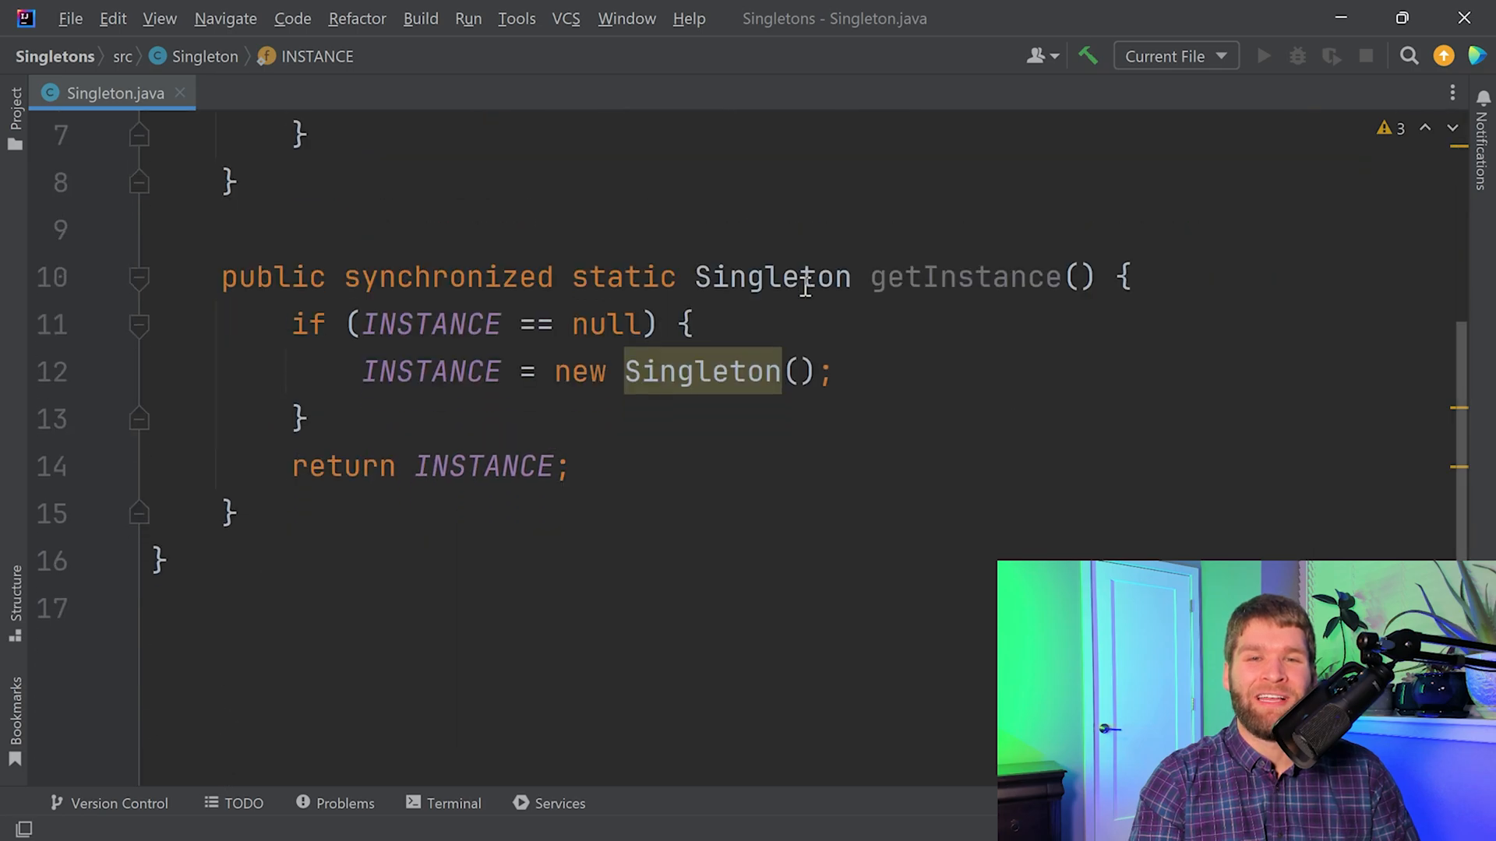
{"action": "mouse_move", "coordinate": [752, 170]}
{"action": "type", "text": "if (INSTANCE == null) {"}
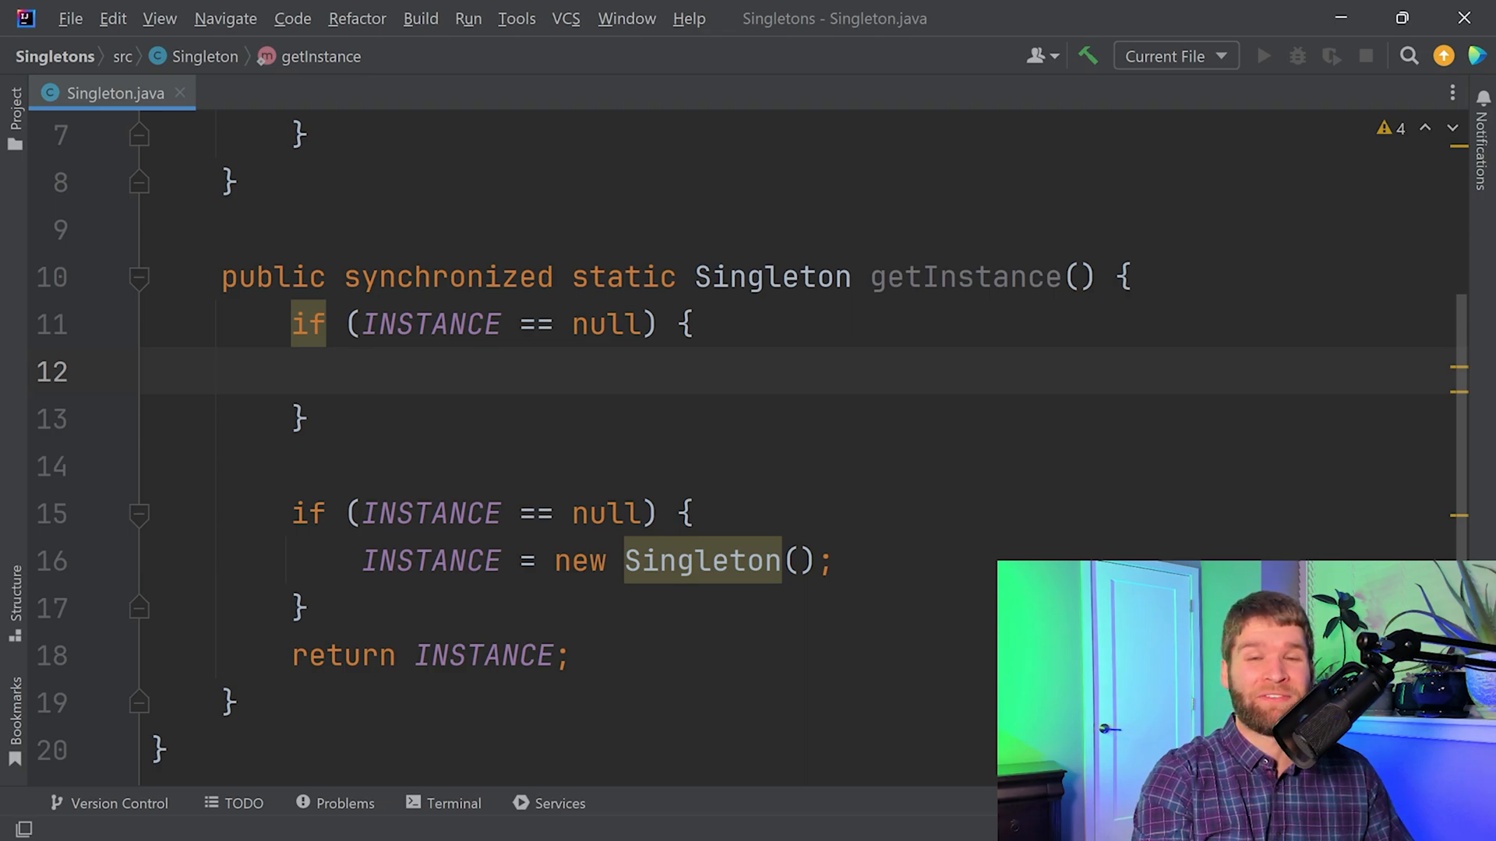
{"action": "type", "text": "synchronized ()"}
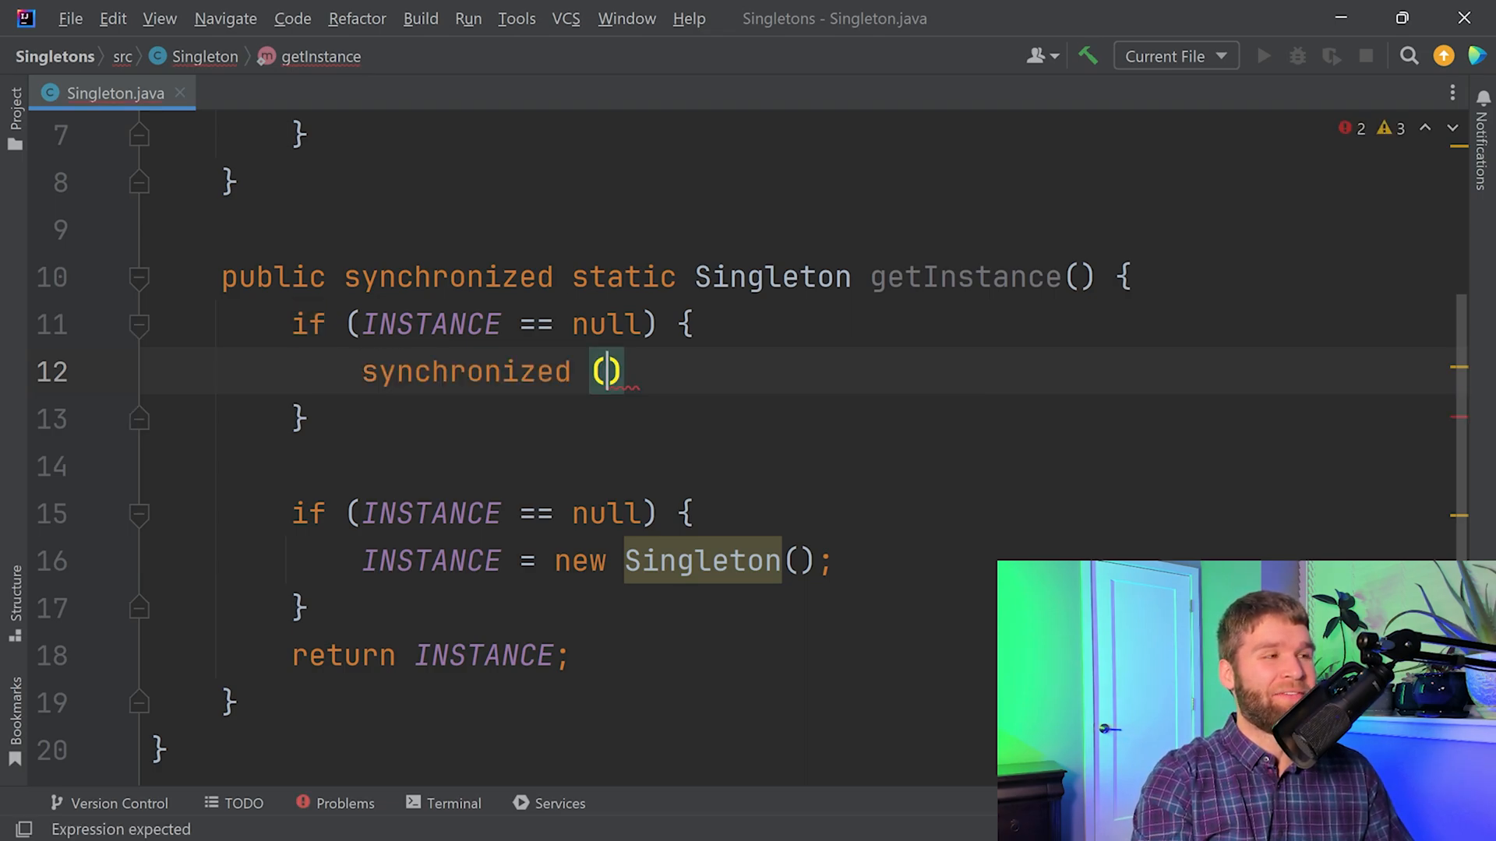
{"action": "type", "text": "Singleton.cl"}
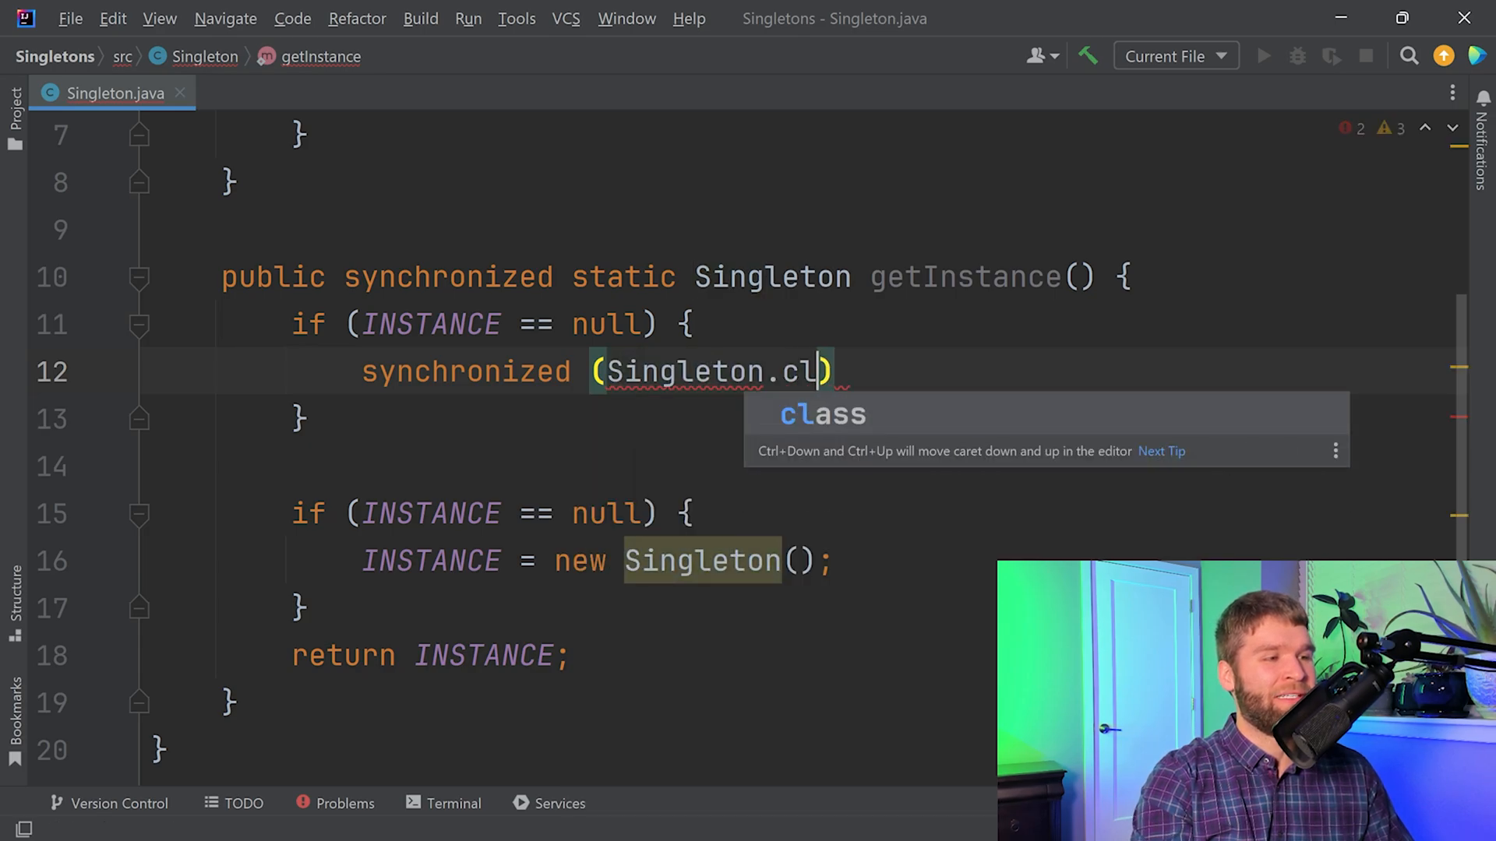
{"action": "key", "text": "Enter"}
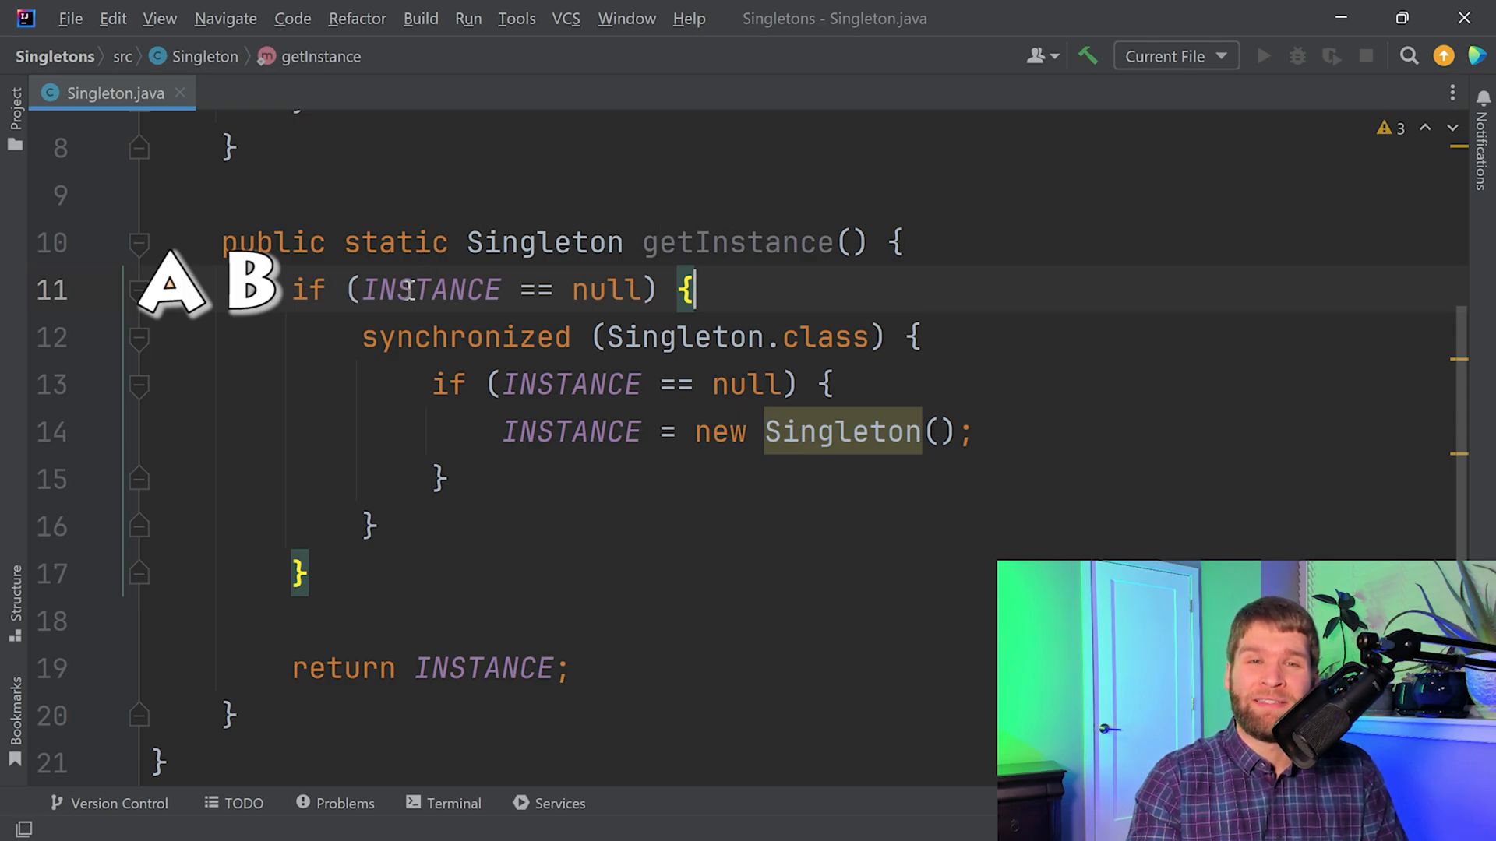
{"action": "mouse_move", "coordinate": [802, 324]}
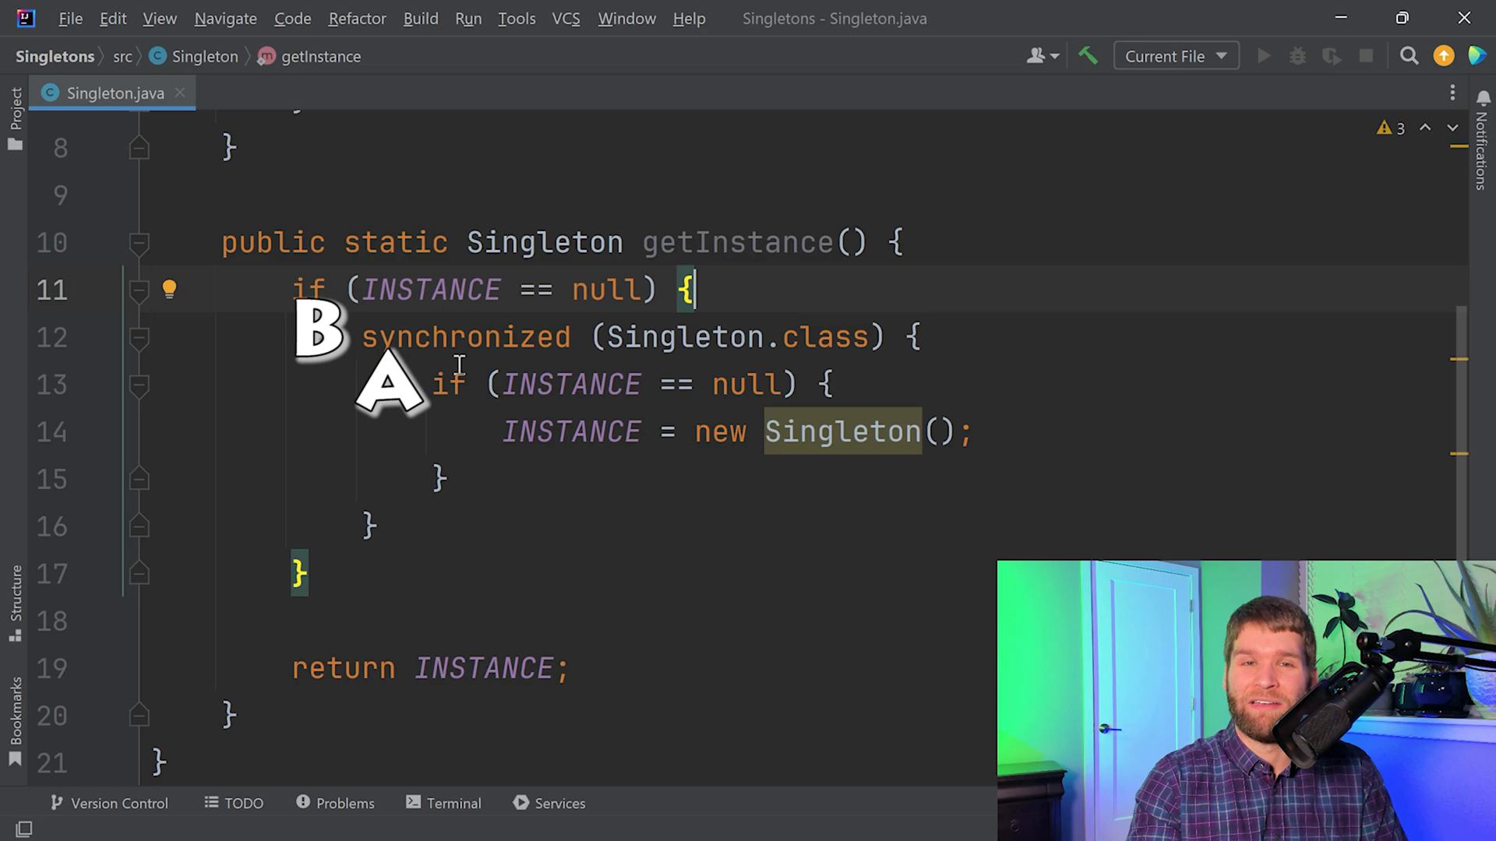
{"action": "mouse_move", "coordinate": [514, 551]}
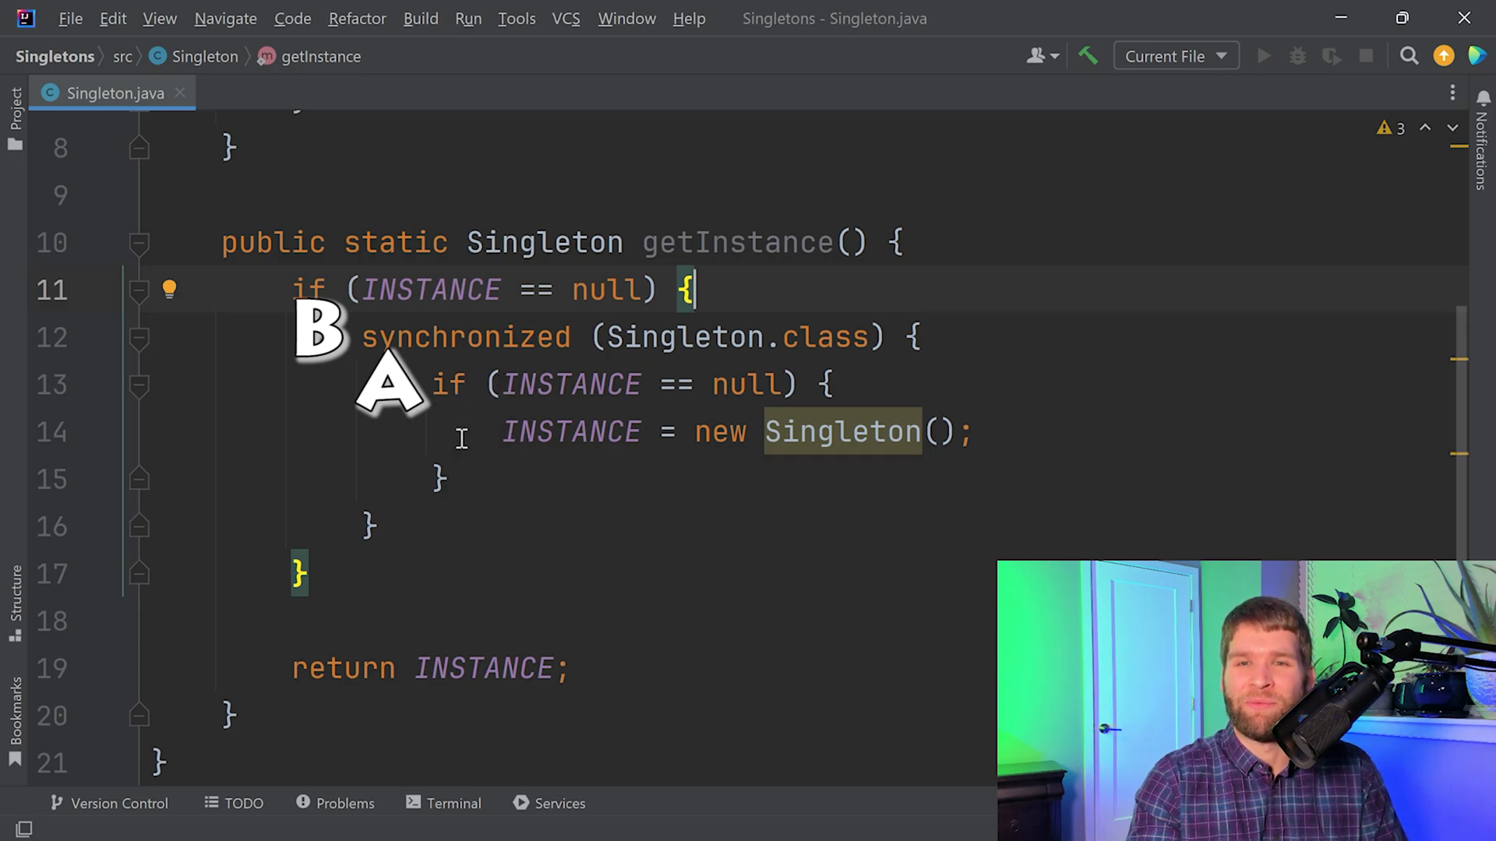
{"action": "mouse_move", "coordinate": [393, 480]}
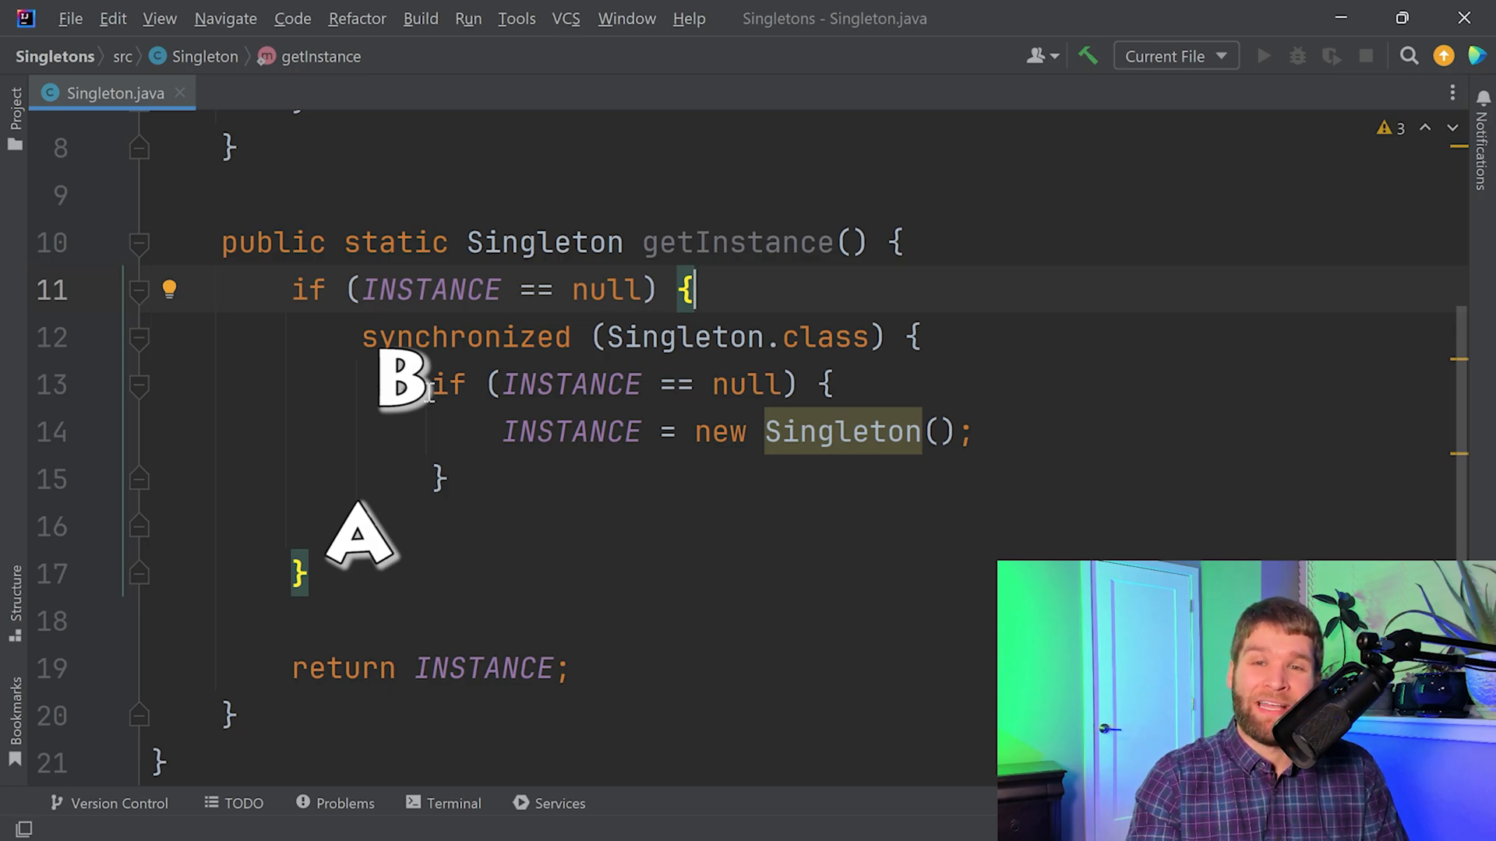
{"action": "mouse_move", "coordinate": [377, 422]}
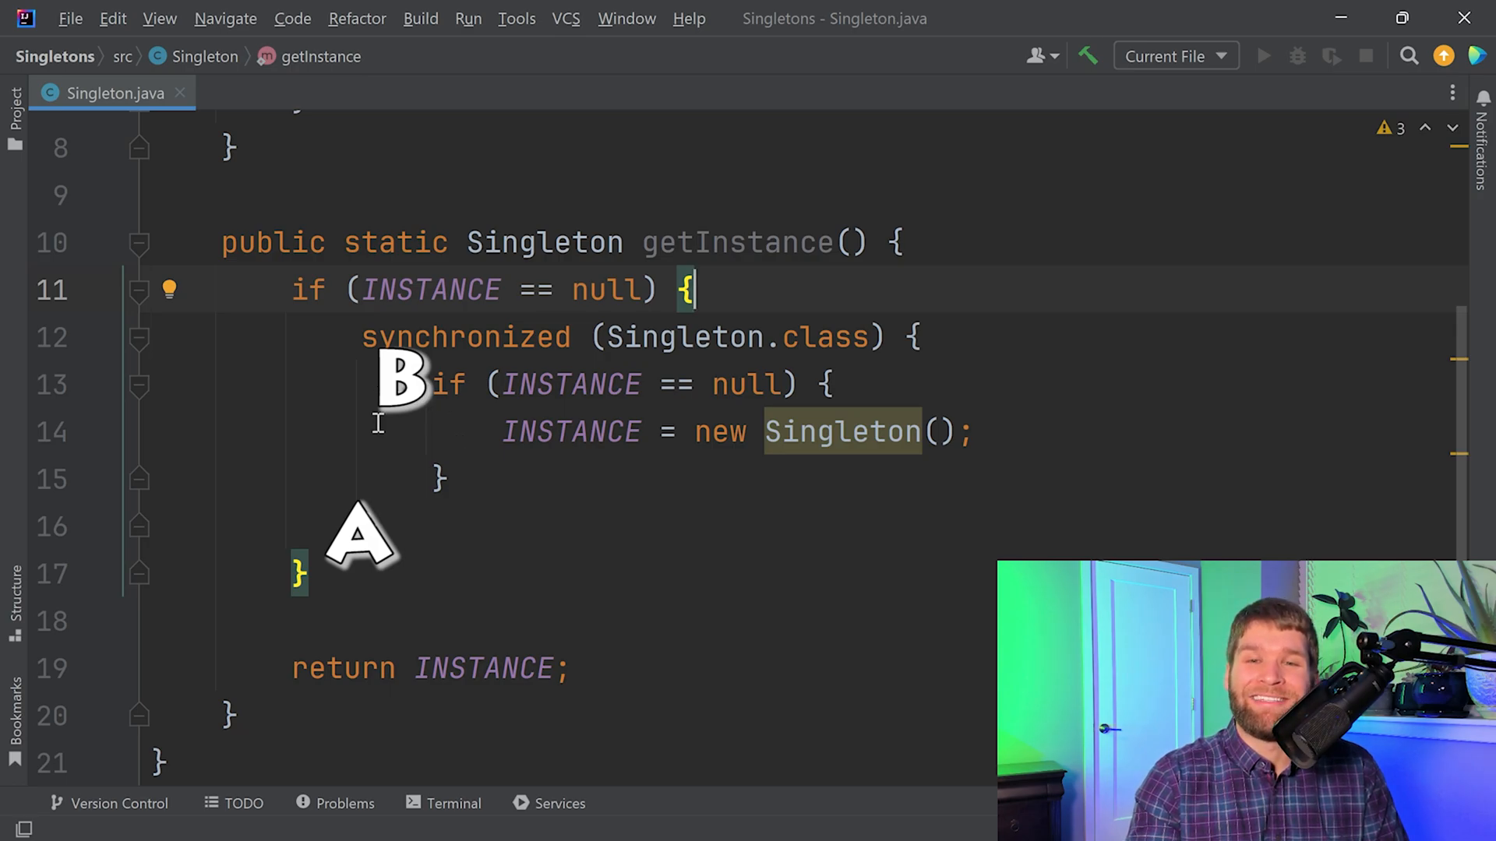
{"action": "mouse_move", "coordinate": [482, 477]}
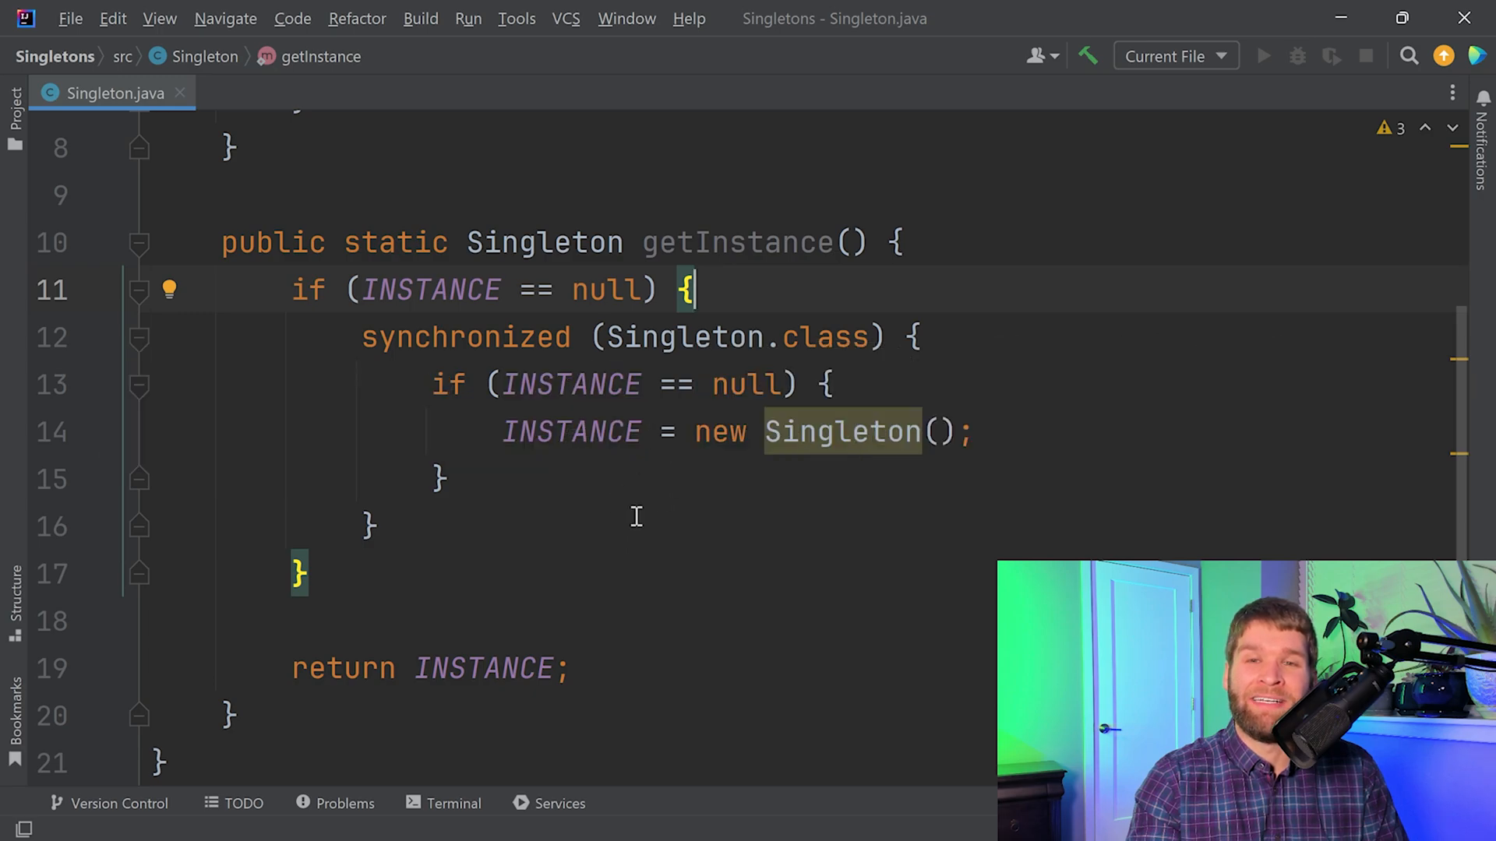
{"action": "scroll", "scroll_direction": "up", "scroll_amount": 3}
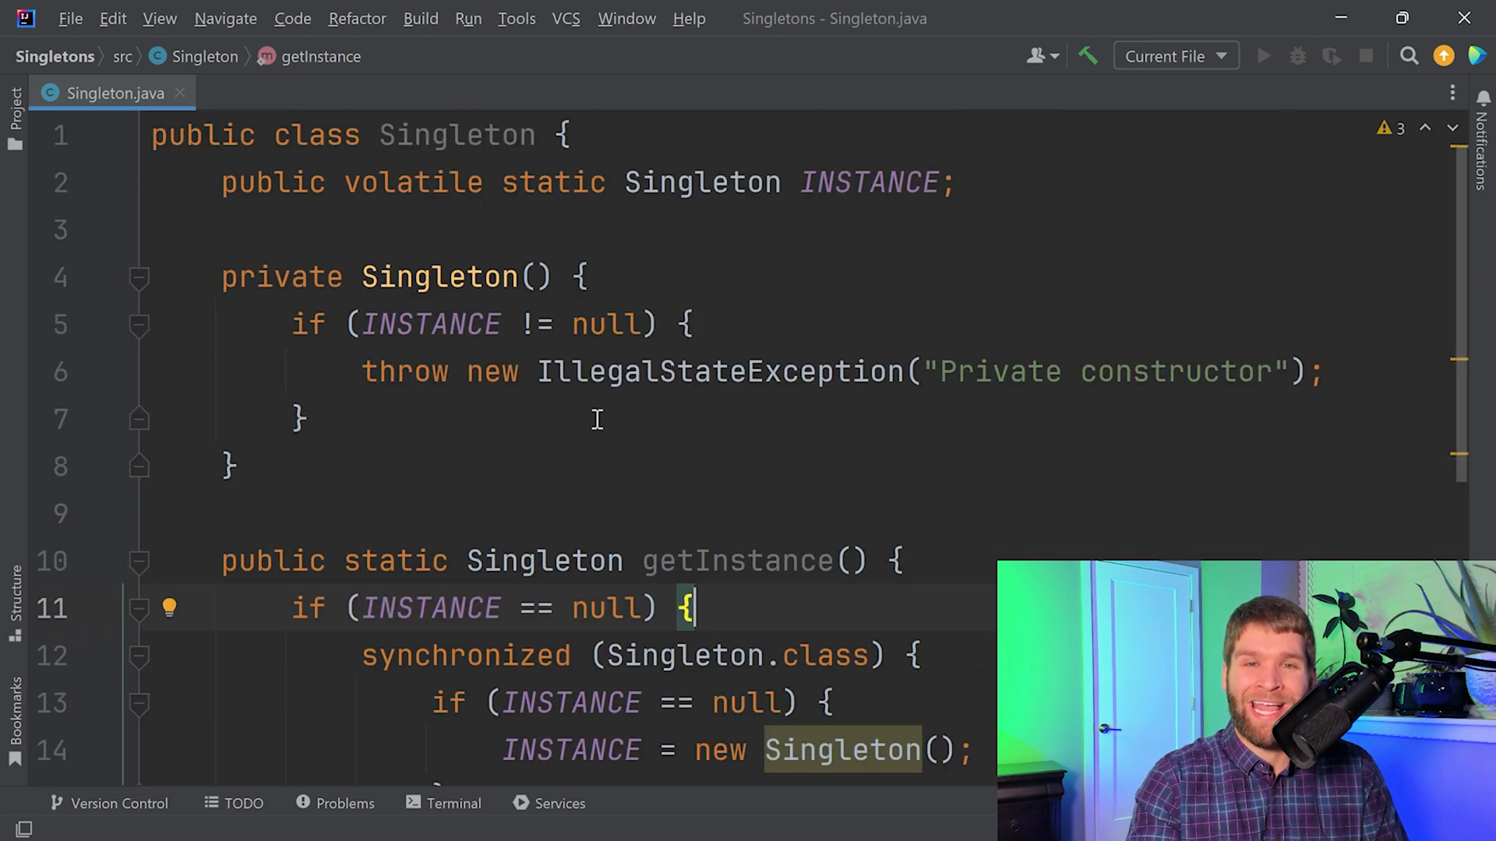
{"action": "double_click", "coordinate": [413, 182]}
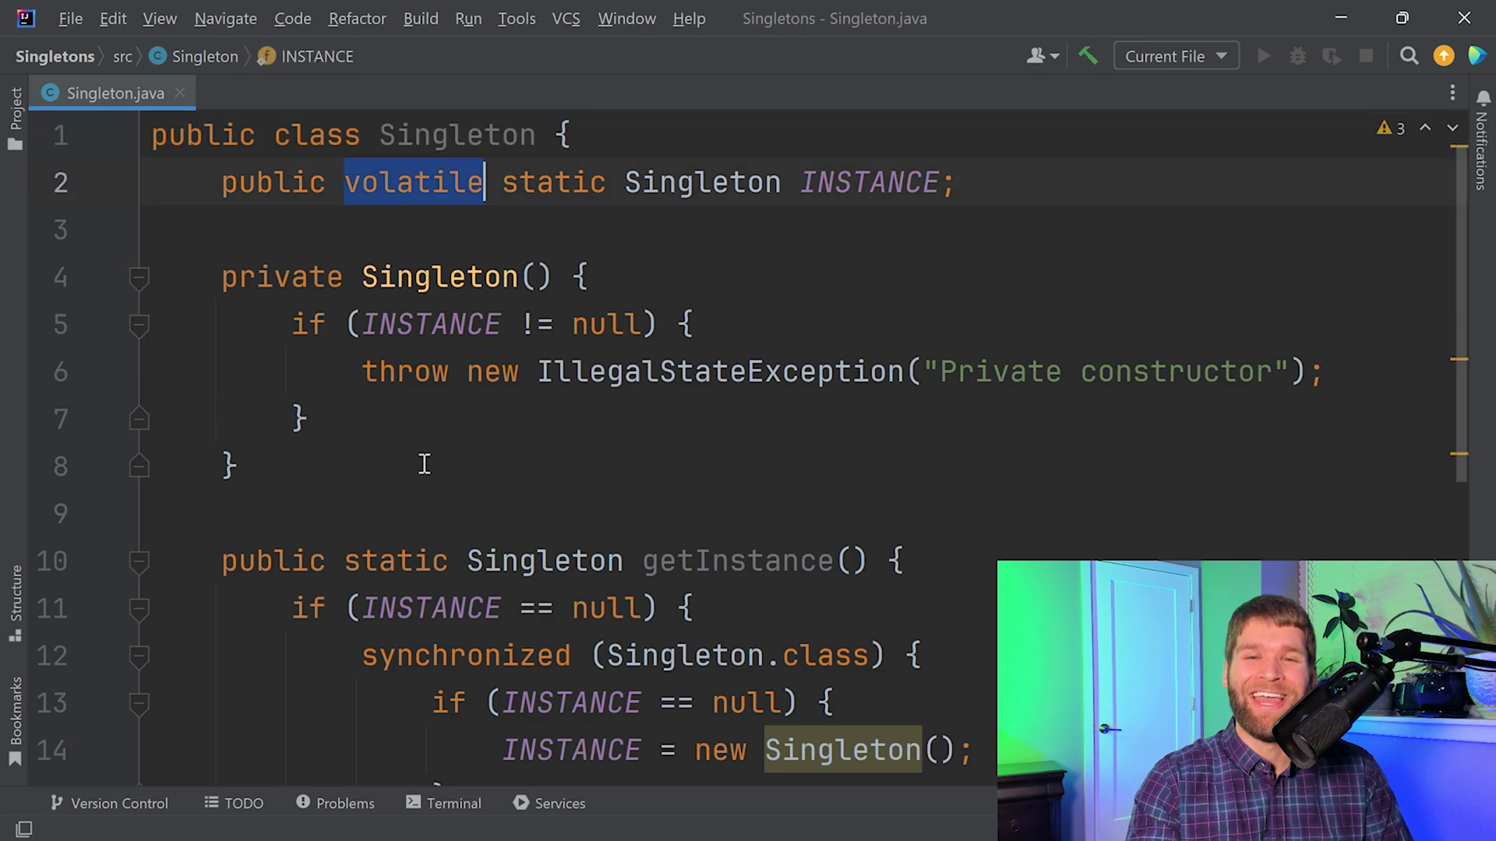
{"action": "scroll", "scroll_direction": "down", "scroll_amount": 3}
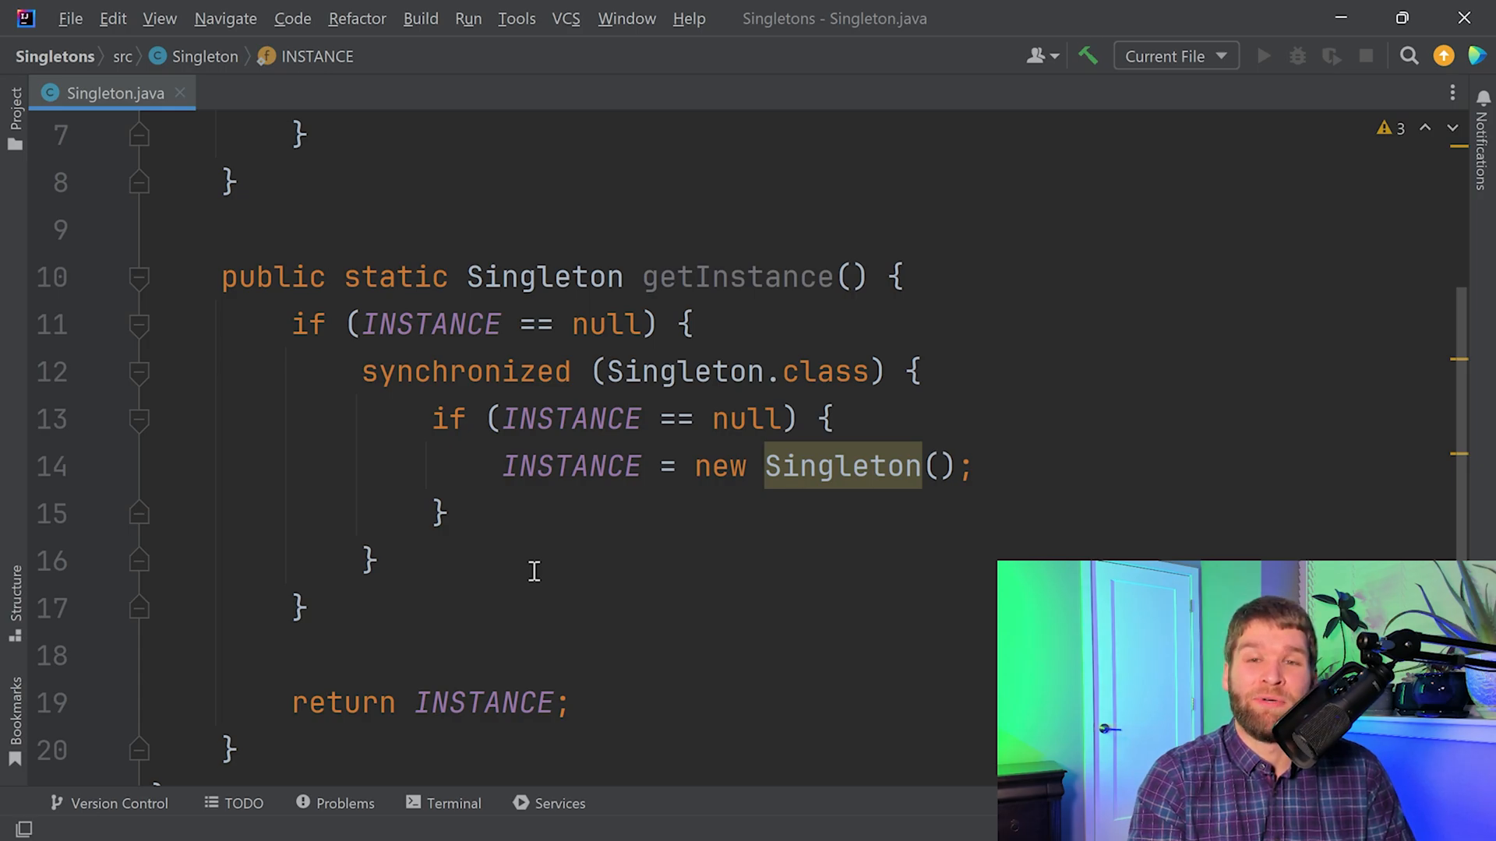
{"action": "mouse_move", "coordinate": [493, 491]}
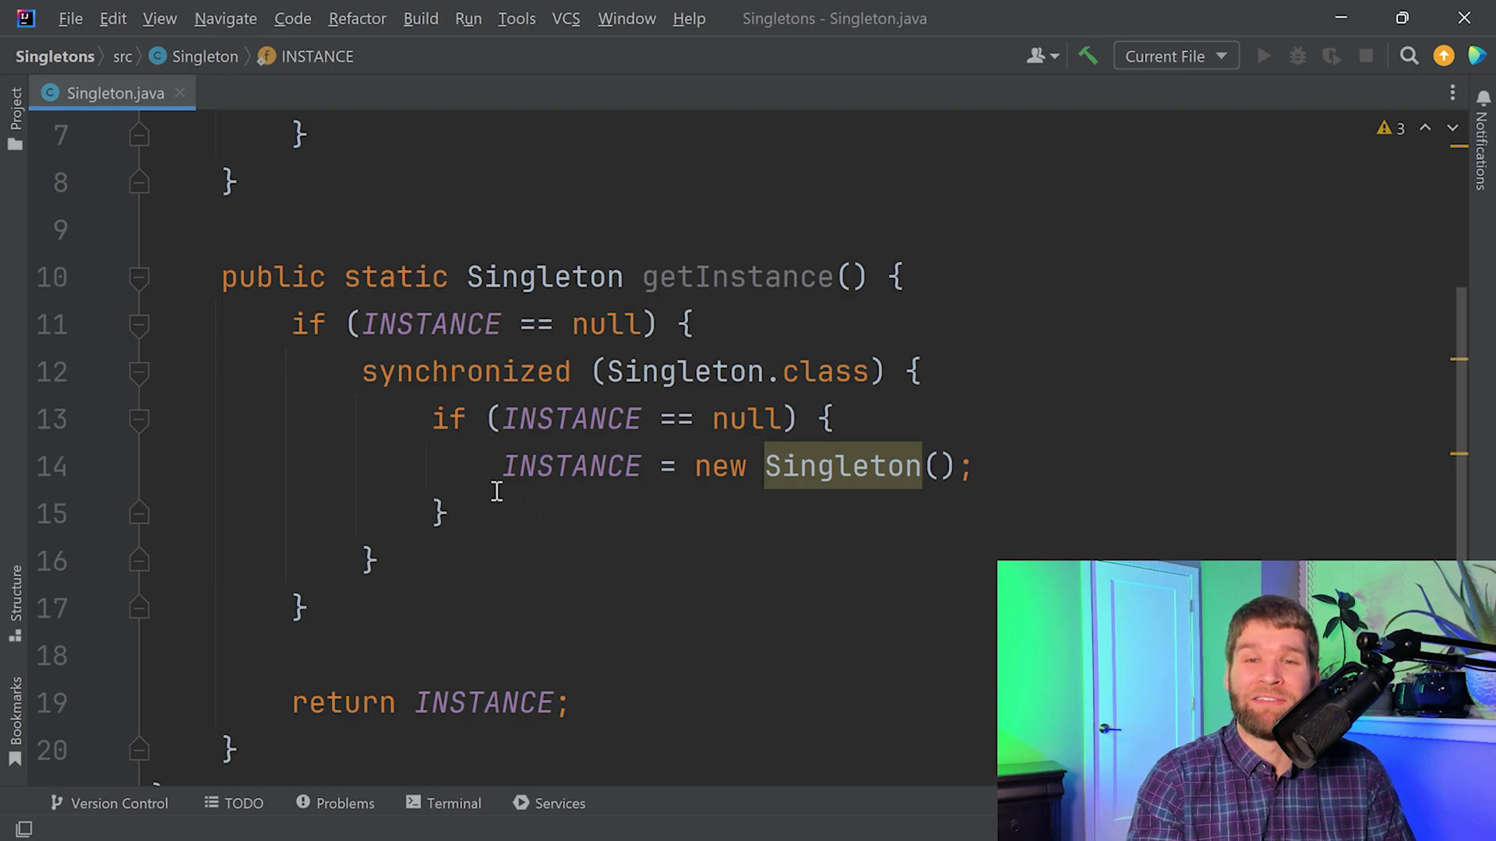
{"action": "mouse_move", "coordinate": [513, 518]}
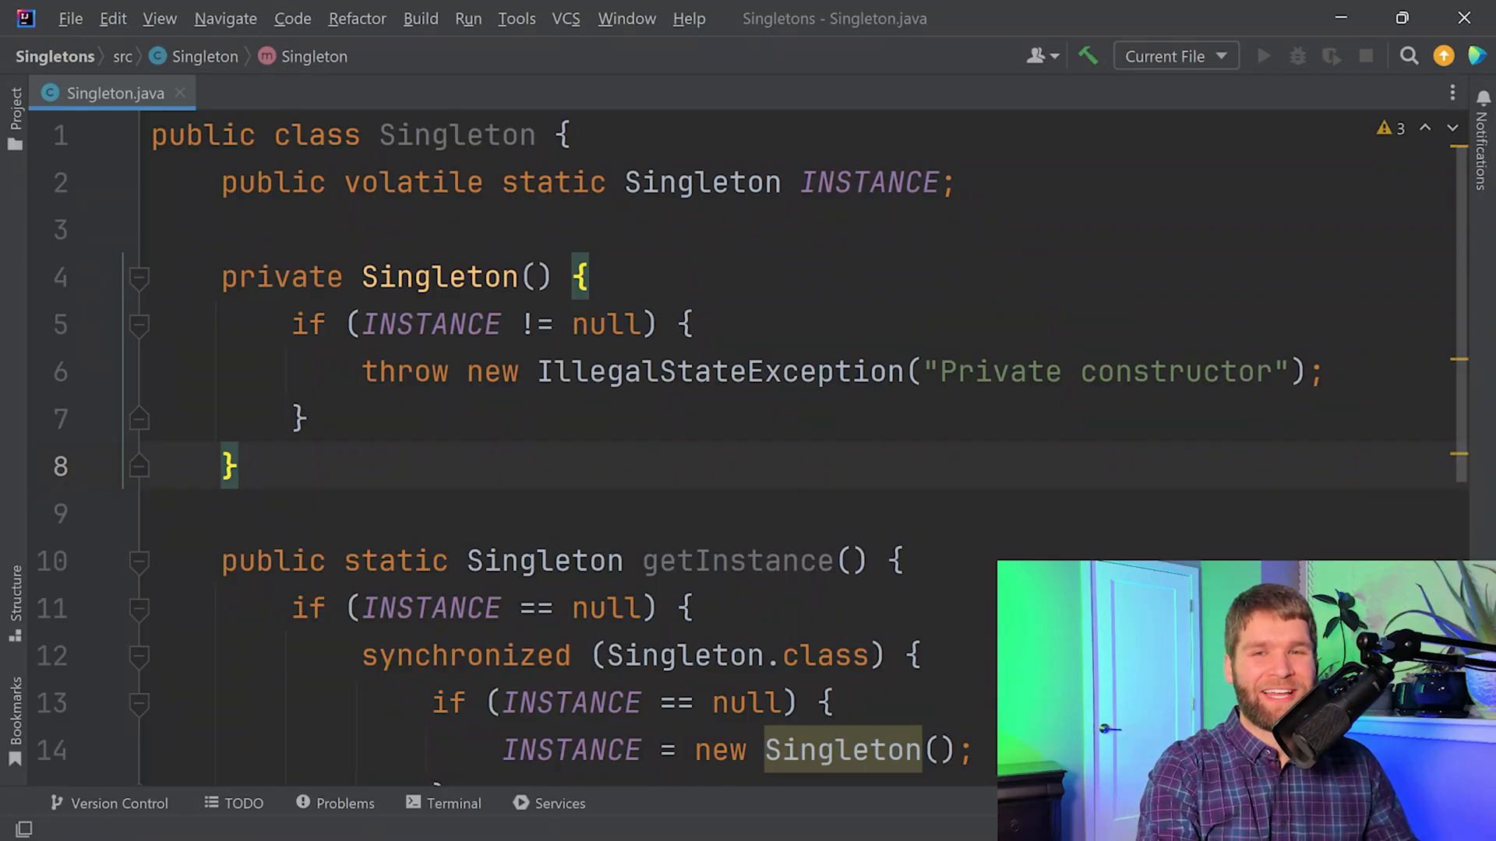
Step: Declare a private static nested class named SingletonHolder inside Singleton
{"action": "type", "text": "pi"}
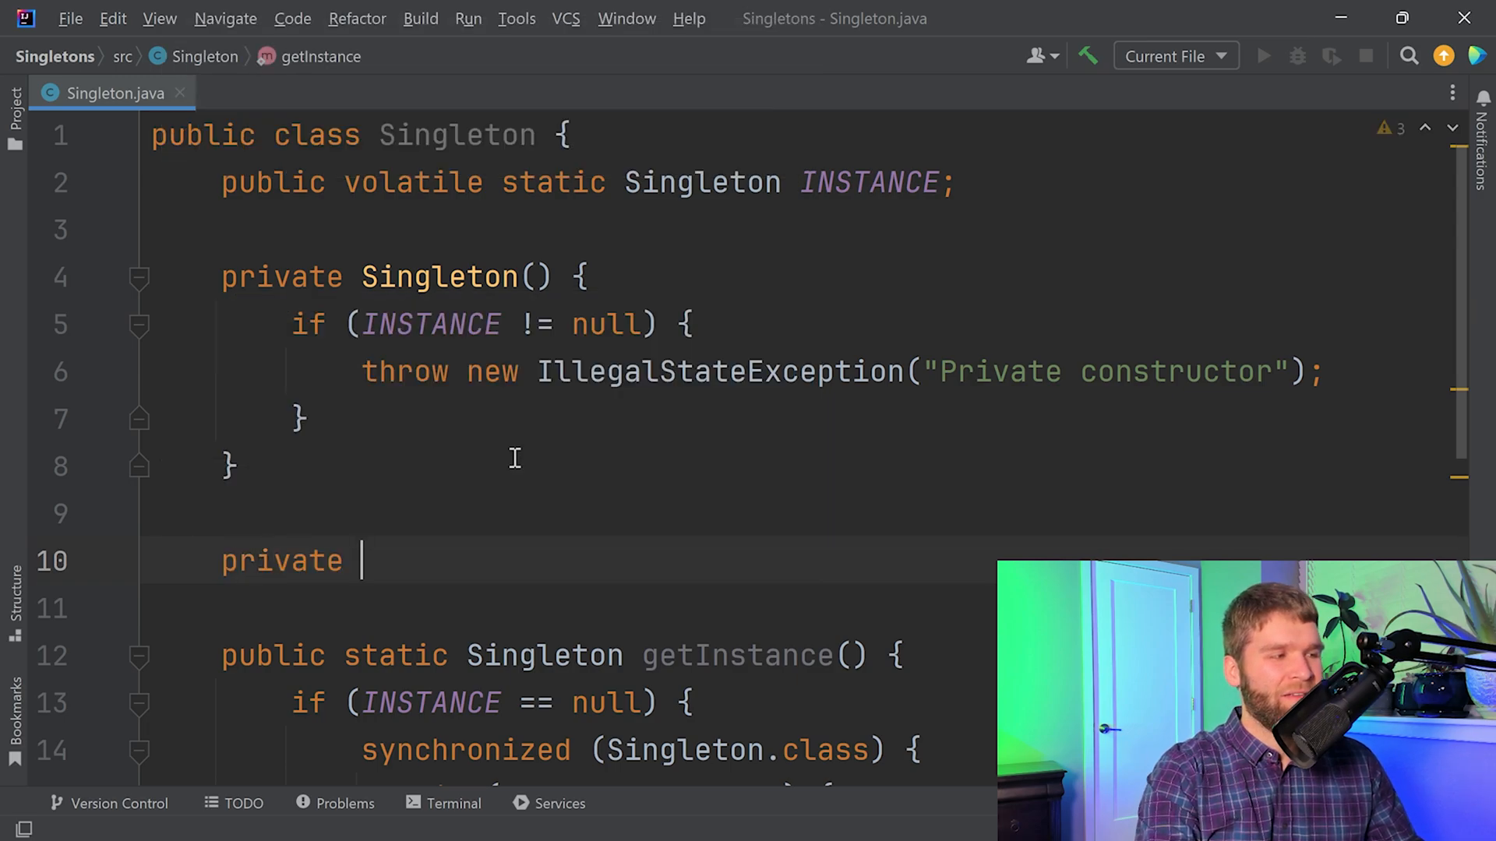
{"action": "type", "text": "static class Single"}
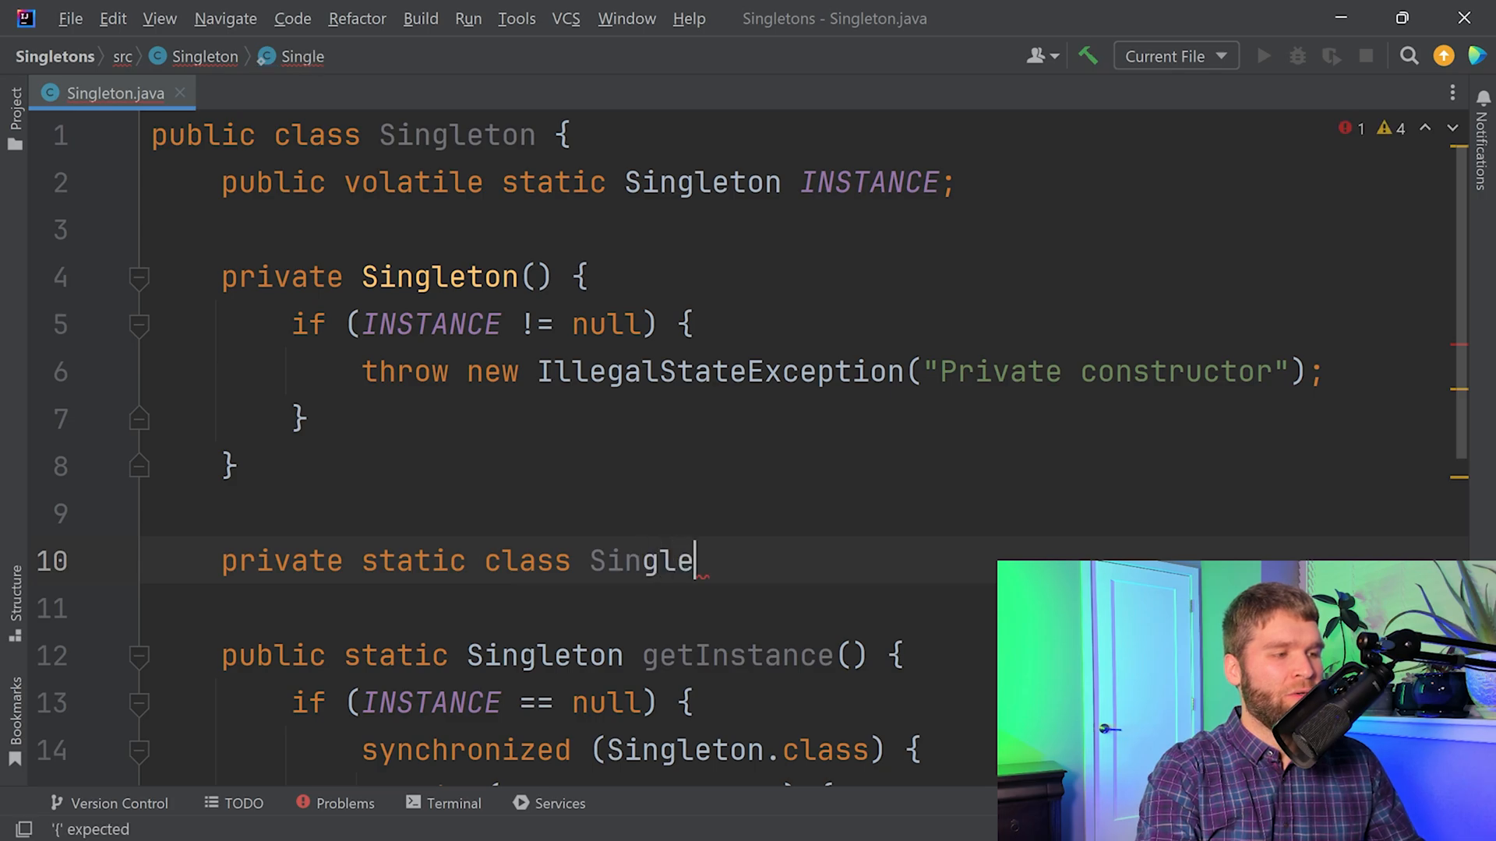
{"action": "type", "text": "tonHolder"}
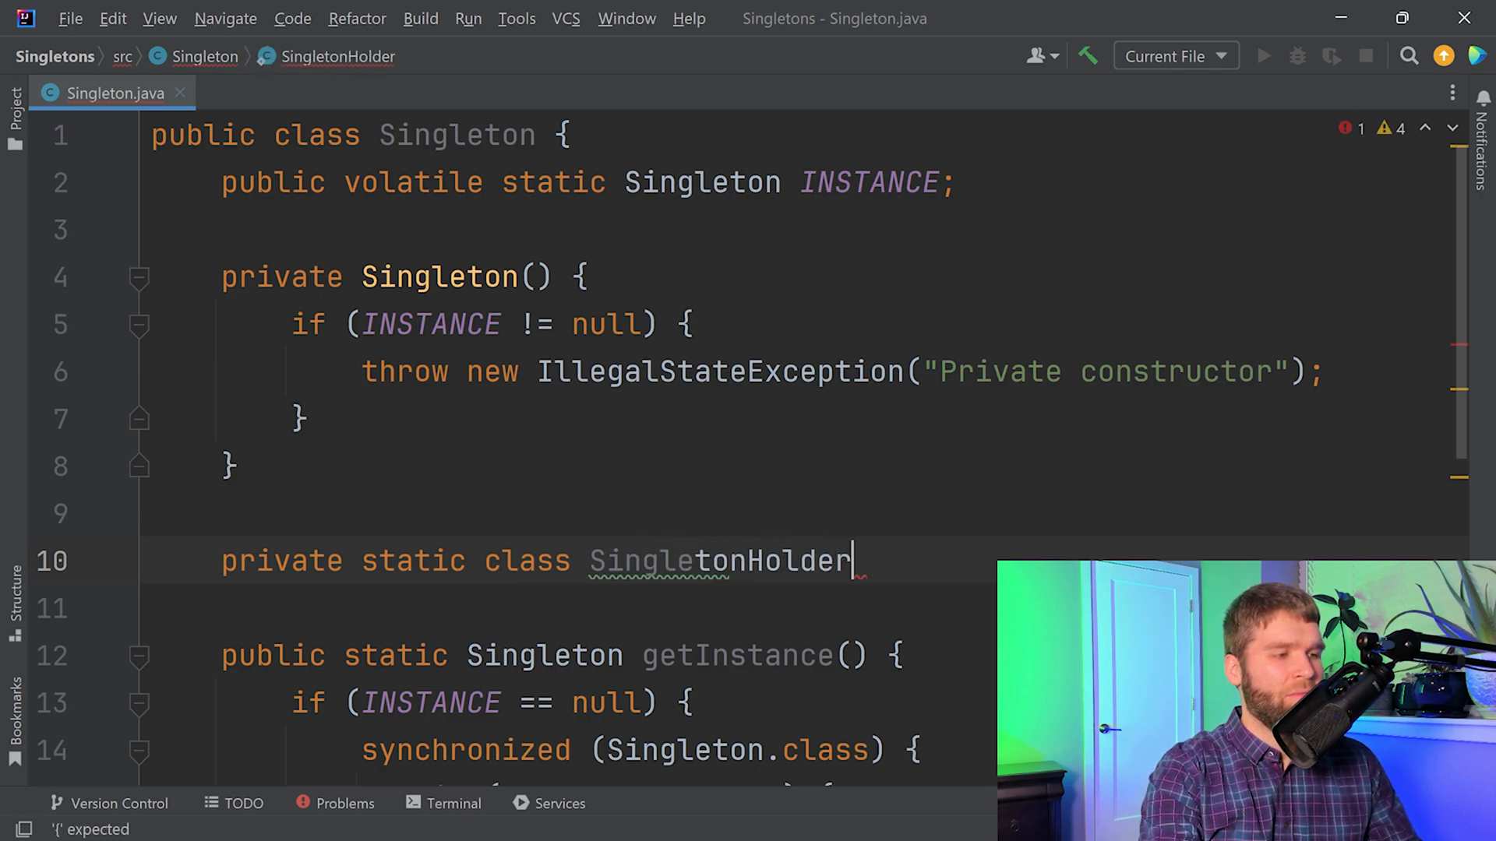
{"action": "type", "text": "{"}
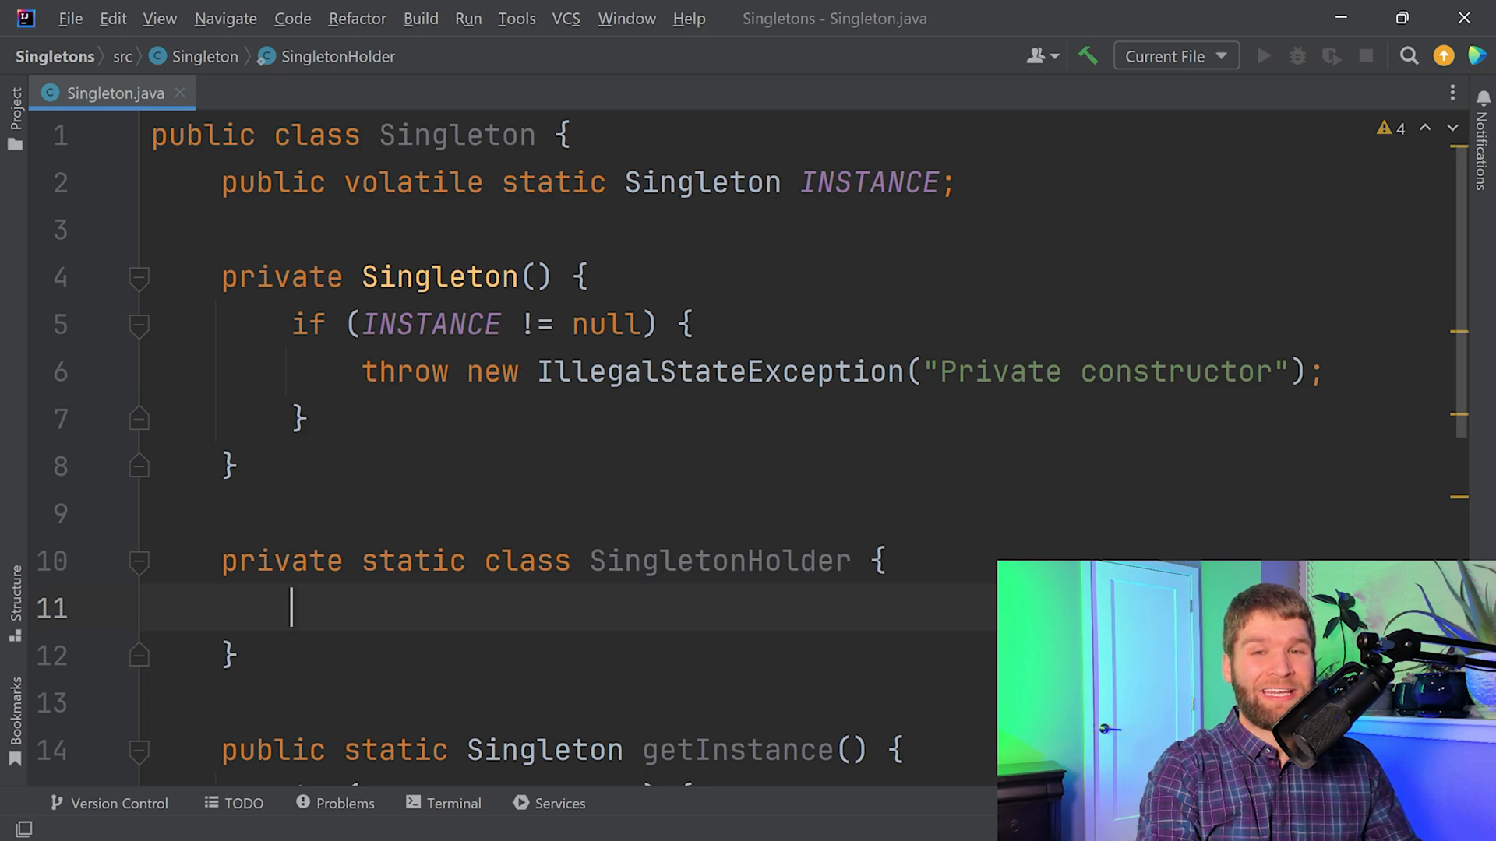
Step: Give SingletonHolder a private final static INSTANCE = new Singleton() field
{"action": "type", "text": "p"}
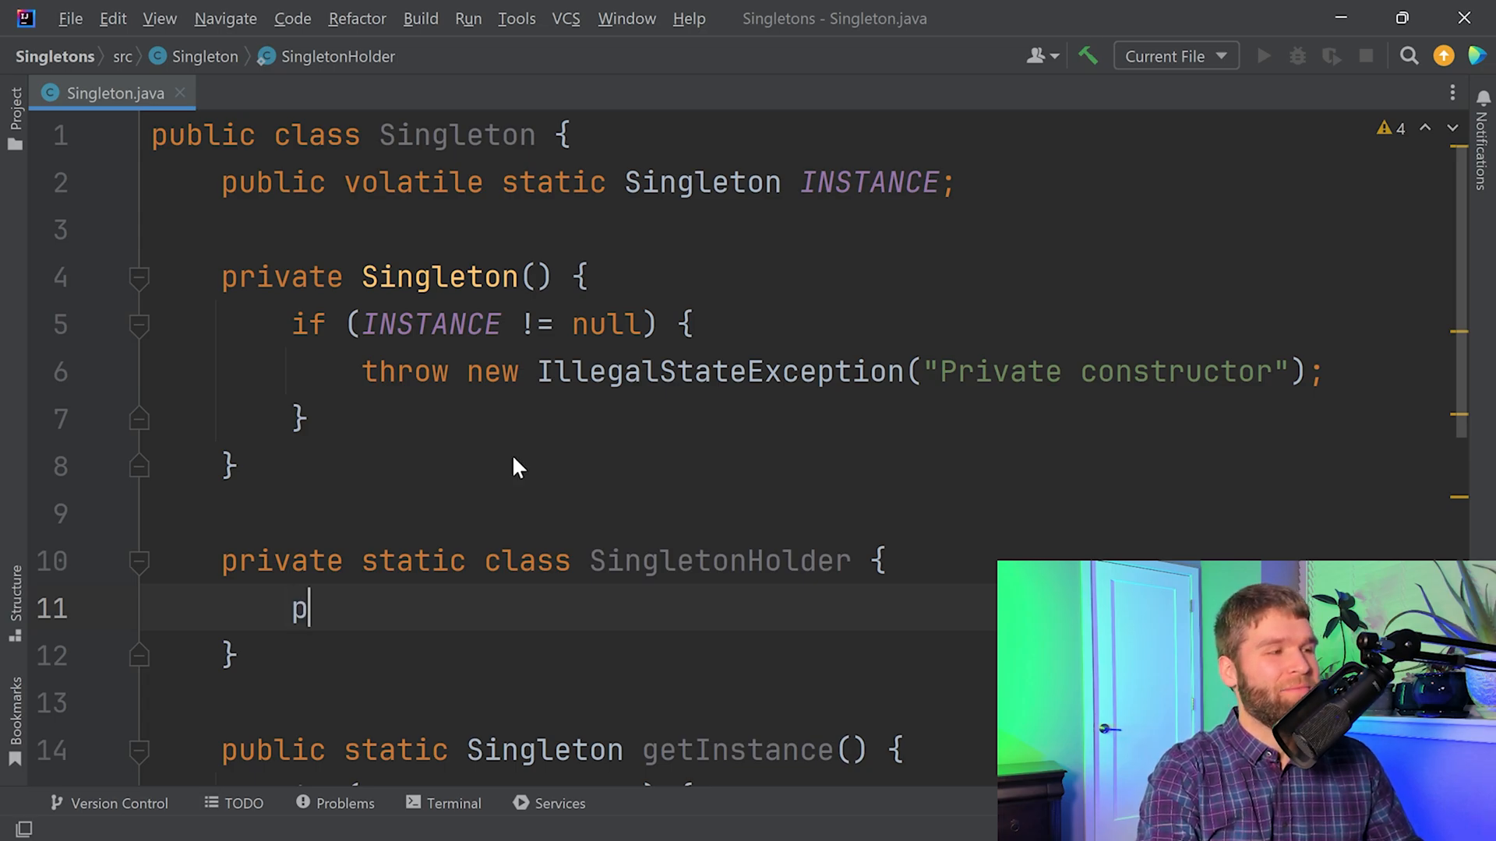
{"action": "type", "text": "rivate static"}
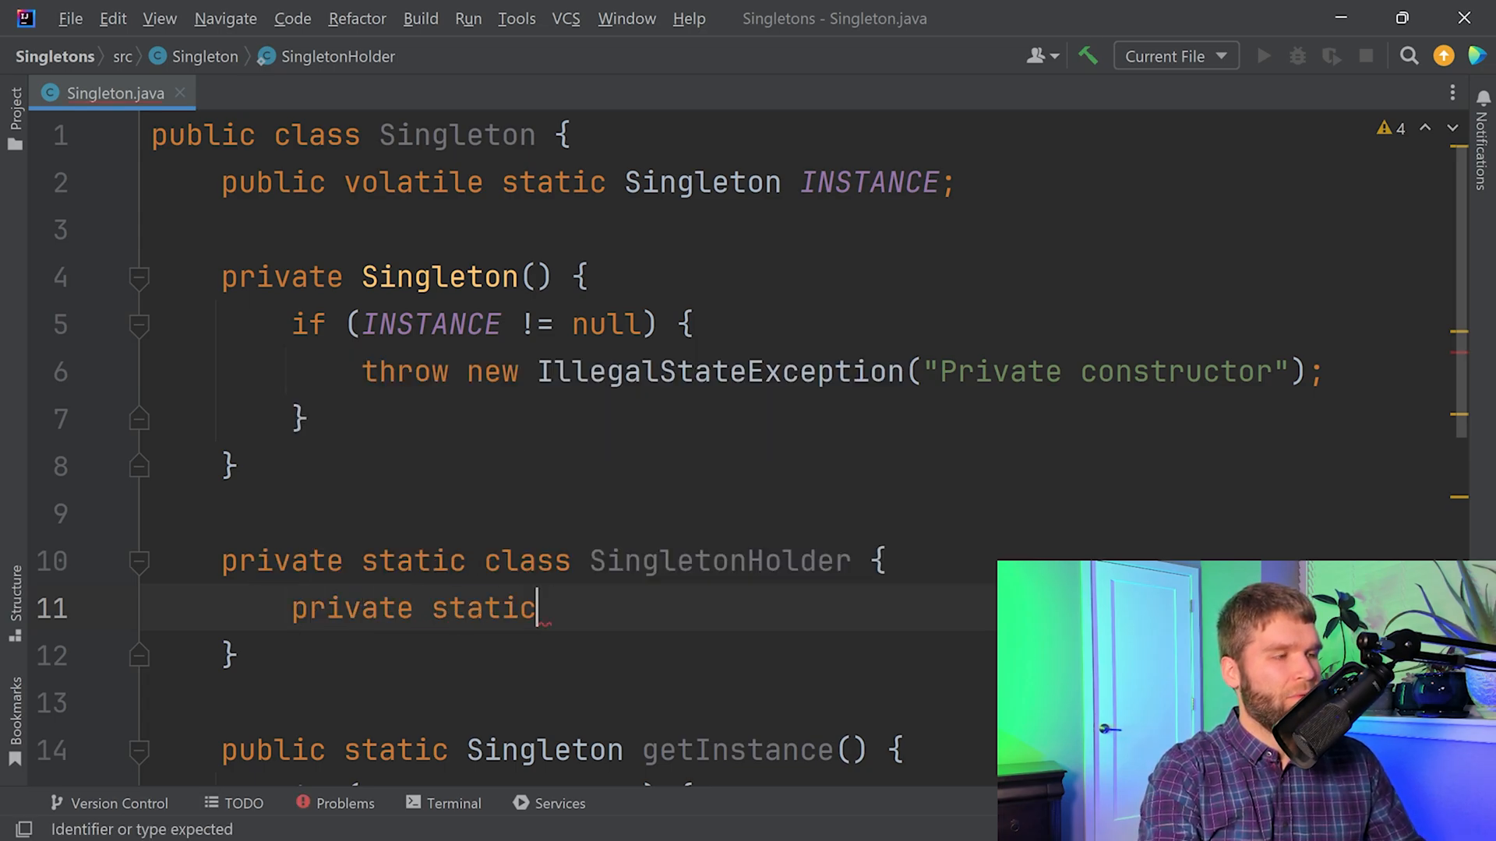
{"action": "type", "text": "Singleton IN"}
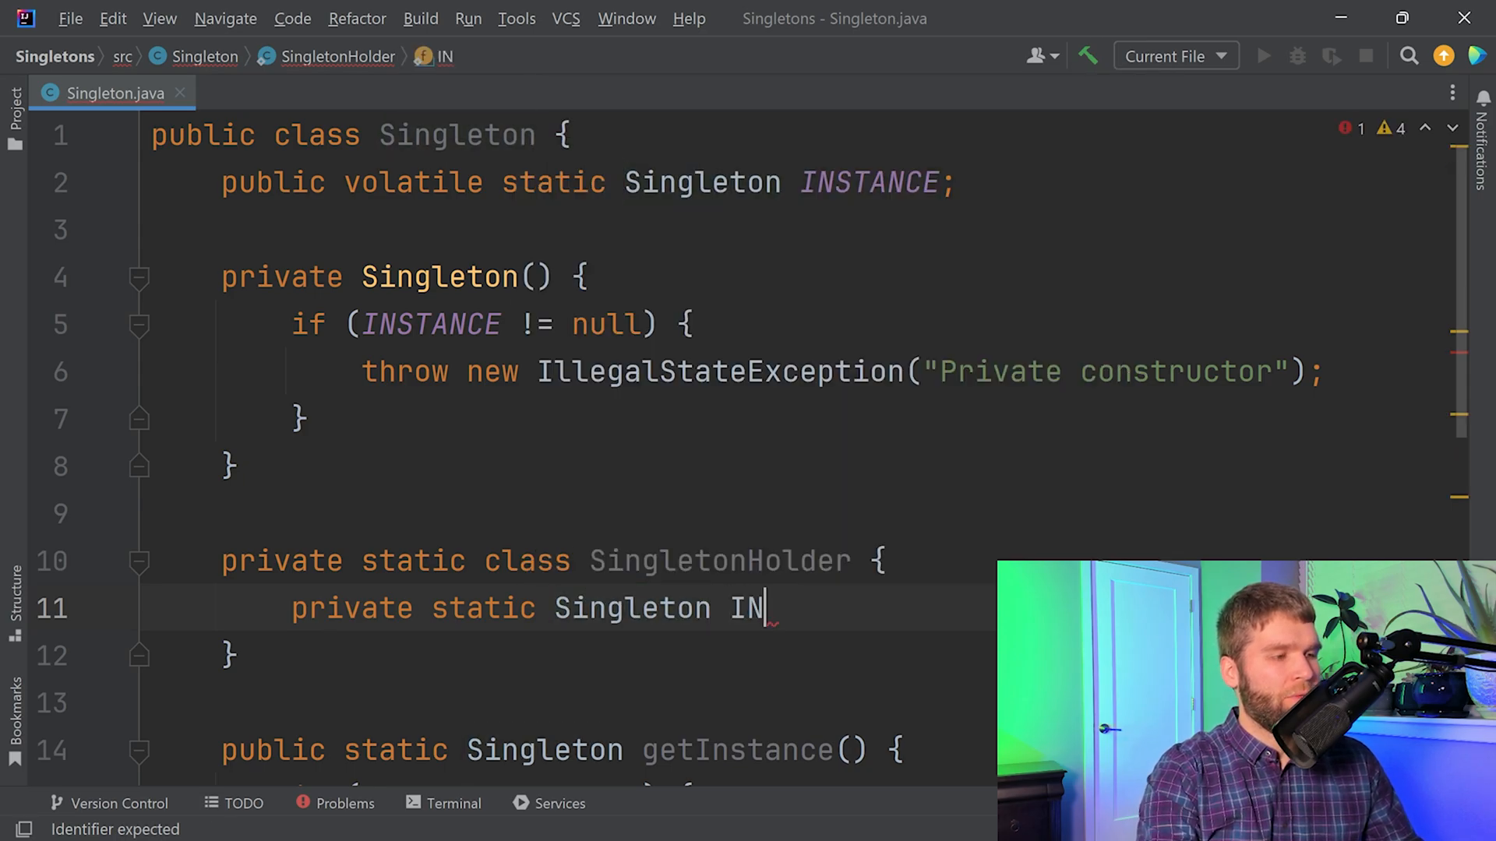
{"action": "type", "text": "STANCE = new"}
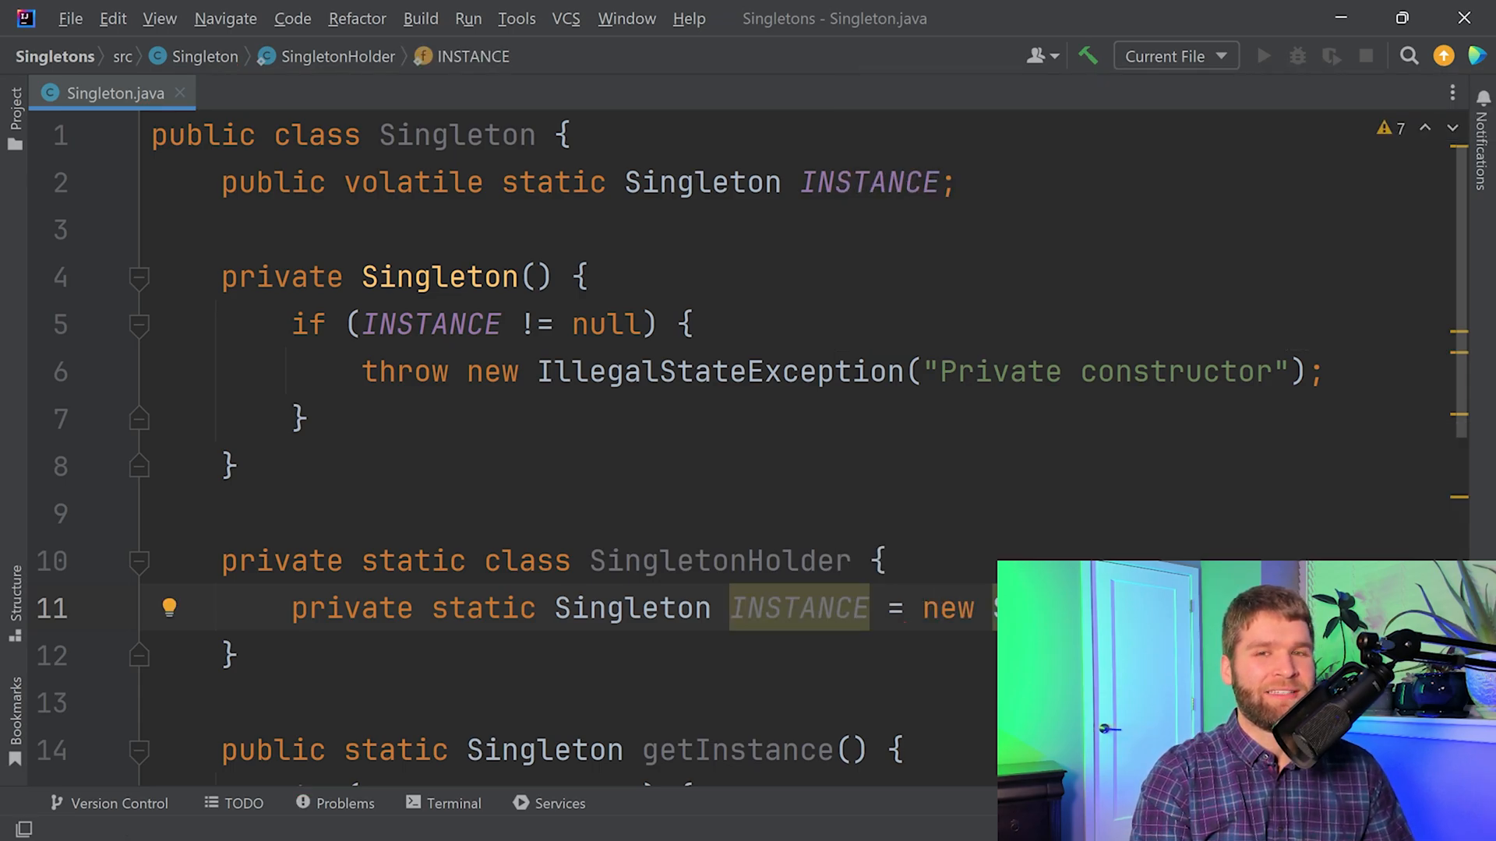
{"action": "scroll", "scroll_direction": "down", "scroll_amount": 3}
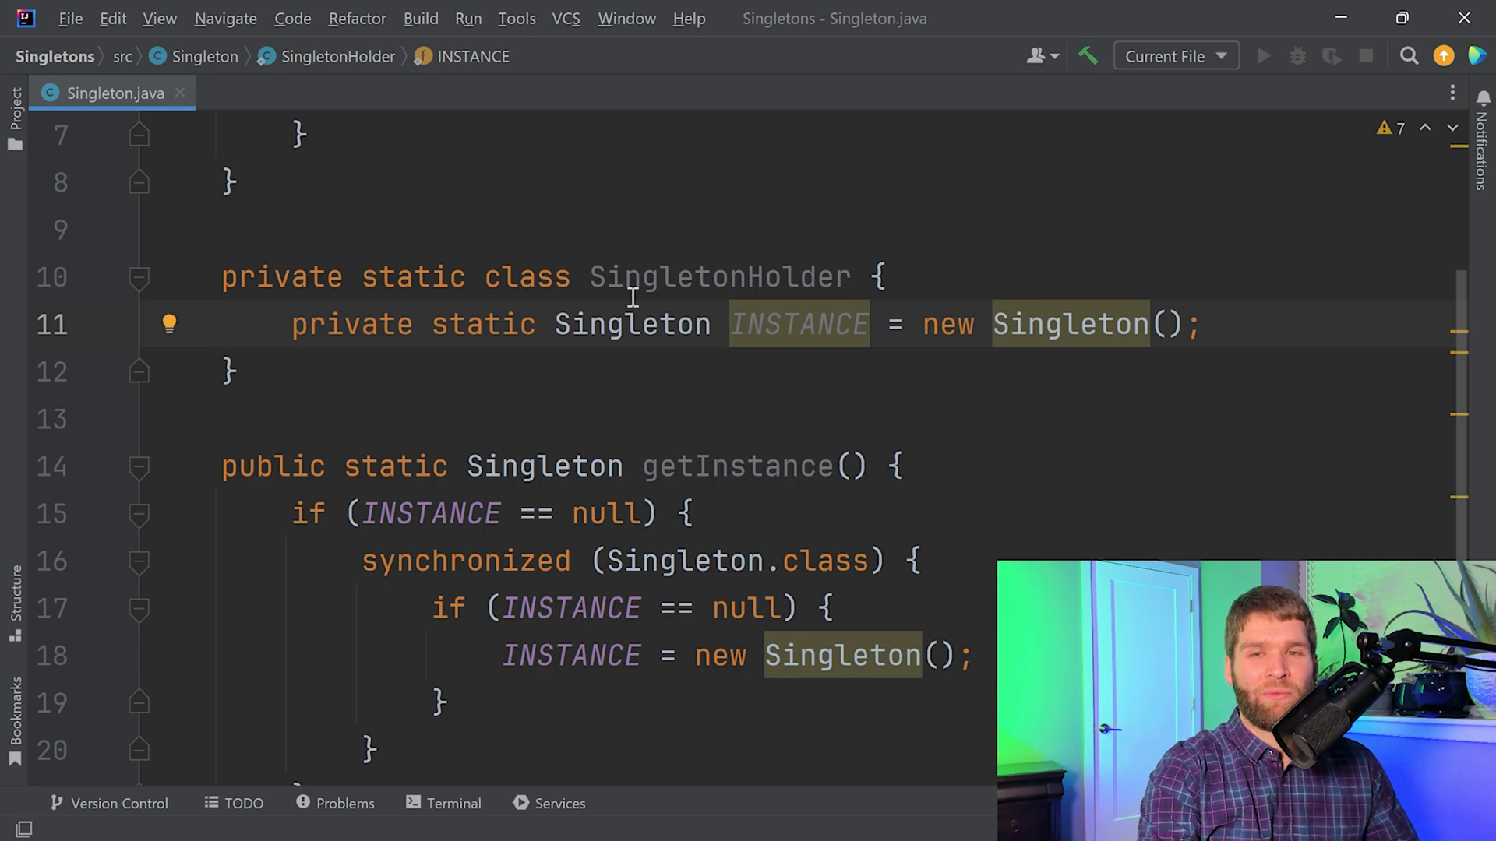
{"action": "type", "text": "final"}
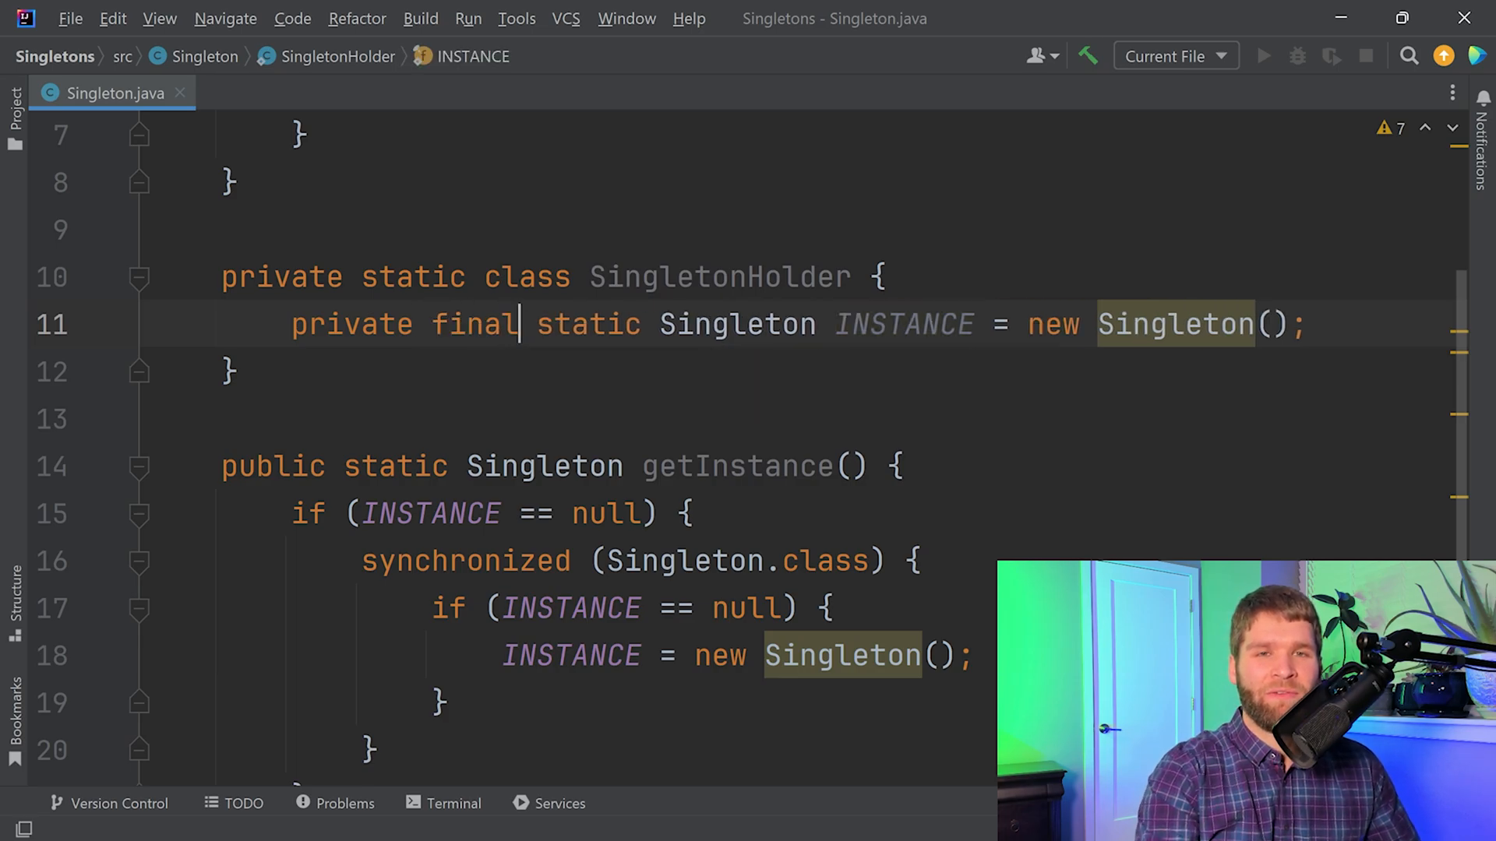
{"action": "scroll", "scroll_direction": "up", "scroll_amount": 3}
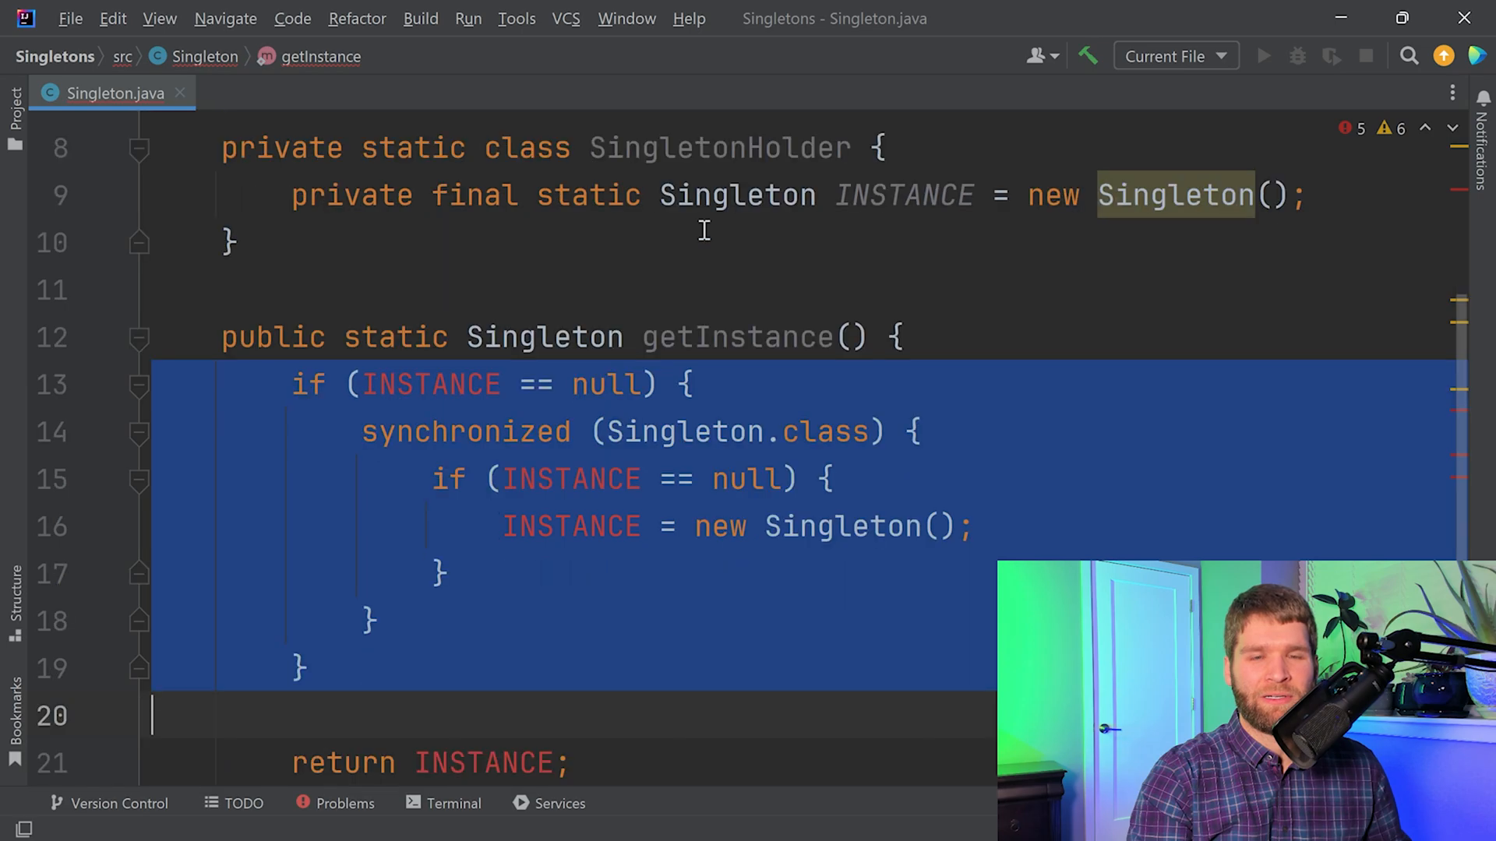
Step: Delete the double-checked locking block so getInstance() returns SingletonHolder.INSTANCE
{"action": "key", "text": "Delete"}
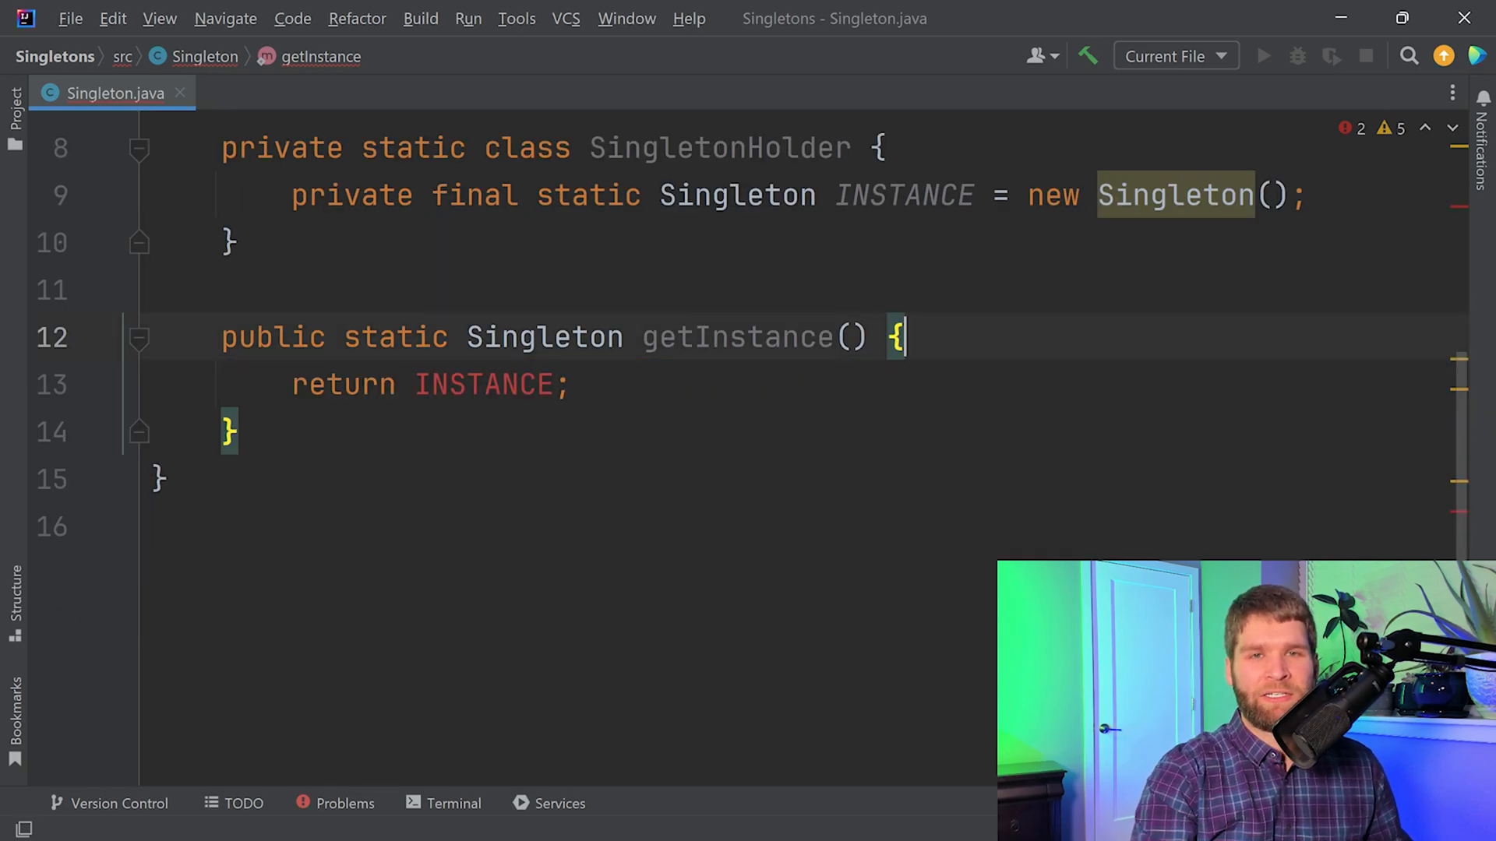
{"action": "type", "text": "S"}
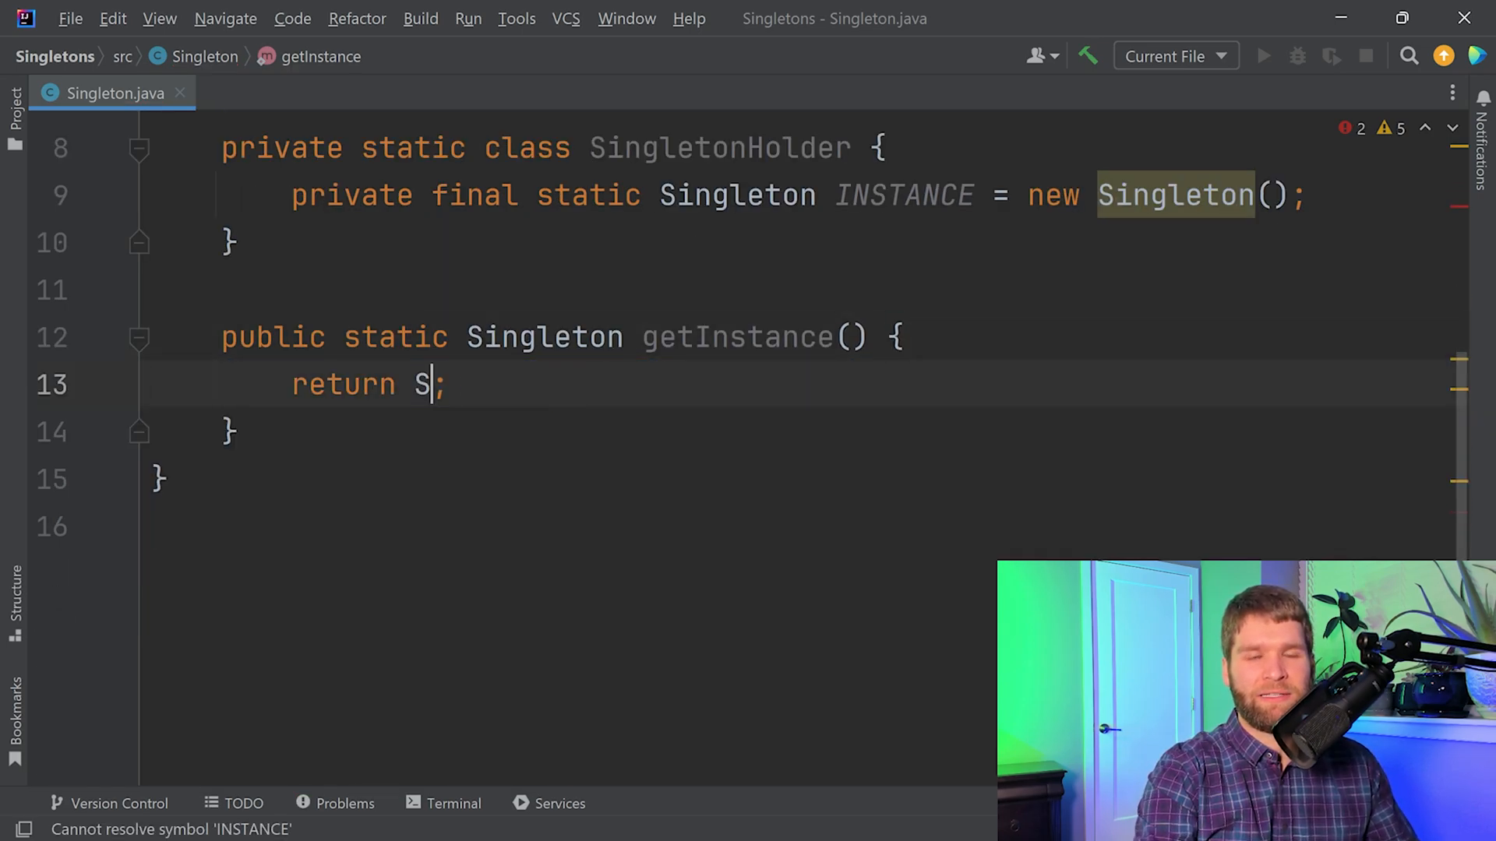
{"action": "type", "text": "ingletonHolder."}
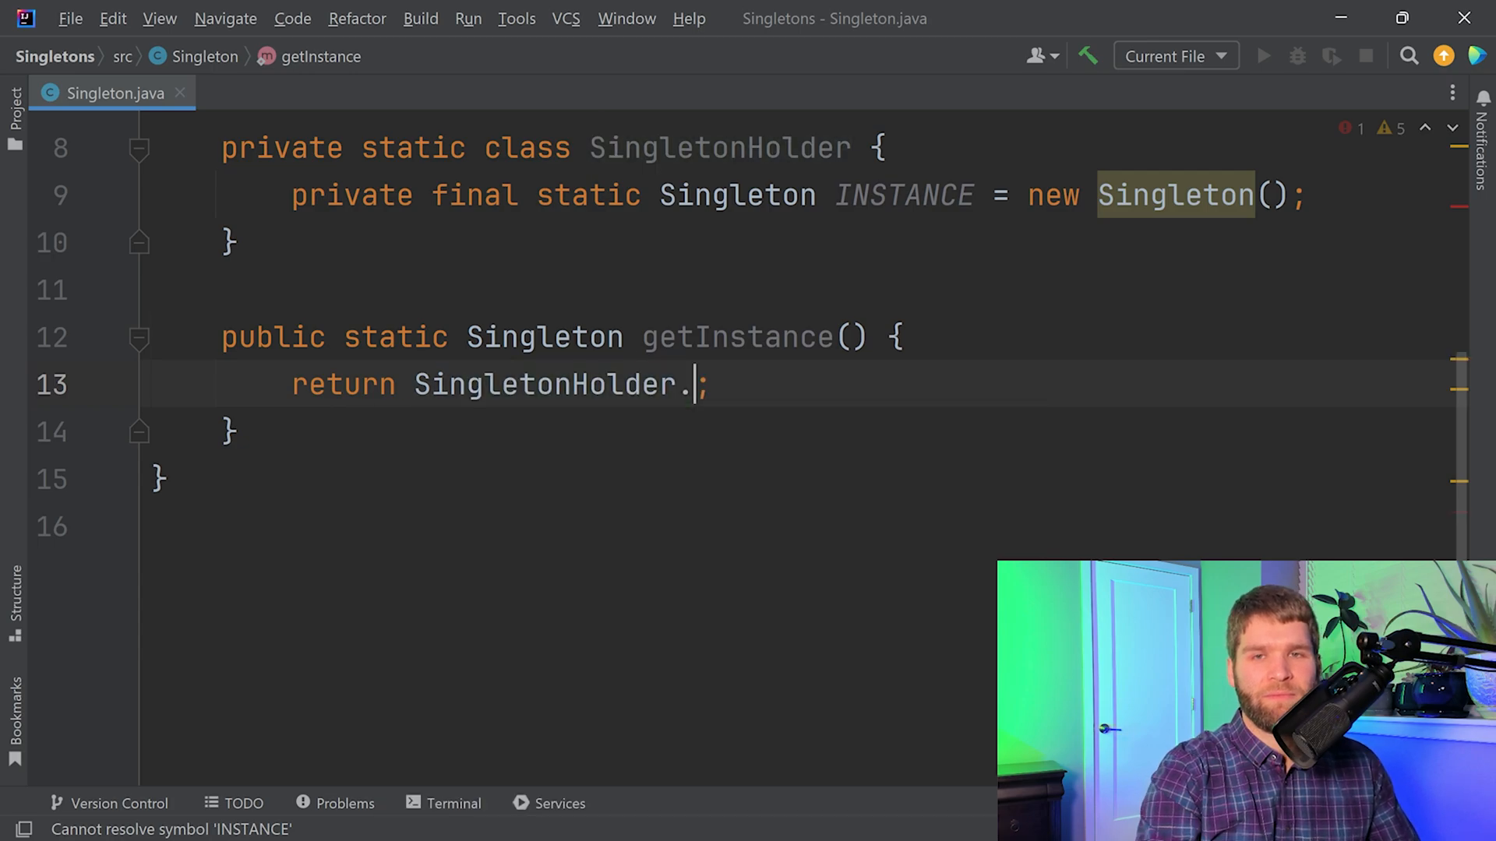
{"action": "type", "text": "INSTANCE"}
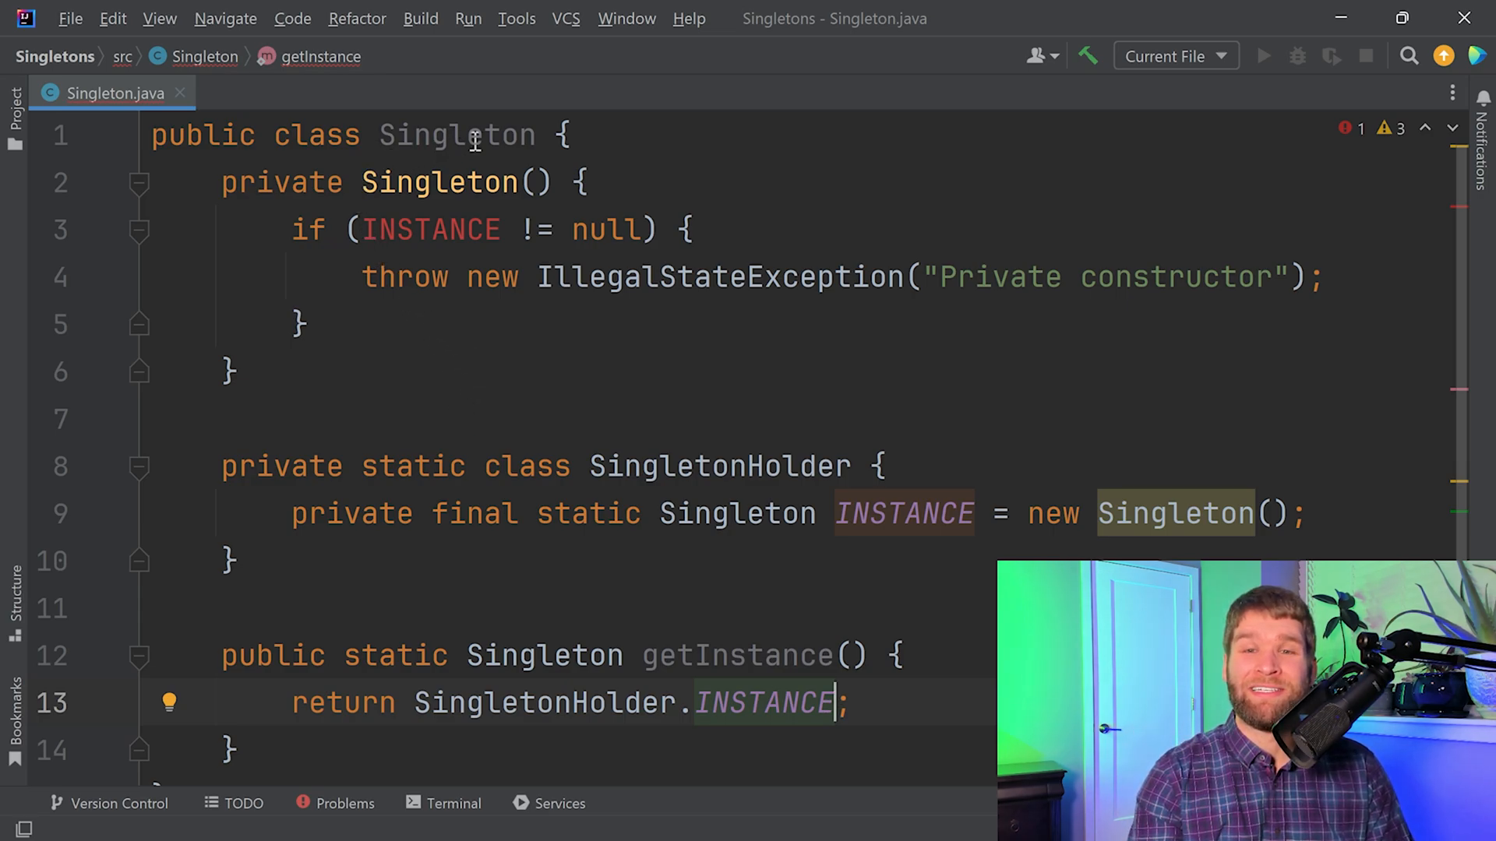
{"action": "mouse_move", "coordinate": [536, 351]}
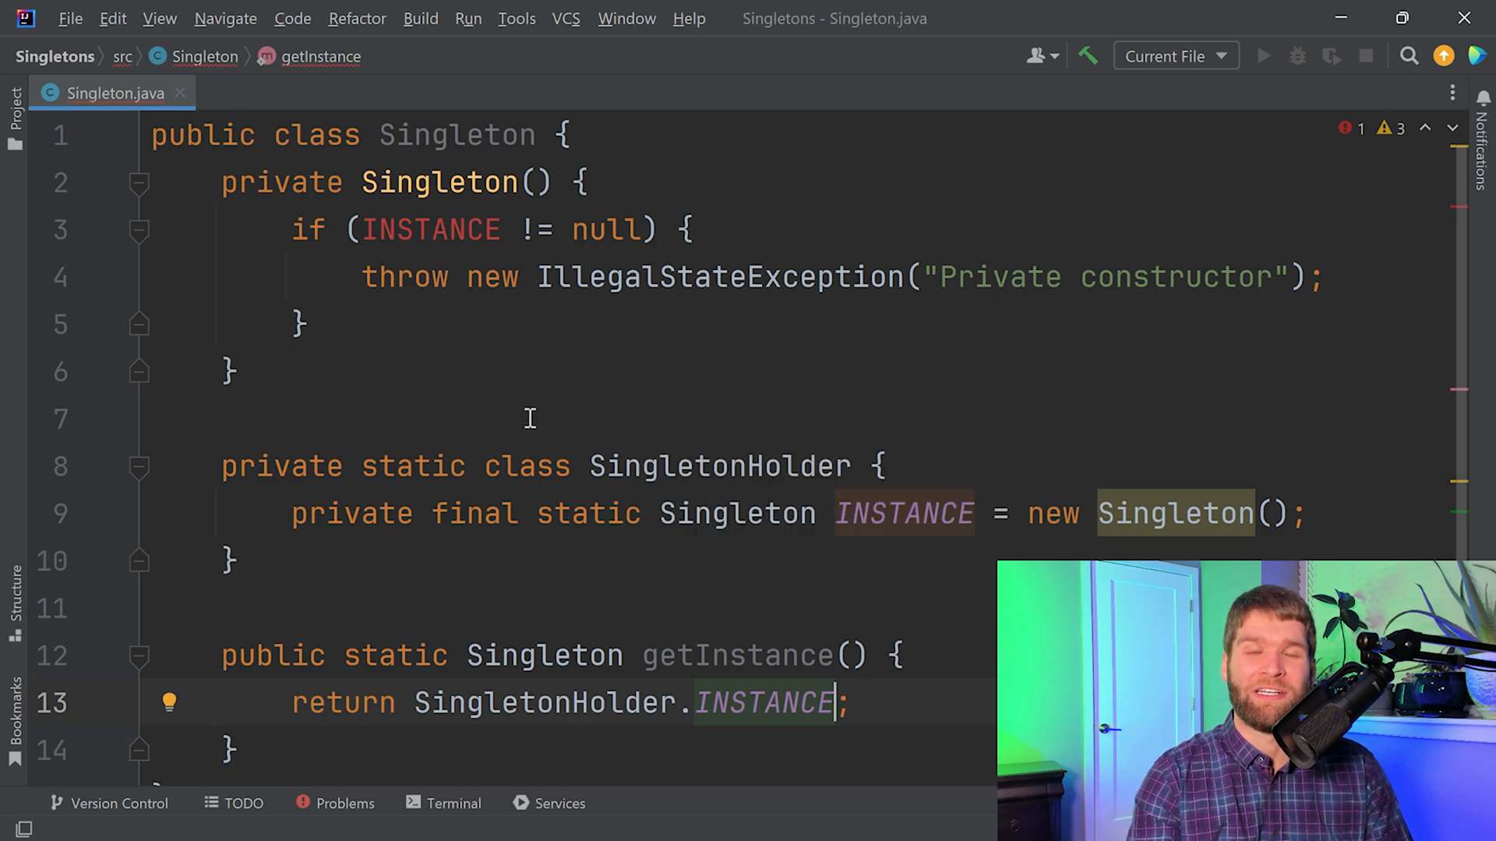
{"action": "mouse_move", "coordinate": [668, 361]}
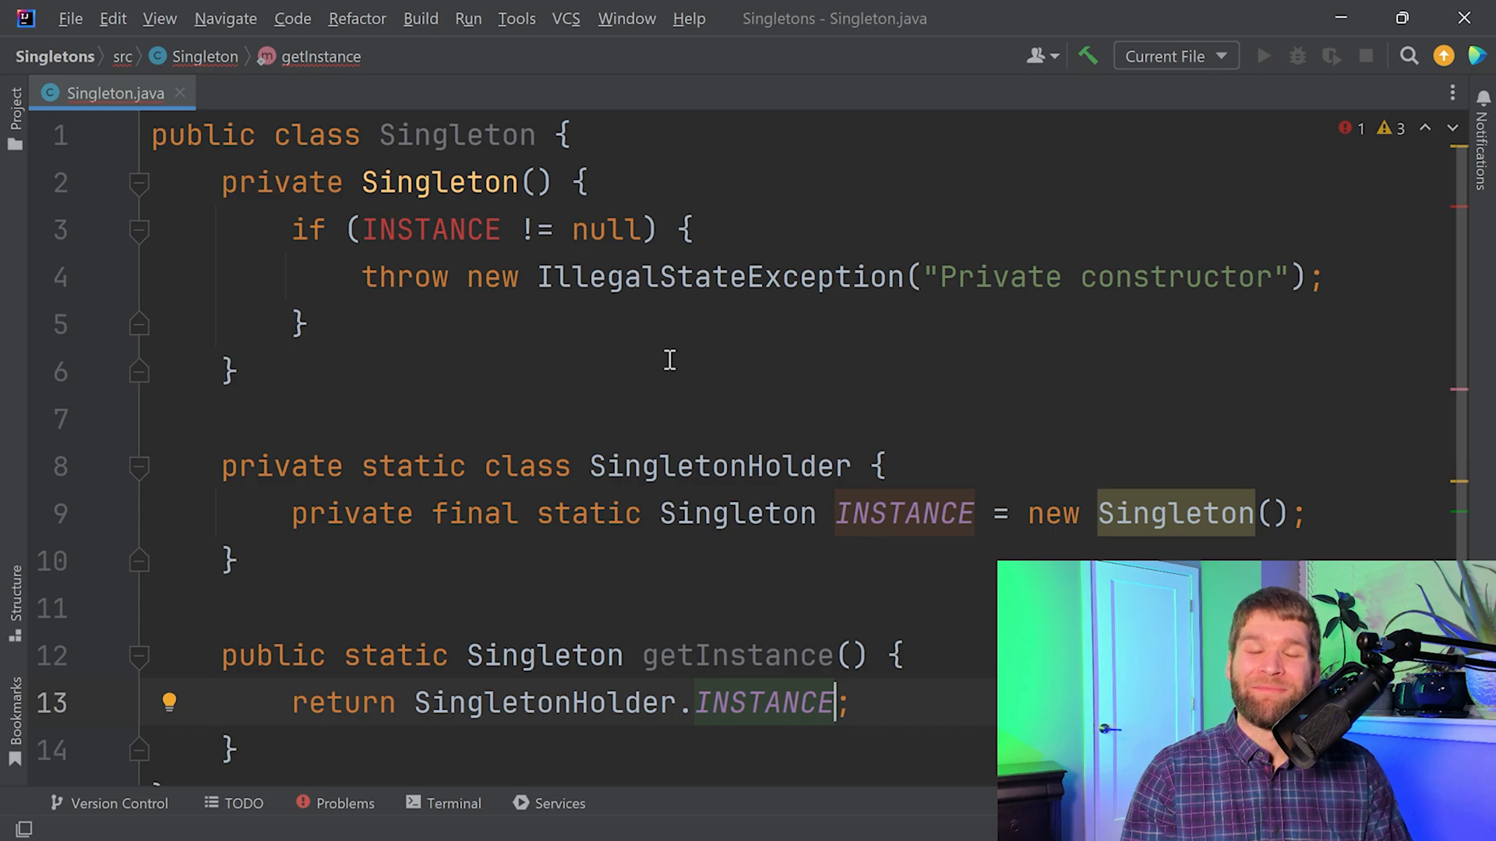